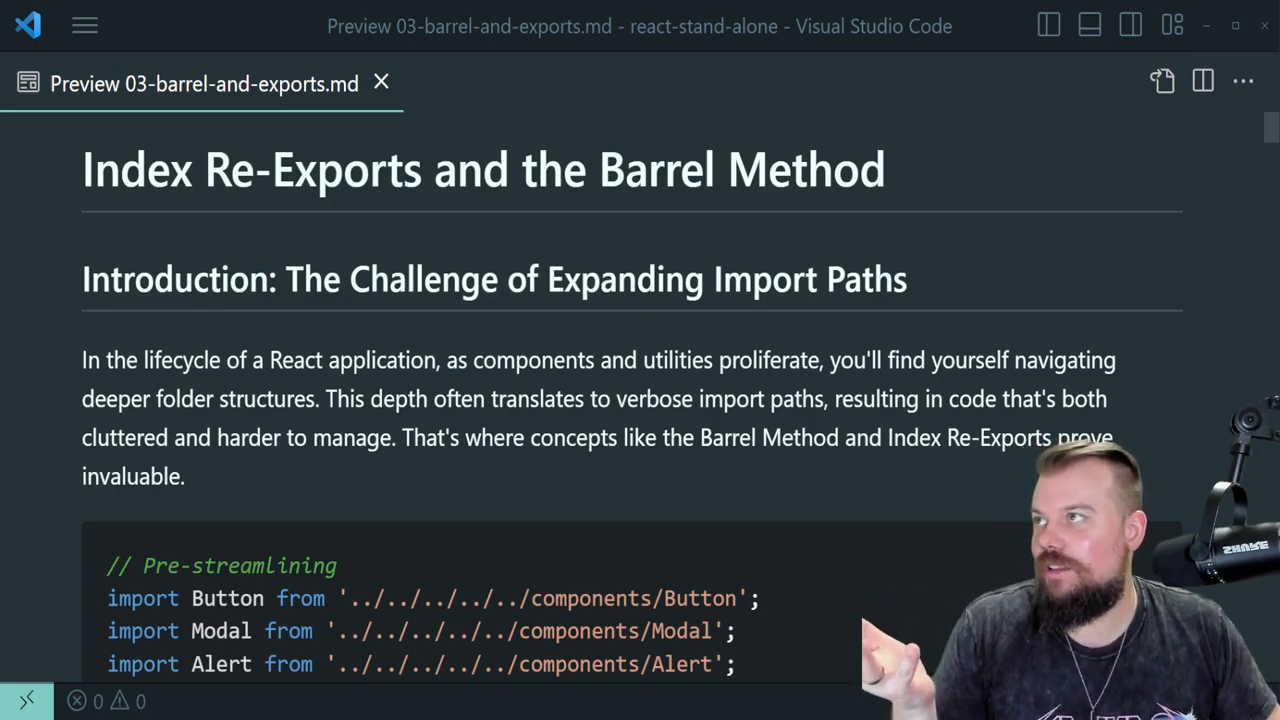
Scroll the preview down past the title to the Pre-streamlining import code block
scroll(down, 3)
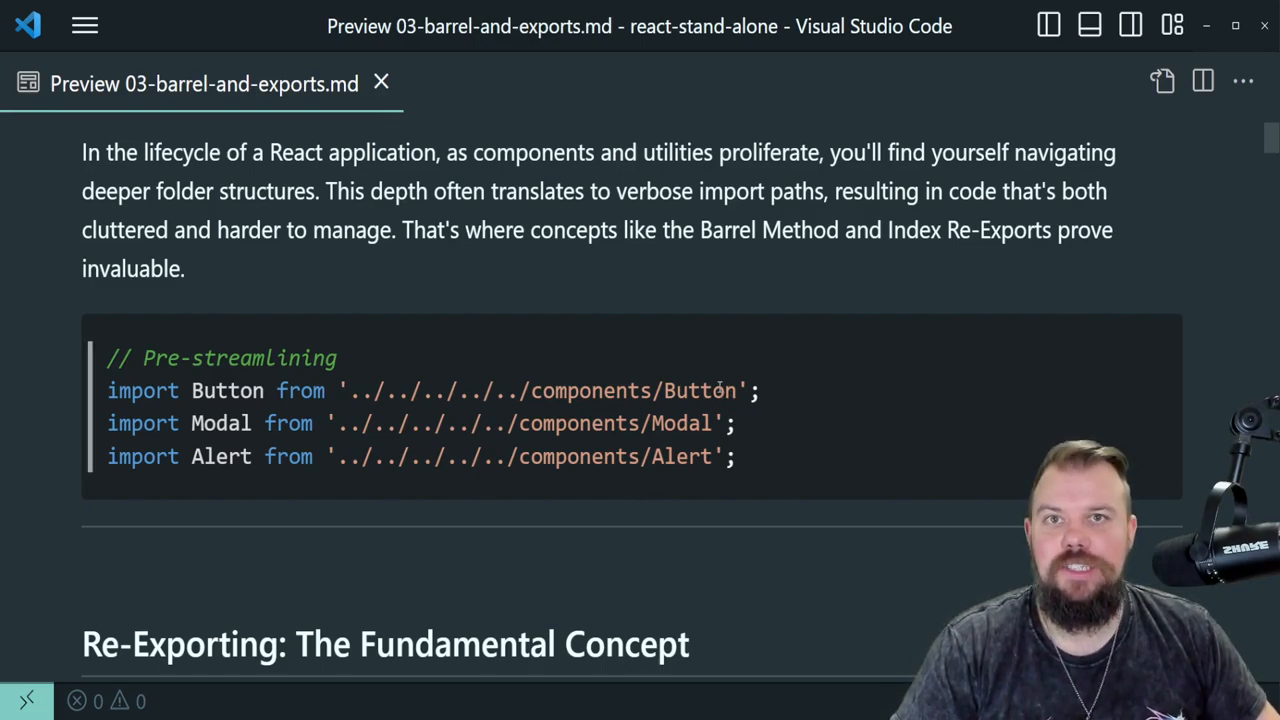
mouse_move(568, 509)
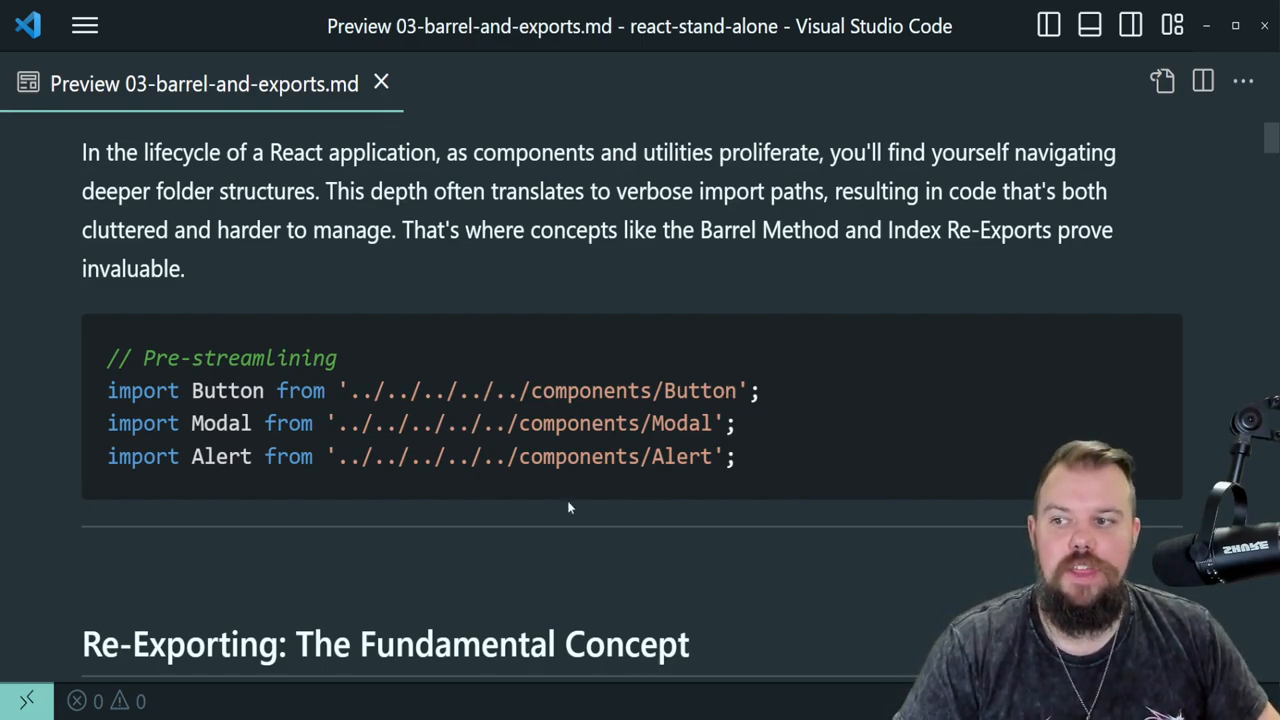
mouse_move(843, 508)
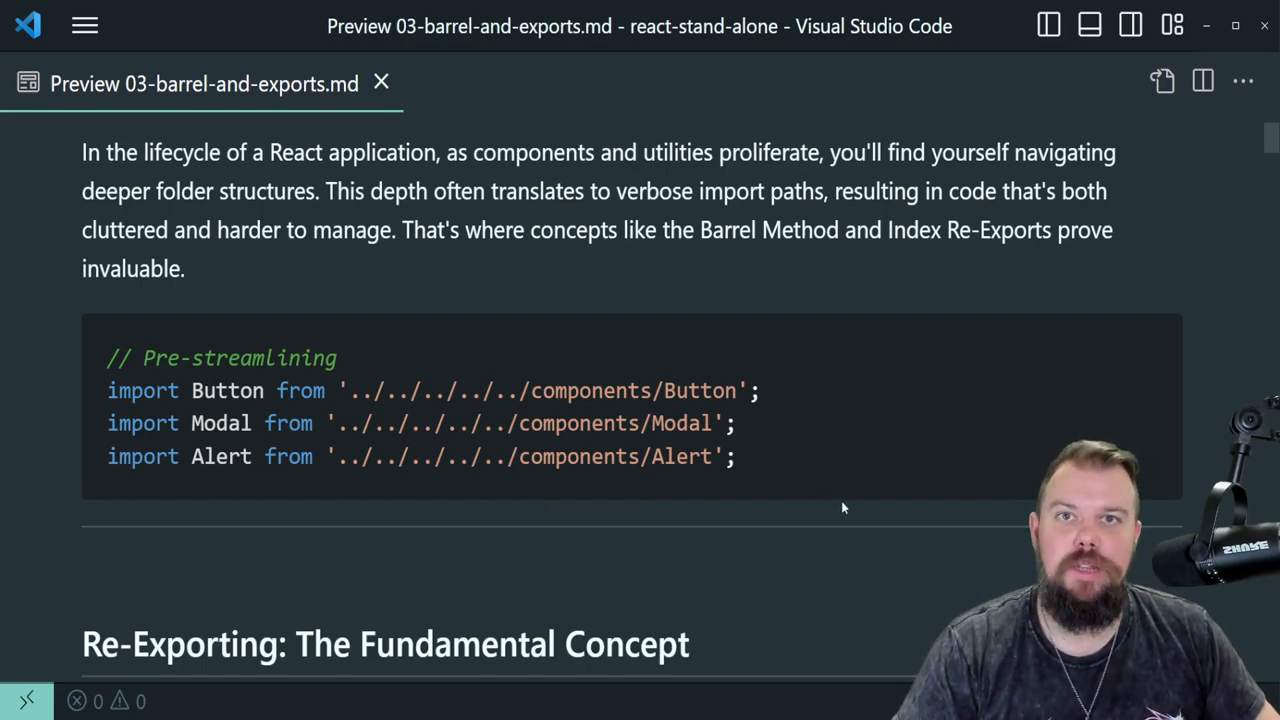
mouse_move(728, 355)
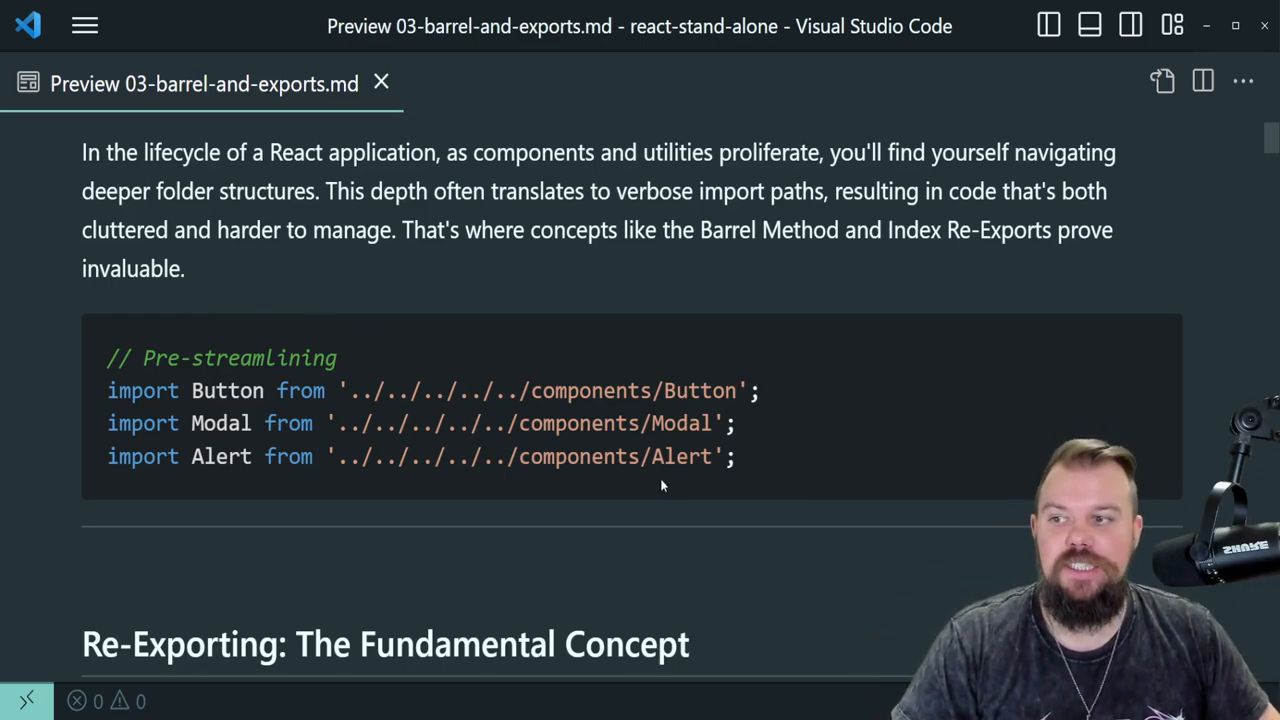
Highlight and clear the re-exporting concept sentence, then scroll to the Barrel Method heading
scroll(down, 3)
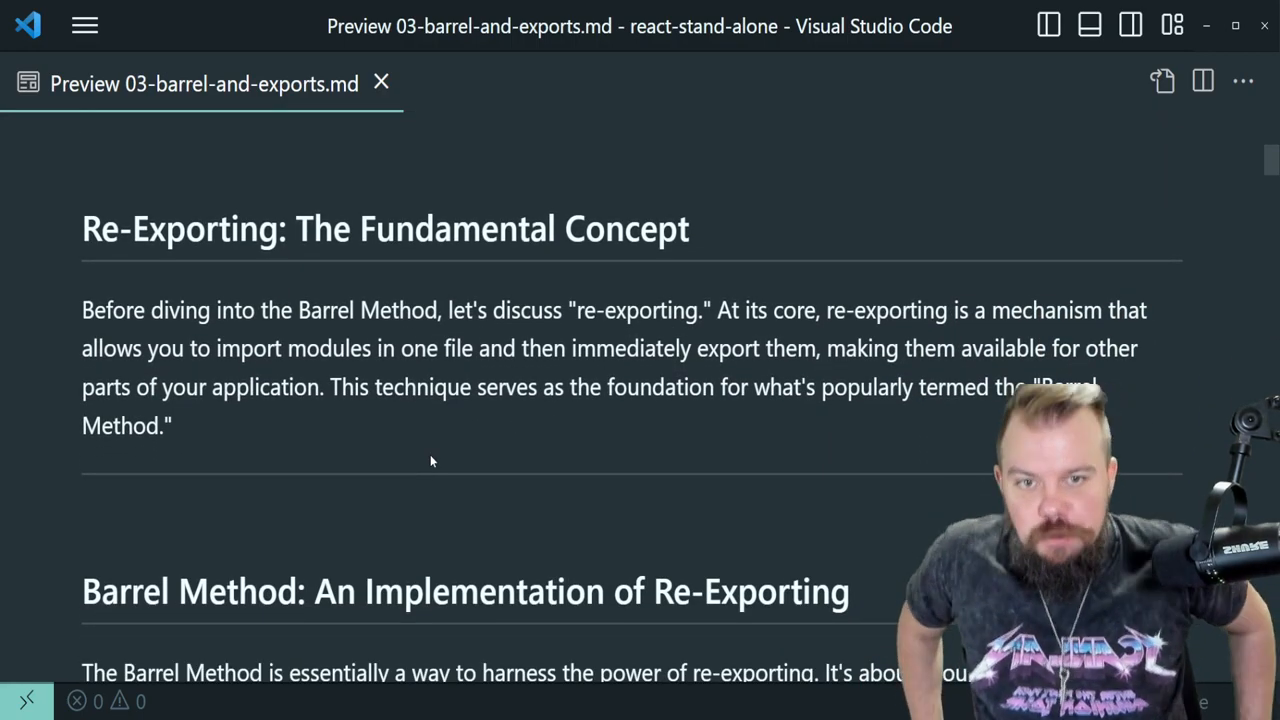
mouse_move(369, 450)
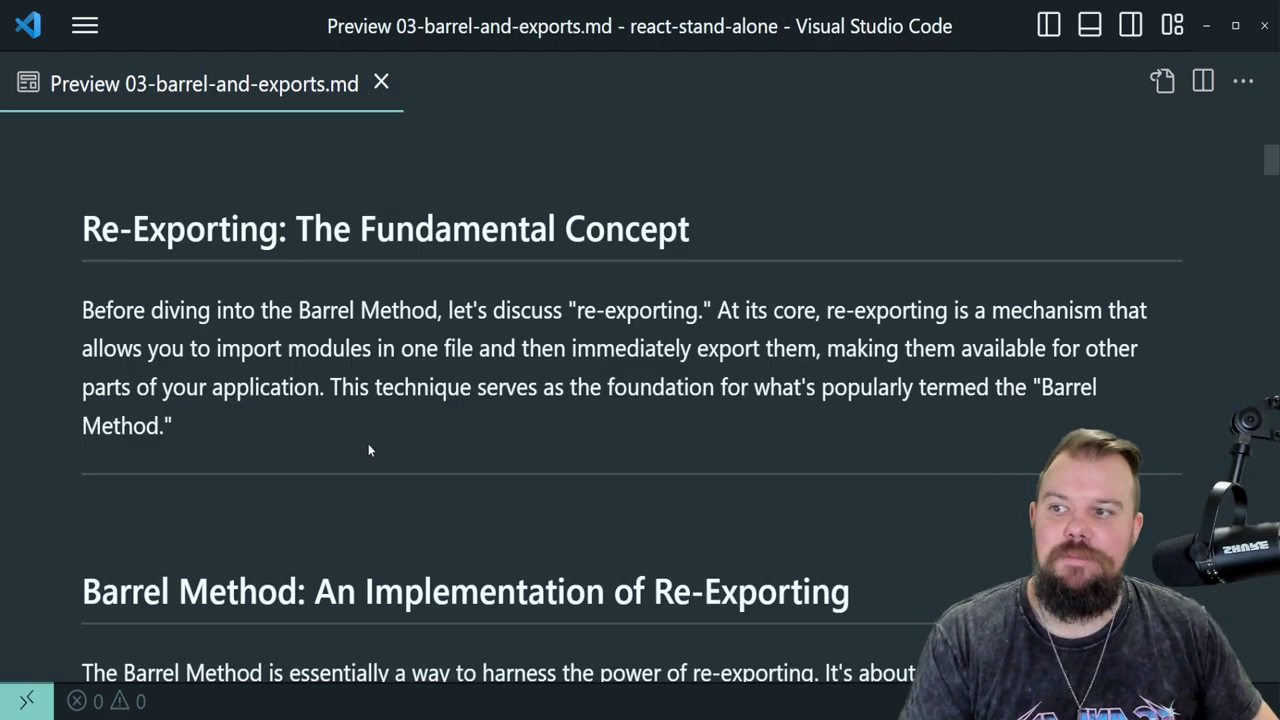
drag(214, 348, 480, 348)
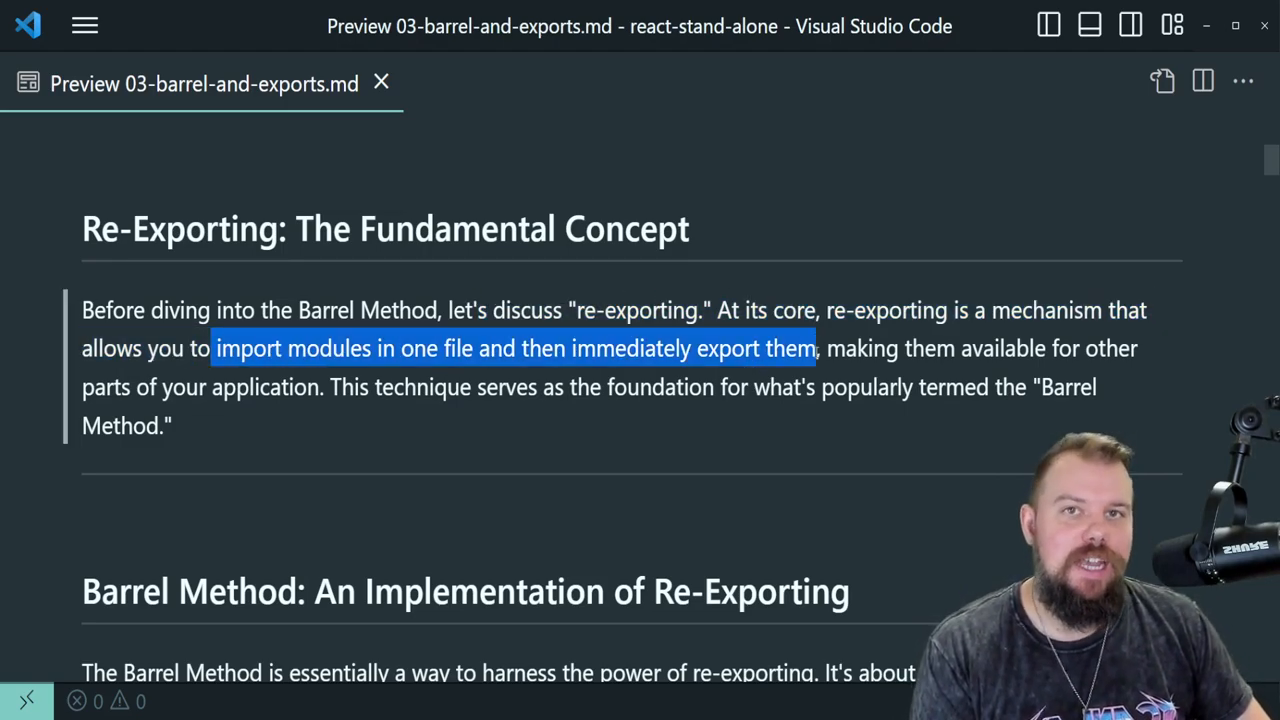
drag(815, 348, 320, 387)
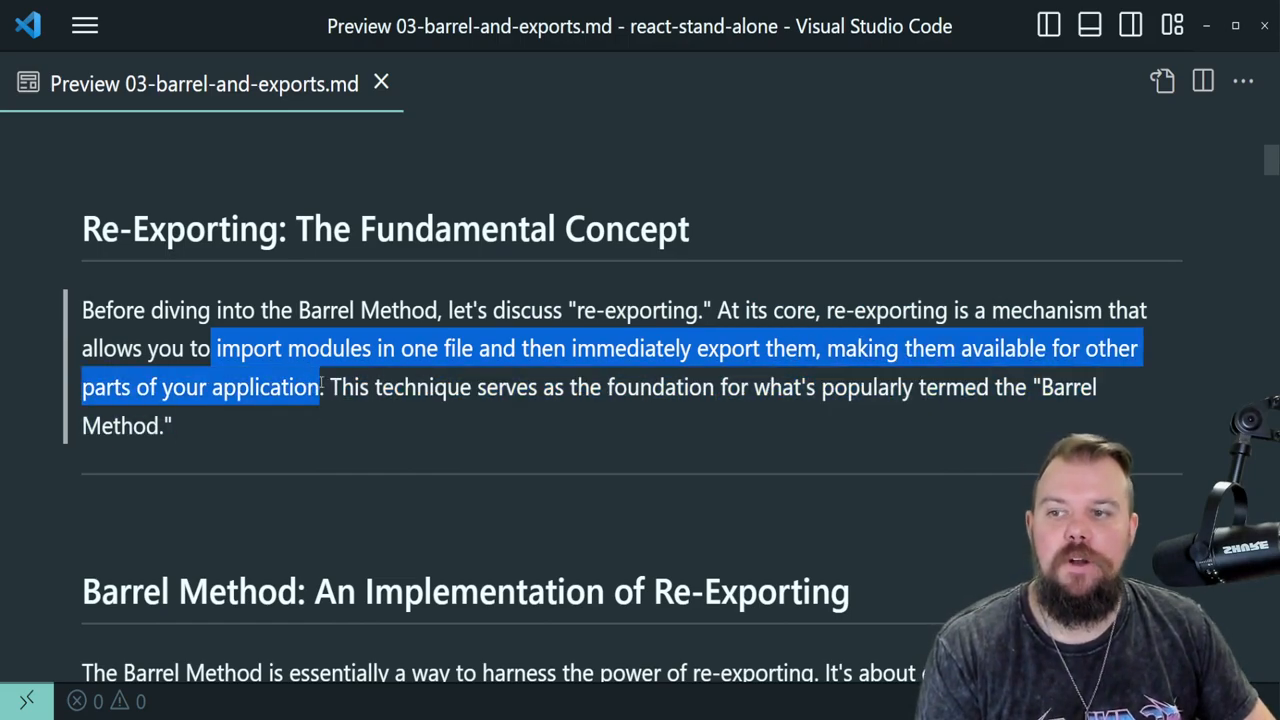
click(382, 446)
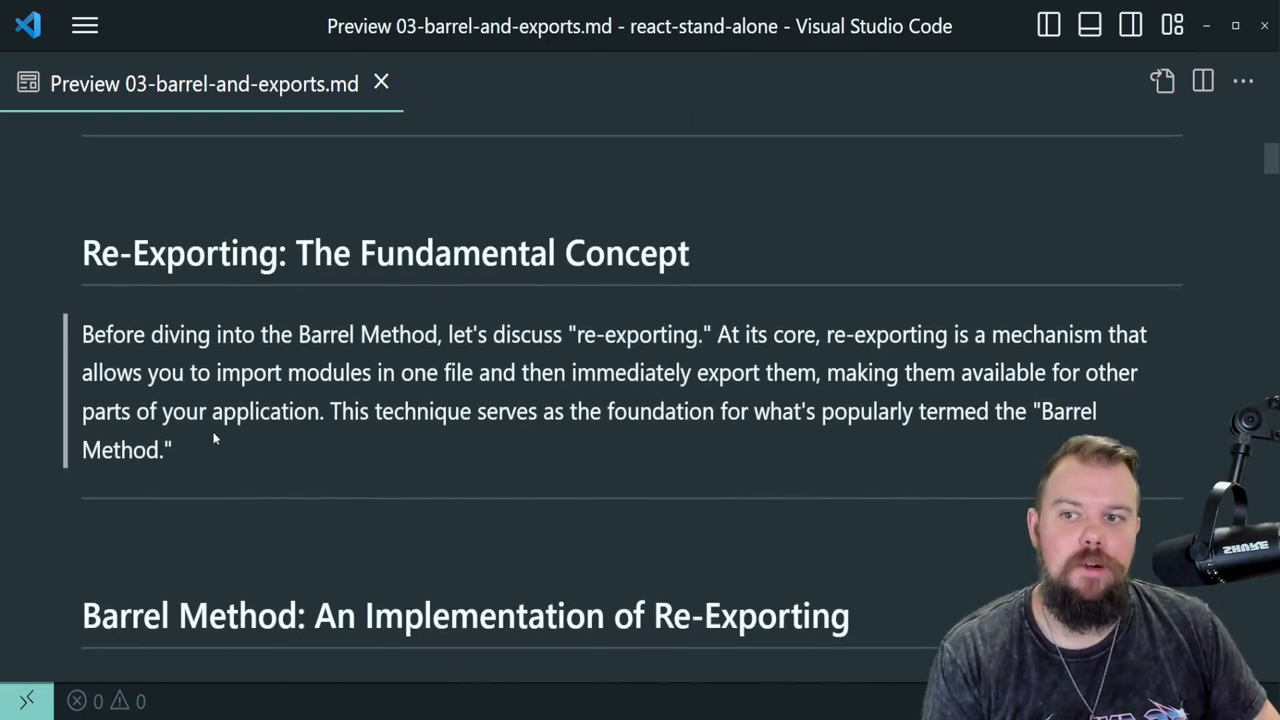
scroll(down, 3)
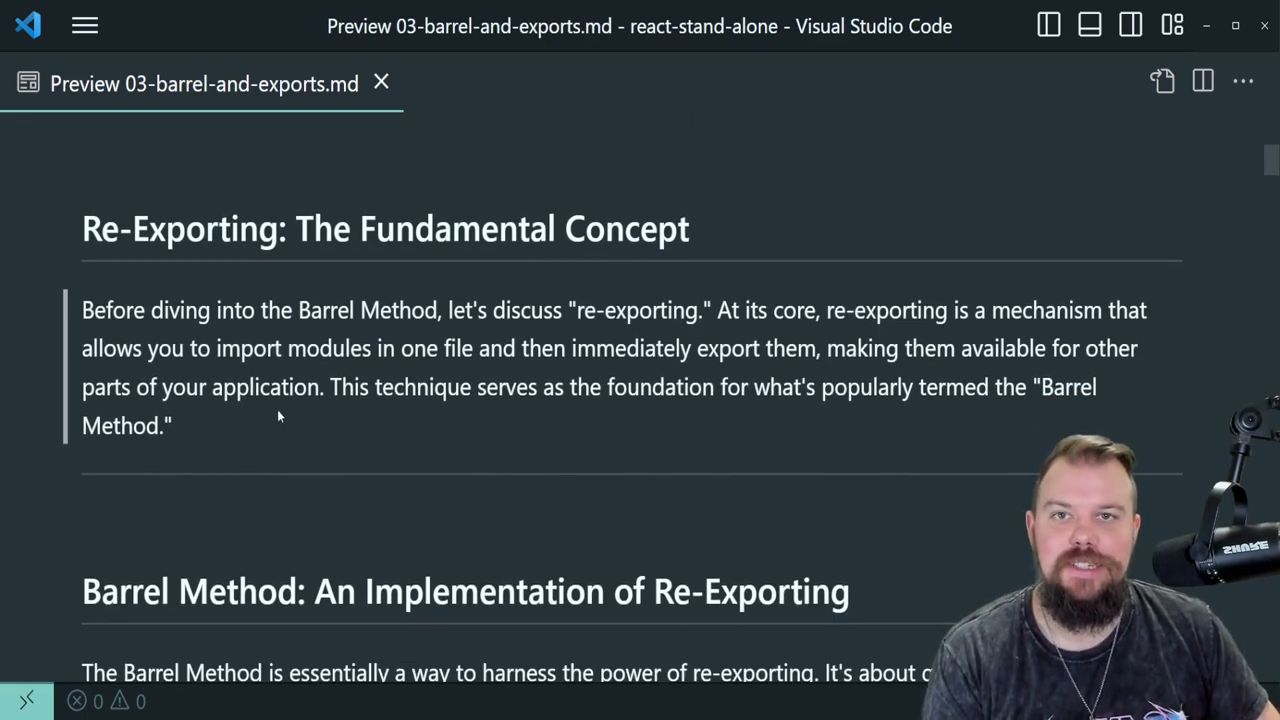
scroll(down, 3)
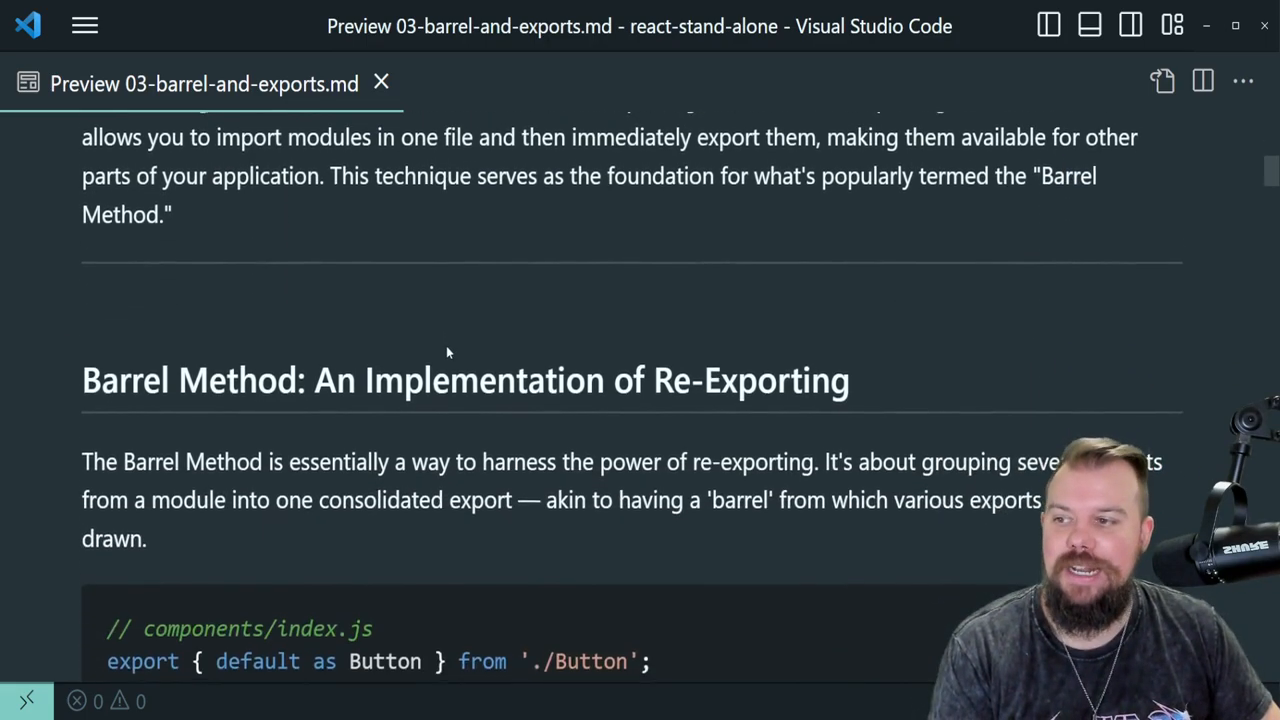
Highlight the index.js name and the barrel file's three export lines, then clear them
scroll(down, 3)
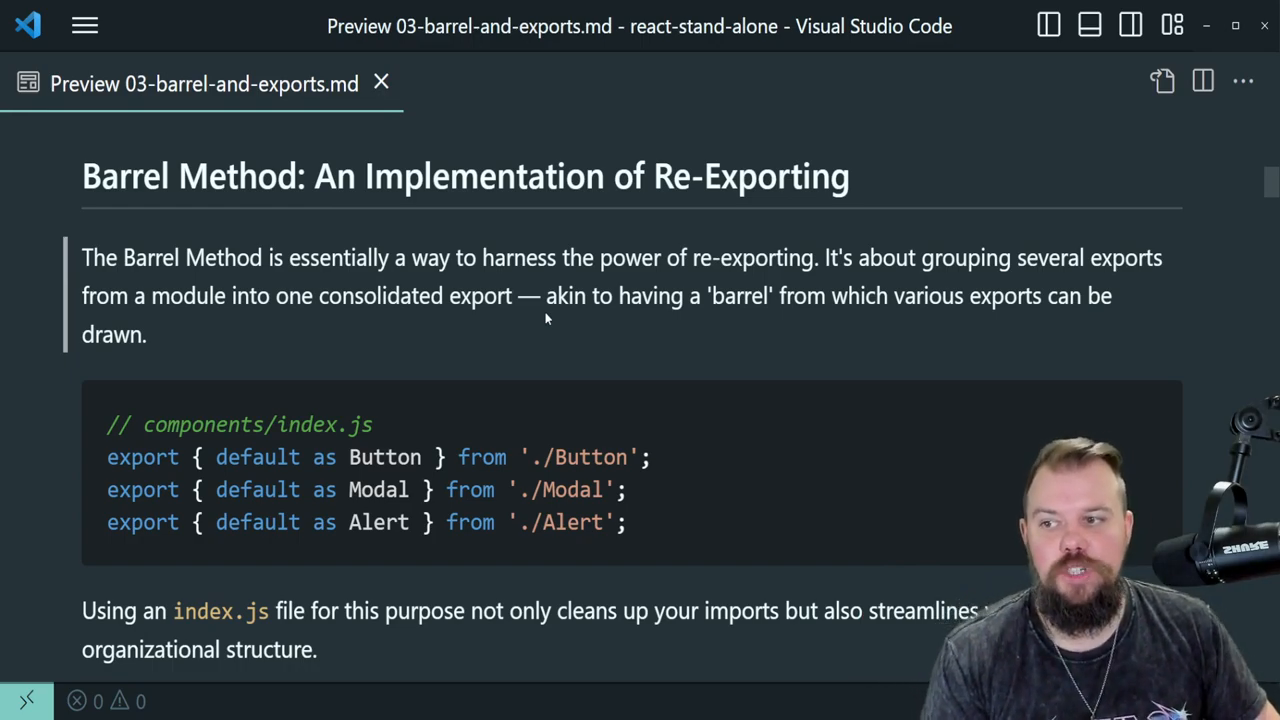
mouse_move(465, 324)
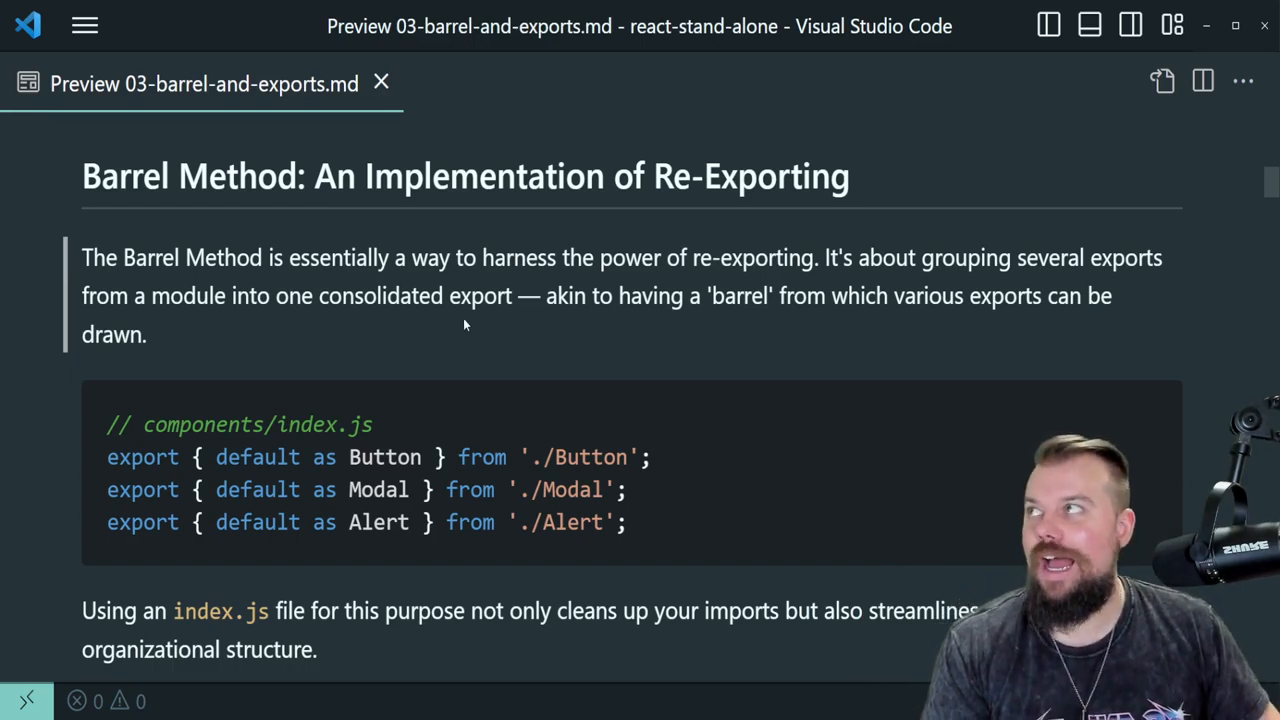
double_click(330, 424)
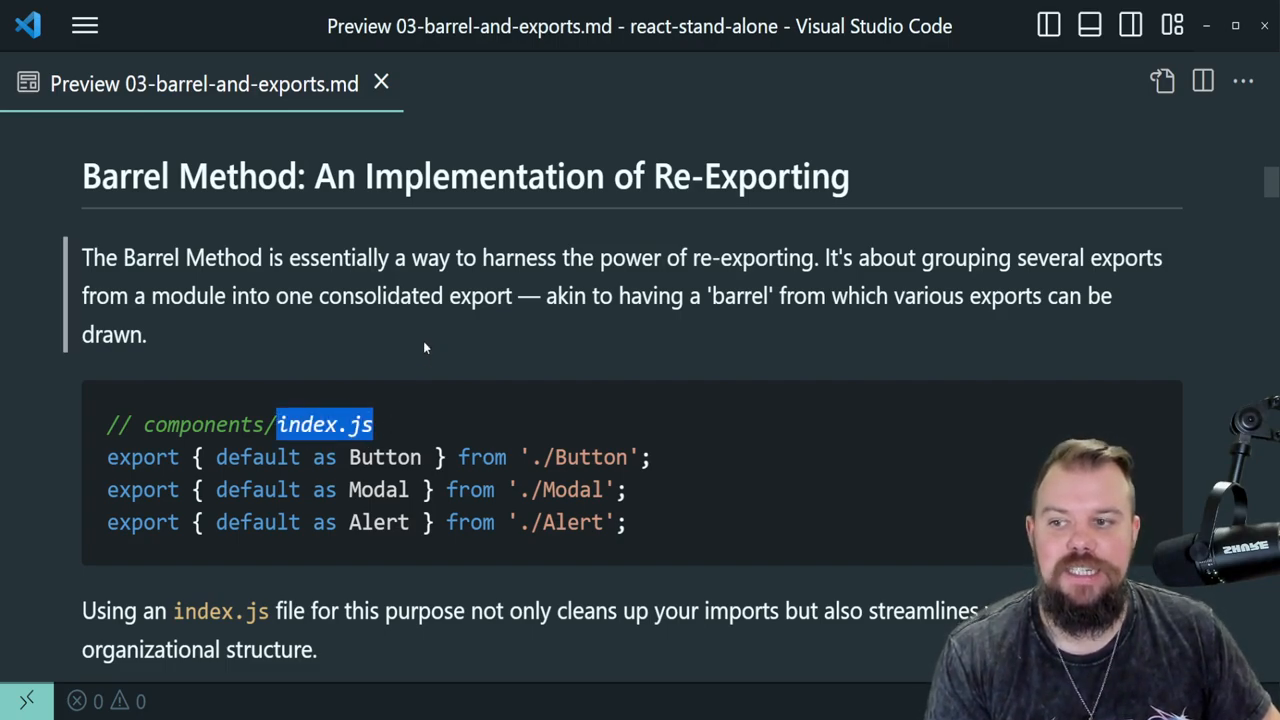
scroll(down, 3)
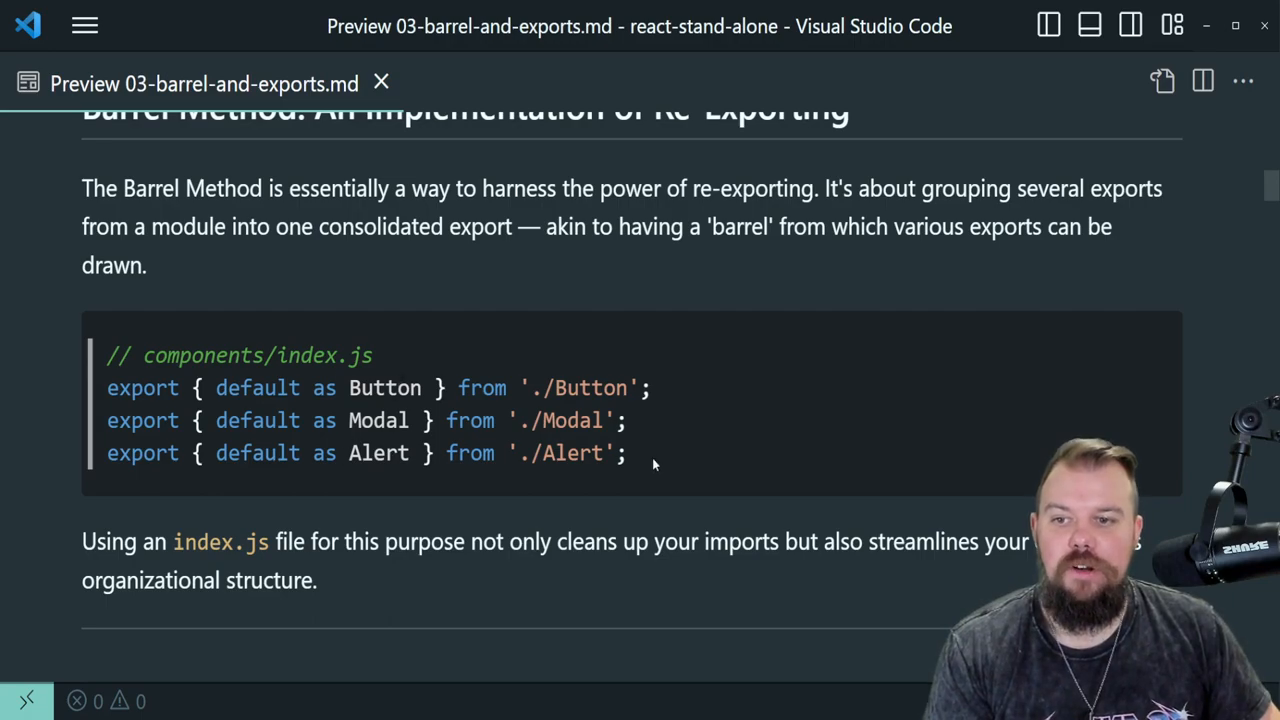
drag(107, 388, 627, 453)
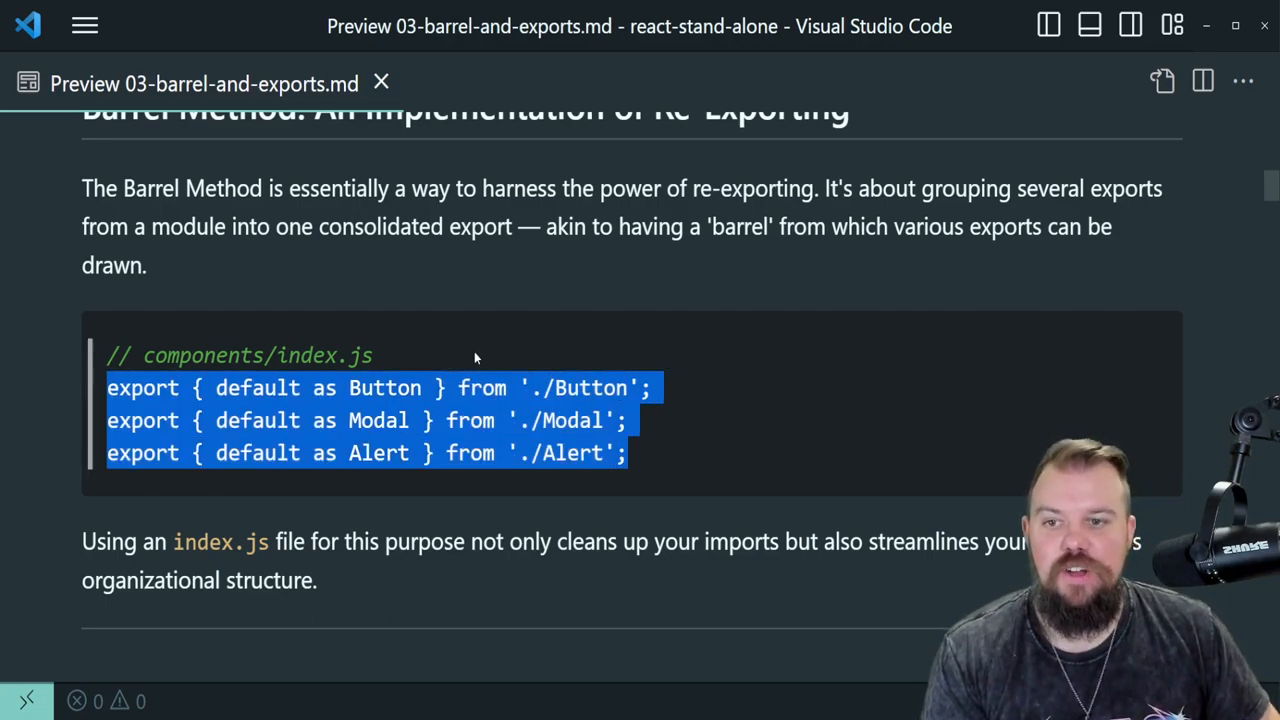
click(475, 357)
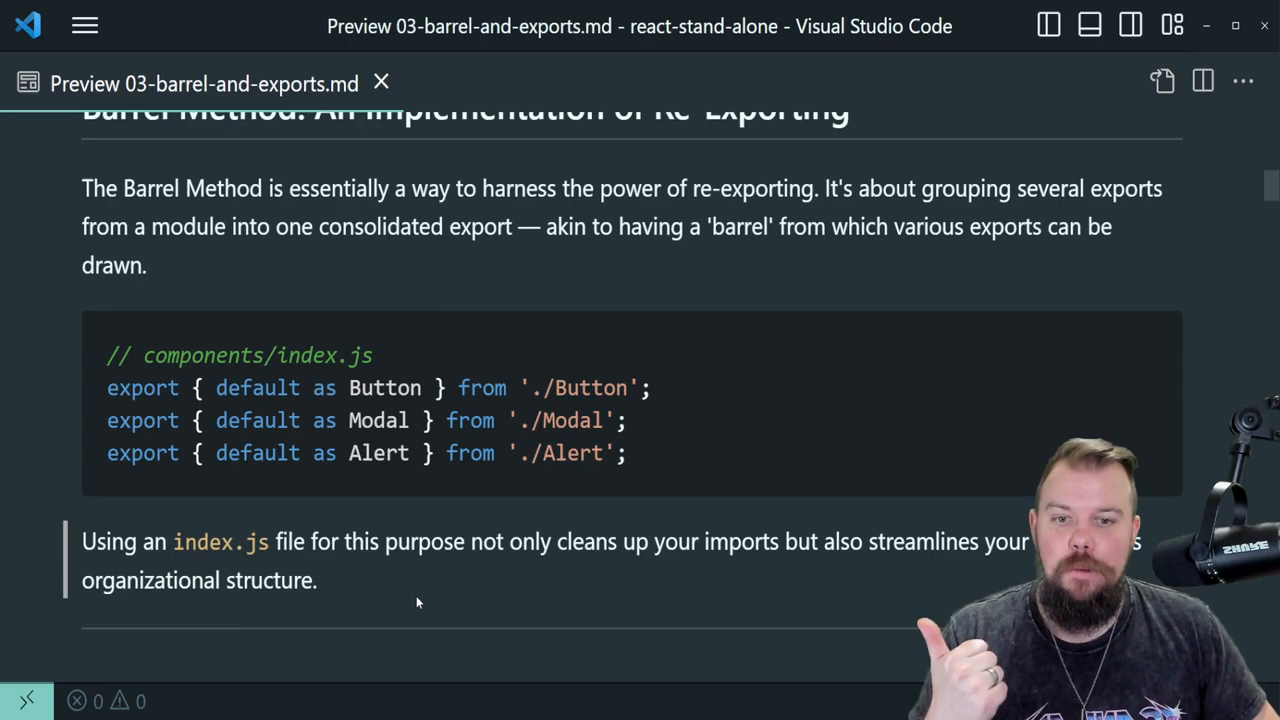
mouse_move(432, 575)
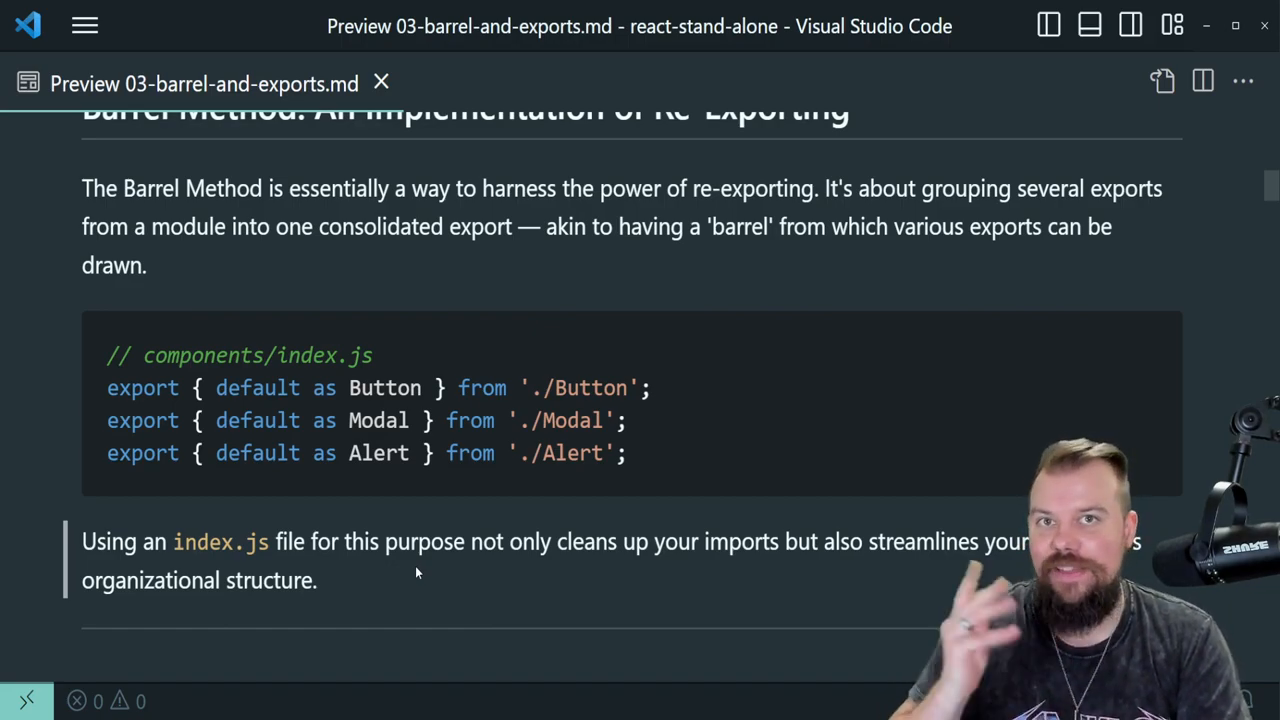
scroll(down, 3)
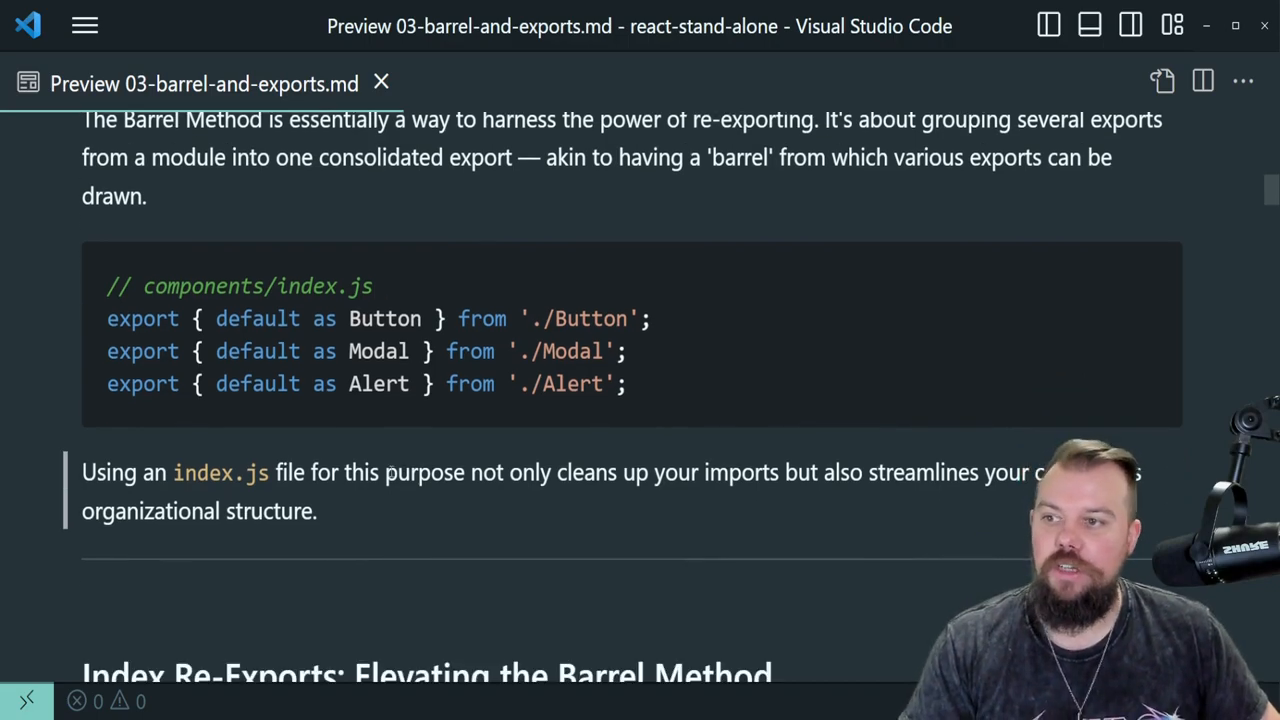
Scroll to the Index Re-Exports section and clear the highlighted import line
scroll(down, 3)
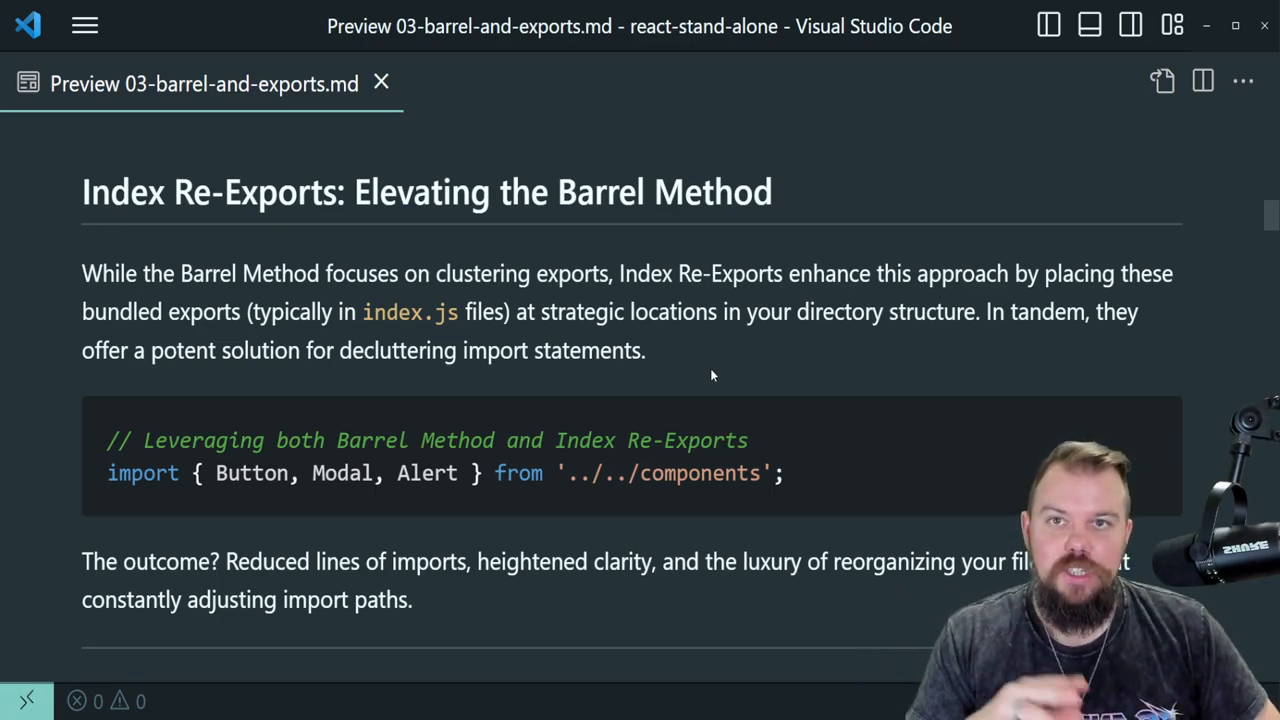
mouse_move(452, 510)
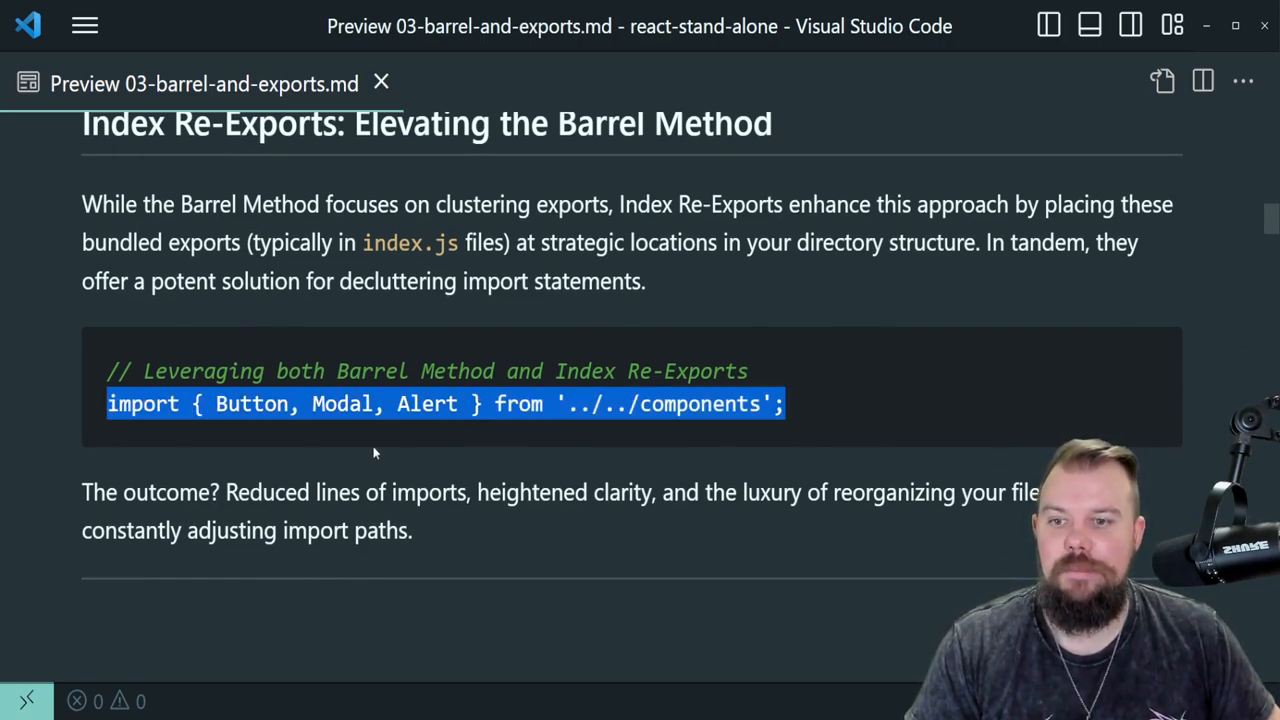
click(374, 452)
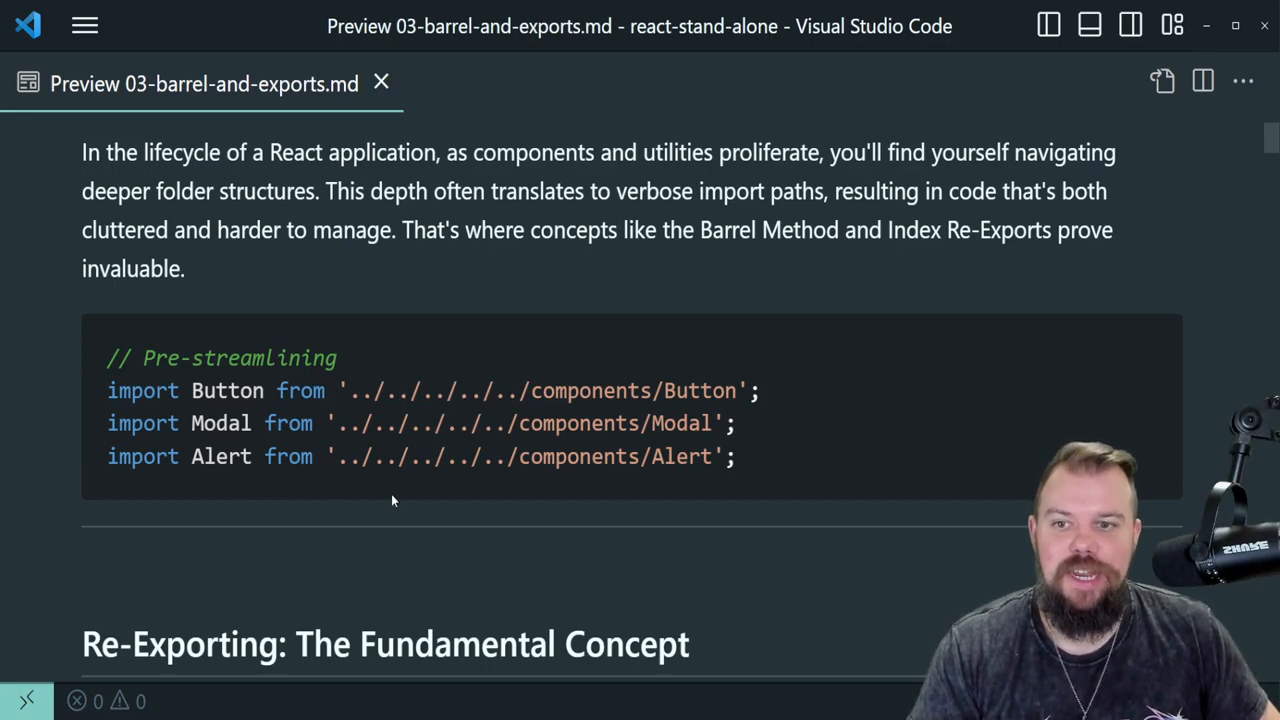
Highlight Modal in its long import path and scroll to the combined import example
double_click(684, 424)
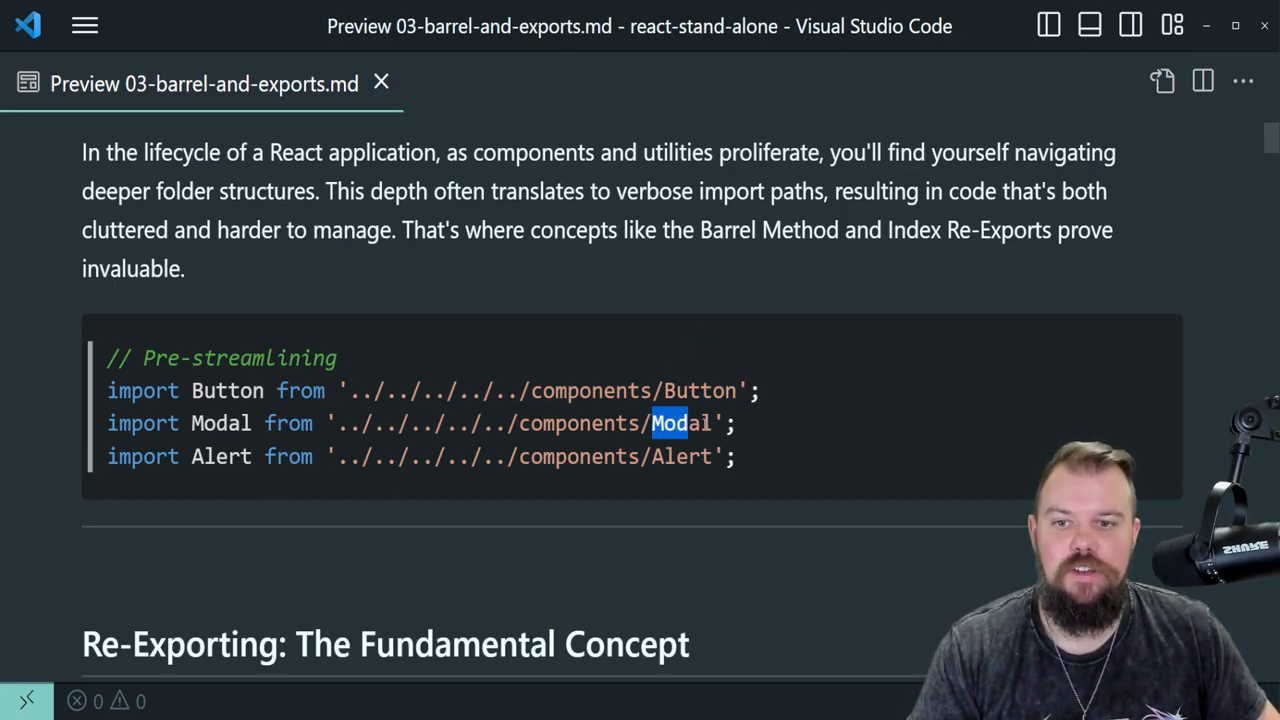
scroll(down, 3)
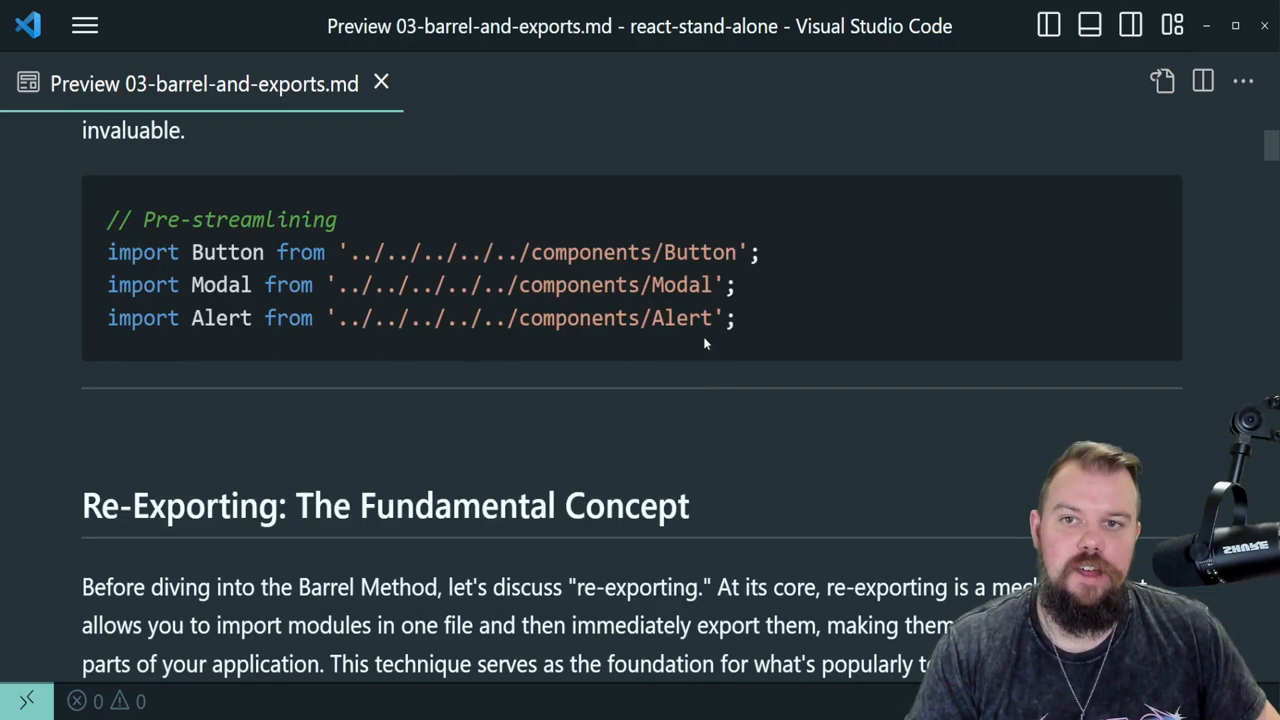
mouse_move(643, 460)
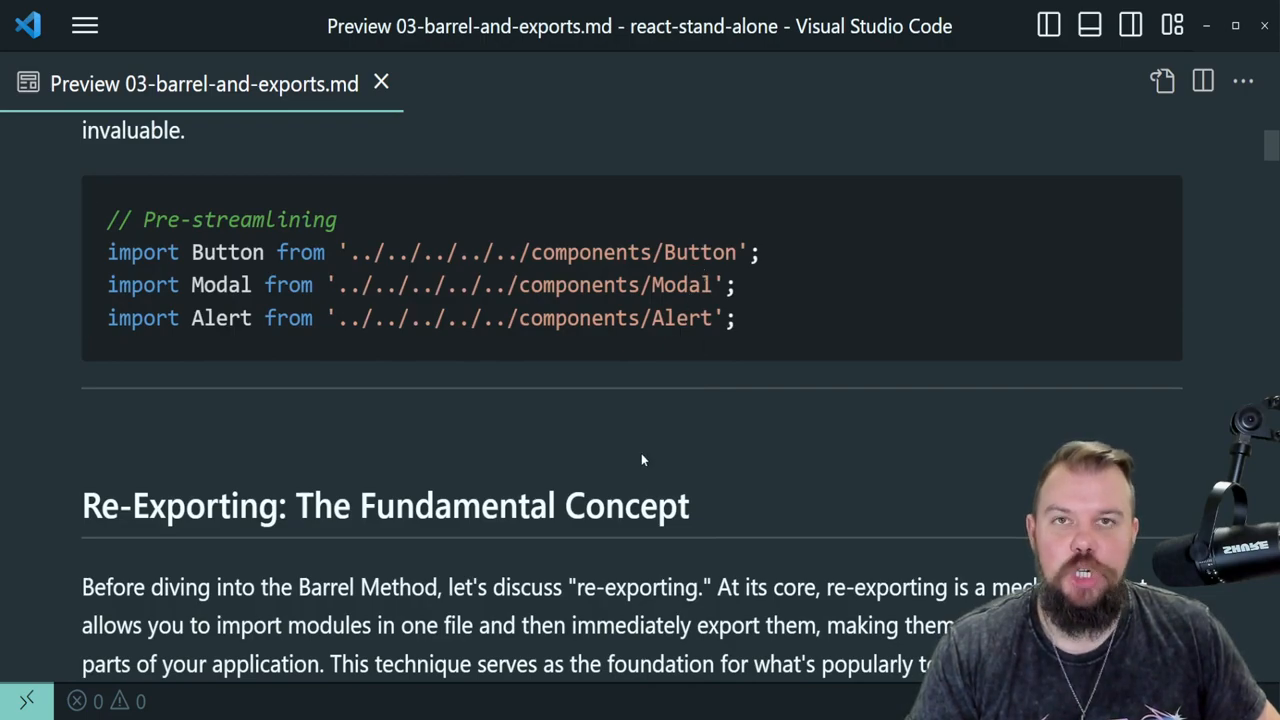
scroll(down, 3)
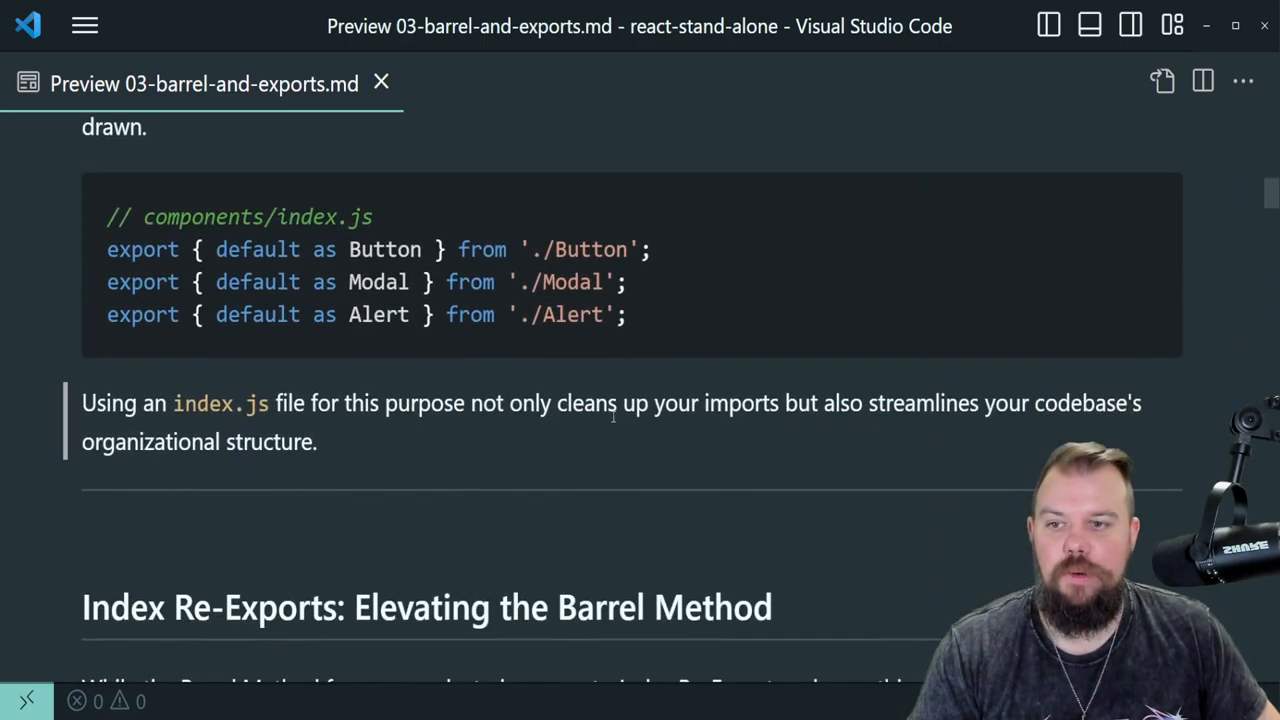
scroll(down, 3)
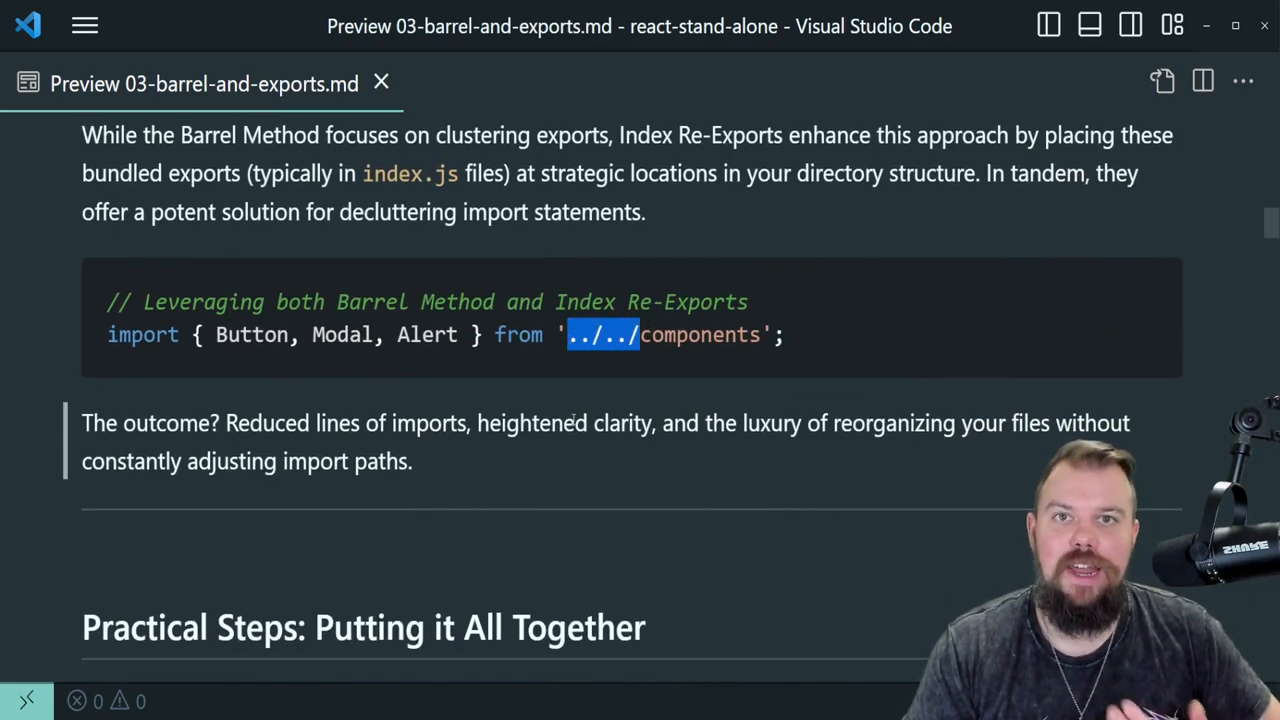
mouse_move(619, 406)
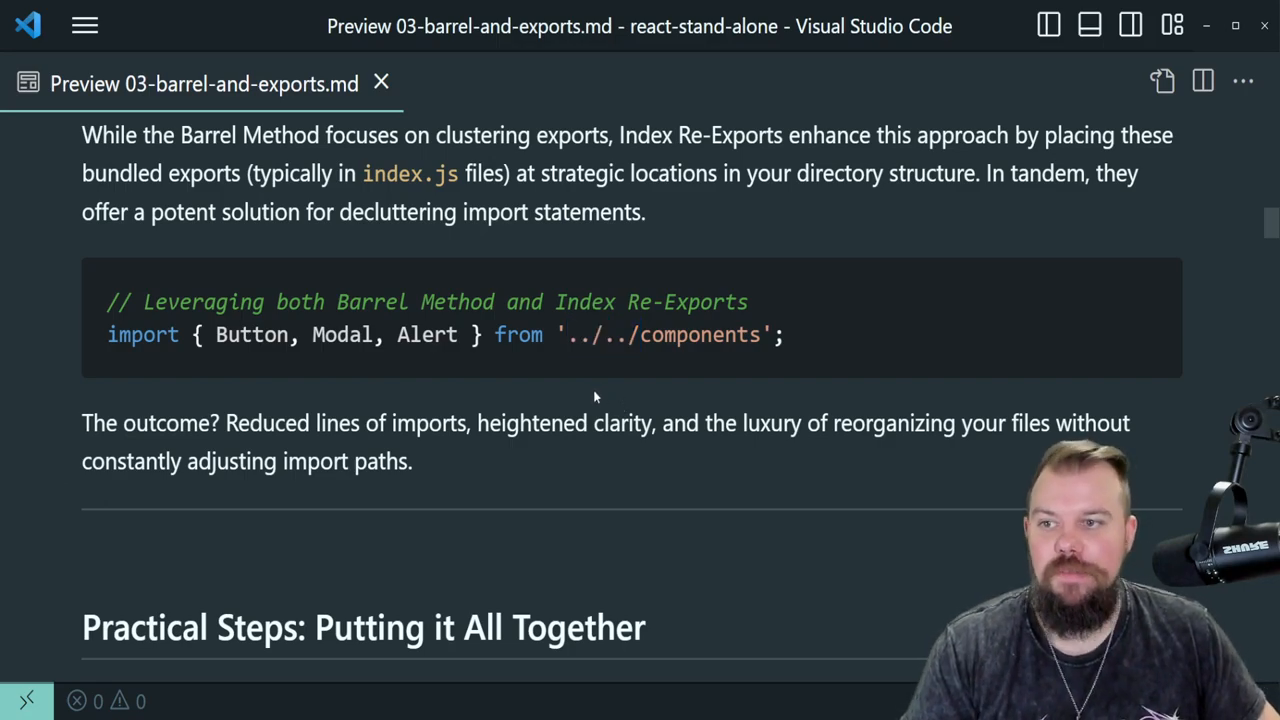
drag(214, 334, 482, 334)
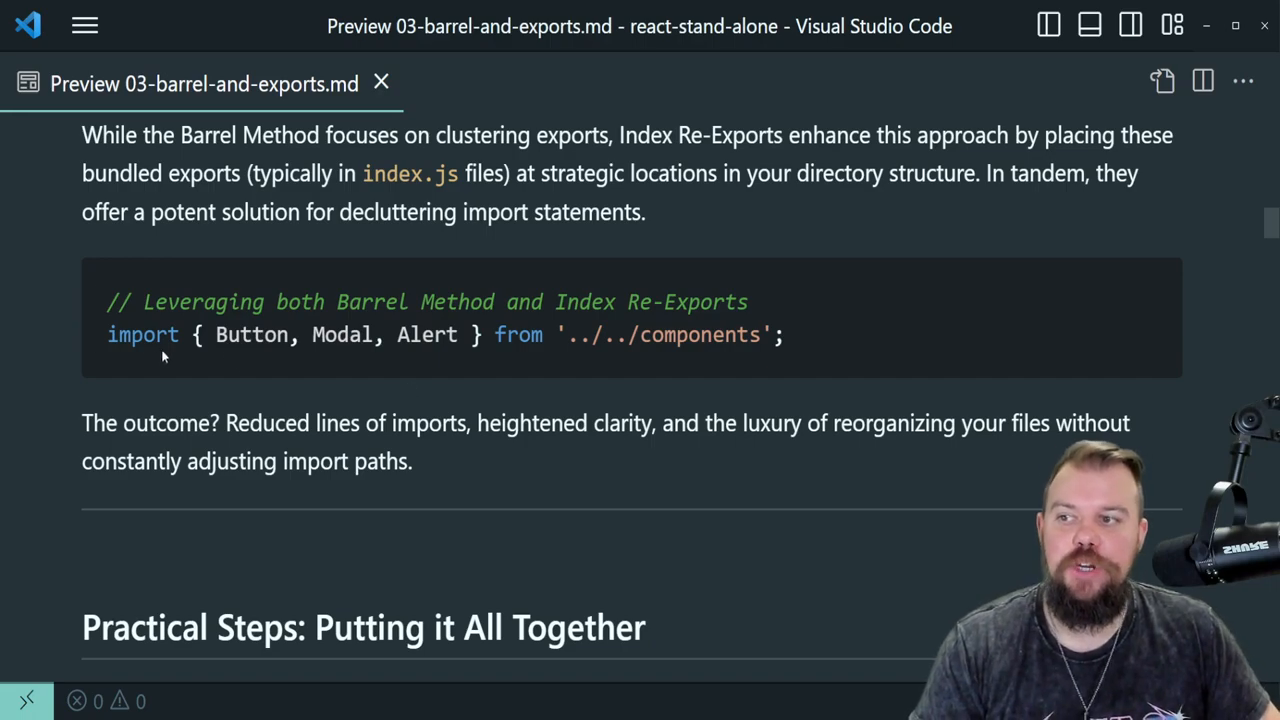
scroll(down, 3)
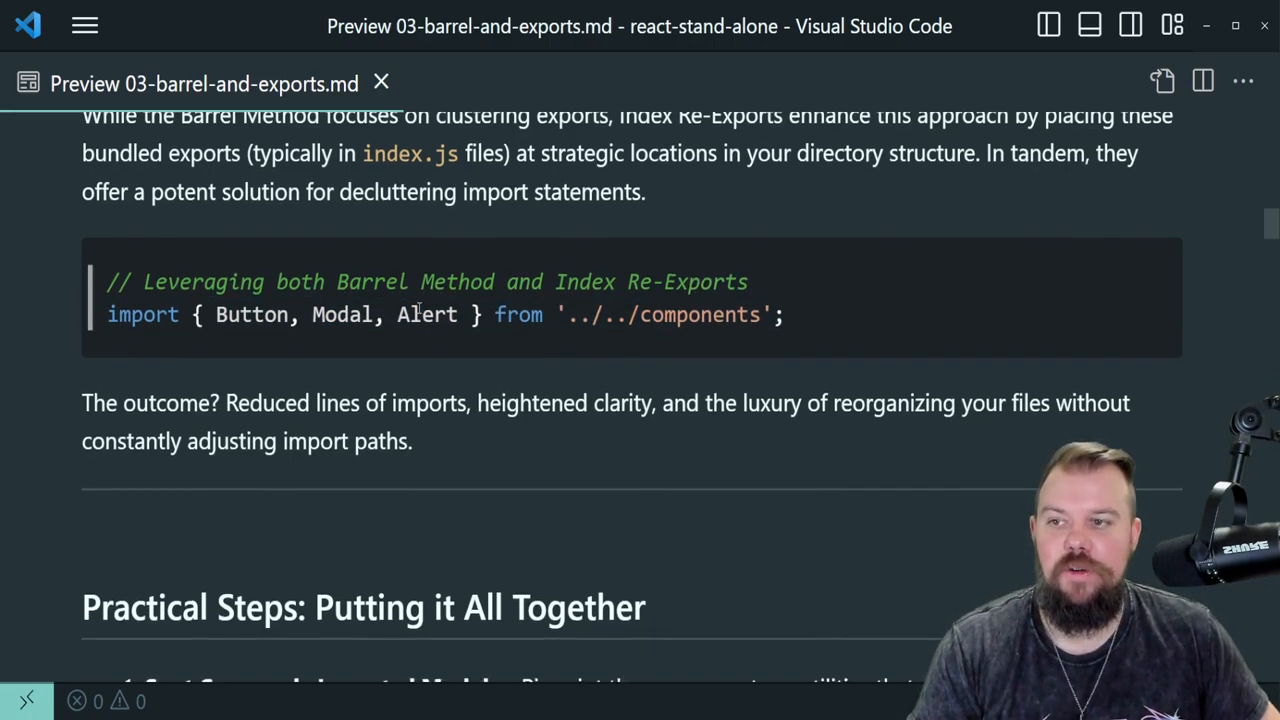
Highlight the Introduce an Index File and Bundle Exports steps in Practical Steps
scroll(down, 3)
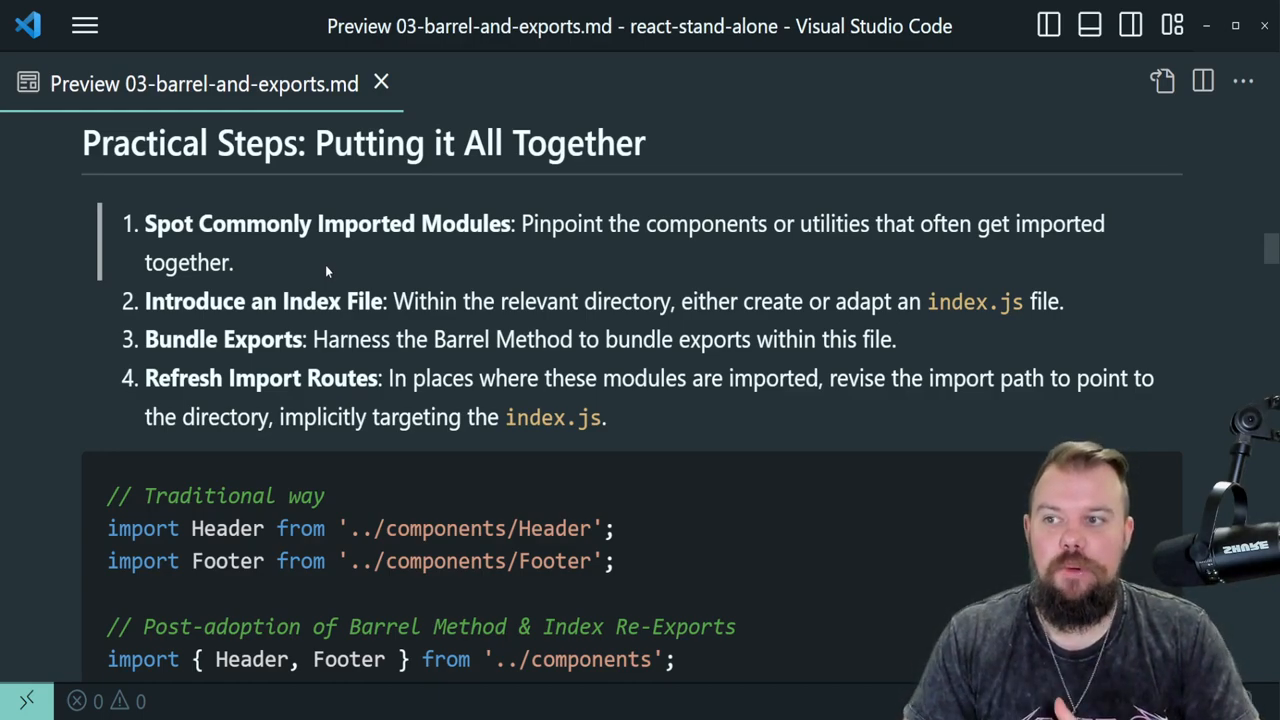
double_click(408, 301)
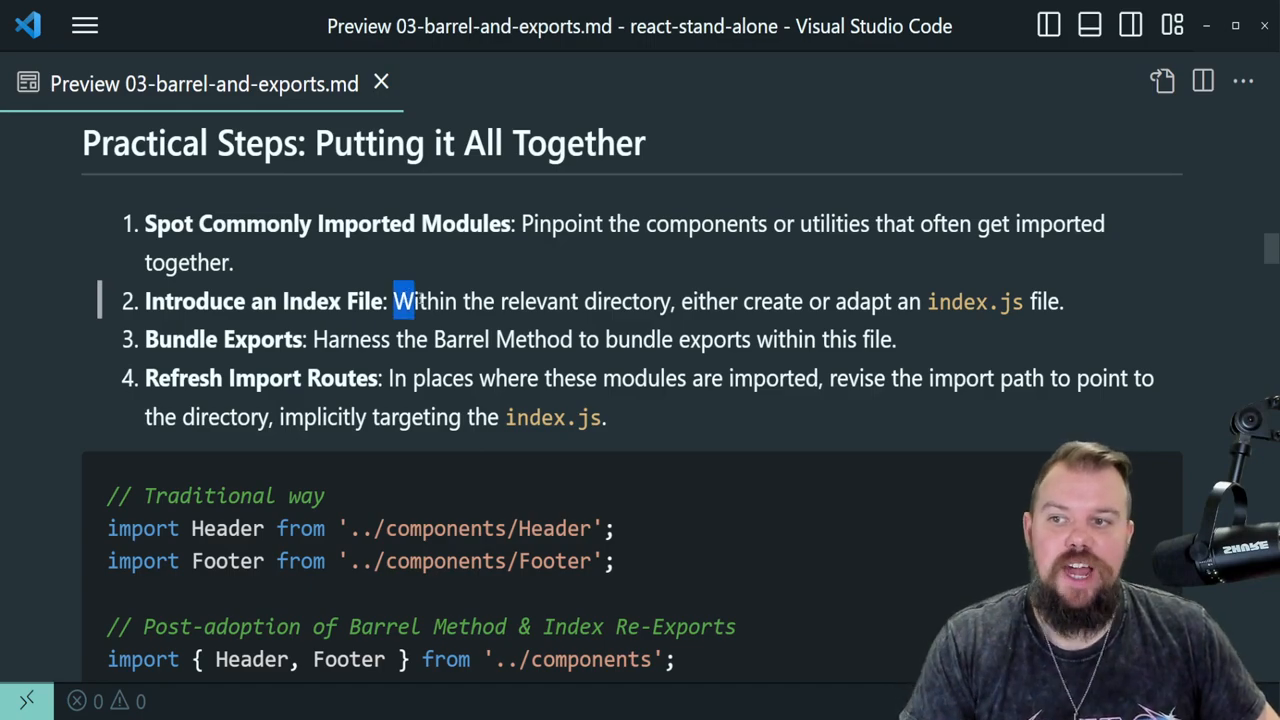
drag(392, 301, 1060, 301)
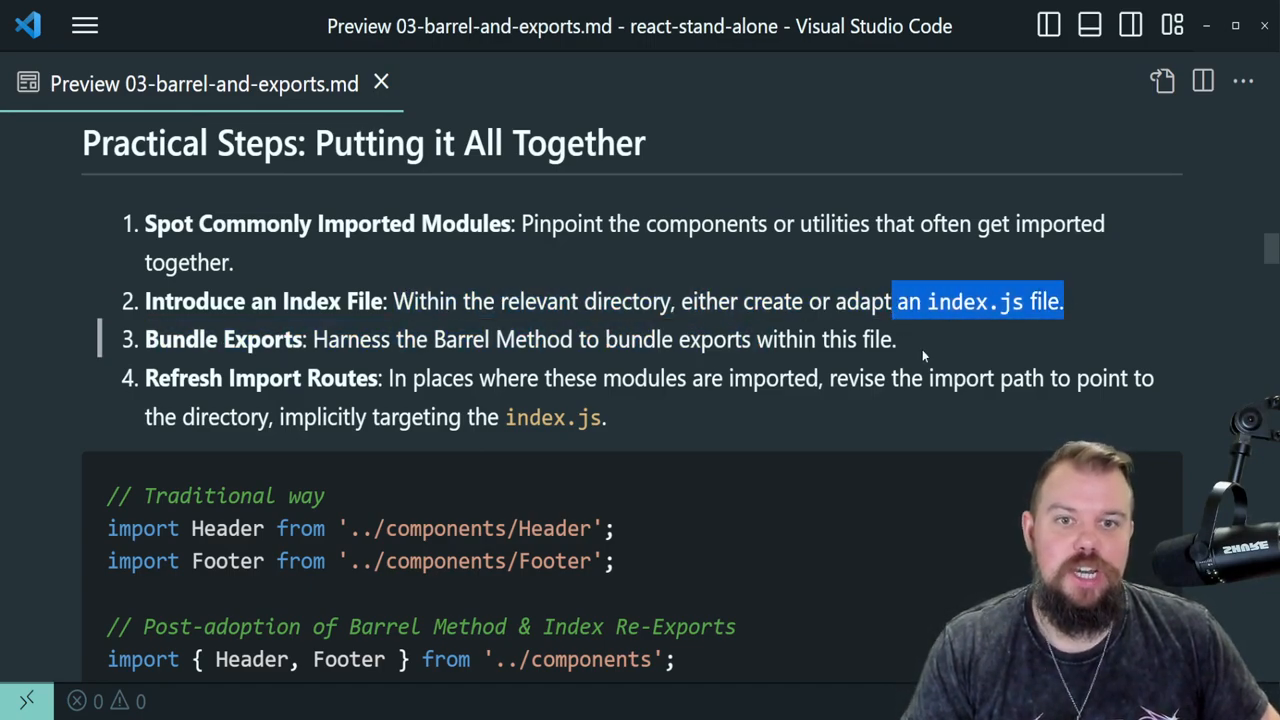
mouse_move(940, 343)
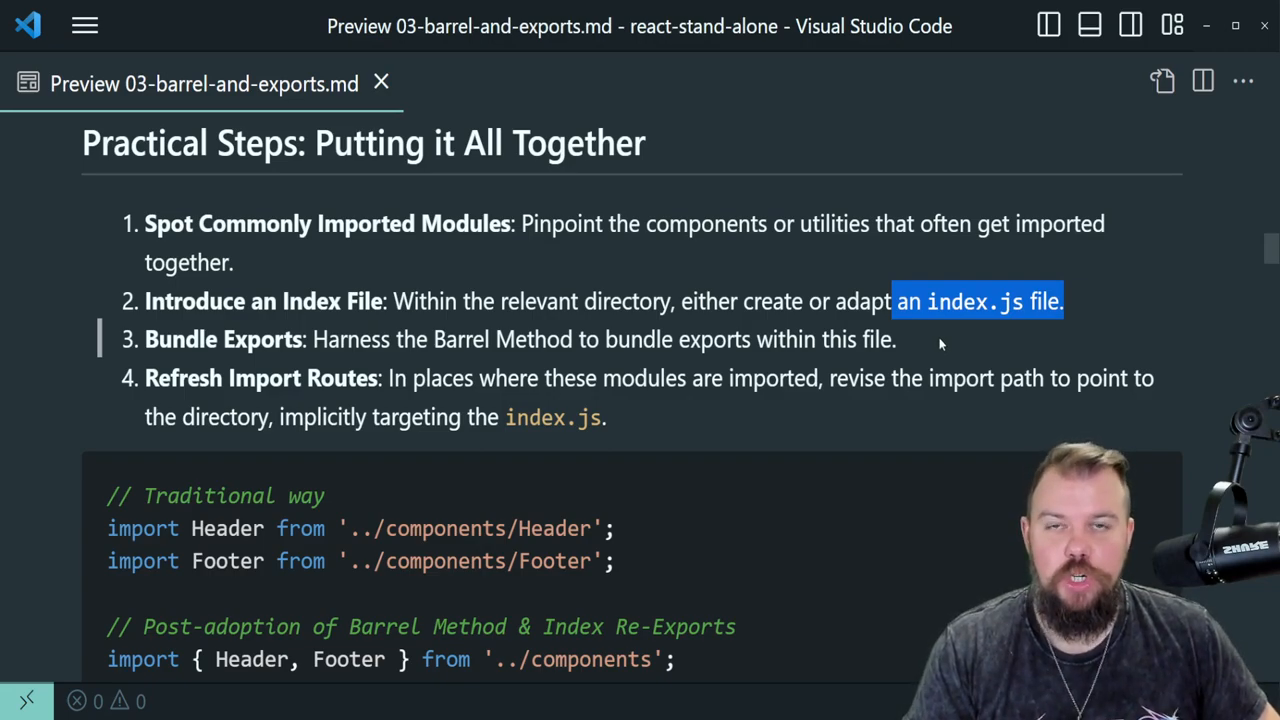
click(935, 343)
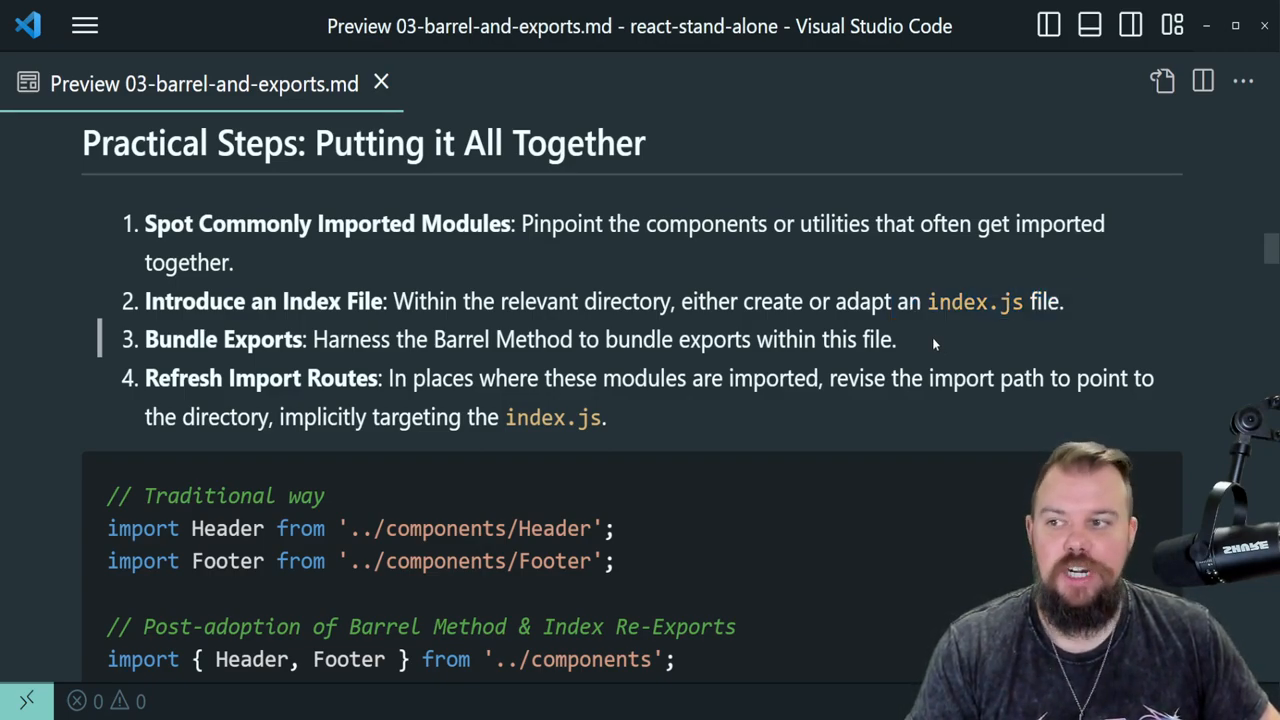
drag(315, 339, 896, 339)
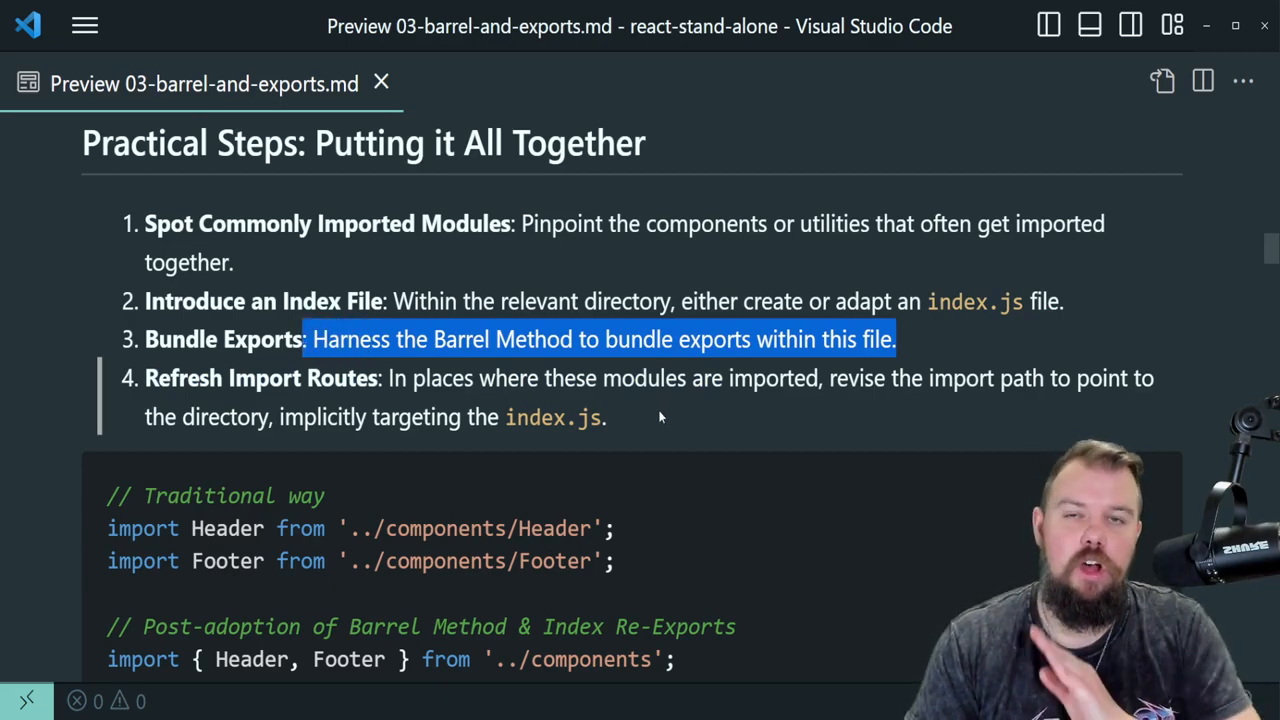
click(660, 417)
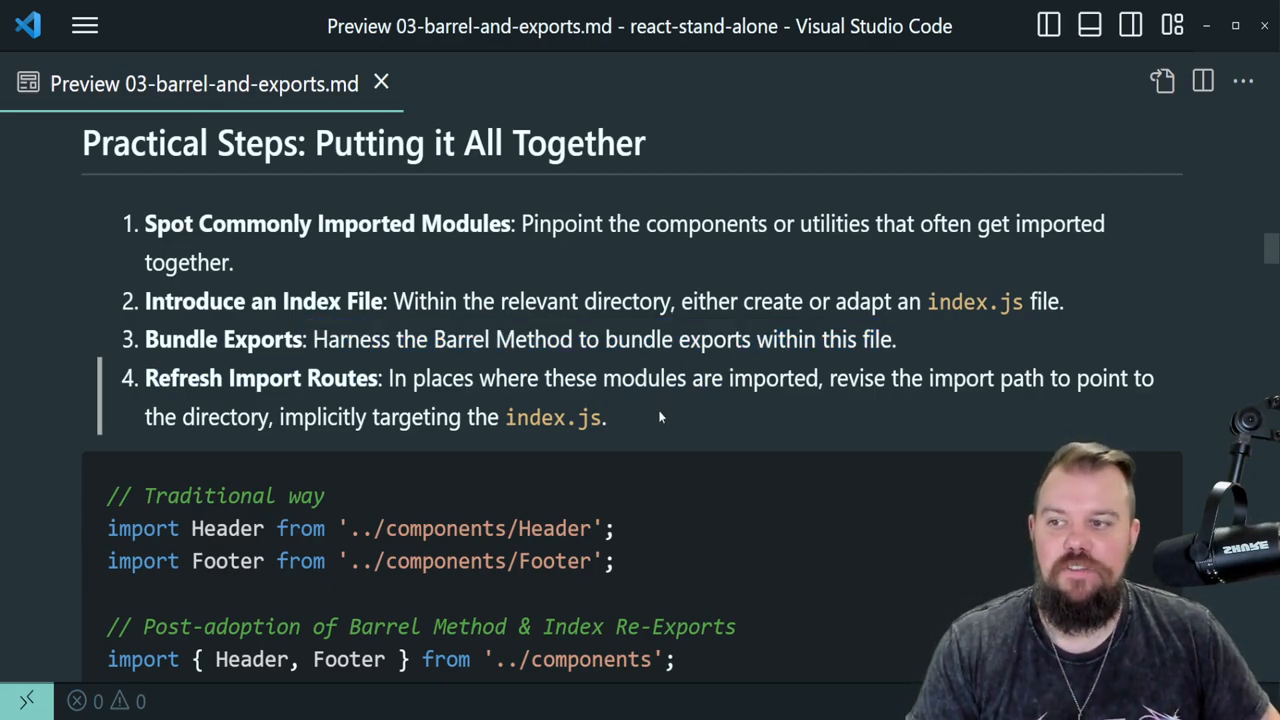
Highlight the Refresh Import Routes step and the Header and Footer named imports
drag(145, 378, 607, 417)
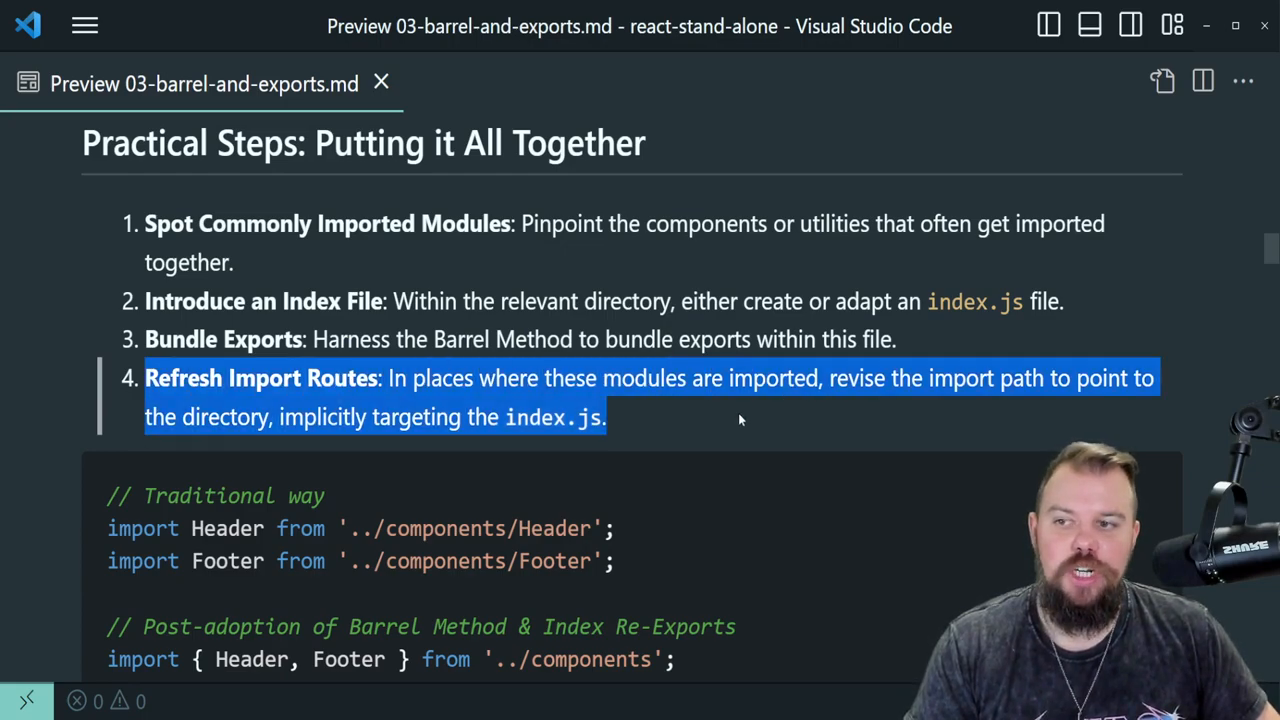
mouse_move(663, 420)
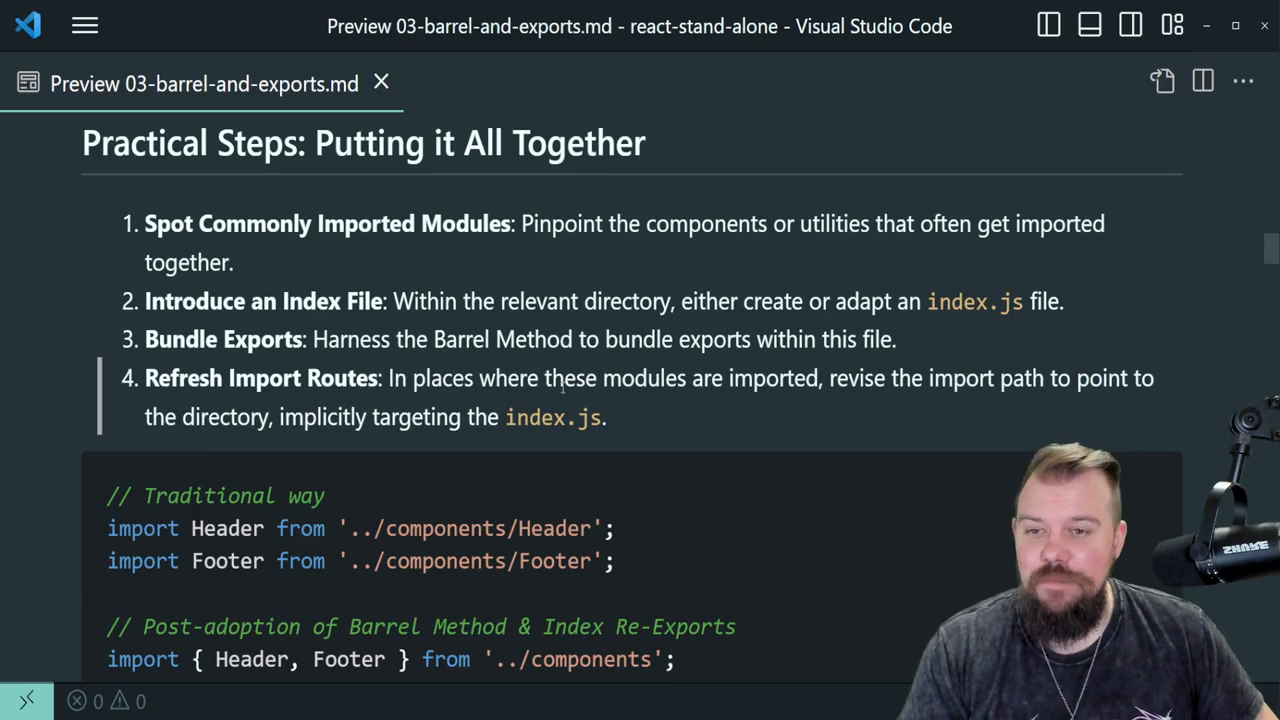
mouse_move(753, 431)
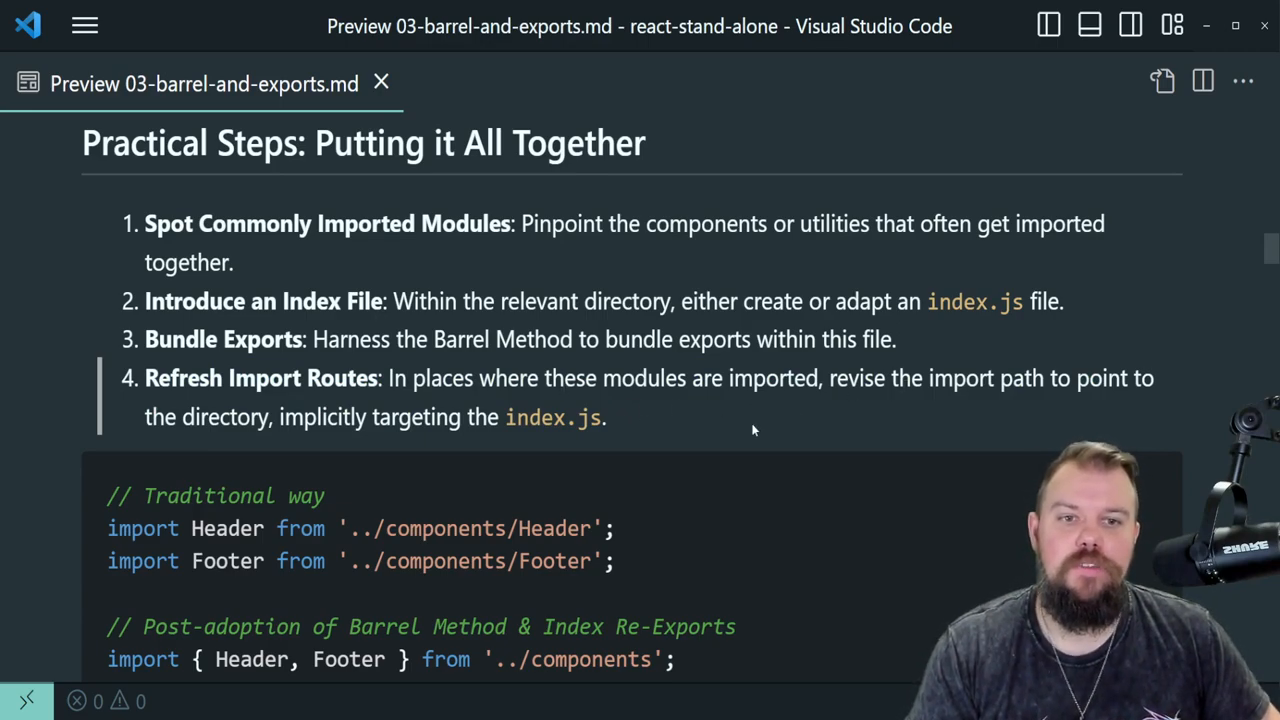
double_click(248, 417)
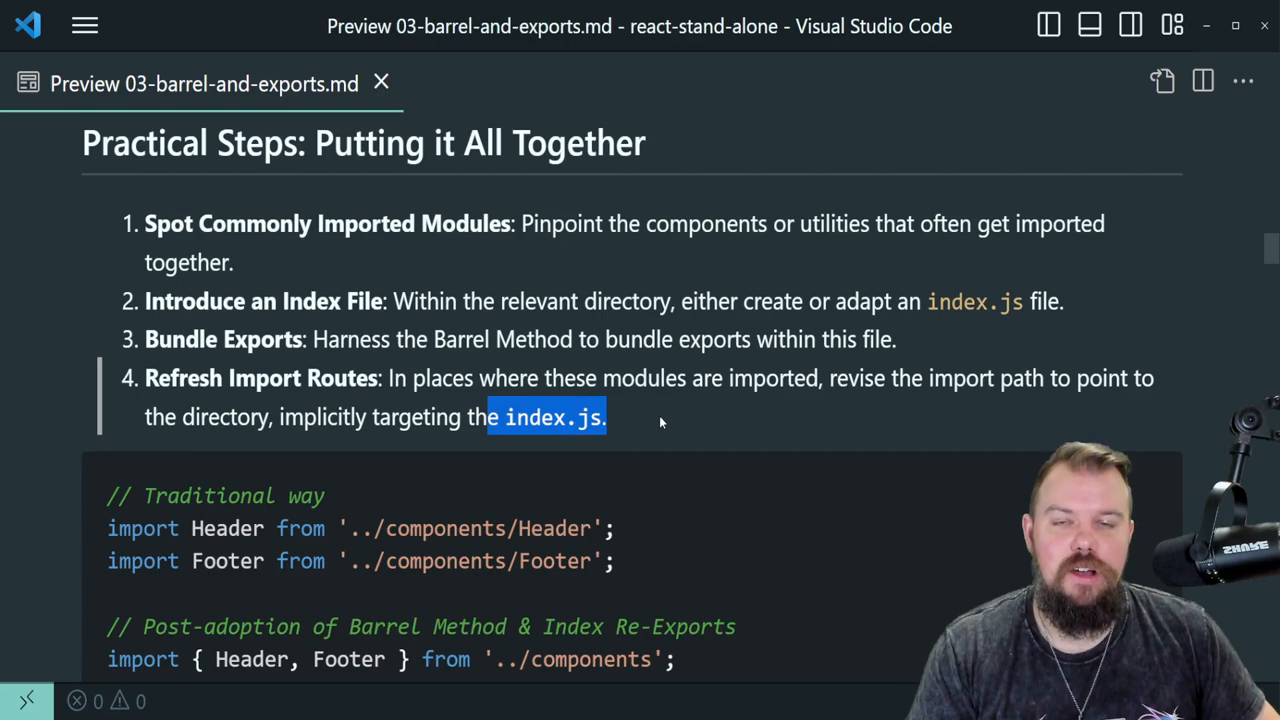
mouse_move(638, 425)
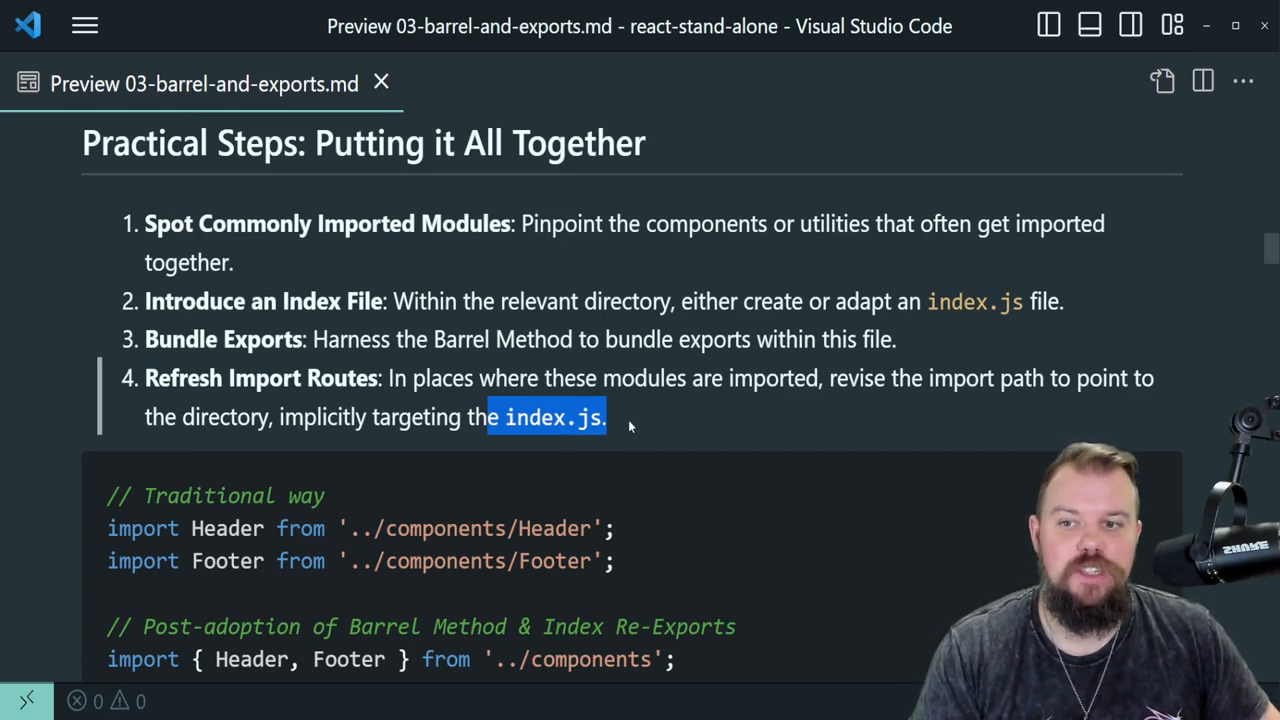
double_click(223, 417)
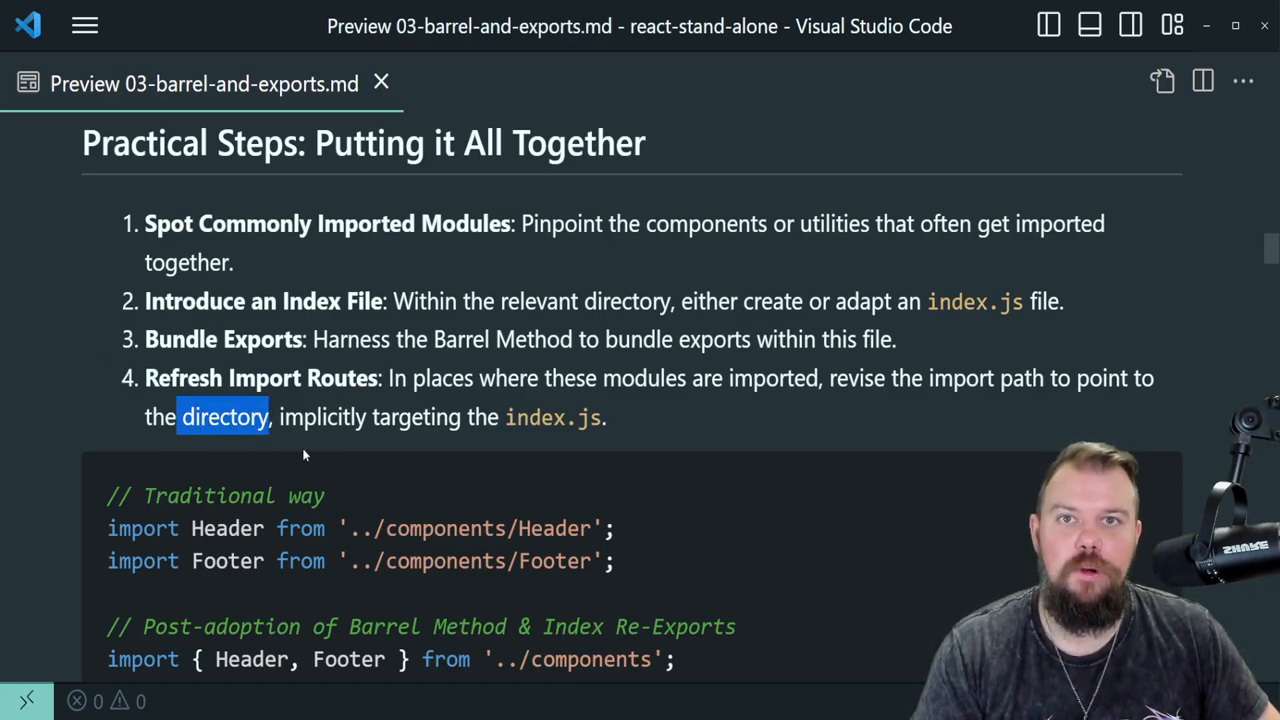
mouse_move(270, 454)
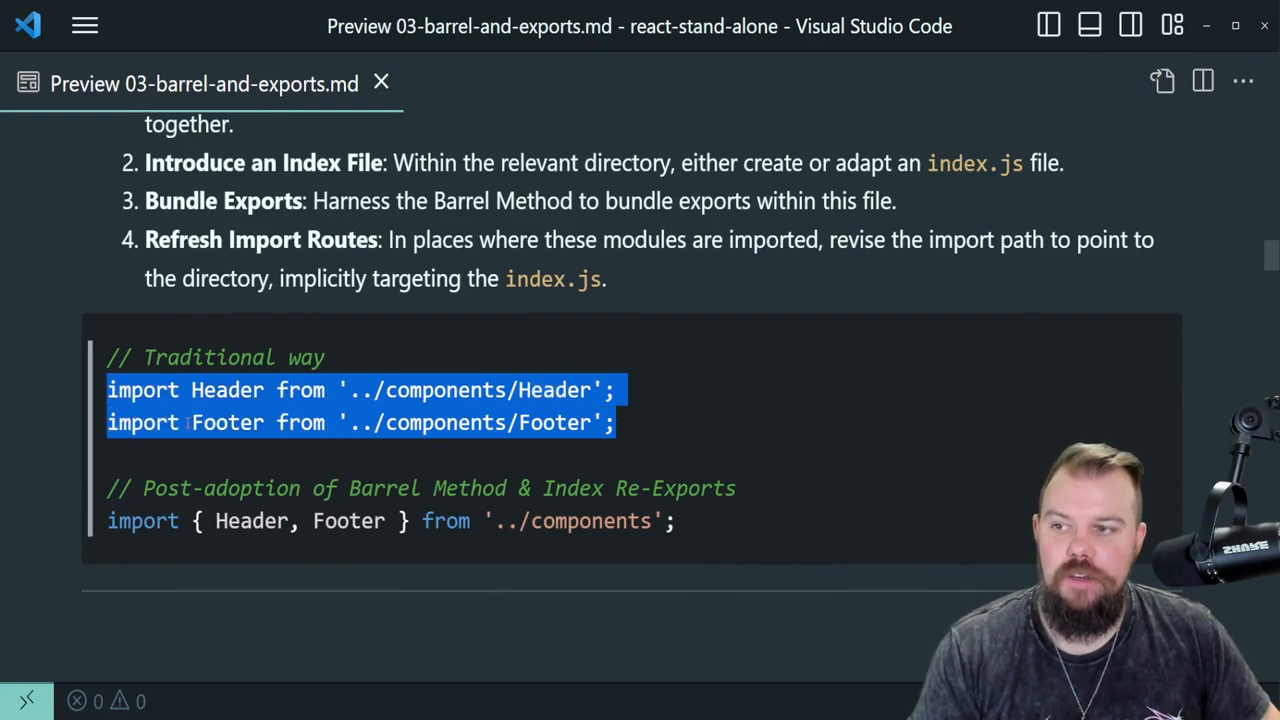
mouse_move(636, 427)
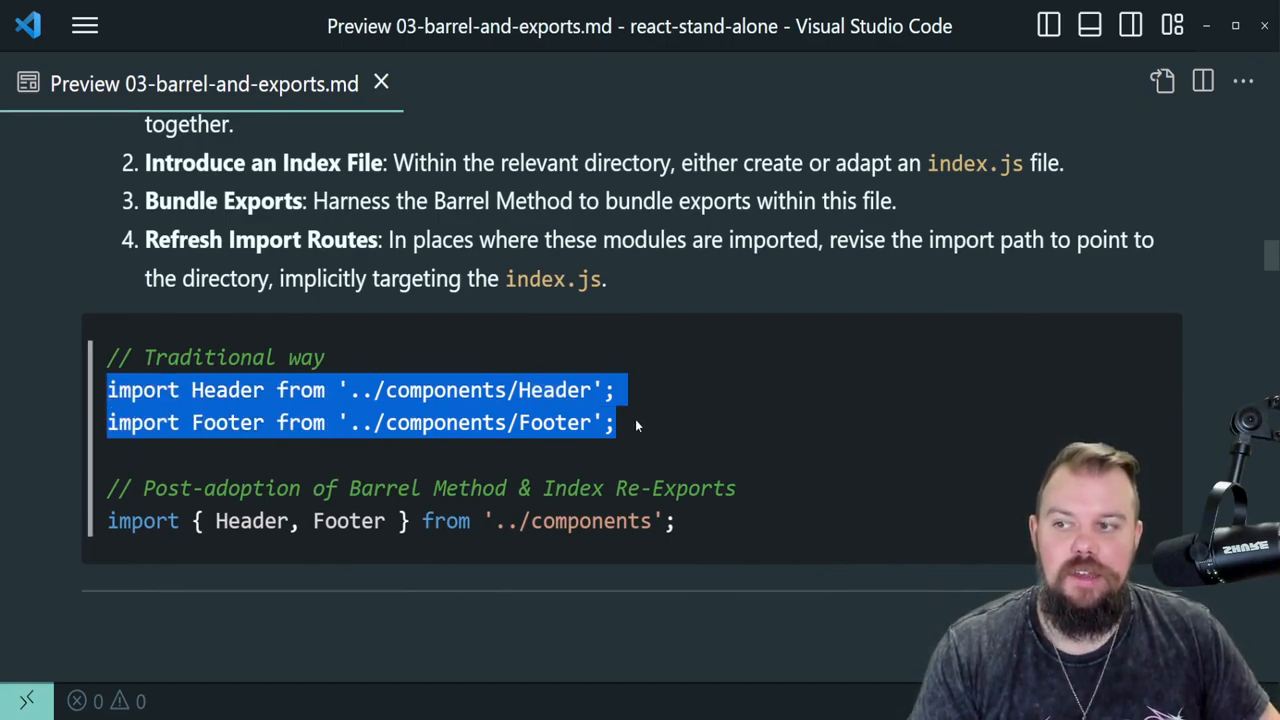
double_click(227, 390)
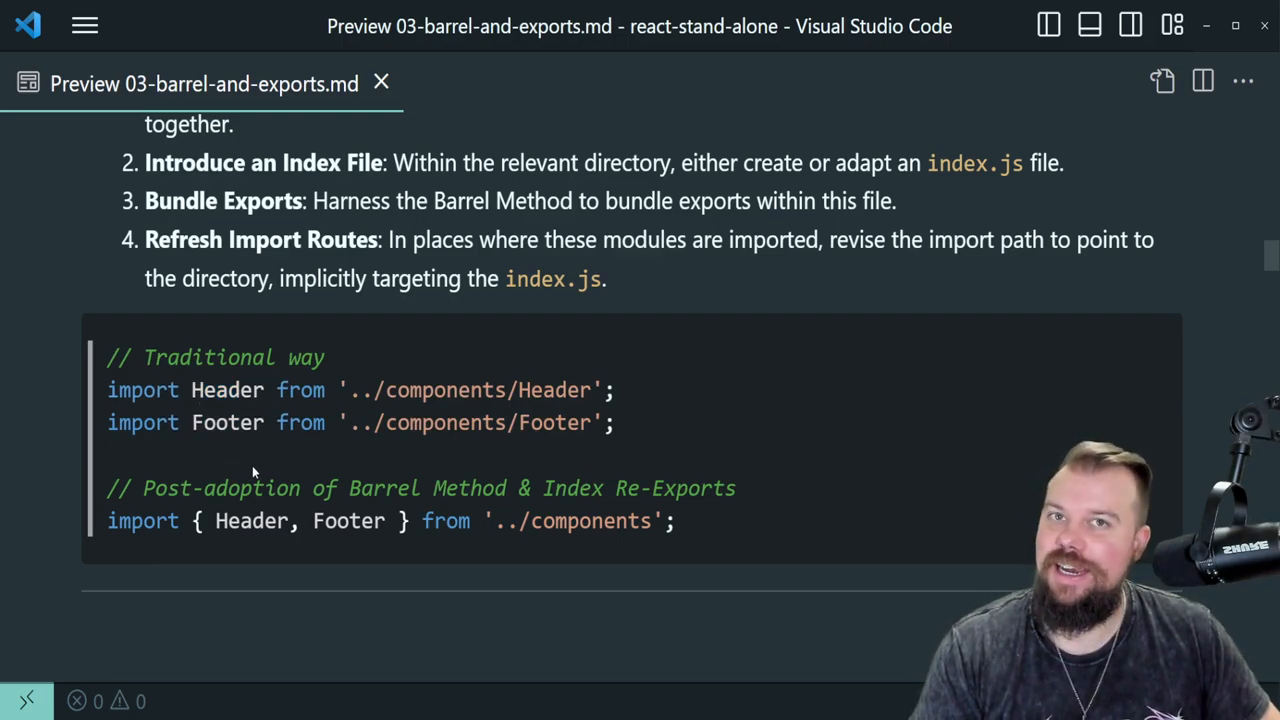
mouse_move(690, 537)
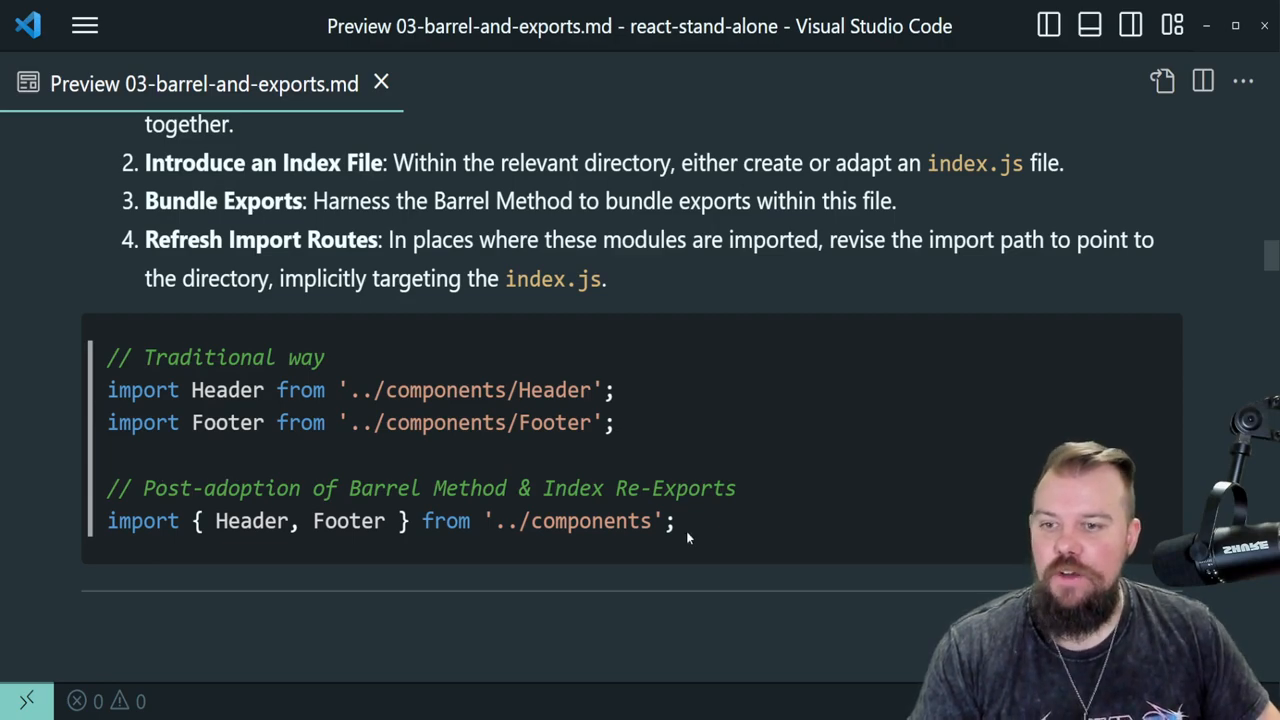
triple_click(390, 521)
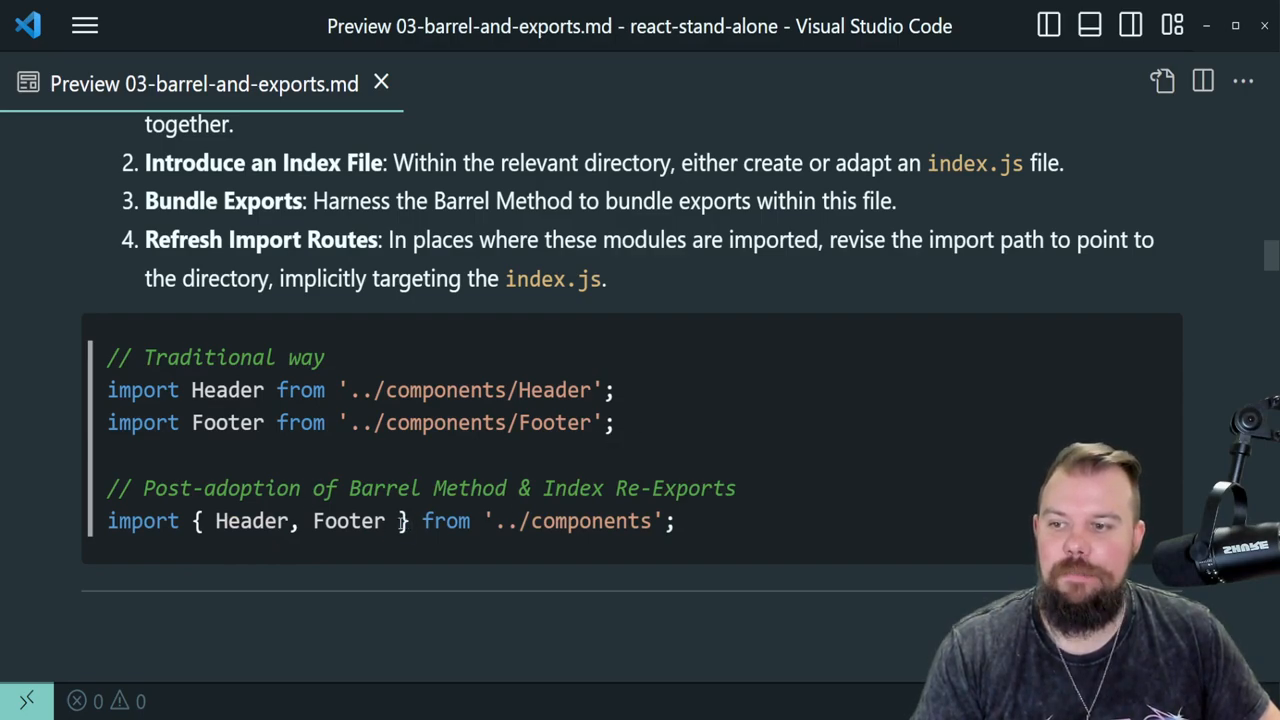
drag(195, 521, 410, 521)
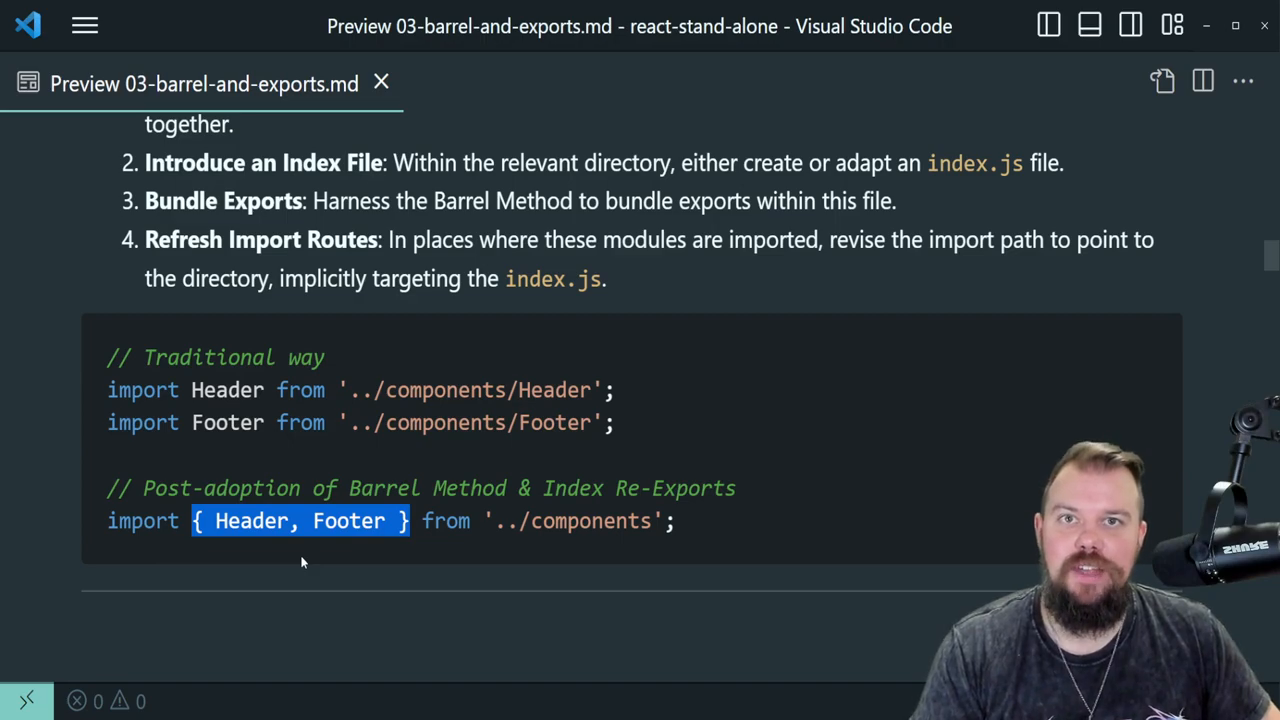
mouse_move(240, 556)
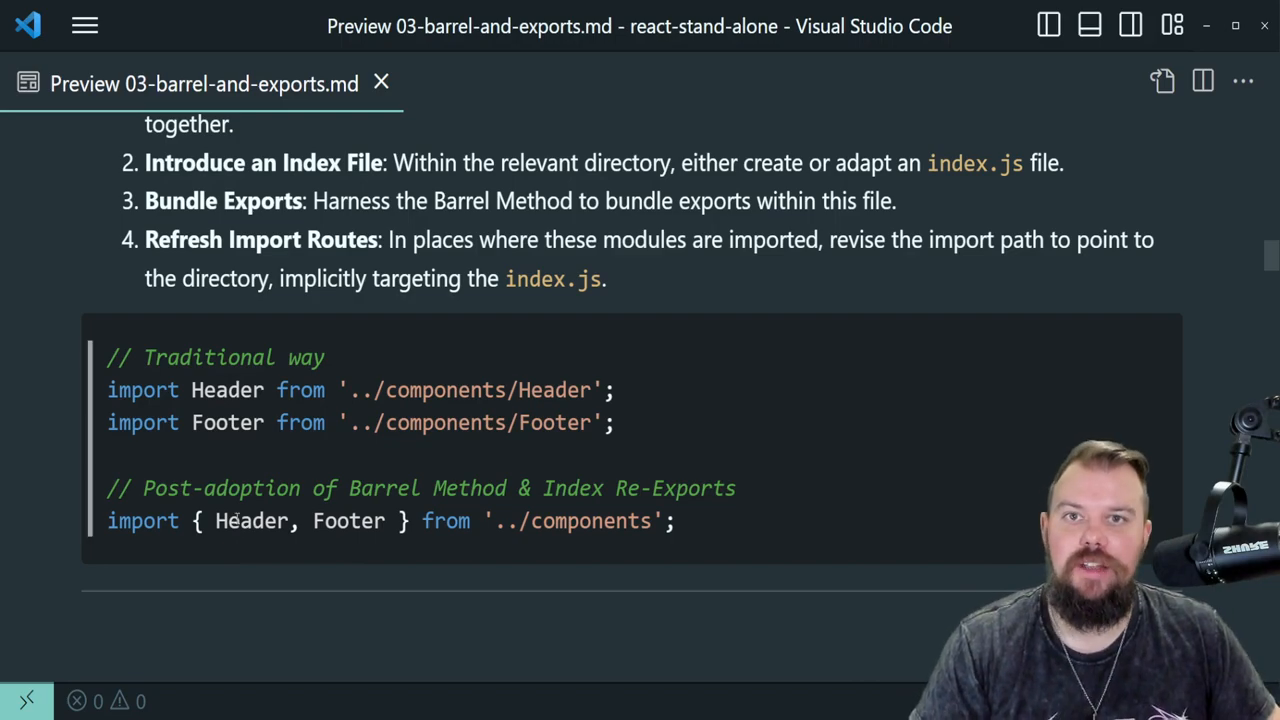
mouse_move(226, 472)
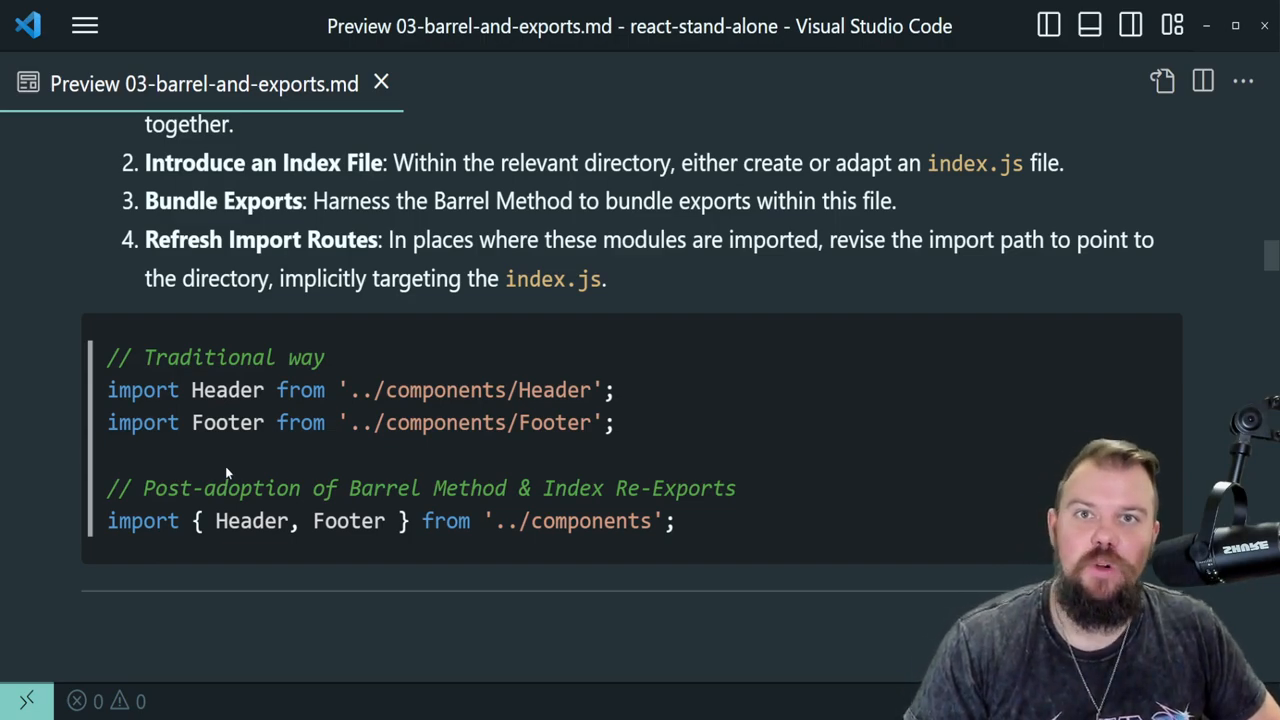
mouse_move(36, 470)
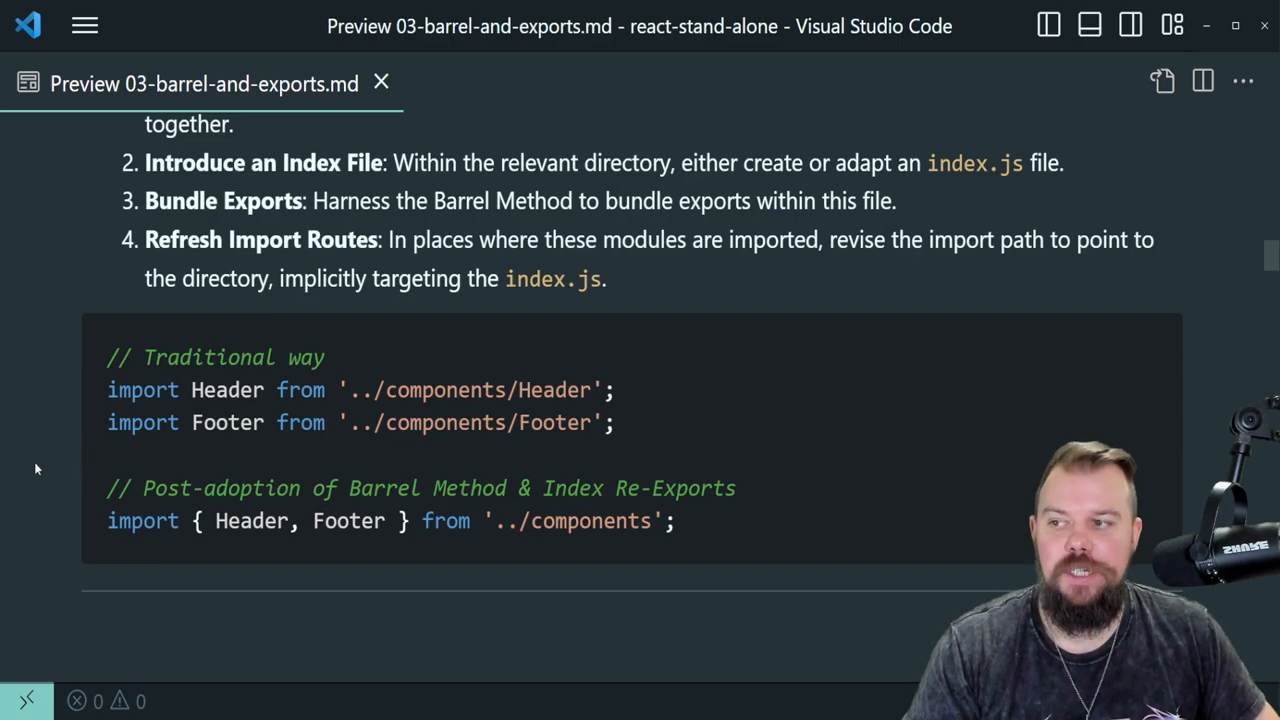
mouse_move(55, 467)
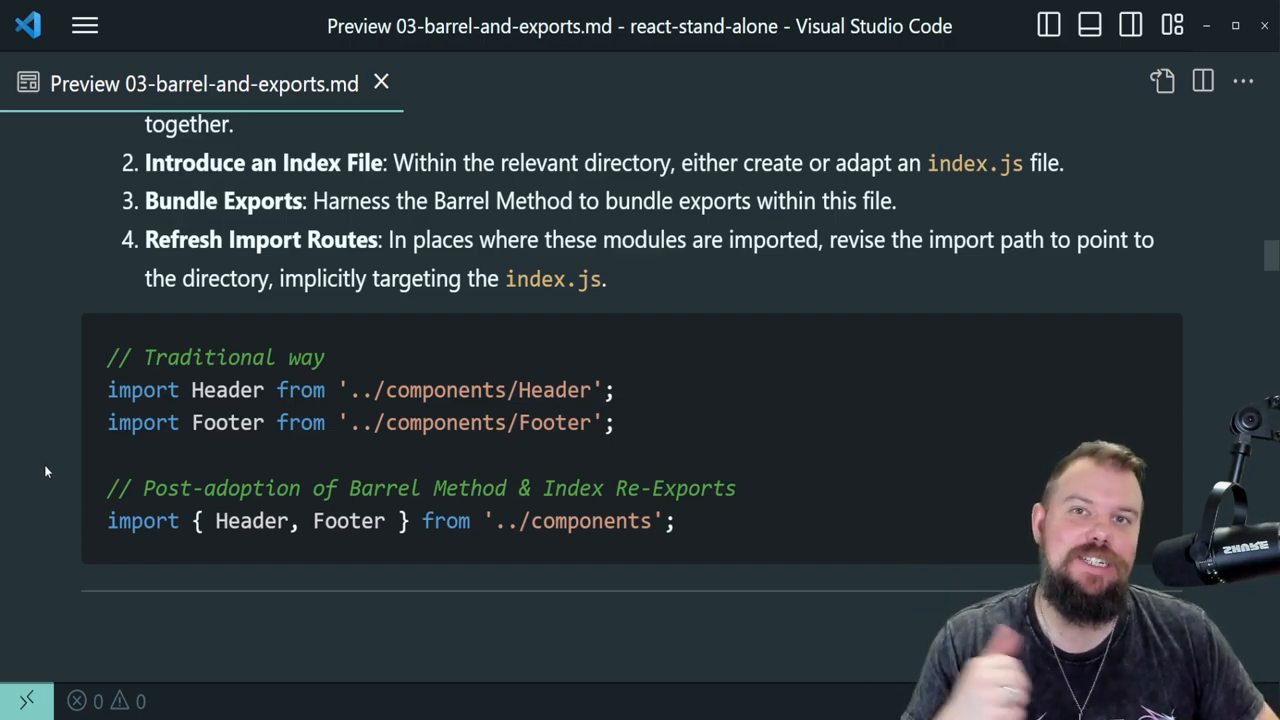
Scroll through the Component Modularization note to the folder-per-component benefits list
scroll(down, 3)
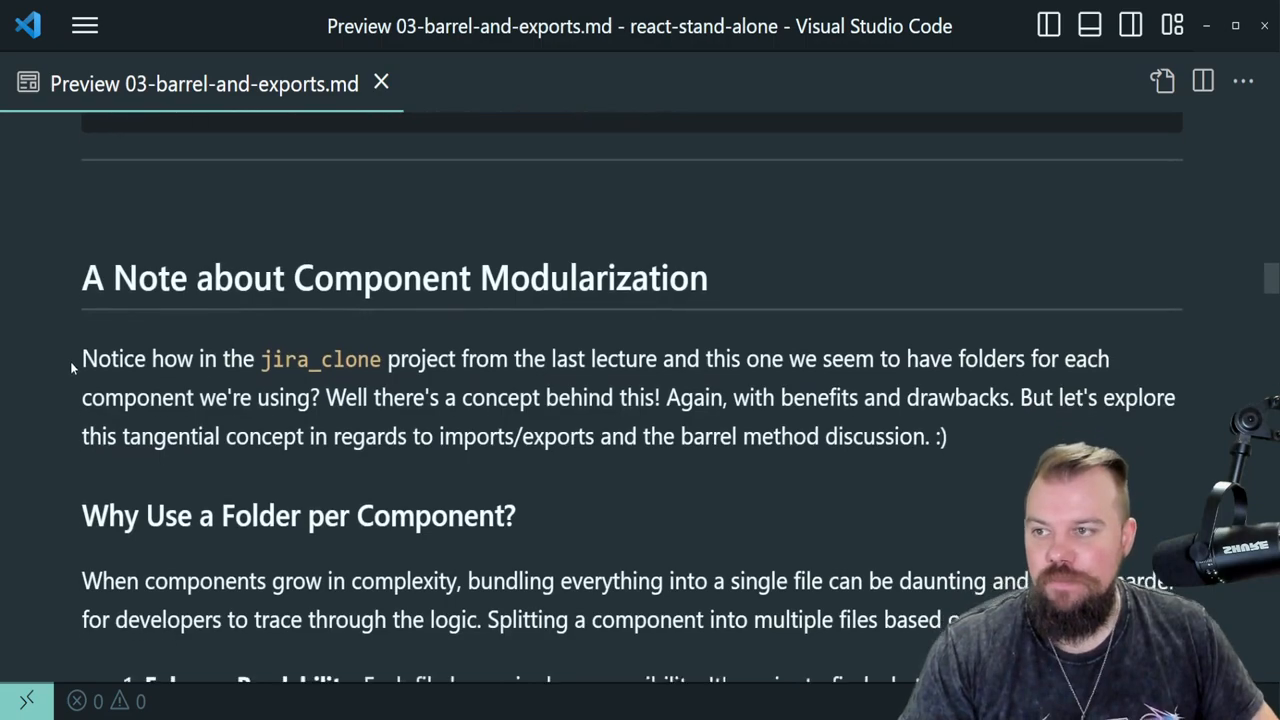
scroll(down, 3)
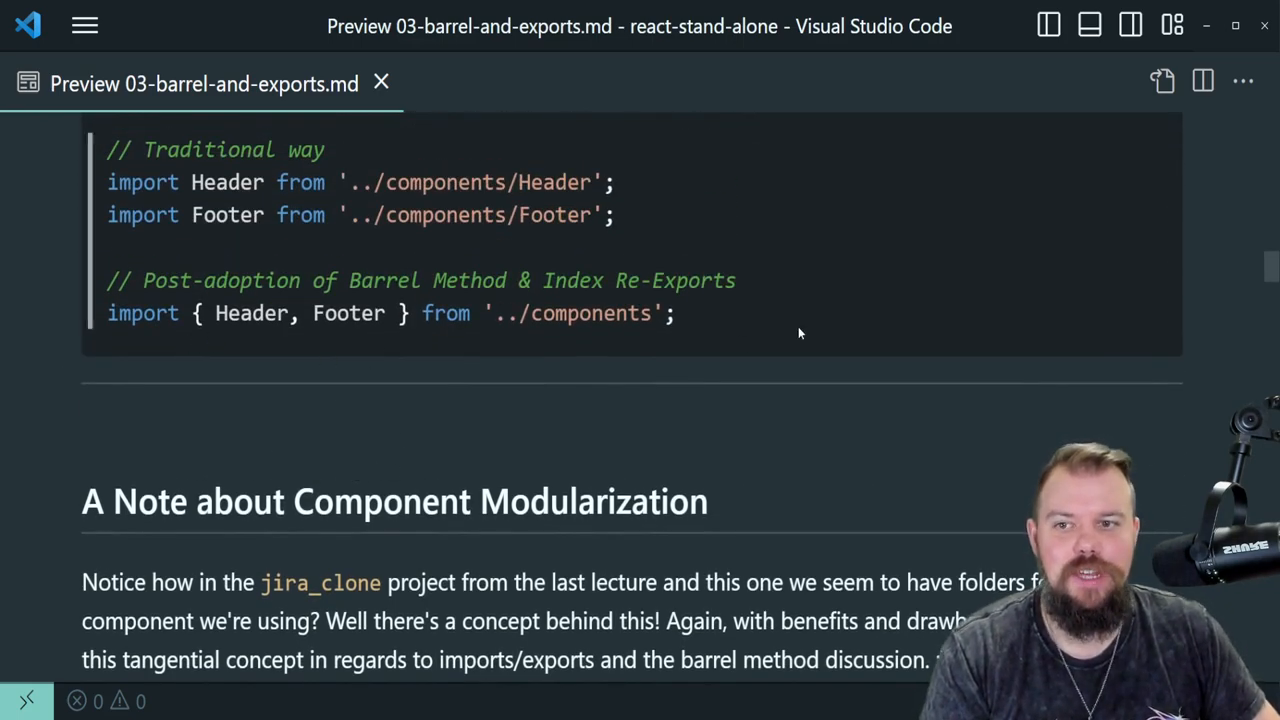
scroll(down, 3)
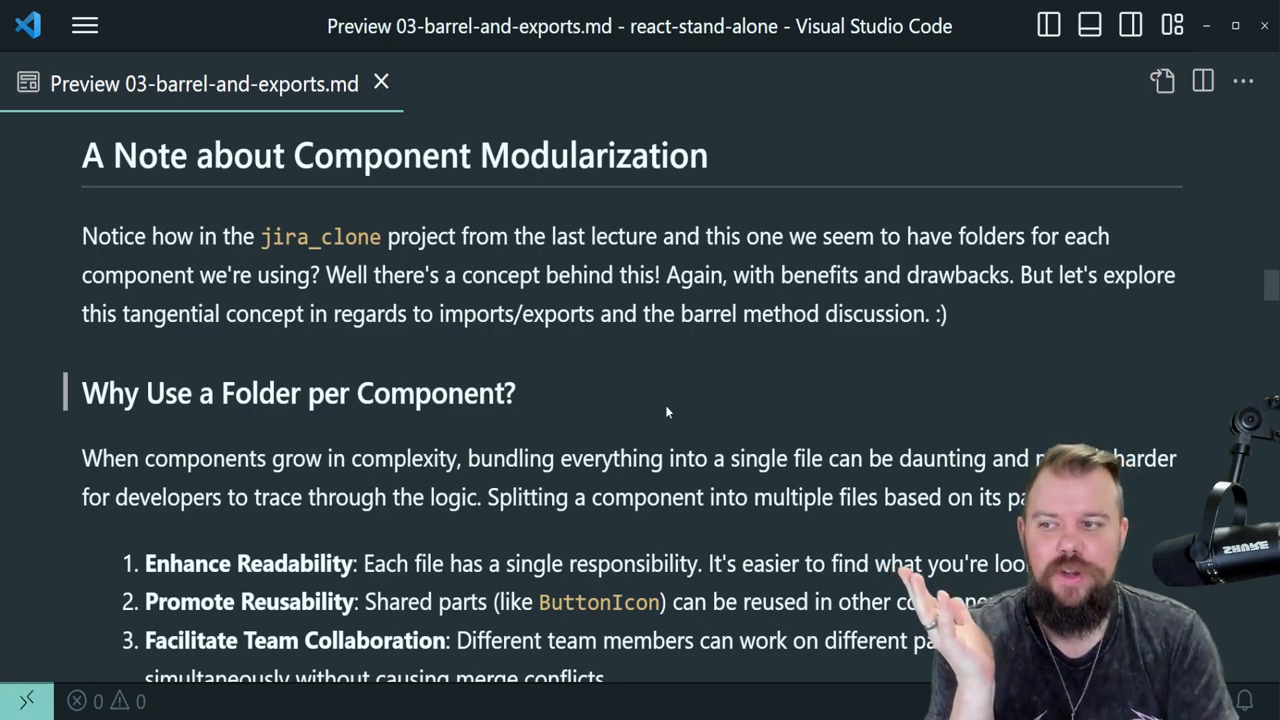
scroll(down, 3)
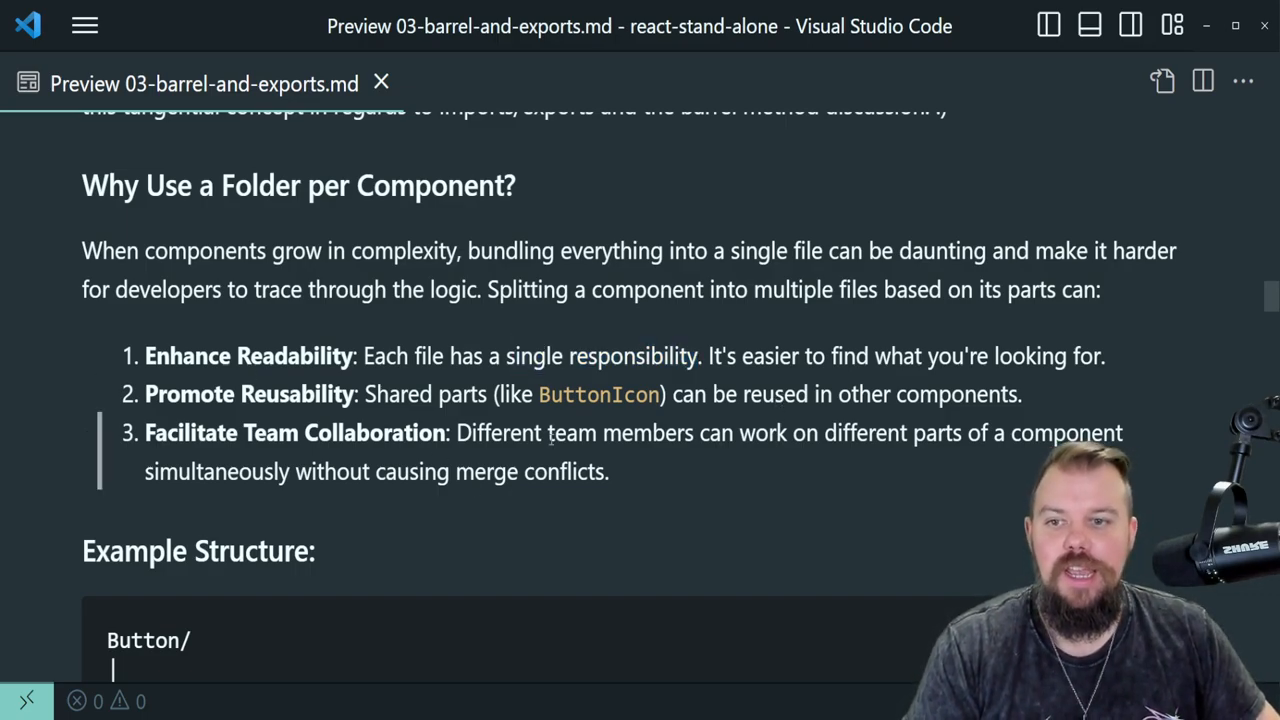
Highlight the Facilitate Team Collaboration point, then scroll to the full Button folder tree
scroll(down, 3)
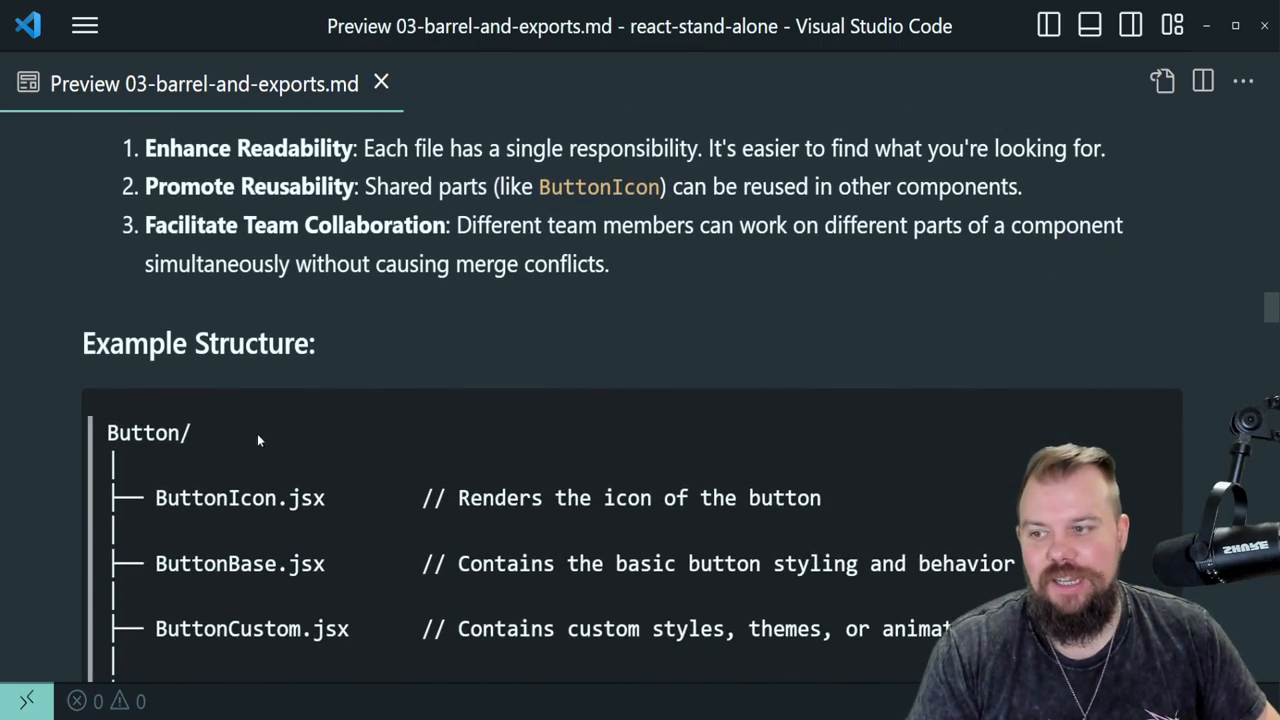
scroll(up, 3)
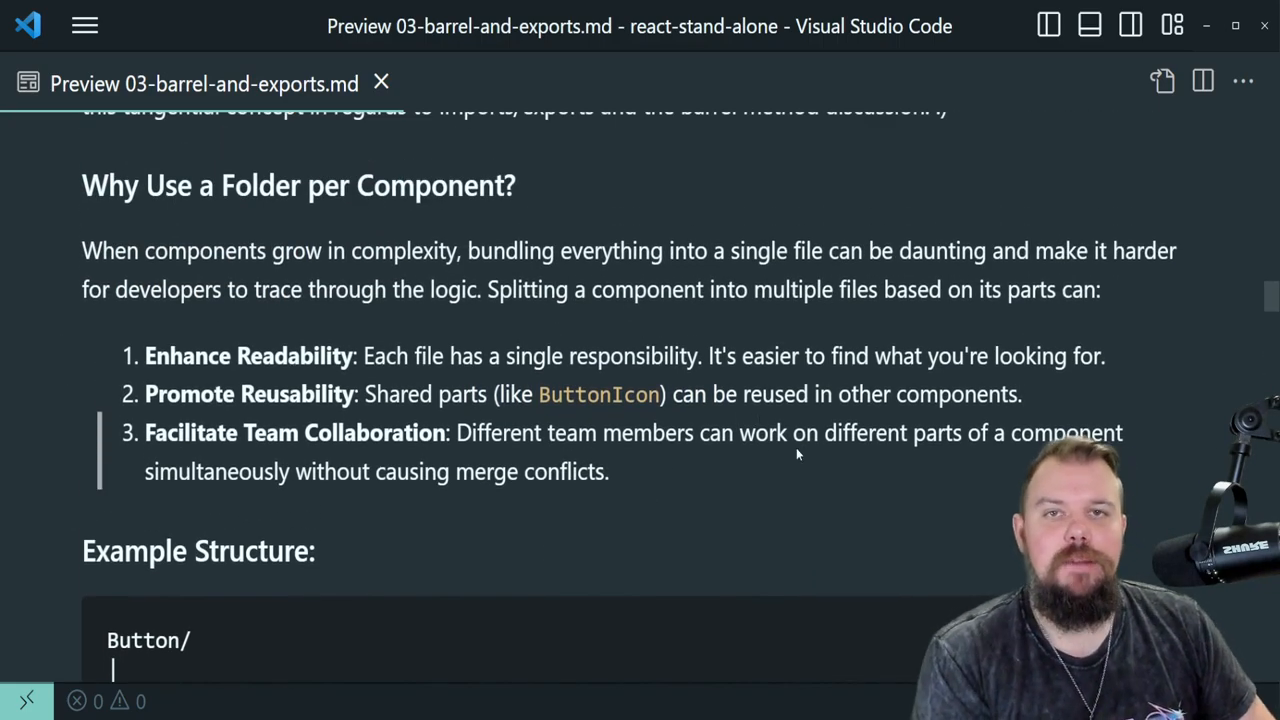
mouse_move(725, 440)
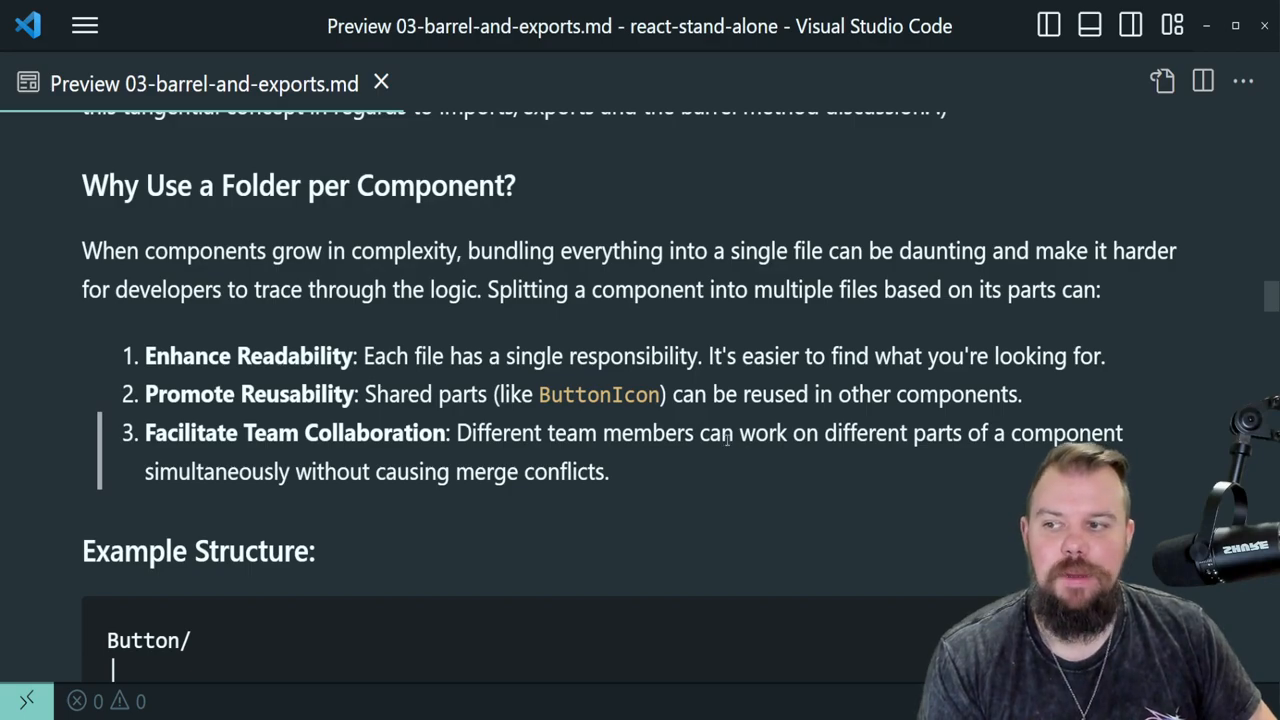
drag(144, 432, 609, 471)
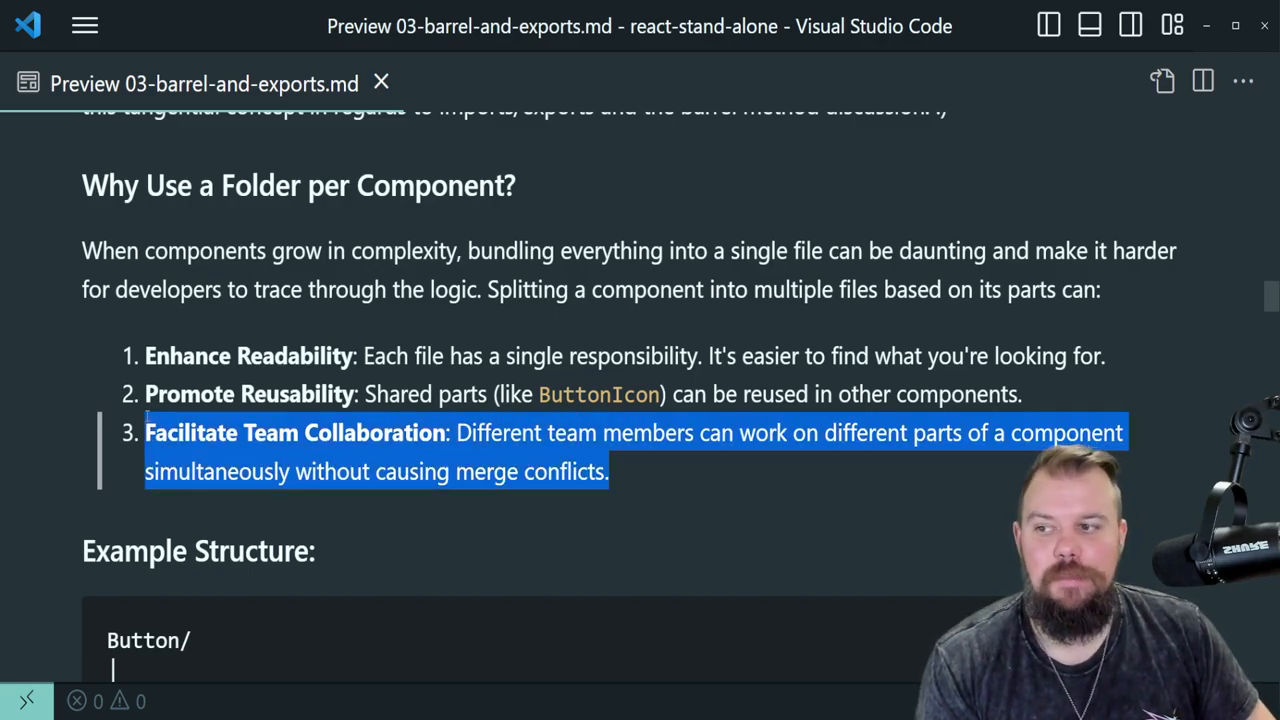
click(645, 473)
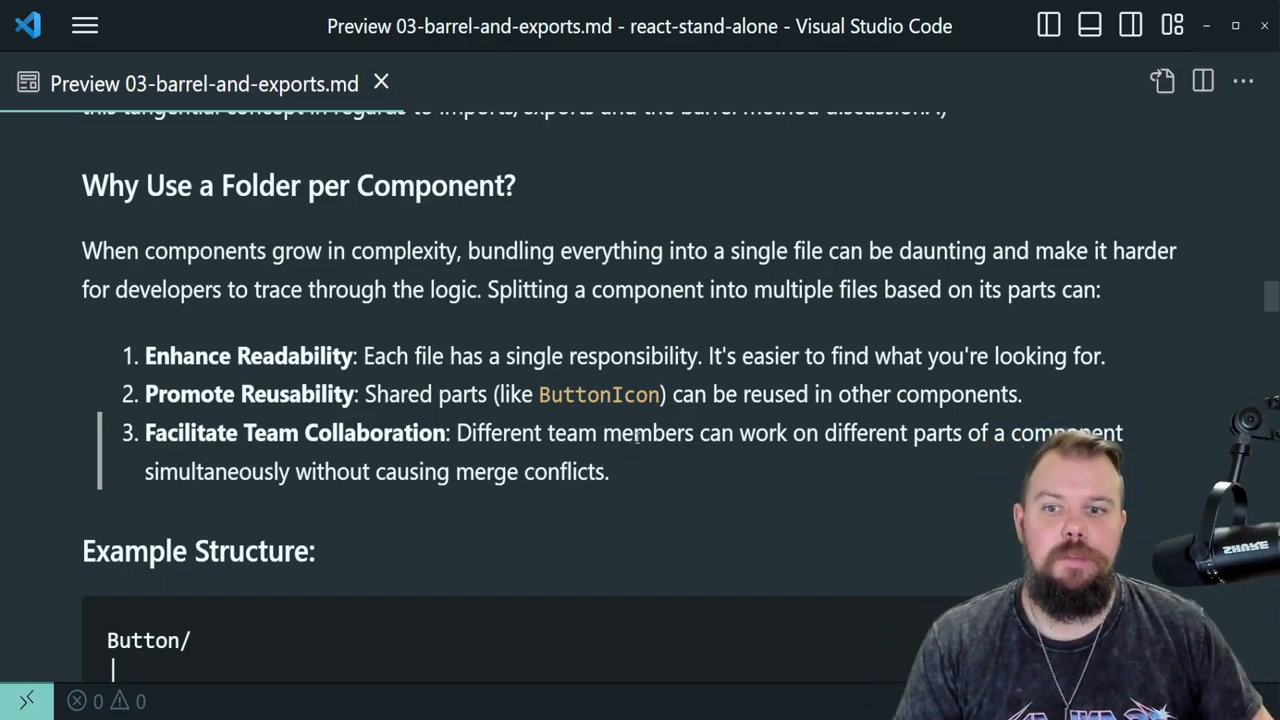
mouse_move(625, 485)
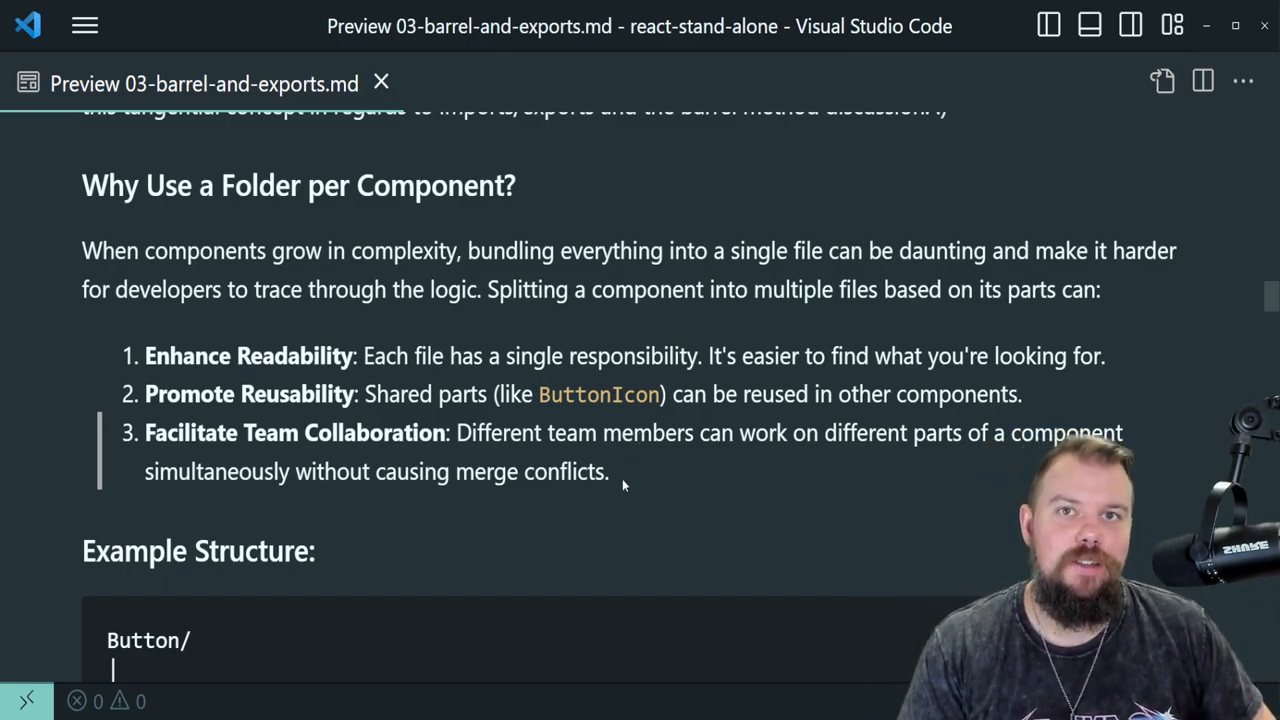
scroll(down, 3)
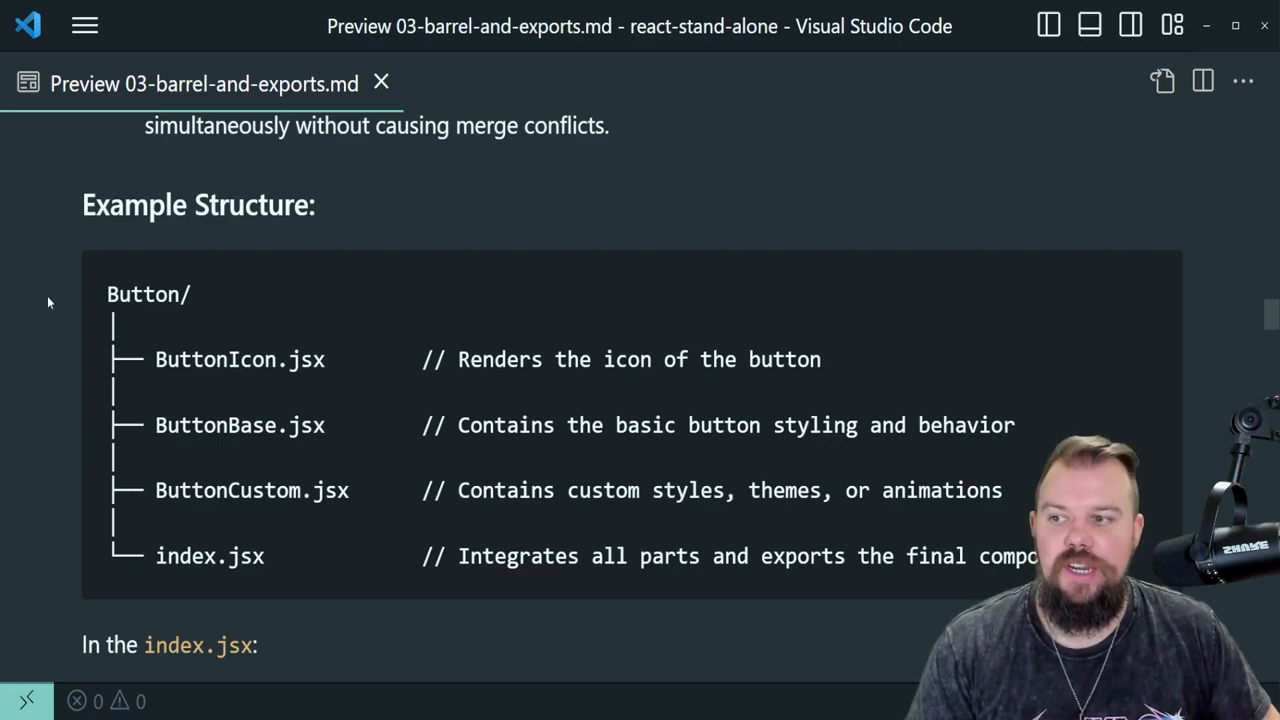
scroll(down, 3)
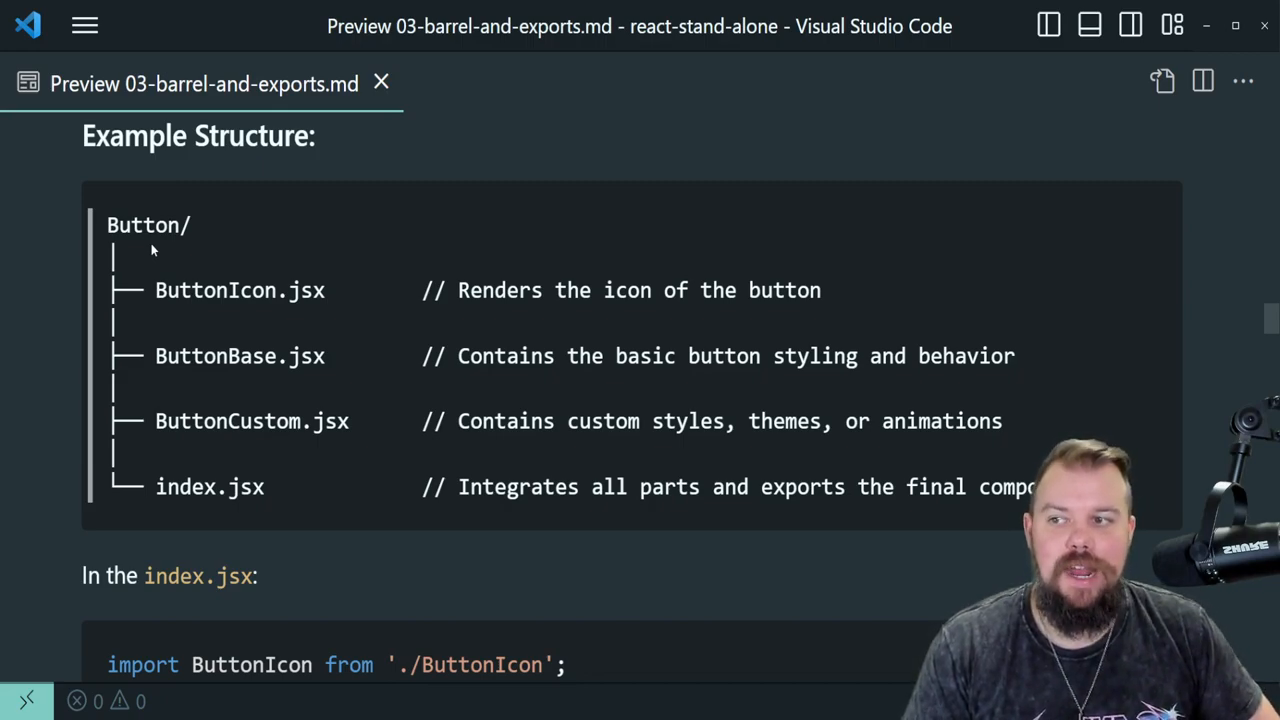
double_click(239, 290)
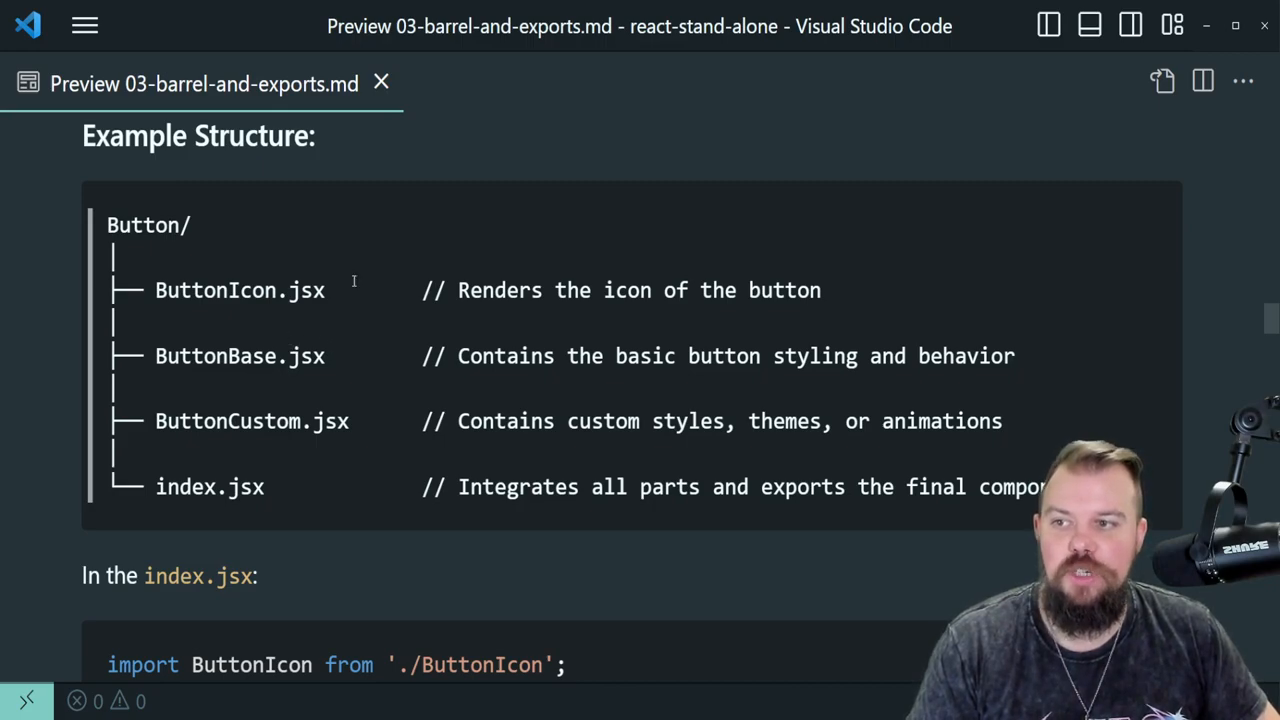
mouse_move(344, 290)
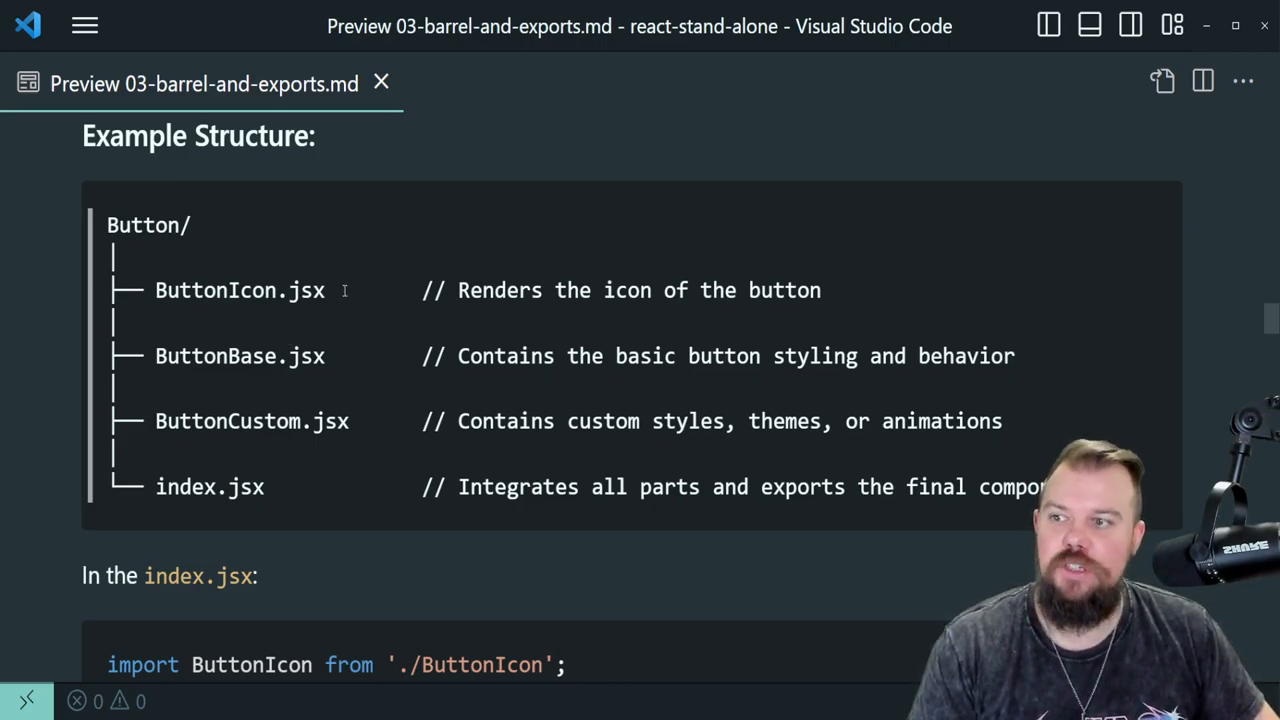
double_click(239, 356)
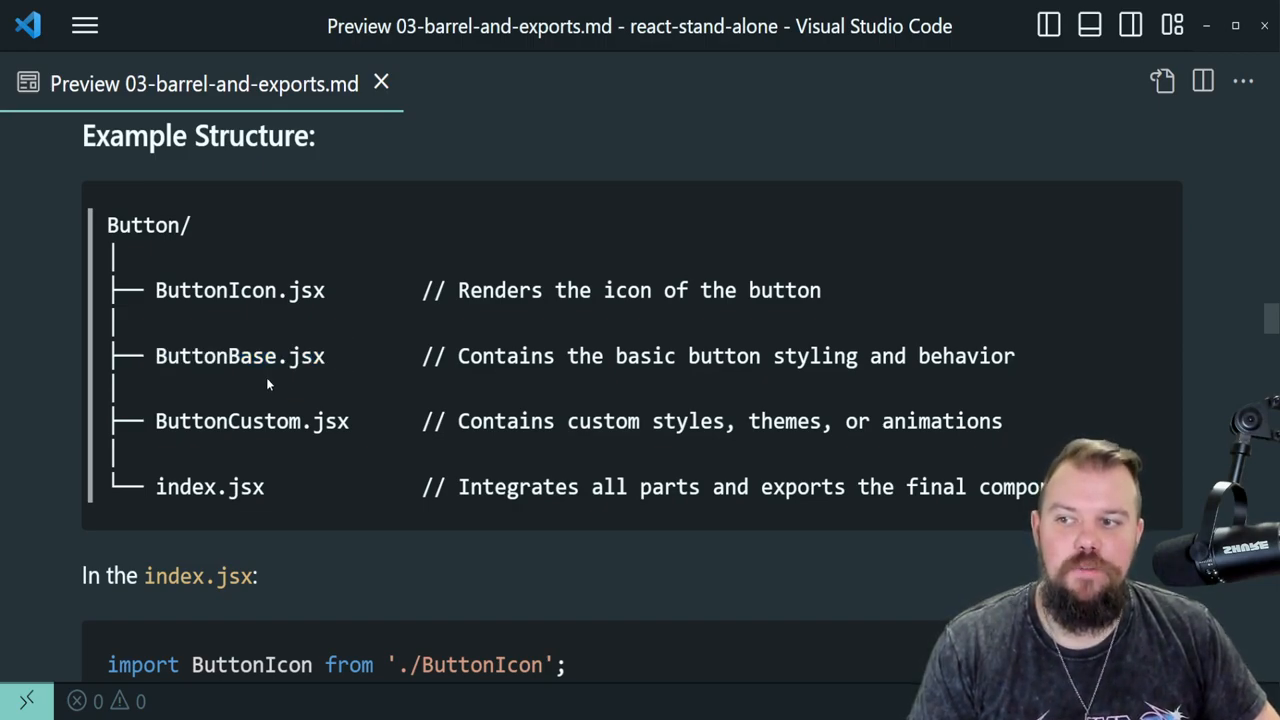
double_click(252, 421)
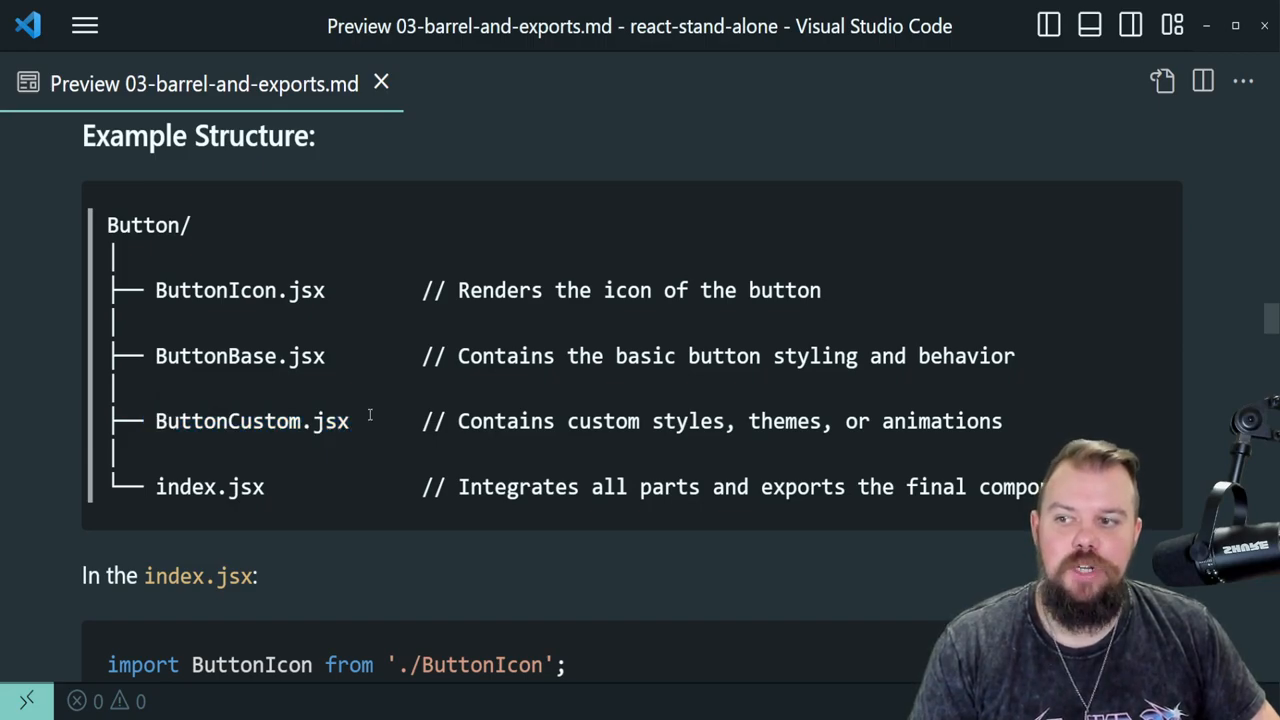
double_click(252, 421)
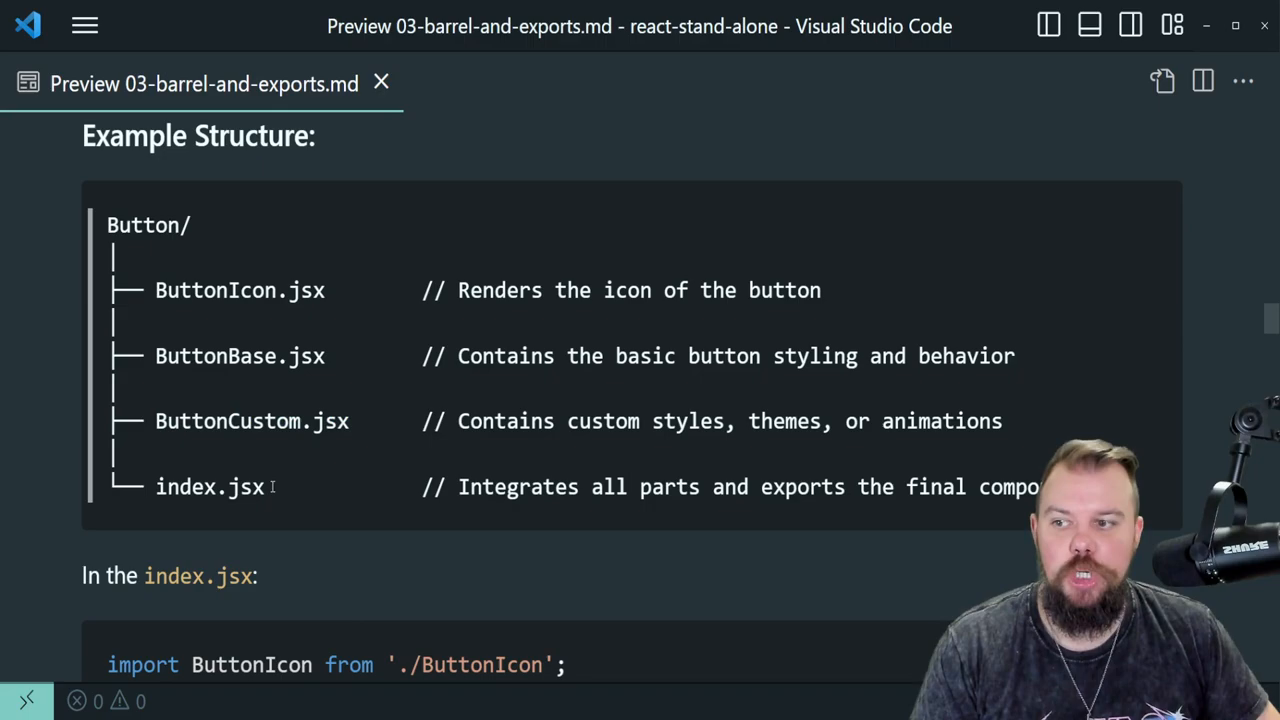
double_click(210, 487)
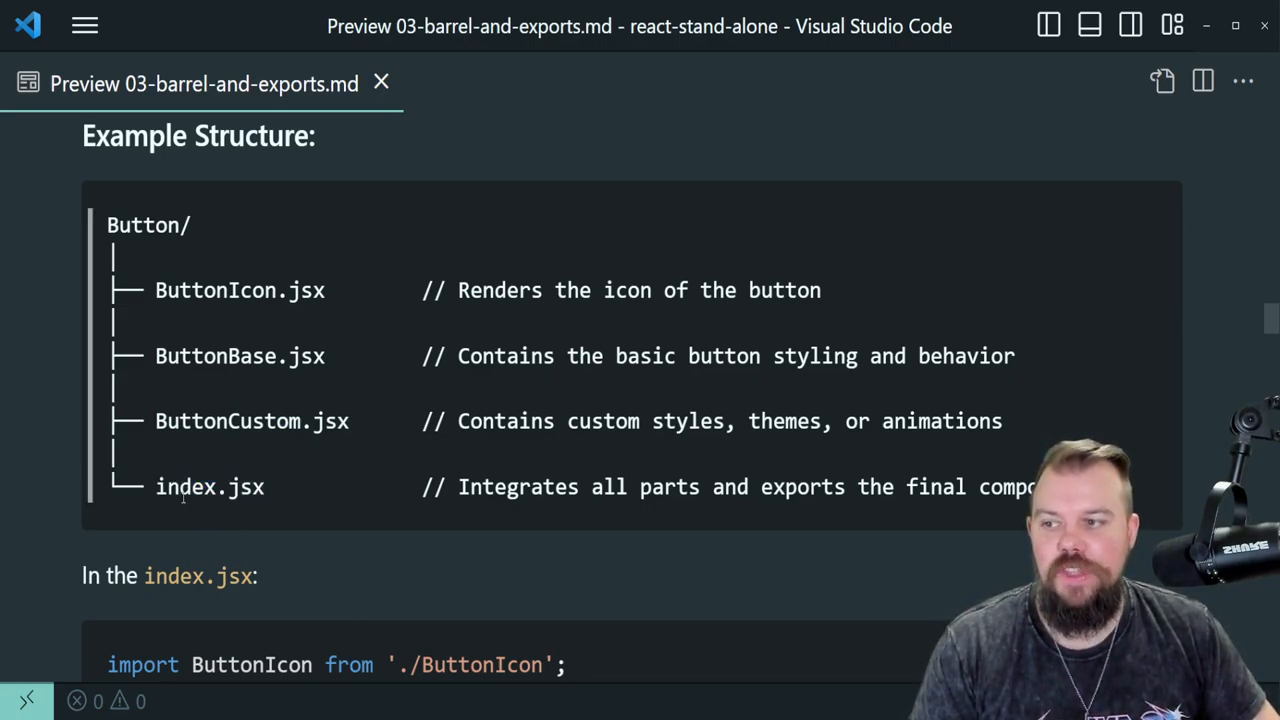
double_click(147, 224)
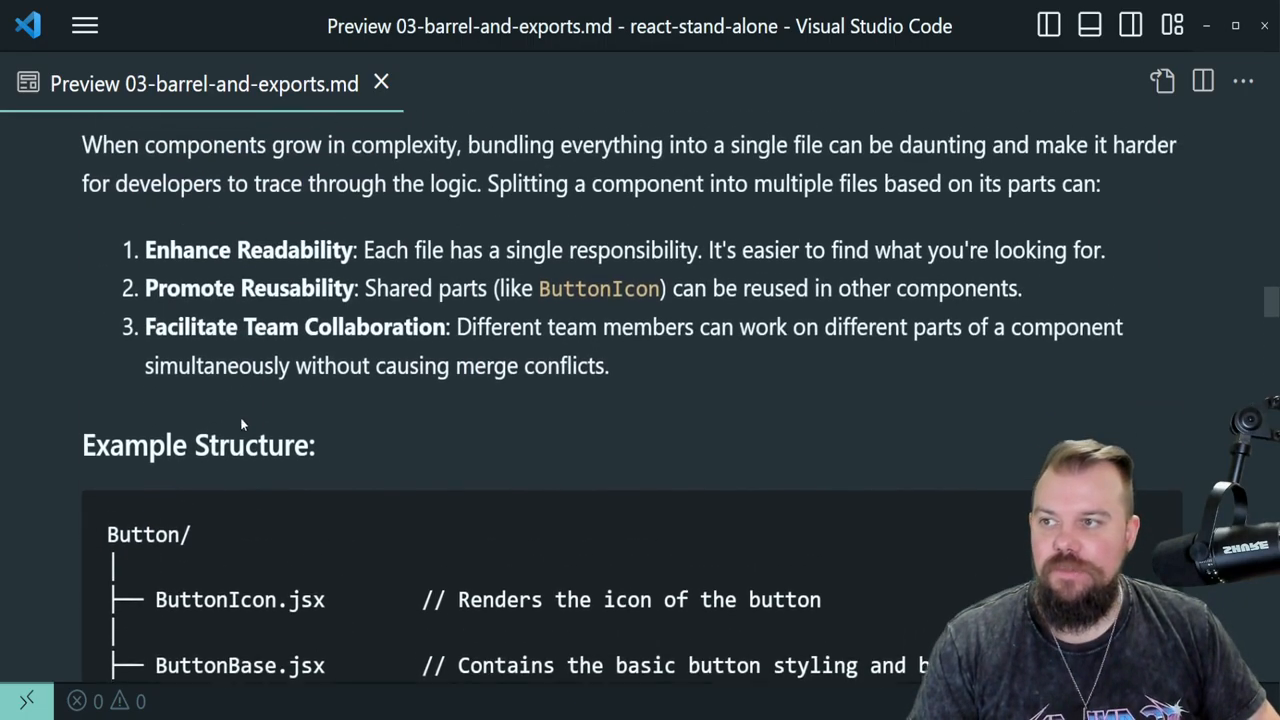
scroll(down, 3)
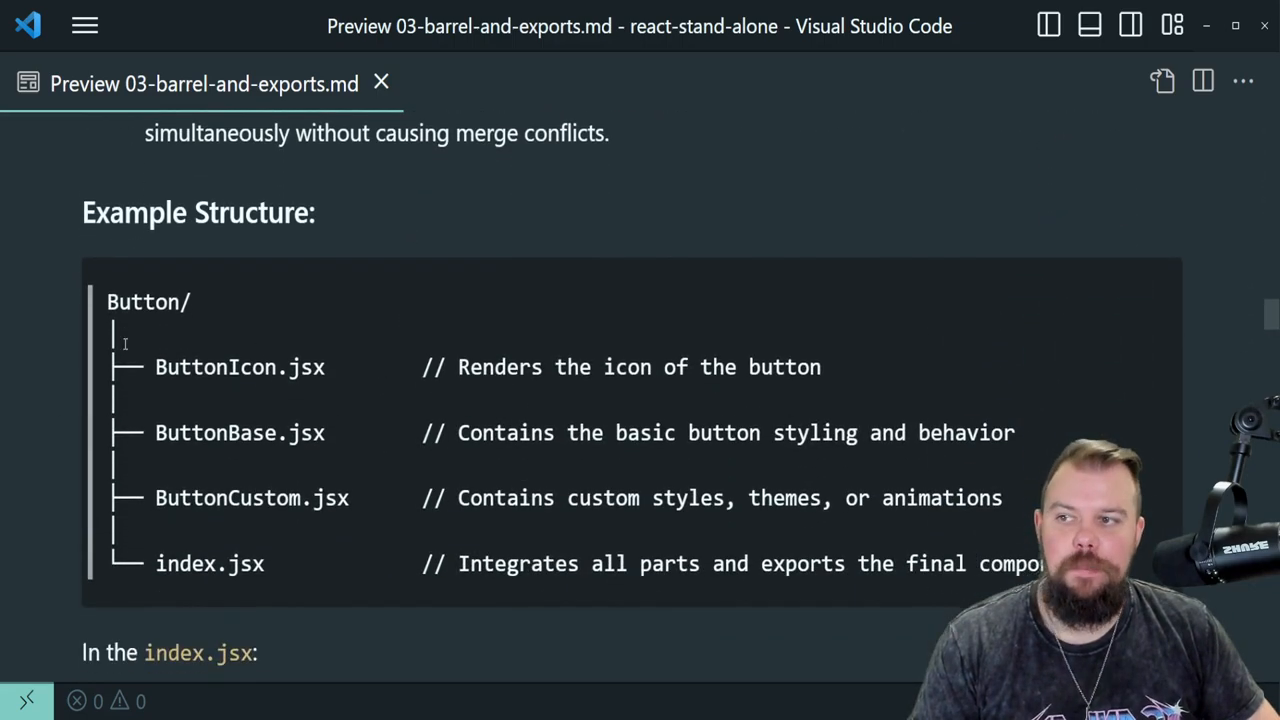
scroll(down, 3)
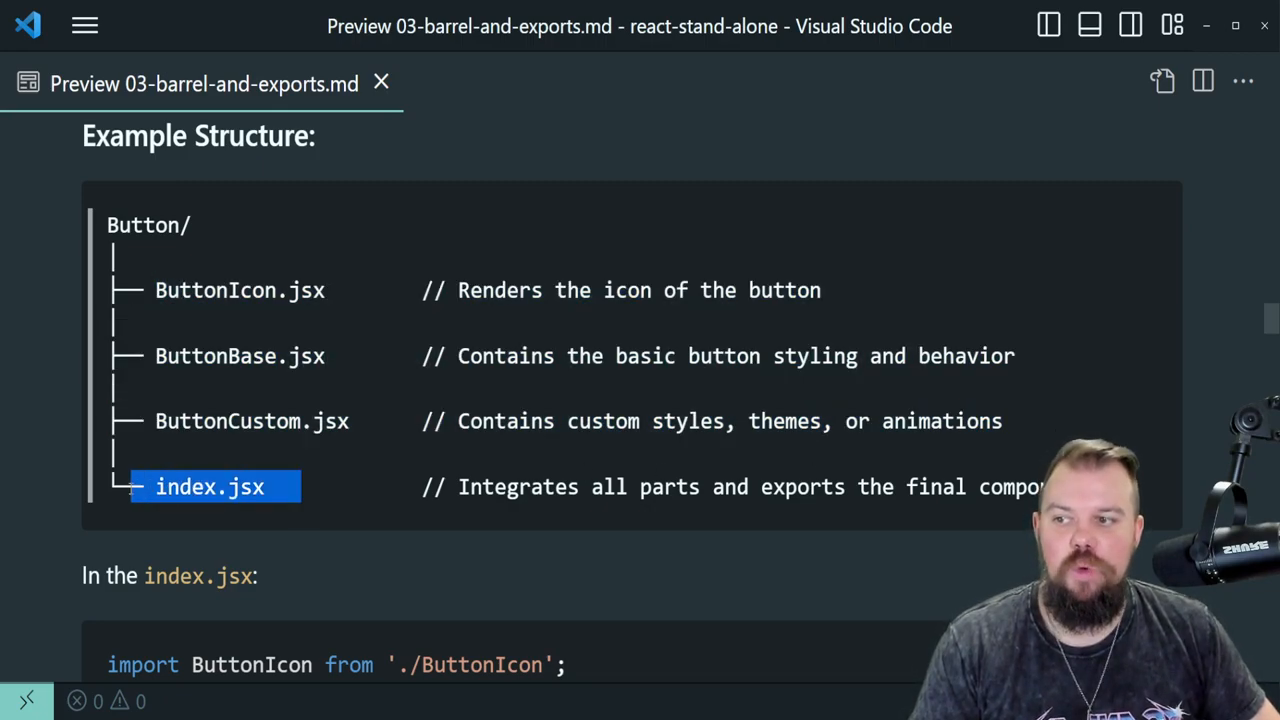
mouse_move(383, 547)
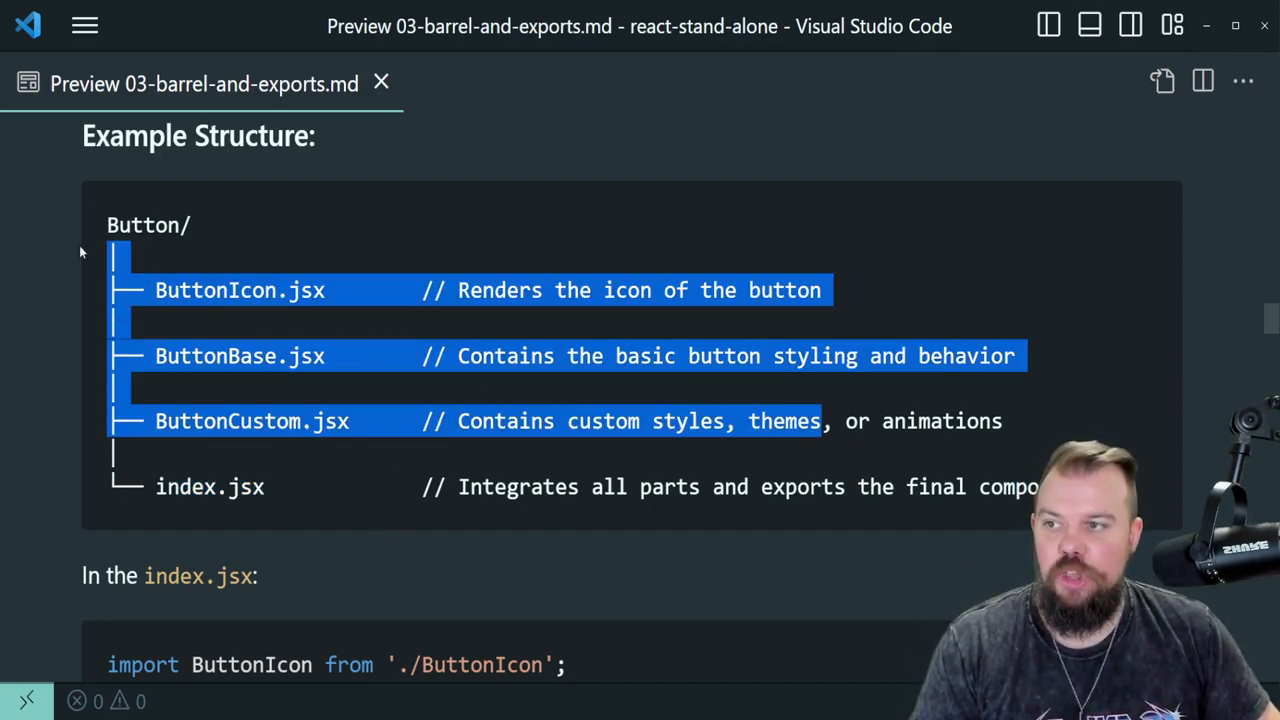
scroll(down, 3)
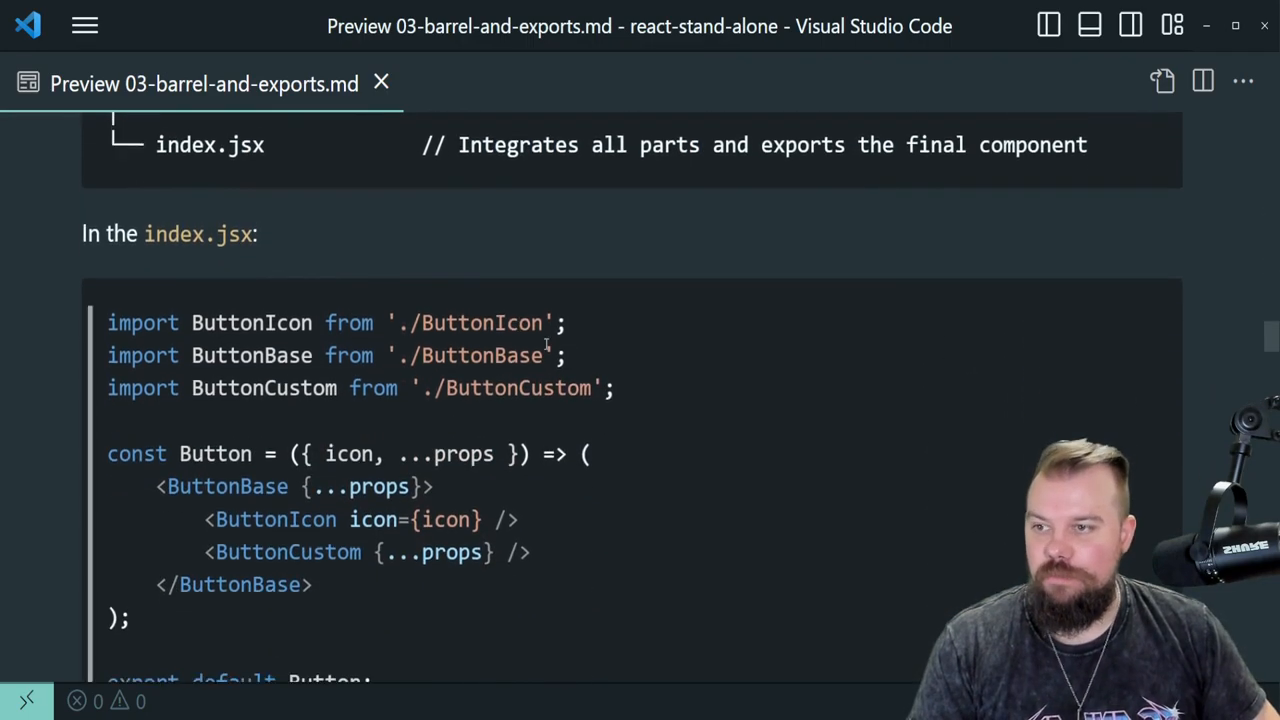
scroll(down, 3)
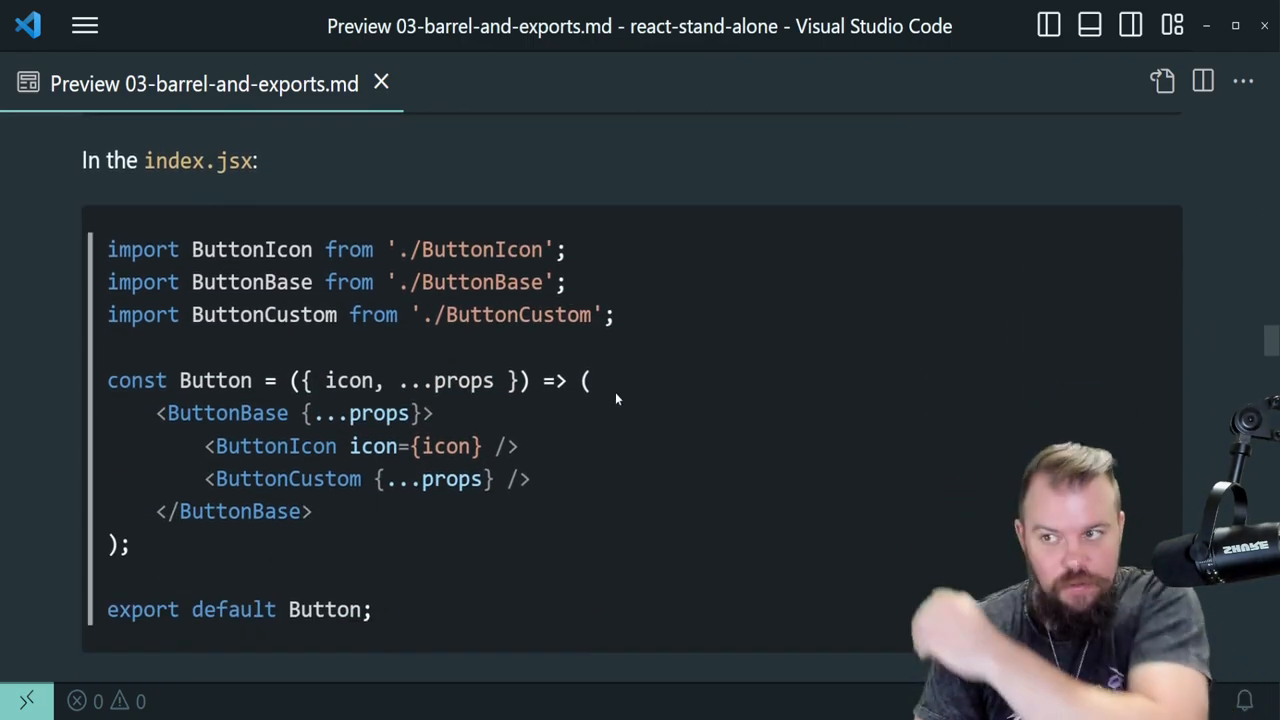
drag(107, 249, 617, 314)
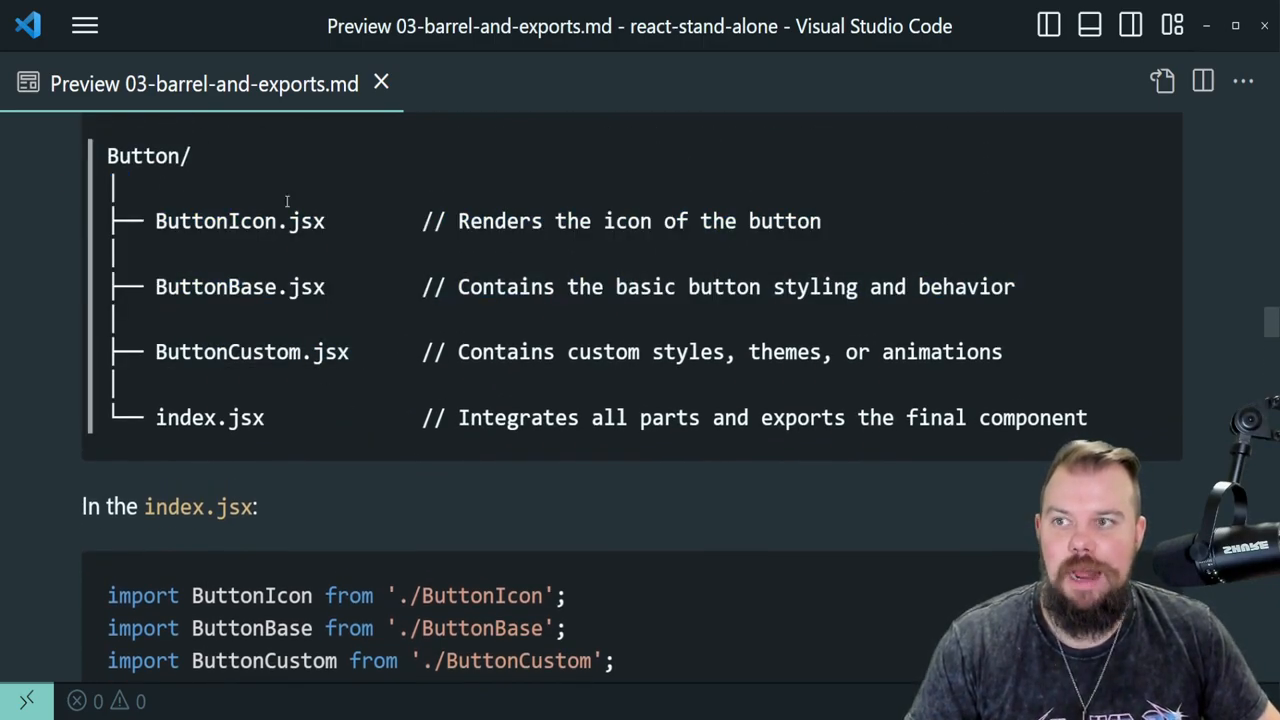
scroll(down, 3)
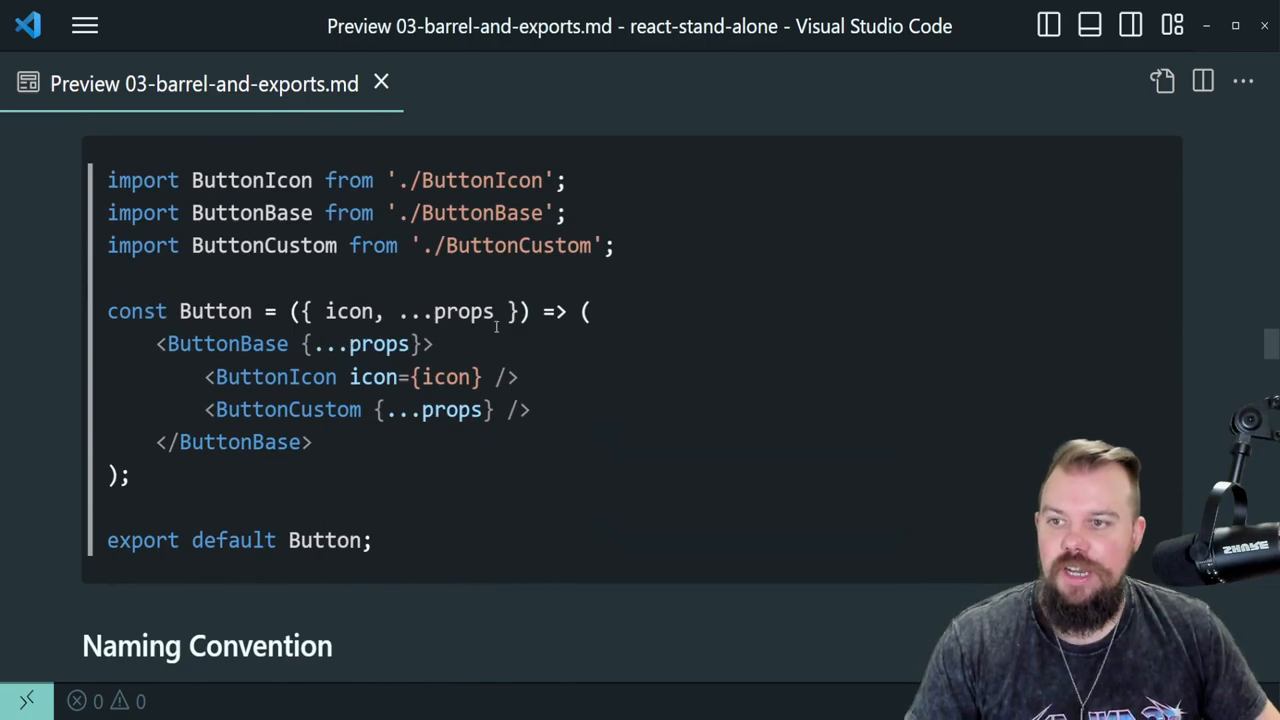
drag(156, 343, 313, 441)
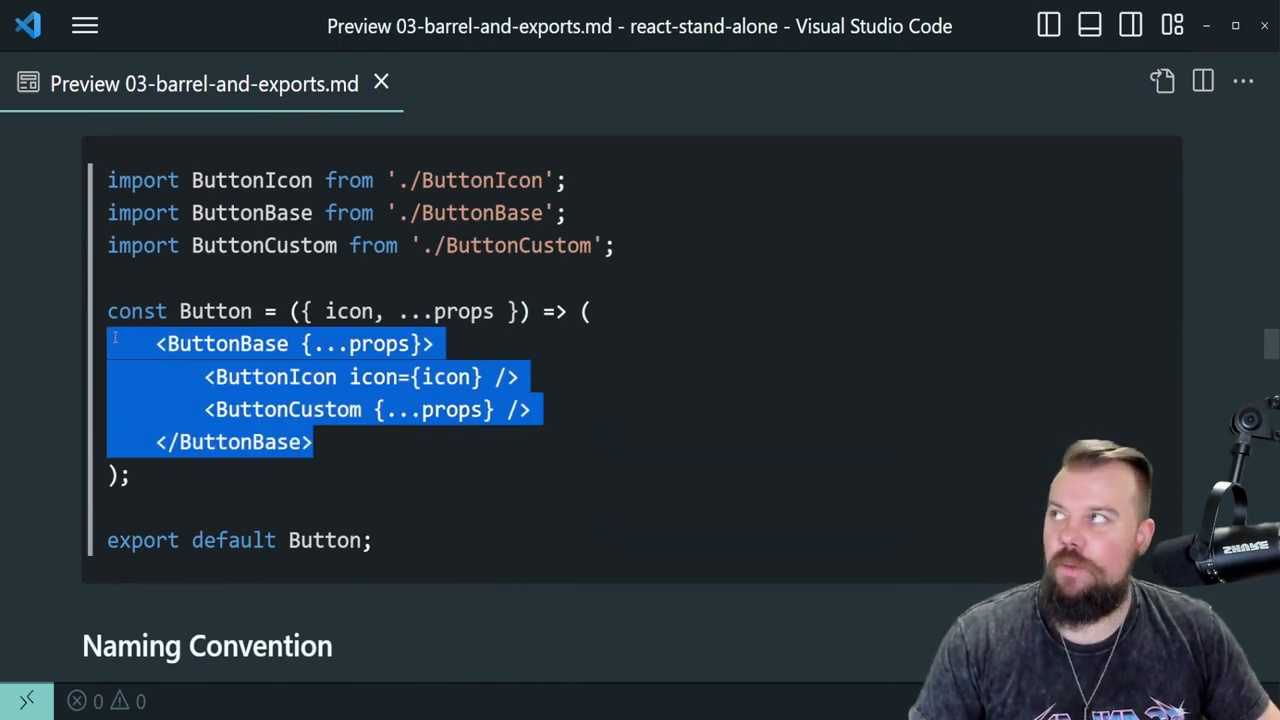
click(345, 441)
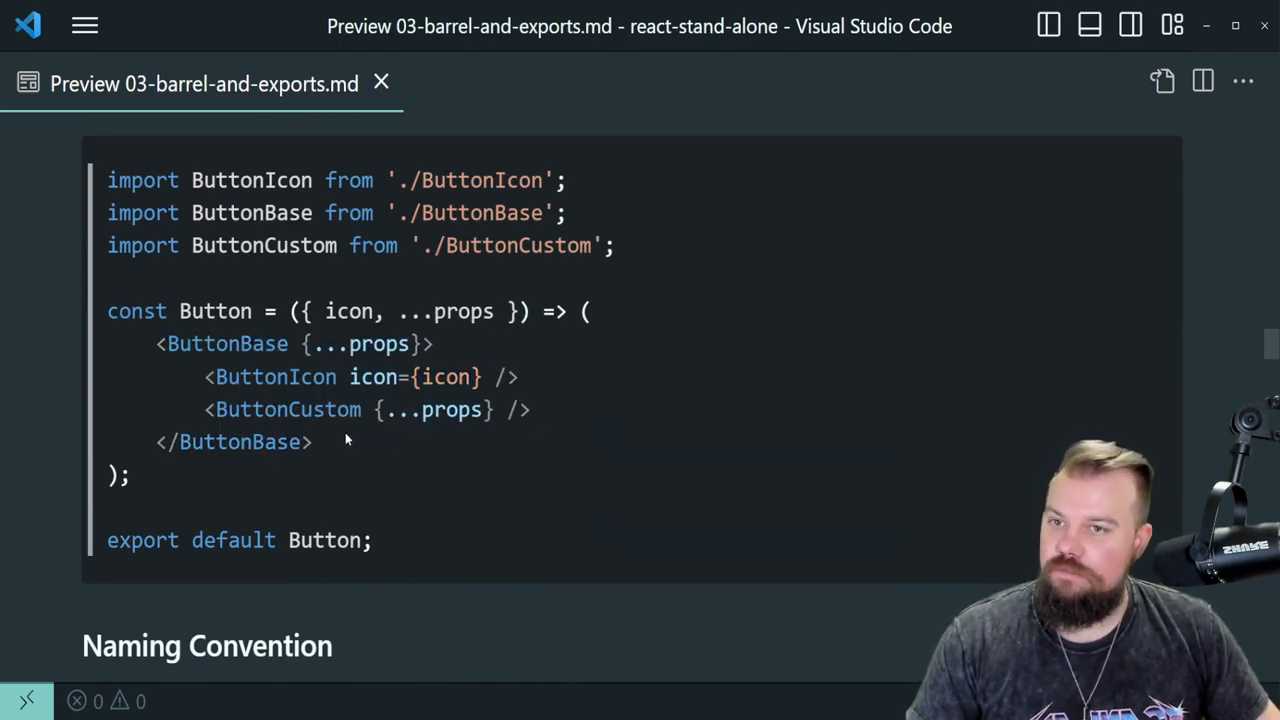
drag(590, 311, 115, 475)
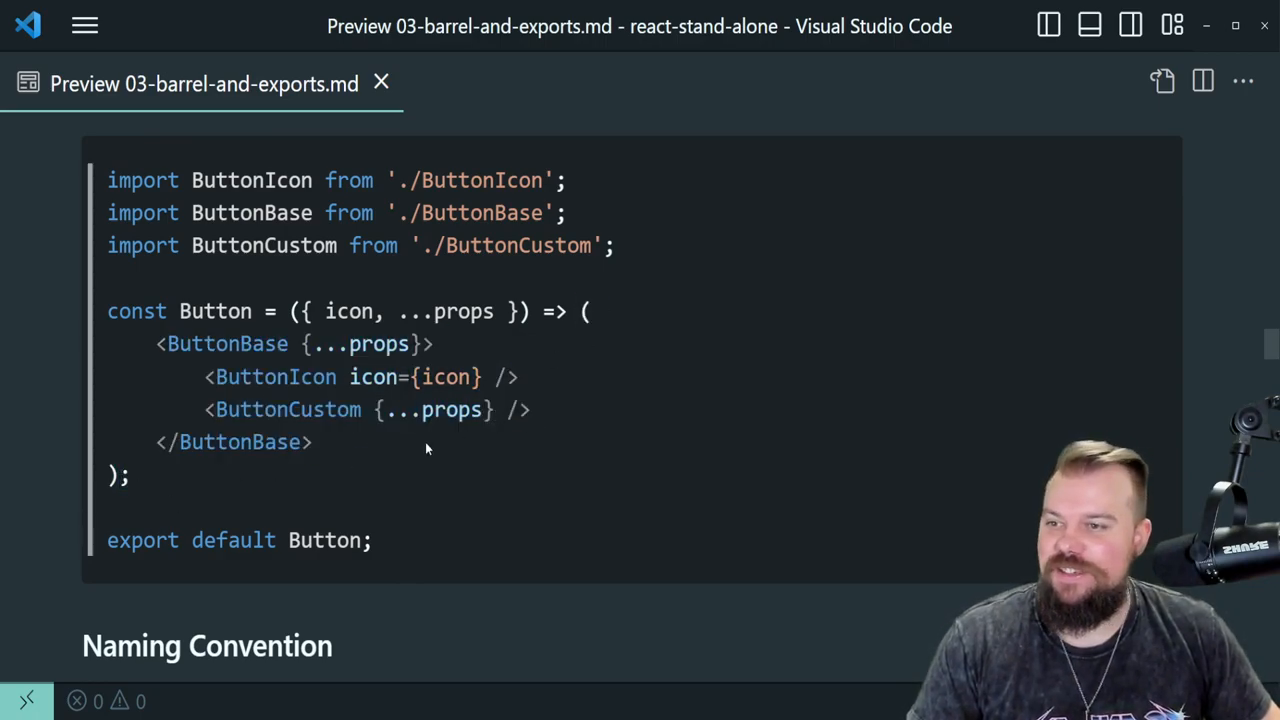
mouse_move(307, 400)
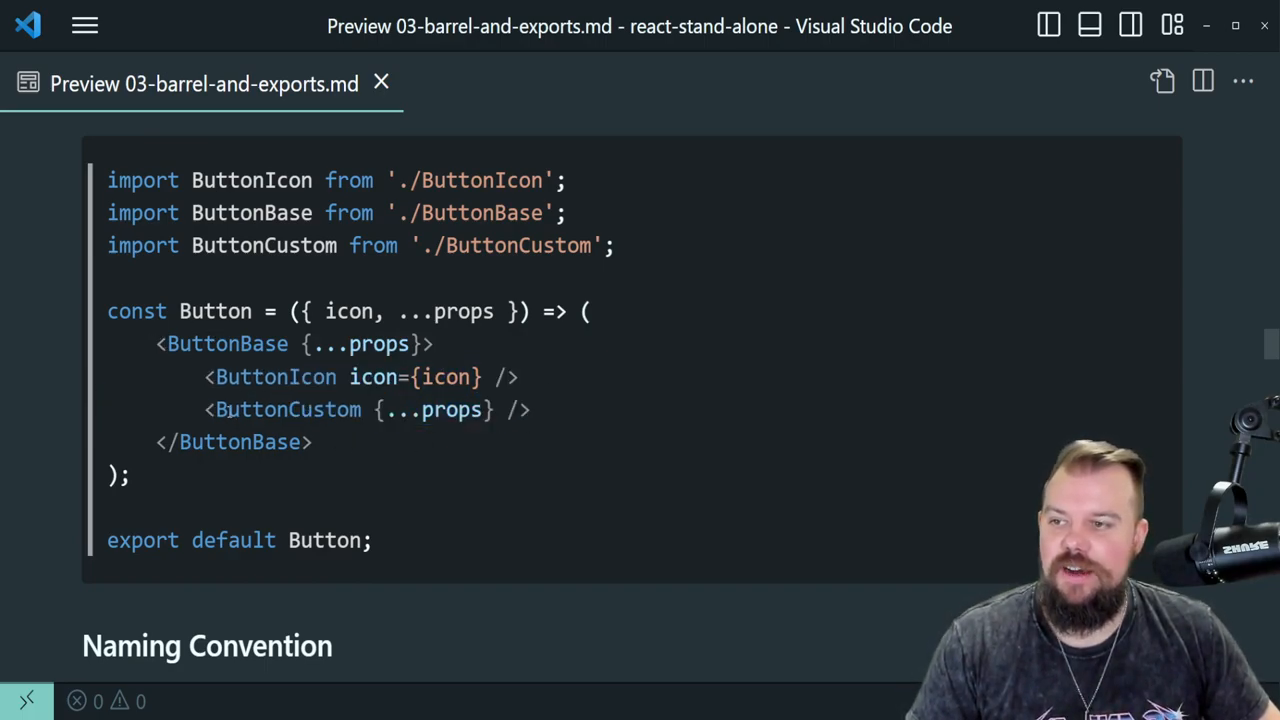
triple_click(360, 410)
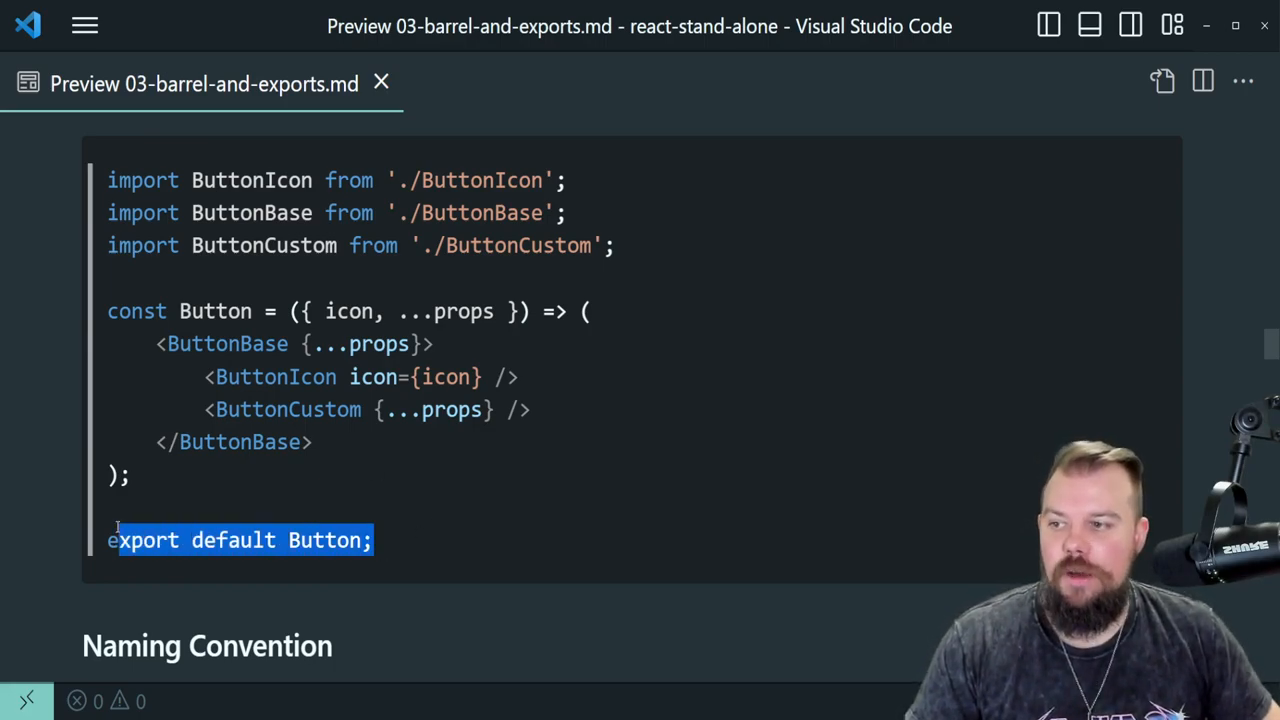
click(309, 481)
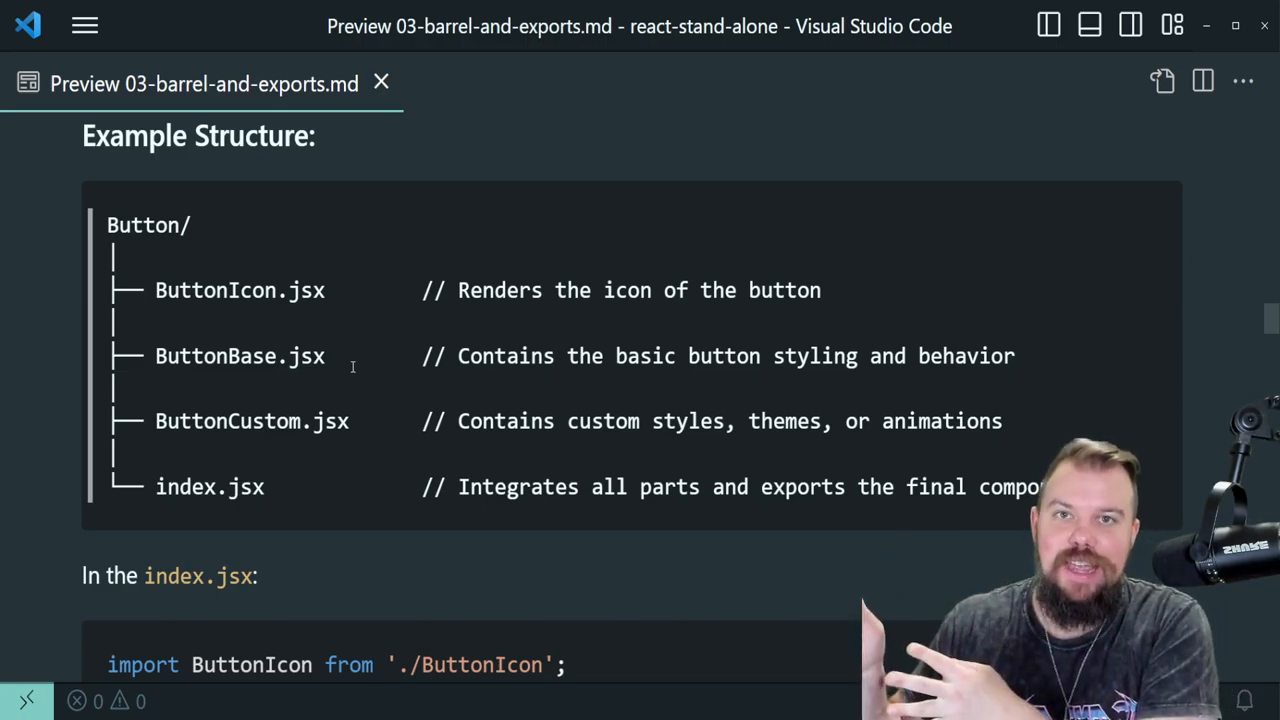
double_click(210, 487)
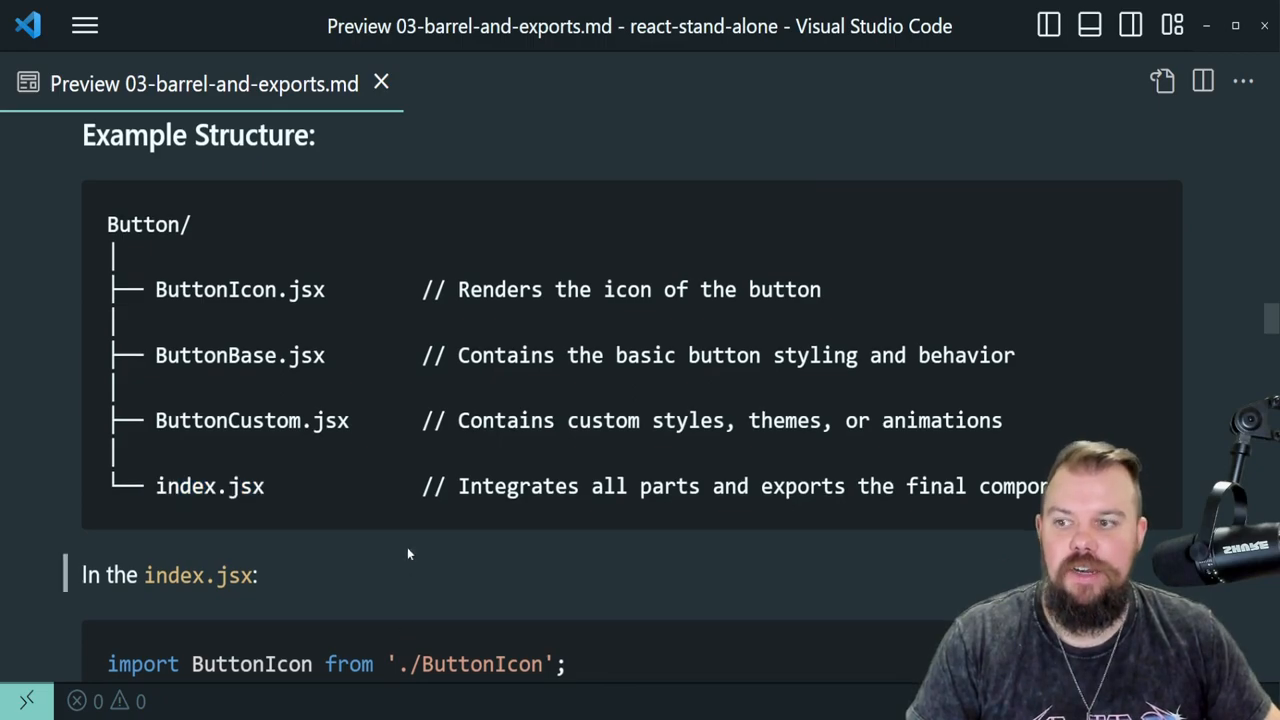
scroll(down, 3)
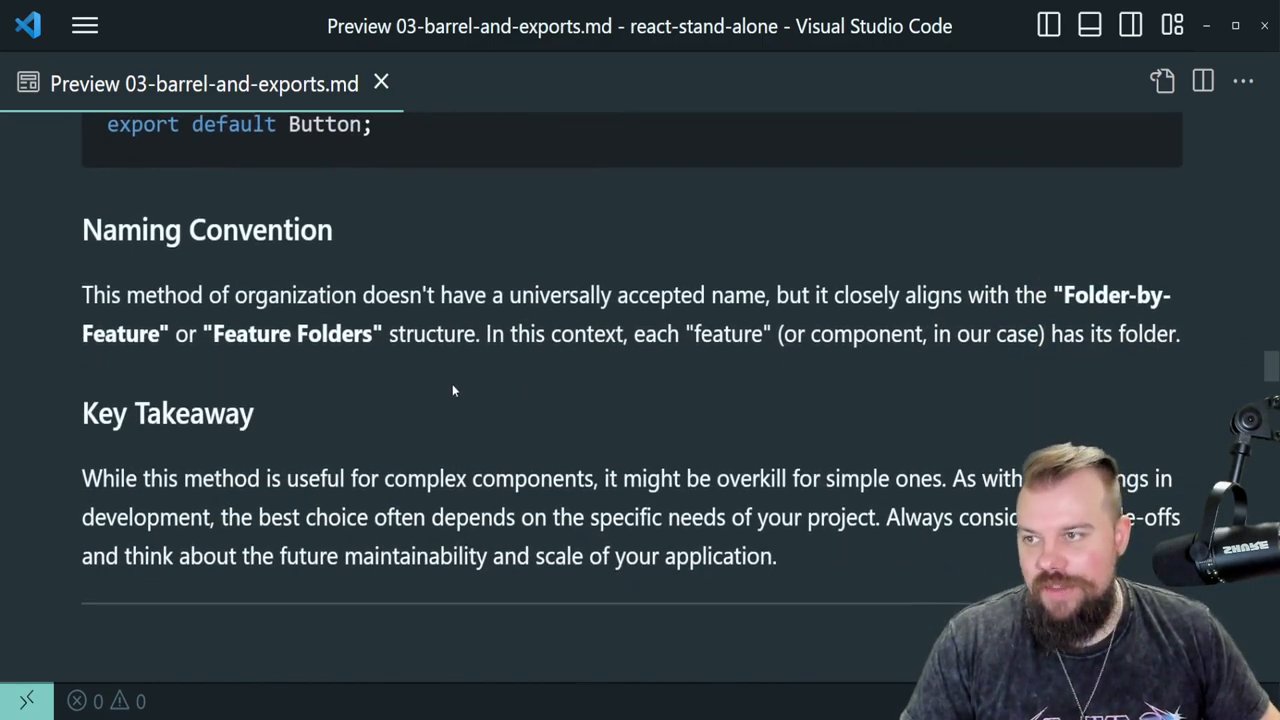
scroll(down, 3)
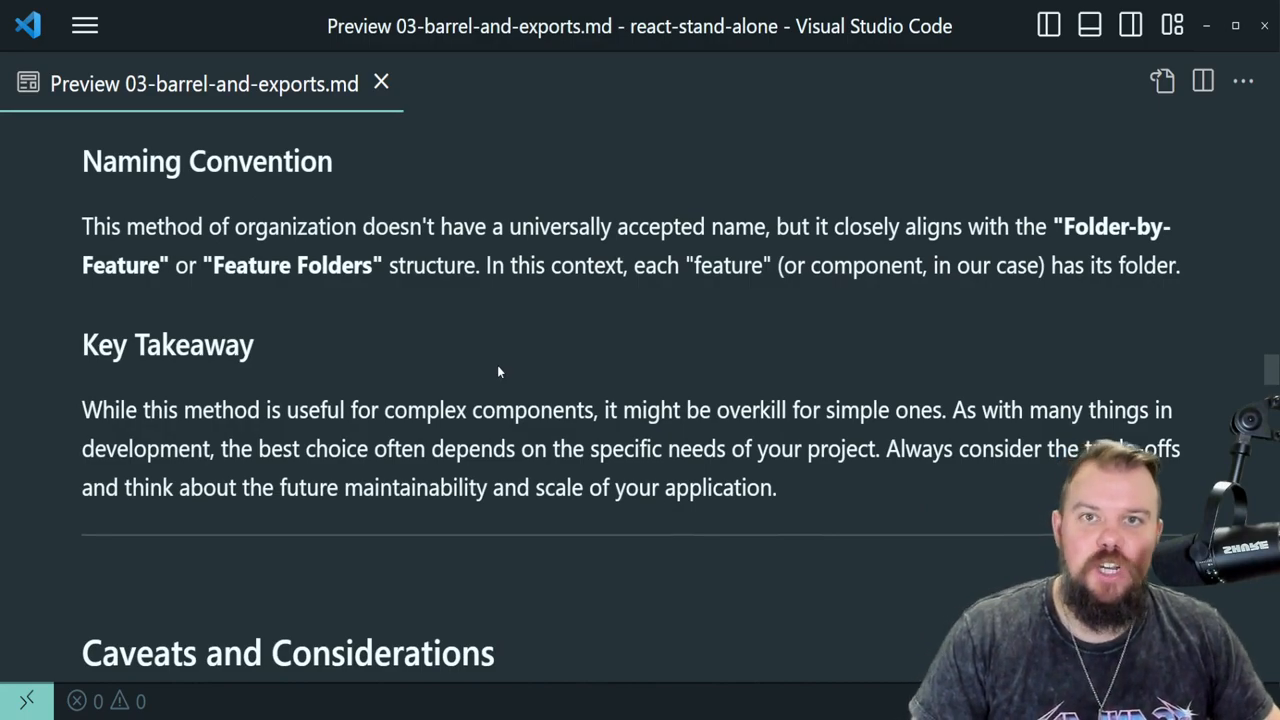
scroll(up, 3)
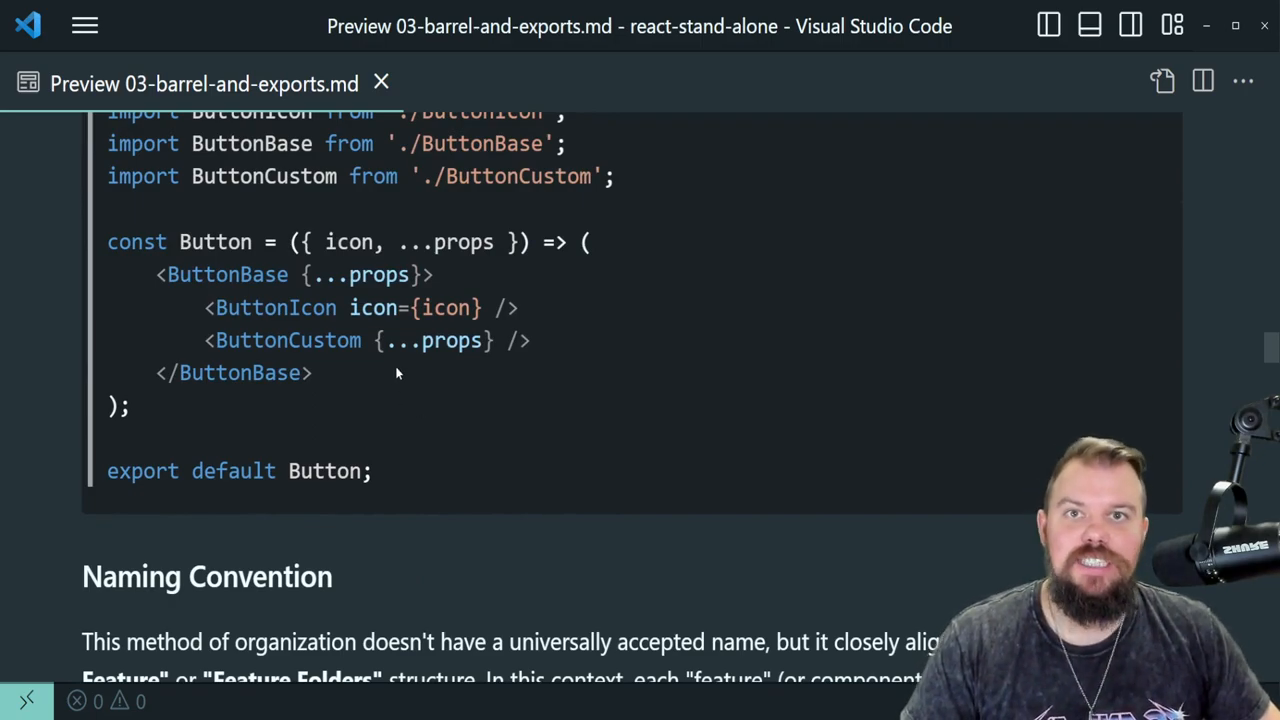
mouse_move(466, 372)
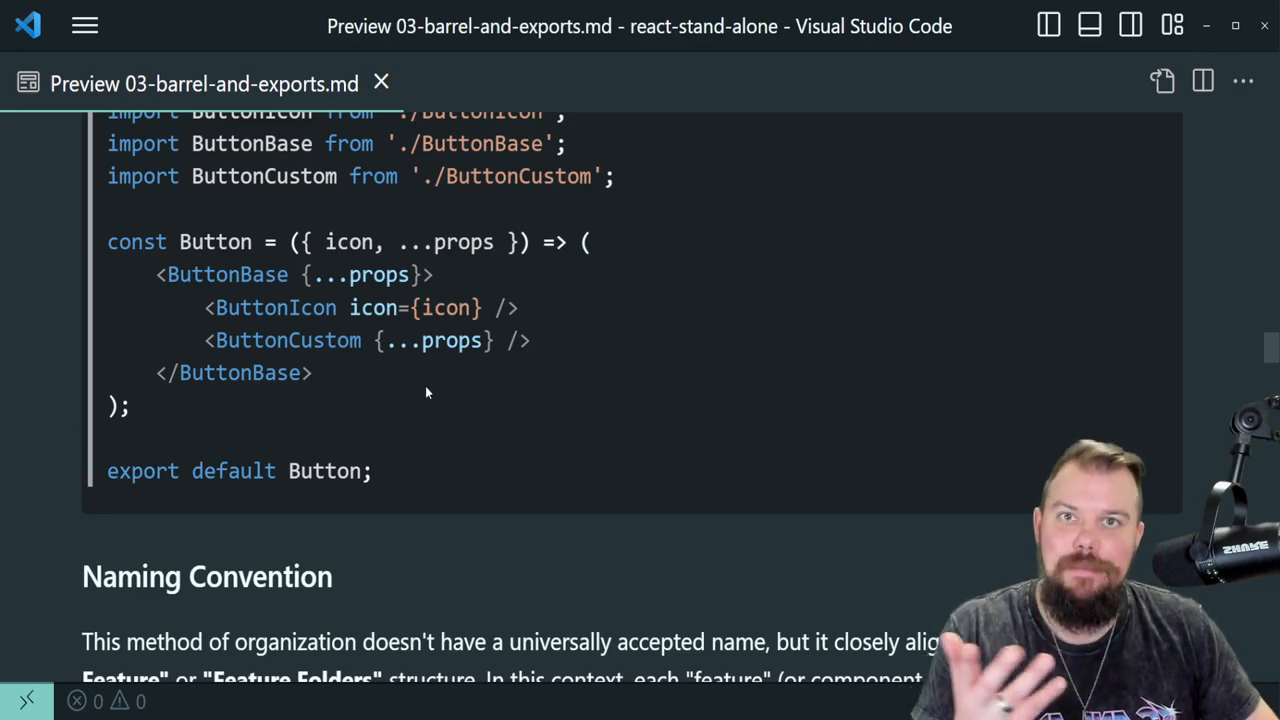
mouse_move(406, 401)
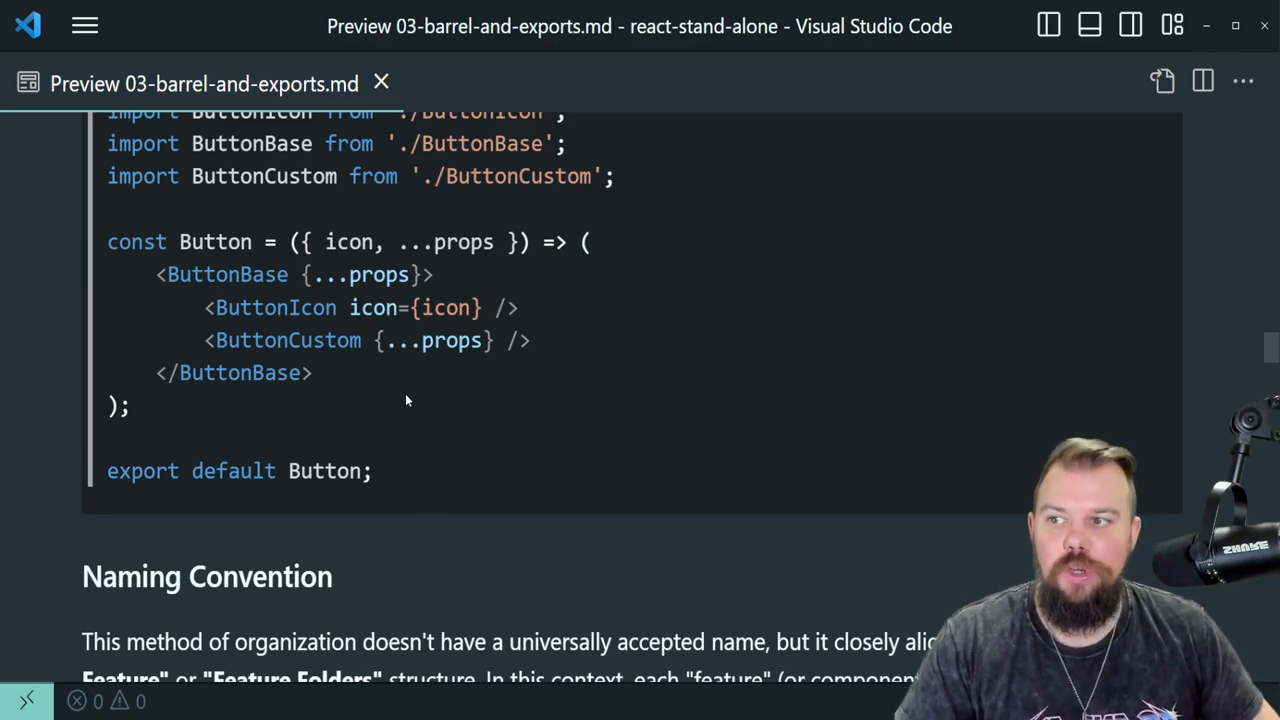
mouse_move(370, 385)
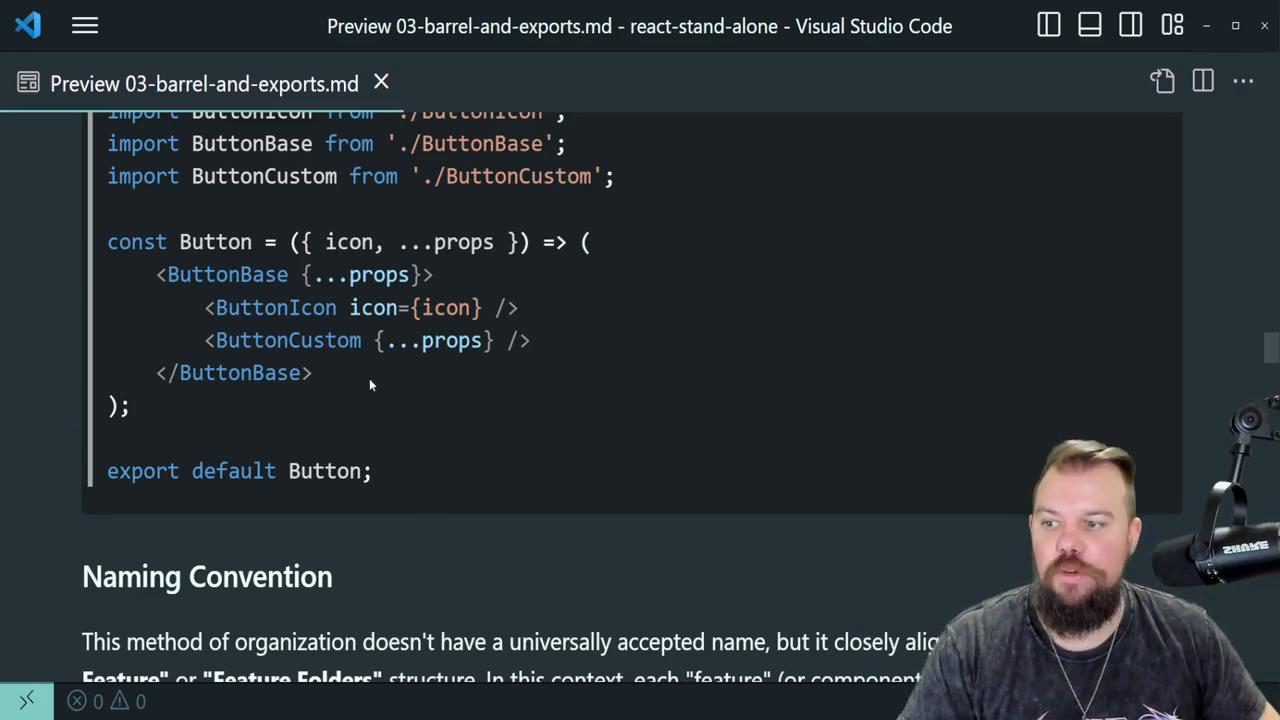
scroll(down, 3)
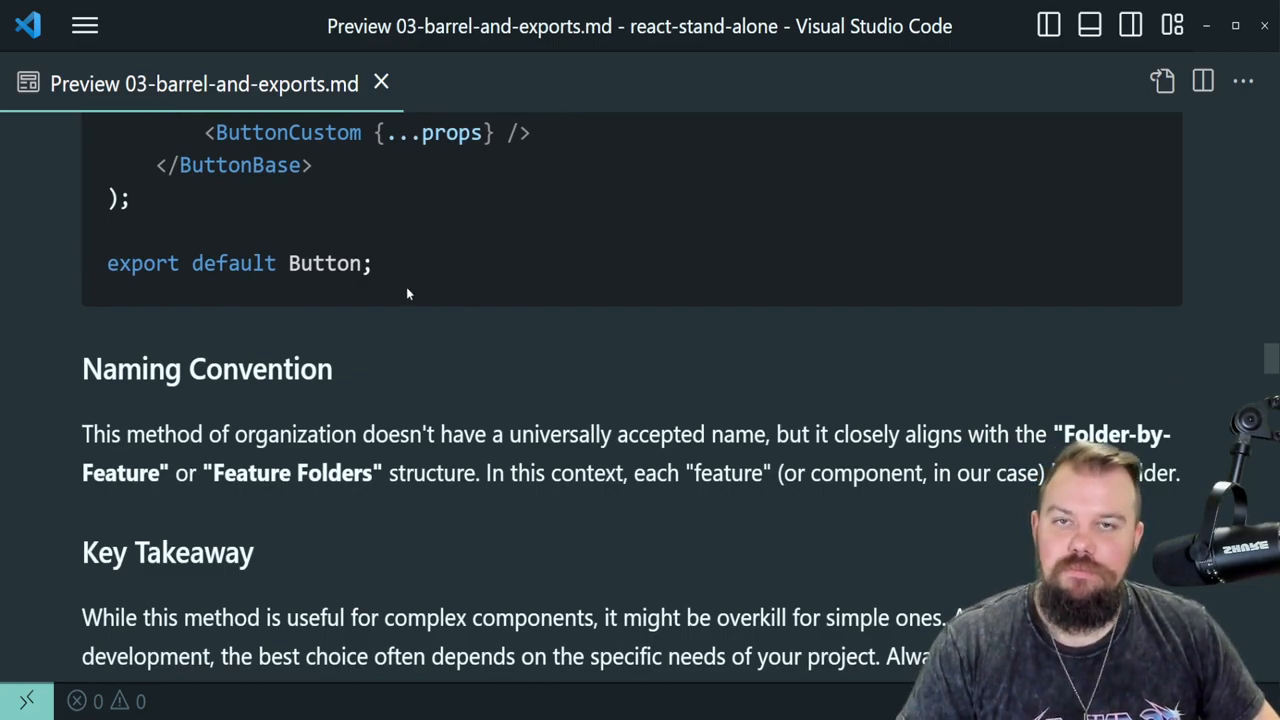
mouse_move(395, 324)
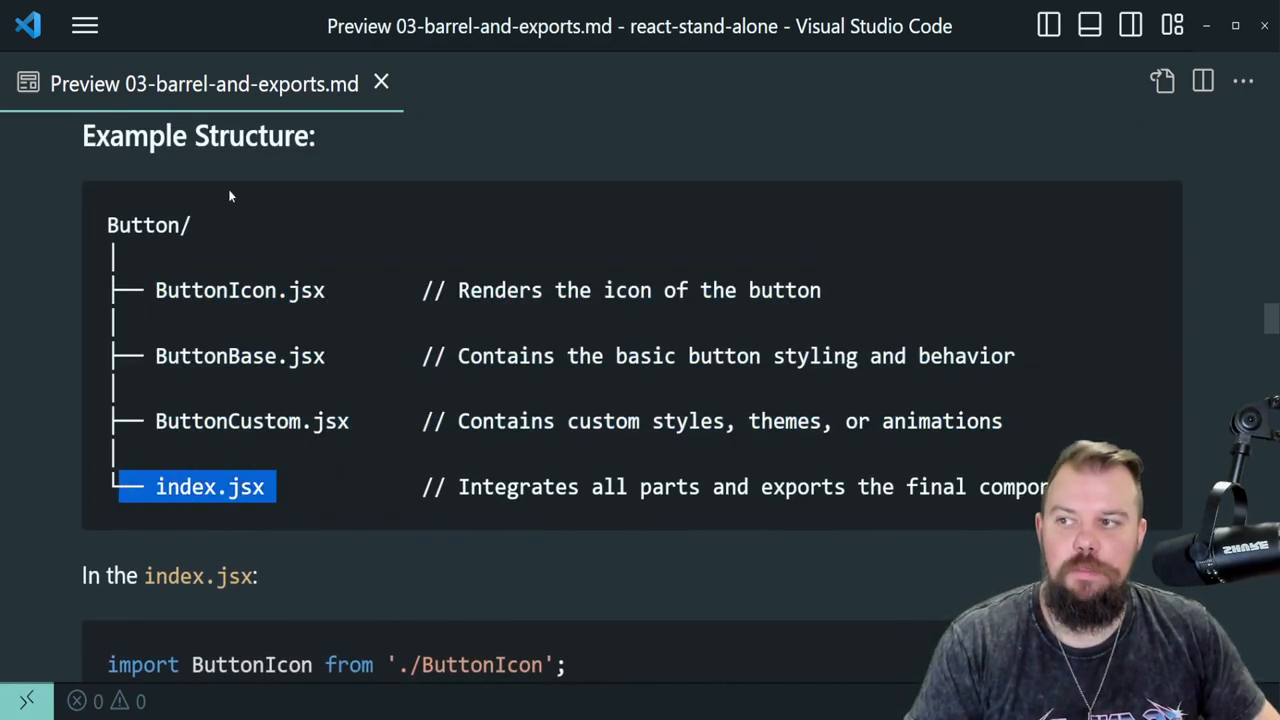
scroll(down, 3)
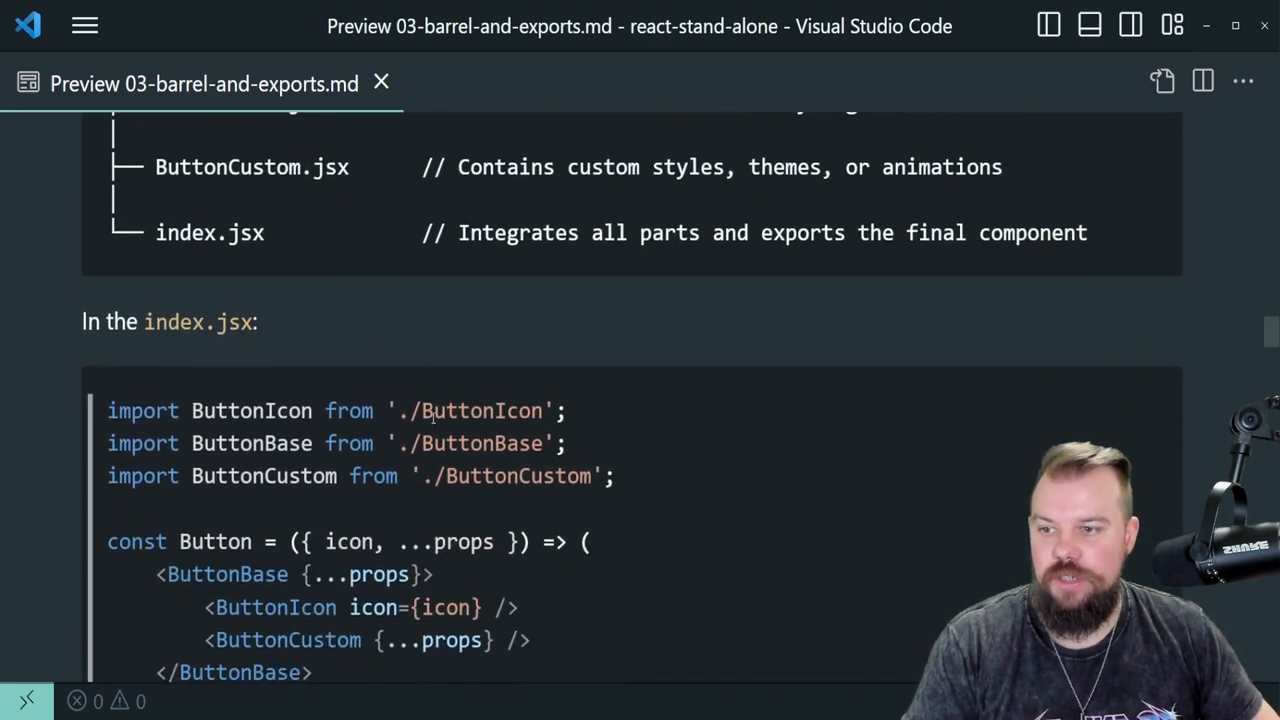
scroll(down, 3)
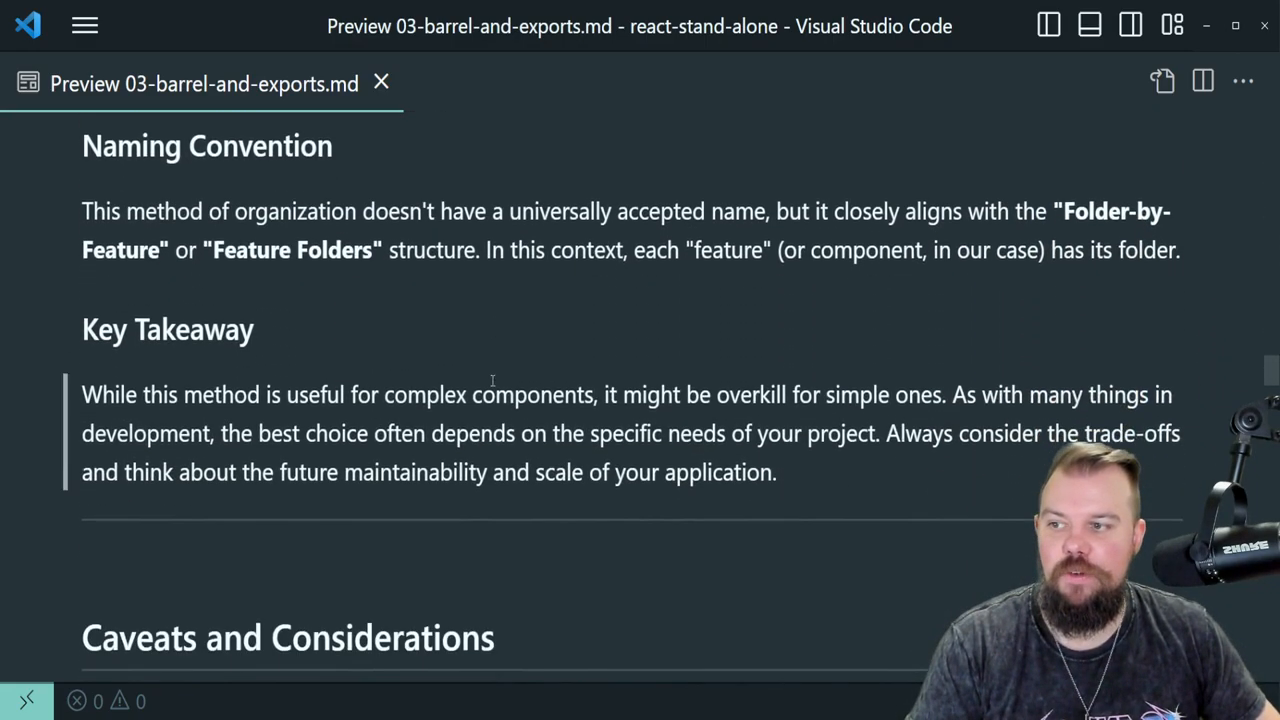
scroll(down, 3)
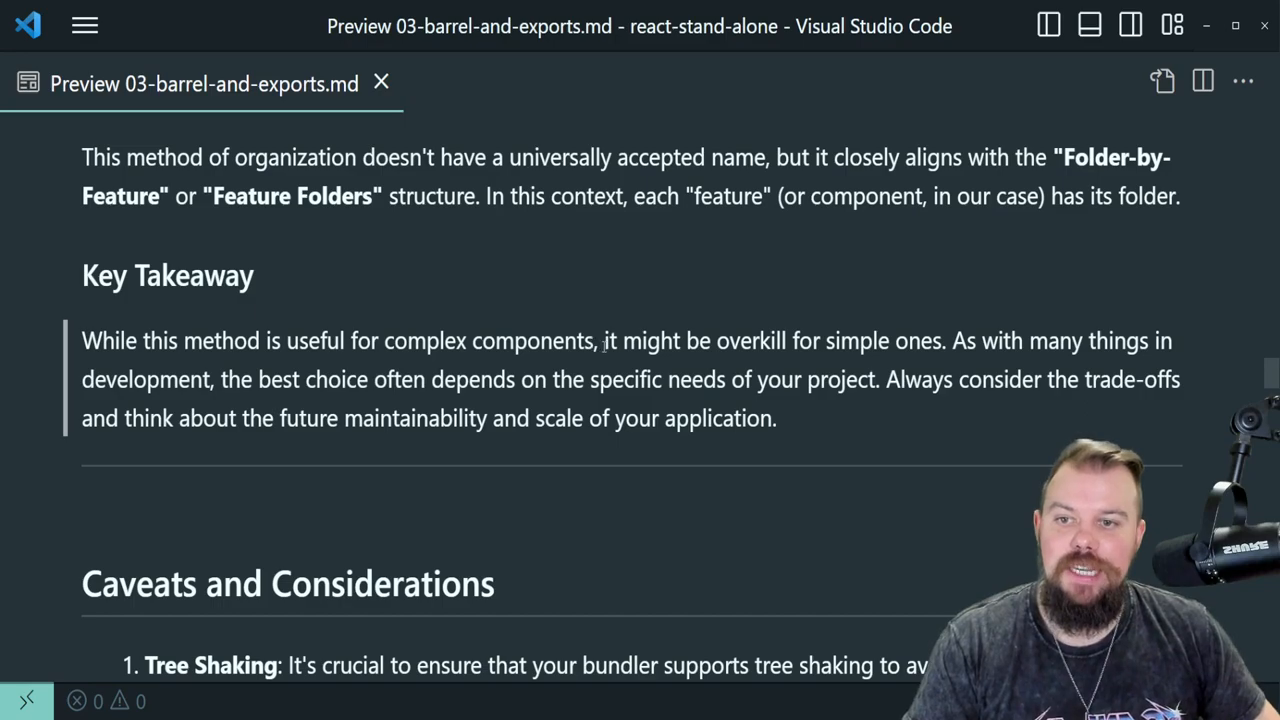
drag(604, 341, 941, 341)
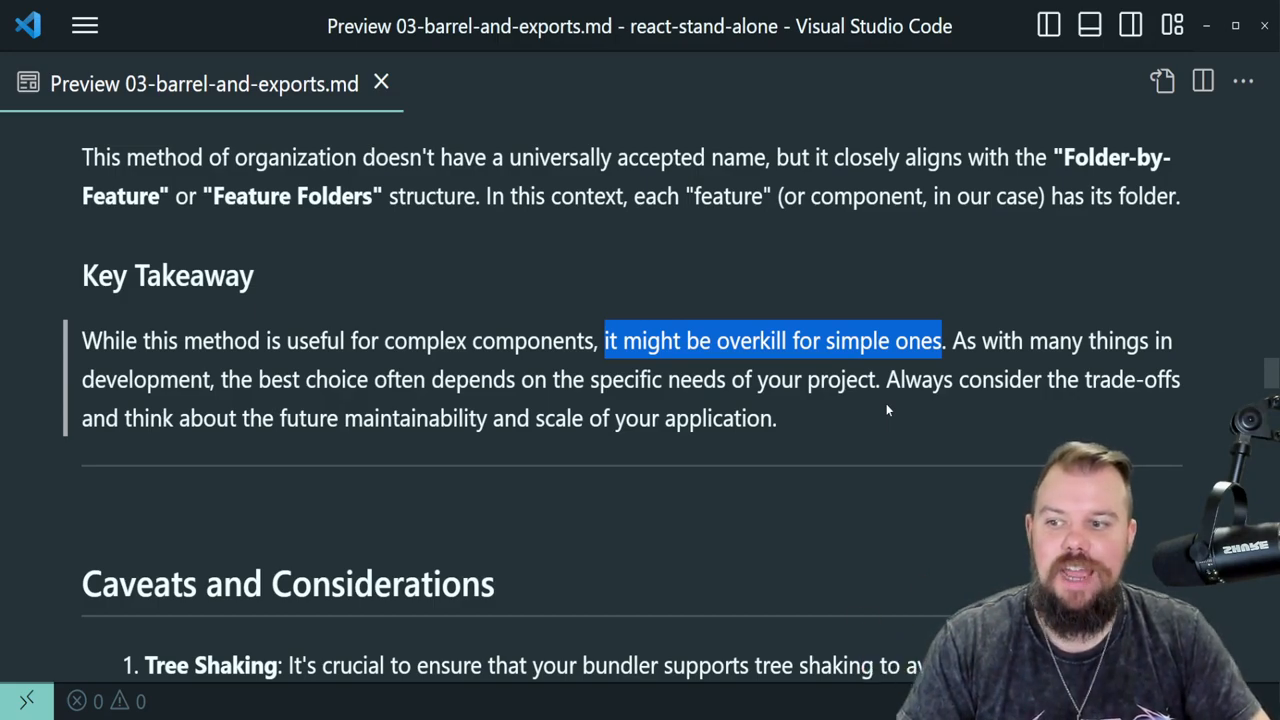
Scroll to Caveats and Considerations, briefly back to index.jsx, then to Circular Dependencies Example
scroll(down, 3)
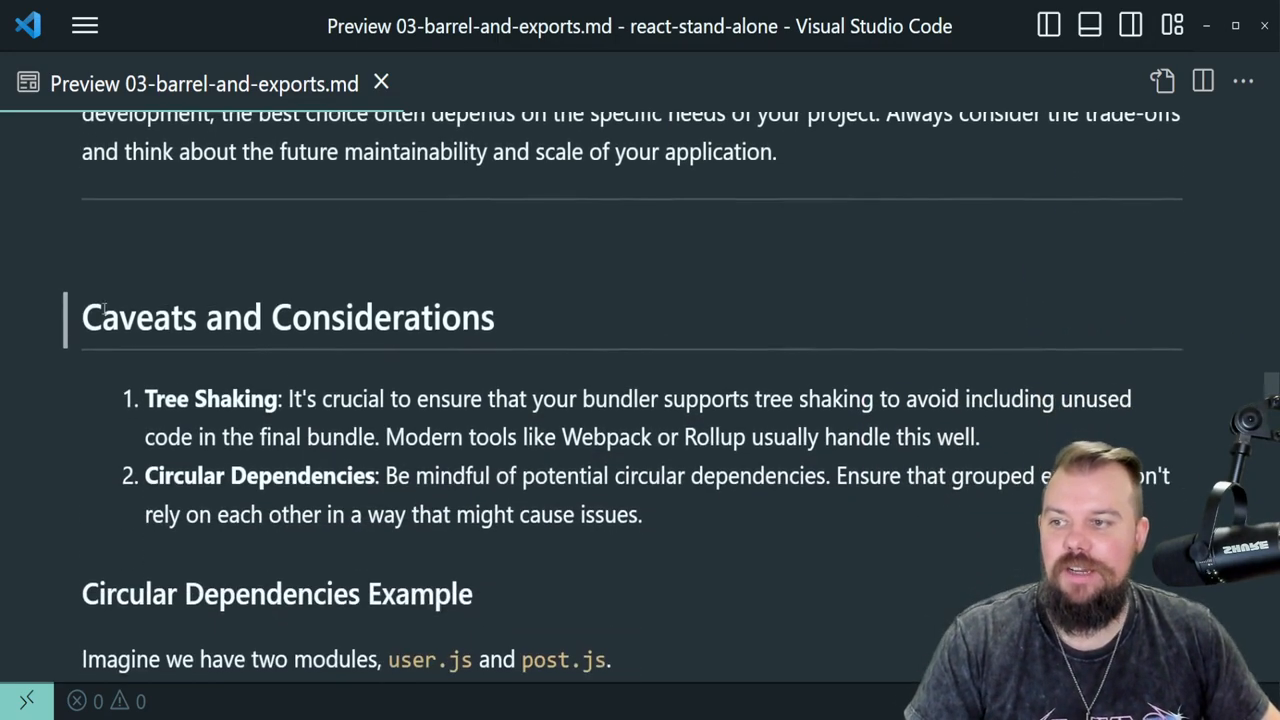
scroll(down, 3)
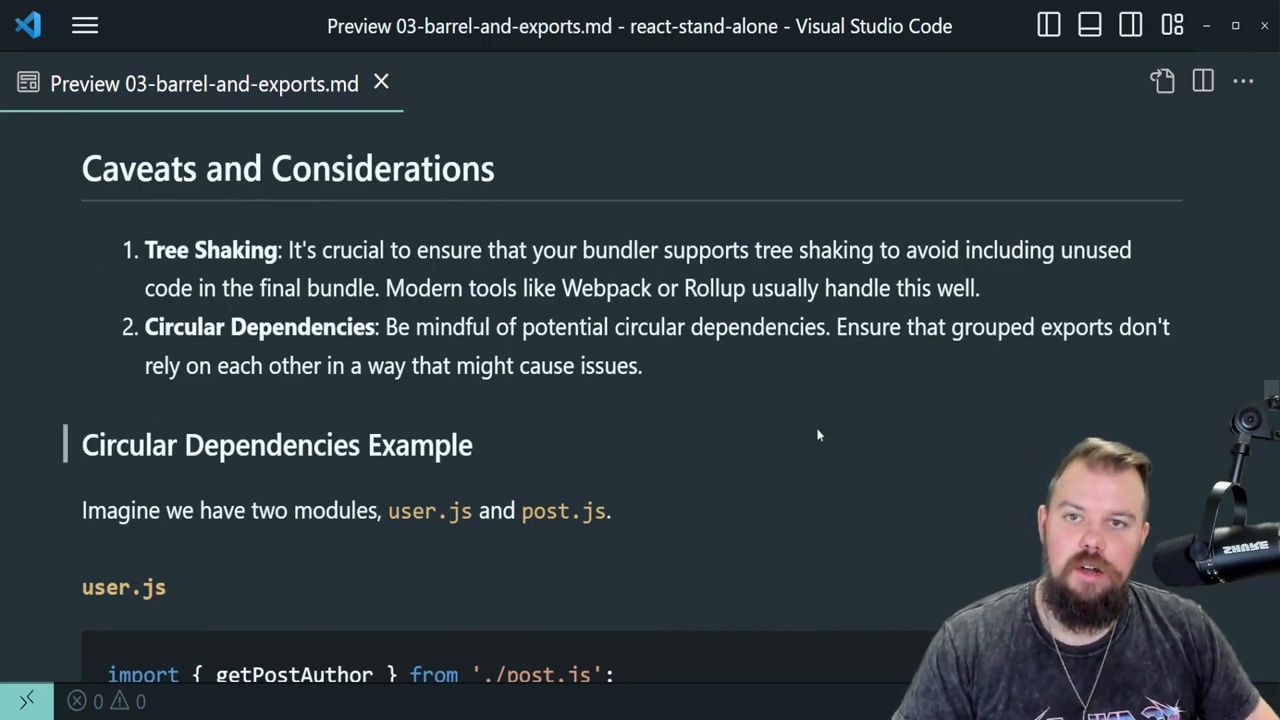
scroll(up, 3)
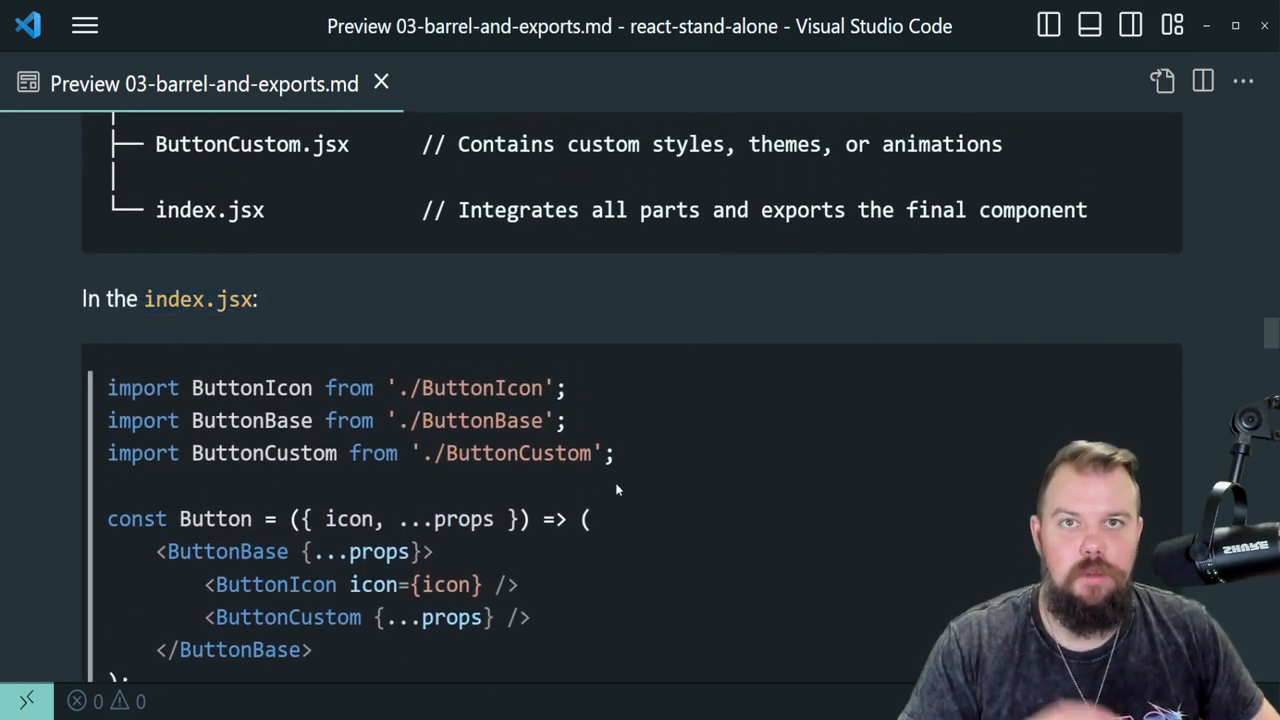
mouse_move(676, 511)
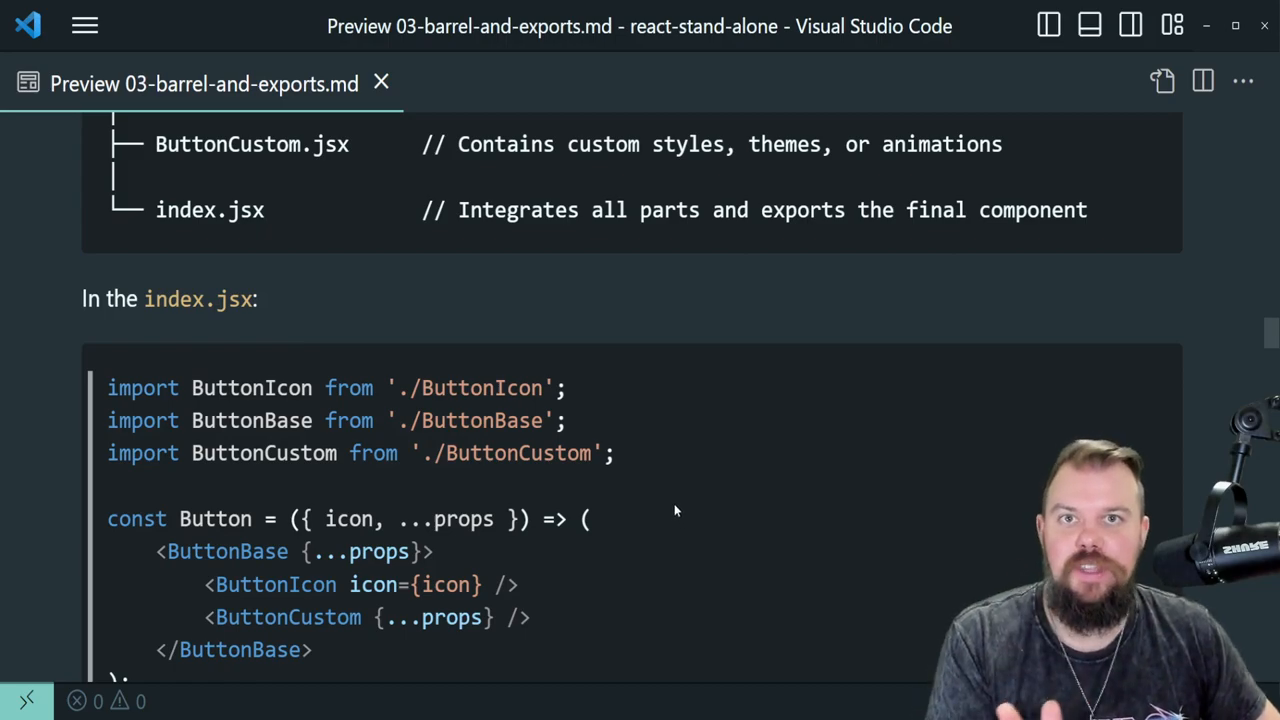
scroll(down, 3)
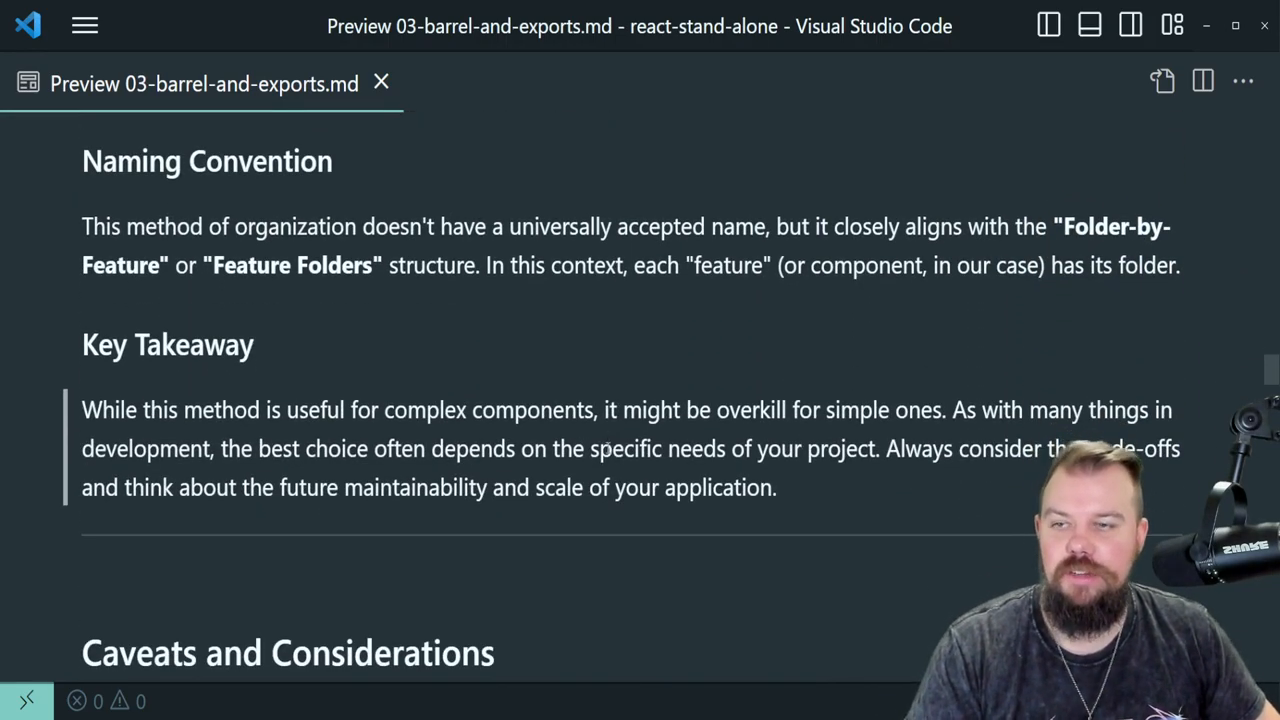
scroll(down, 3)
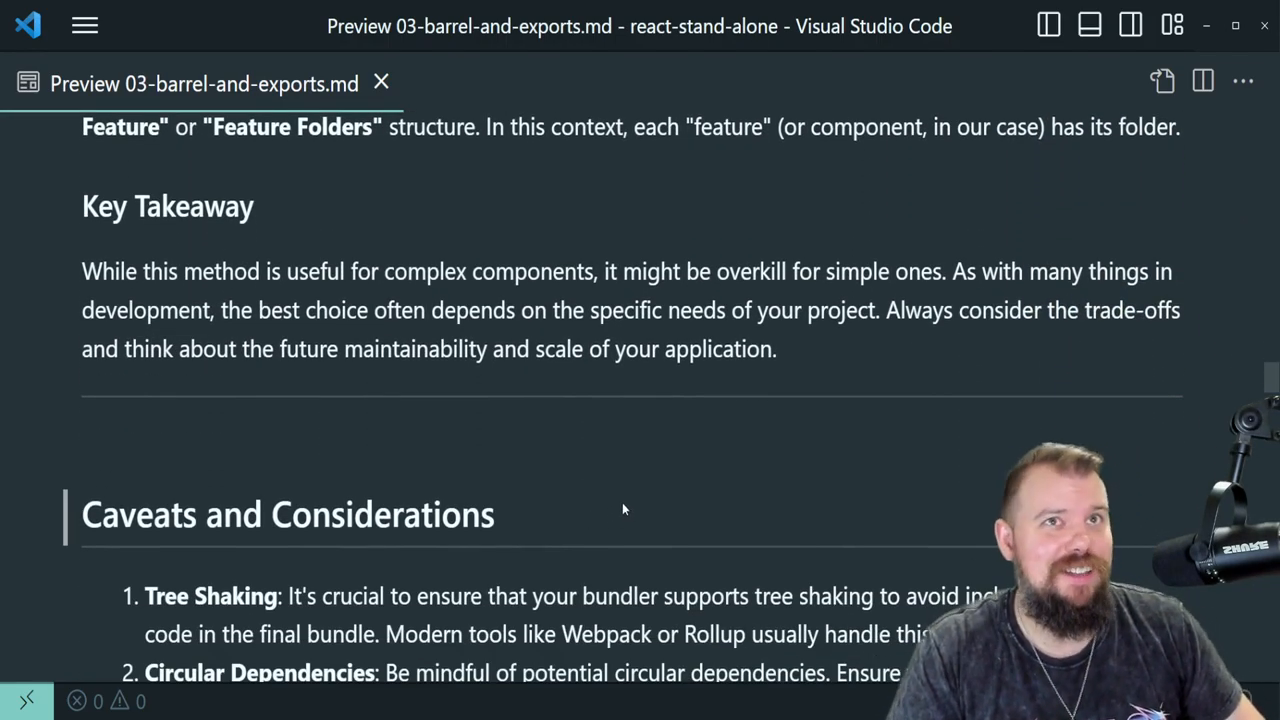
scroll(down, 3)
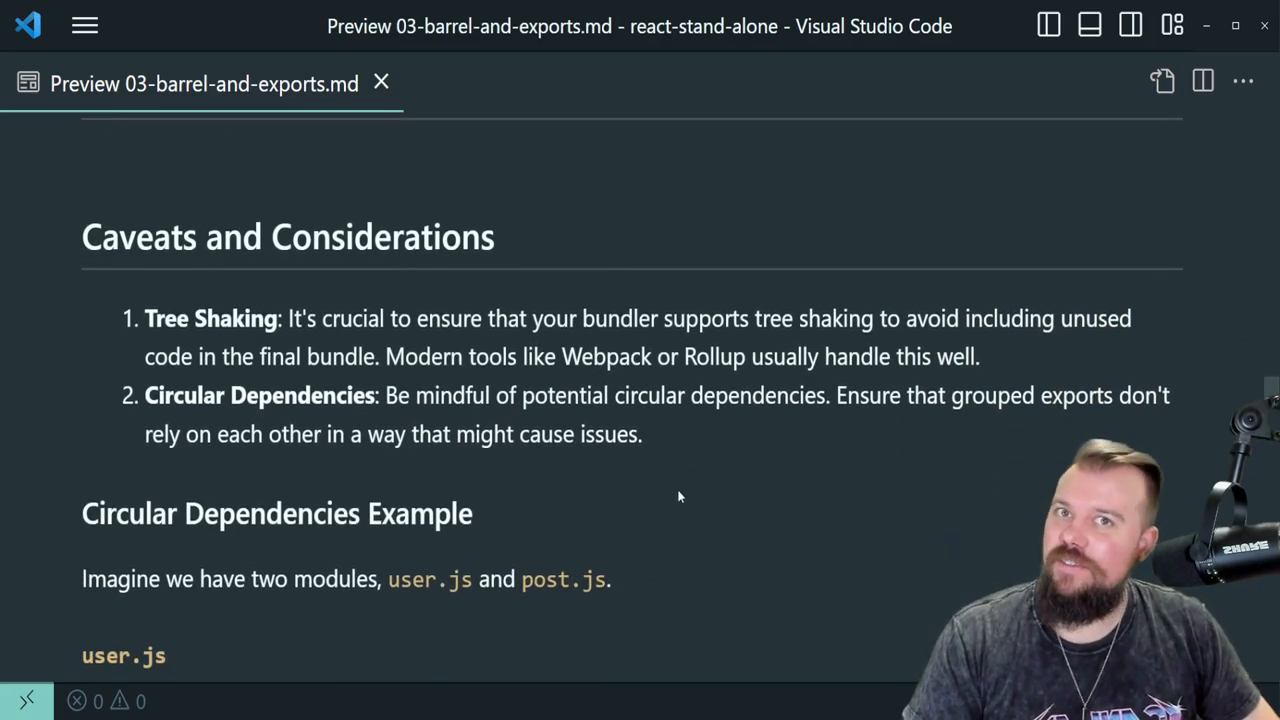
scroll(down, 3)
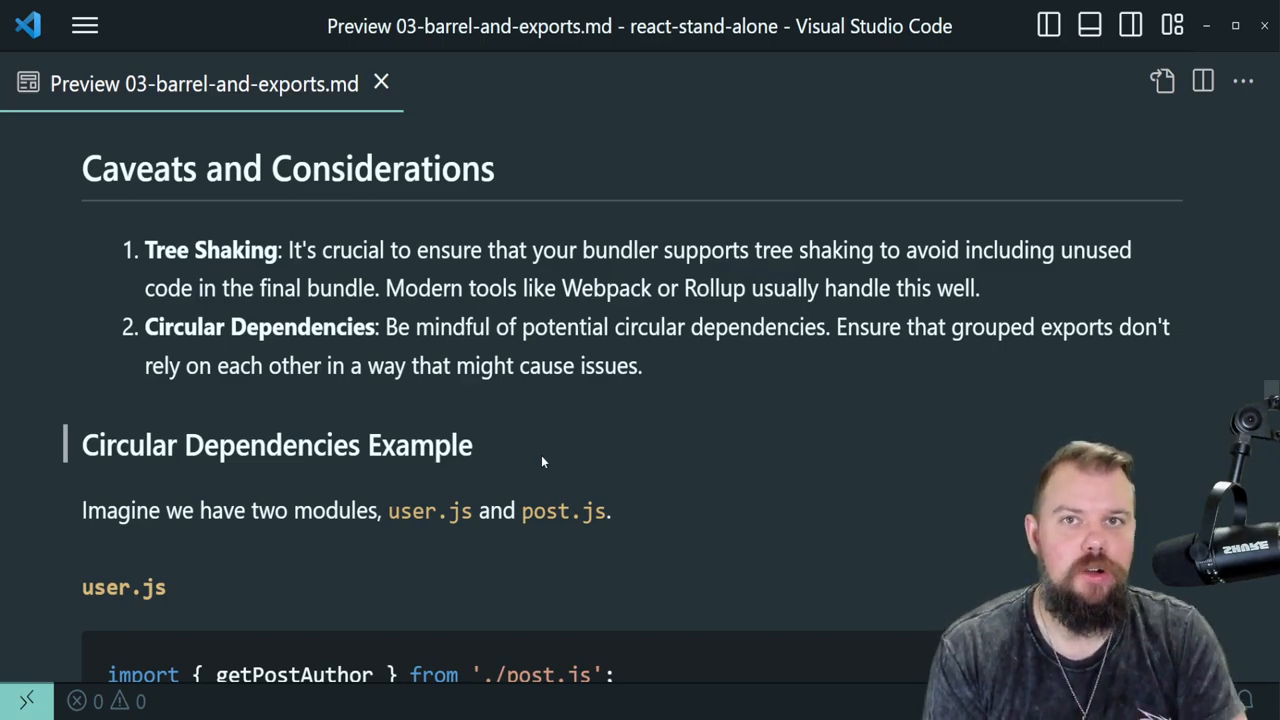
scroll(down, 3)
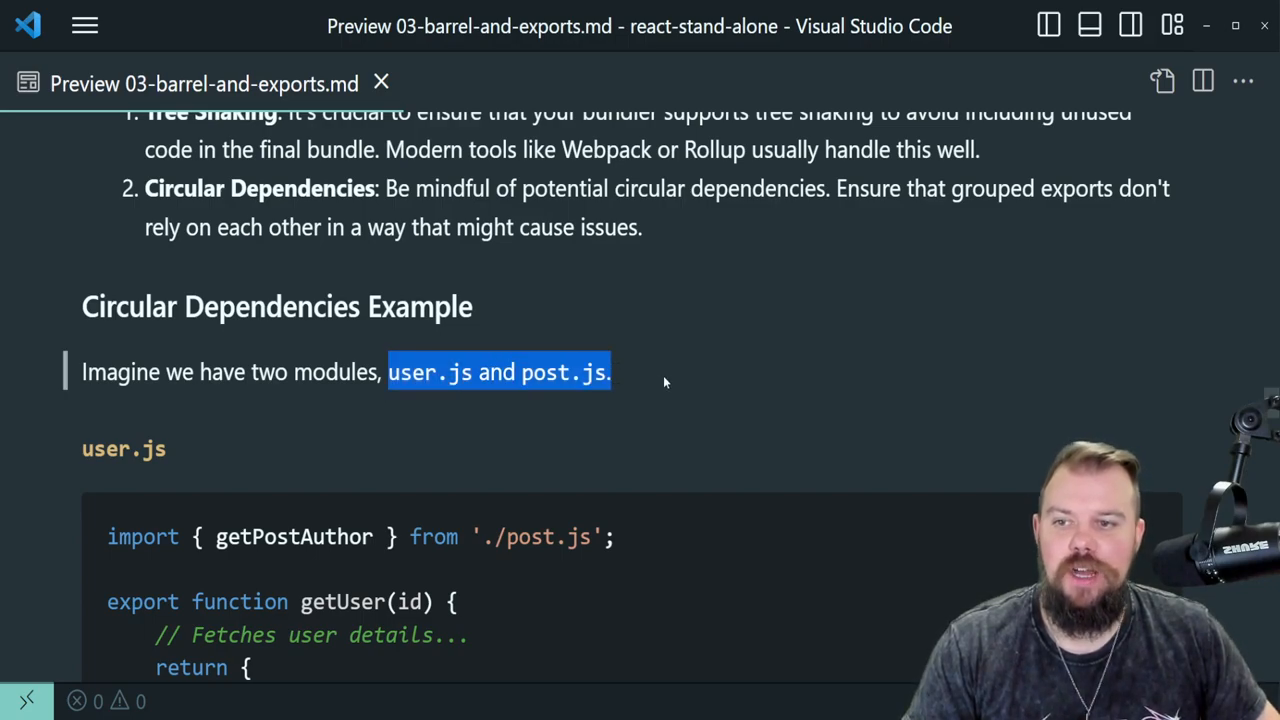
Scroll through user.js to post.js, highlighting and then clearing the getUser import line
scroll(down, 3)
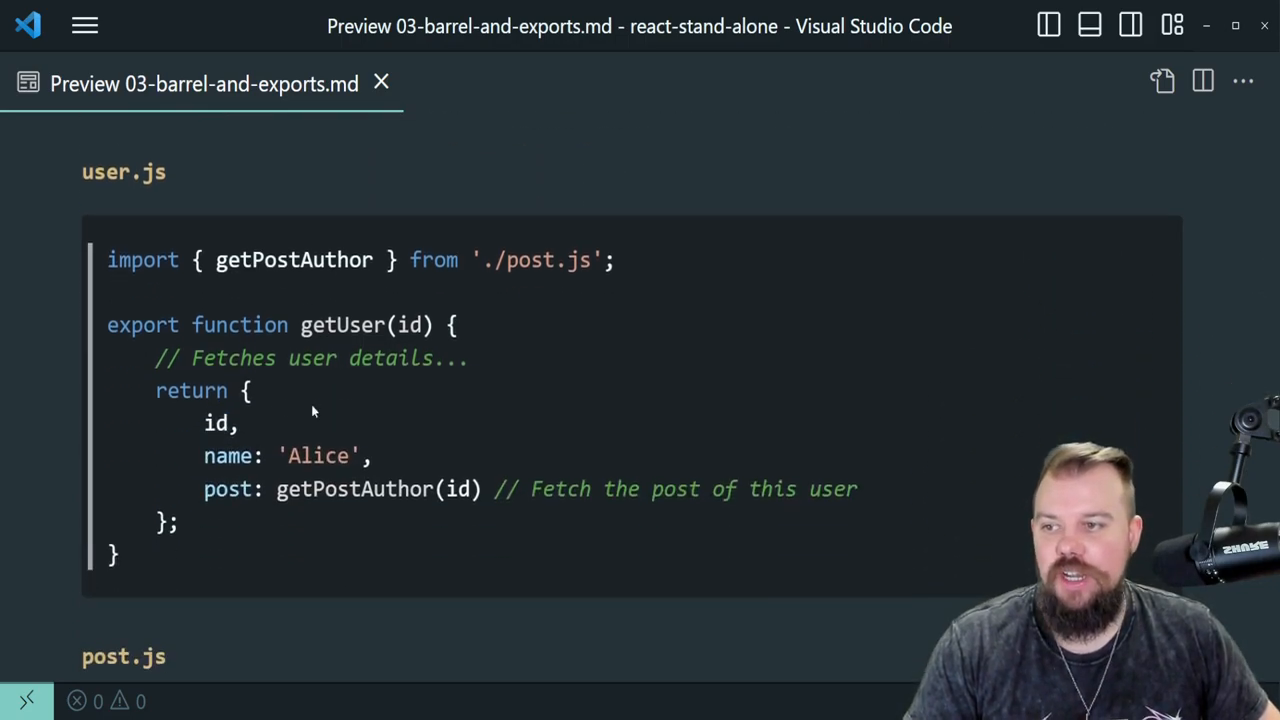
mouse_move(200, 489)
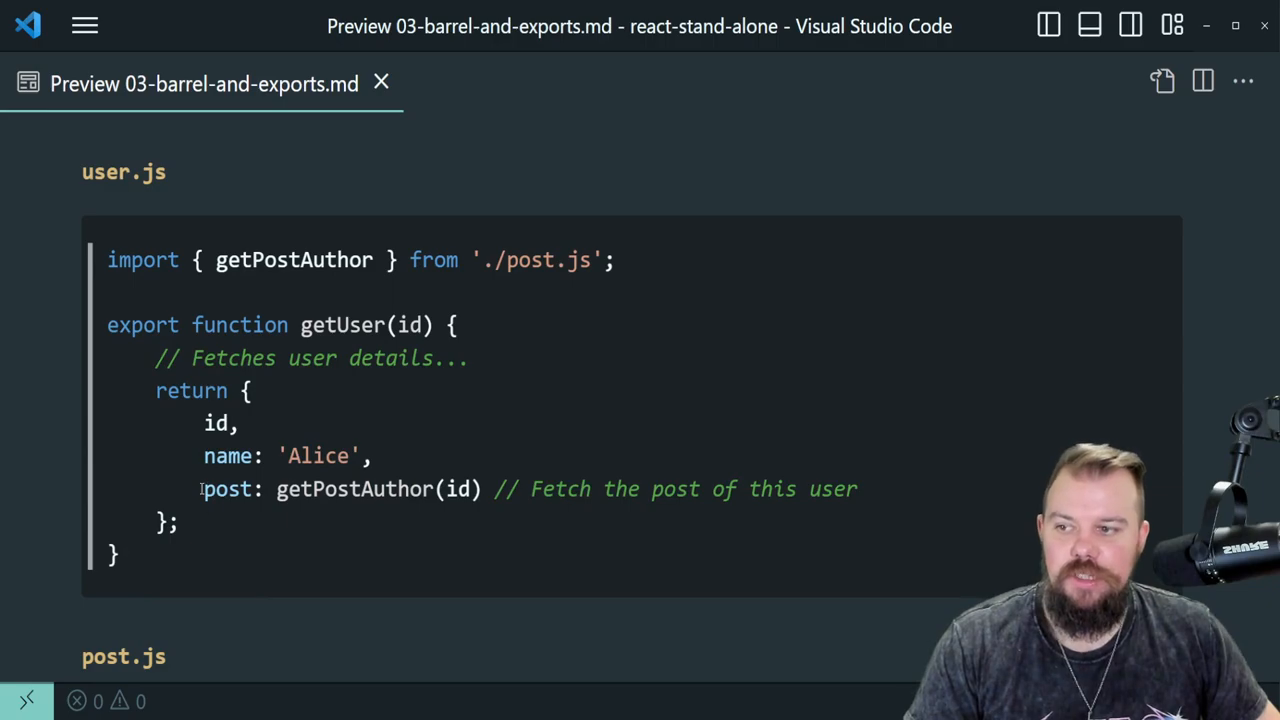
drag(203, 489, 765, 489)
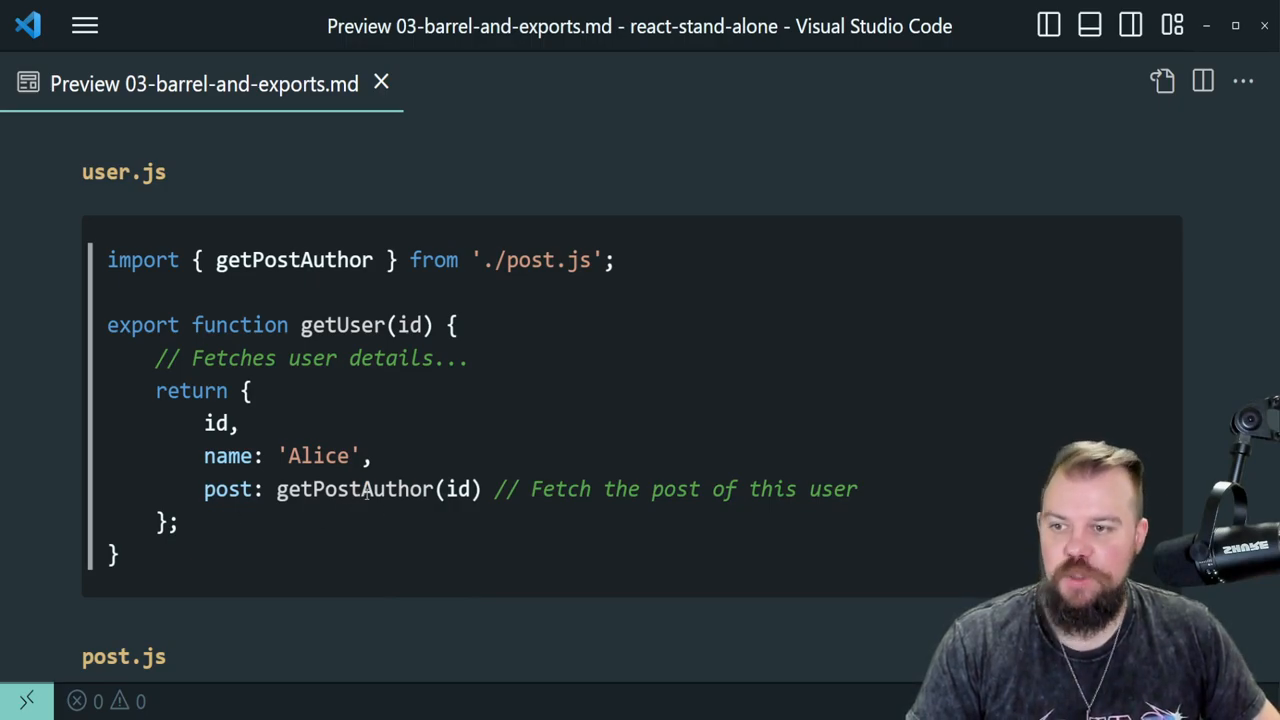
scroll(down, 3)
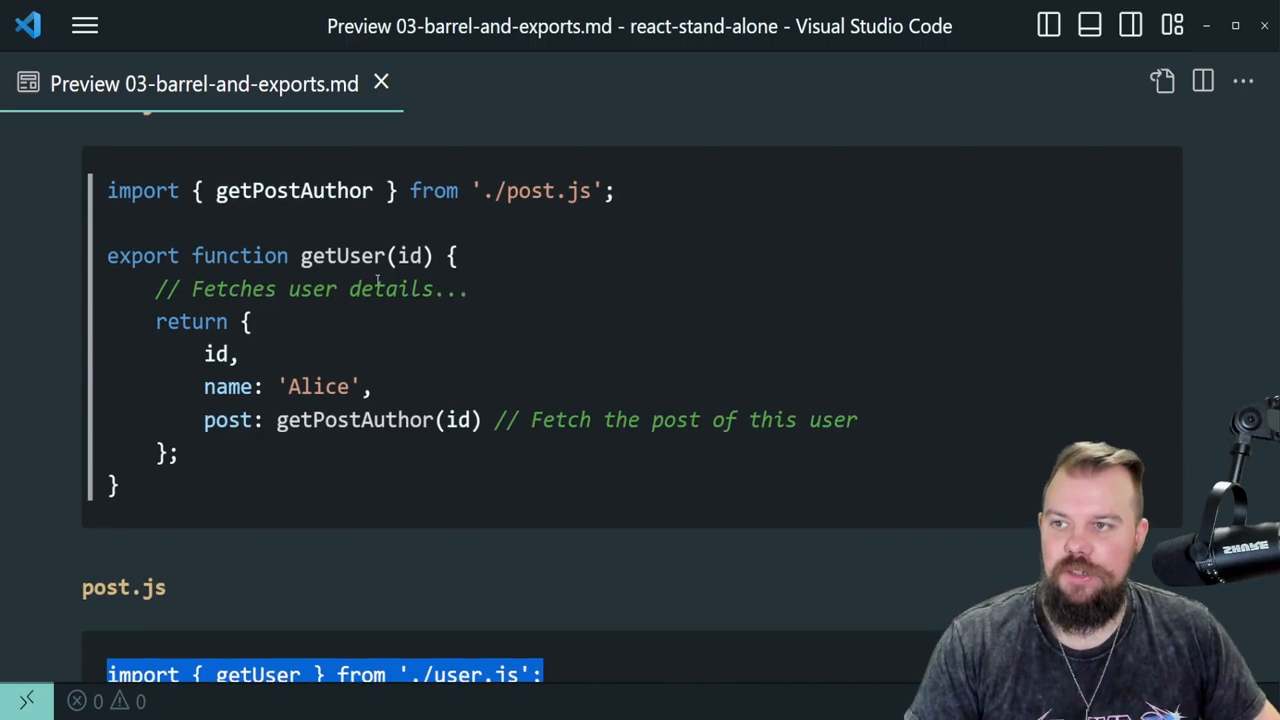
scroll(down, 3)
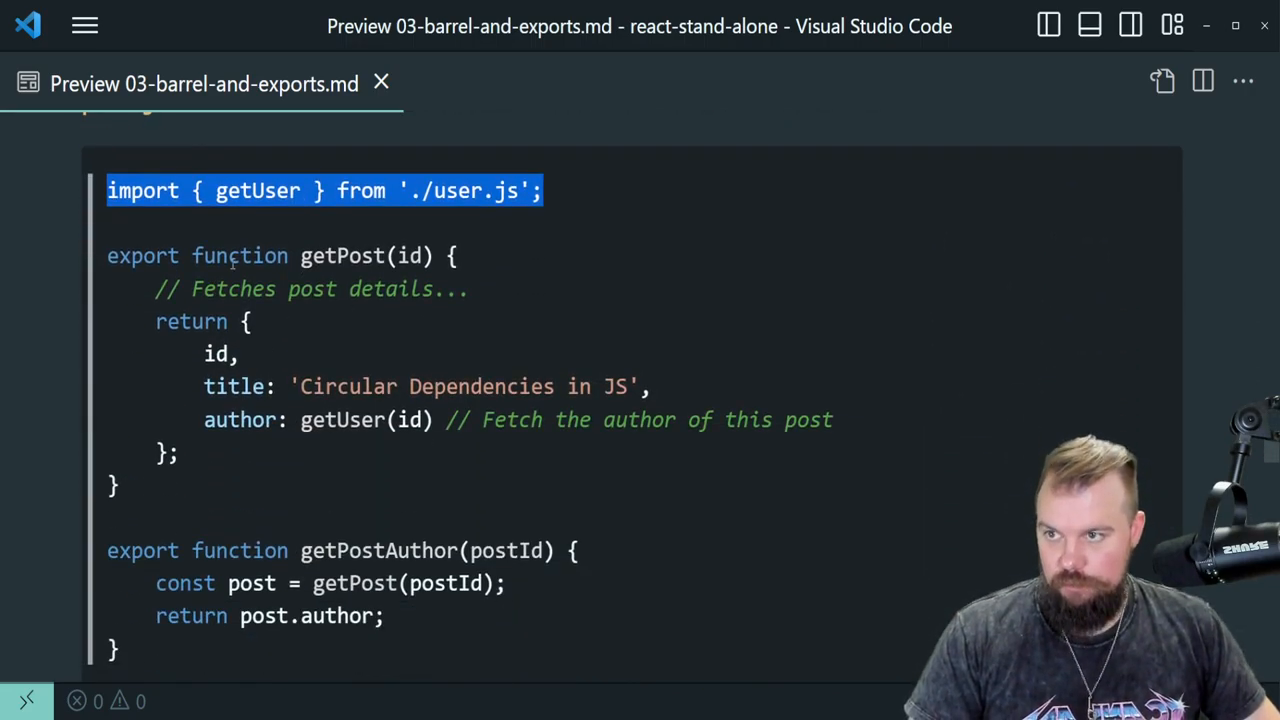
click(268, 387)
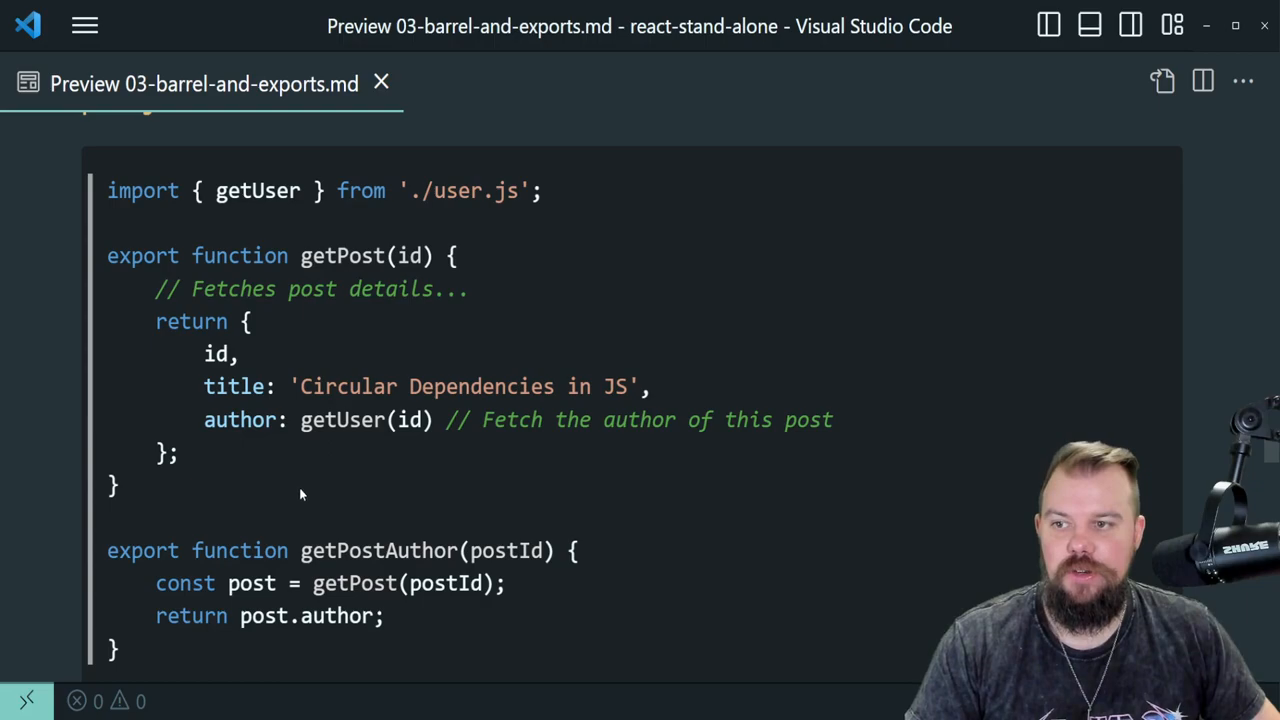
scroll(down, 3)
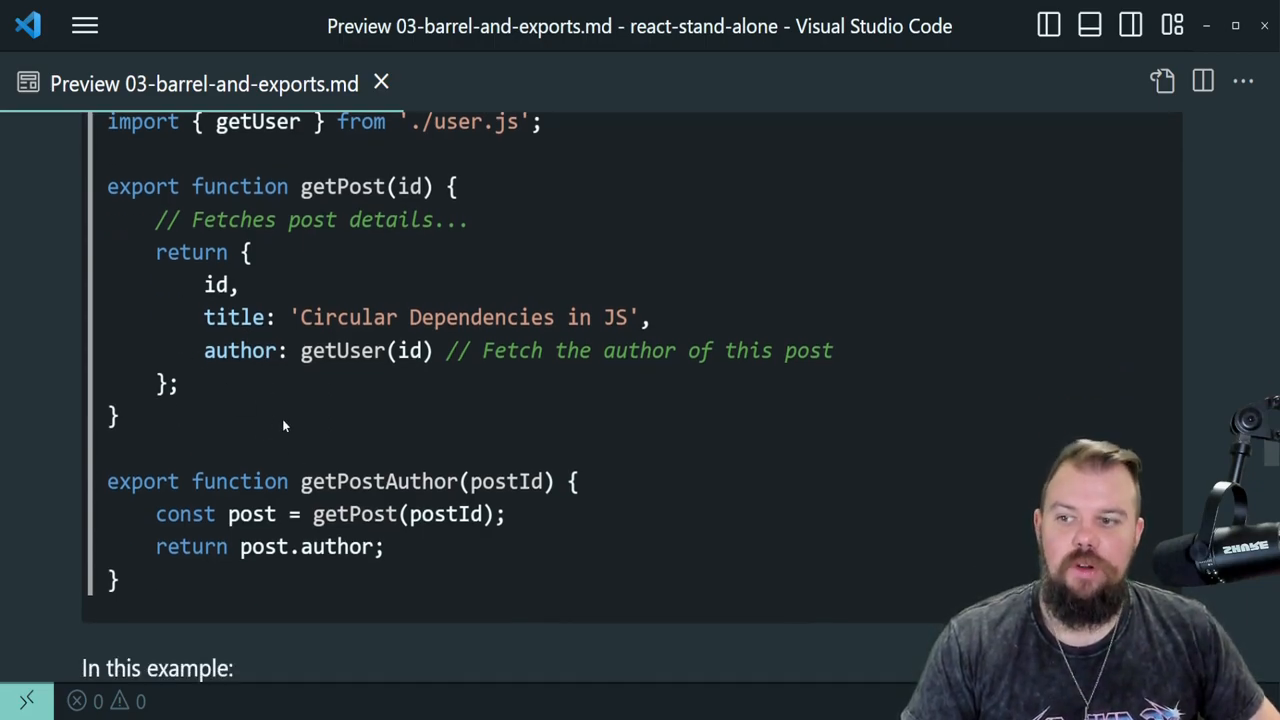
scroll(down, 3)
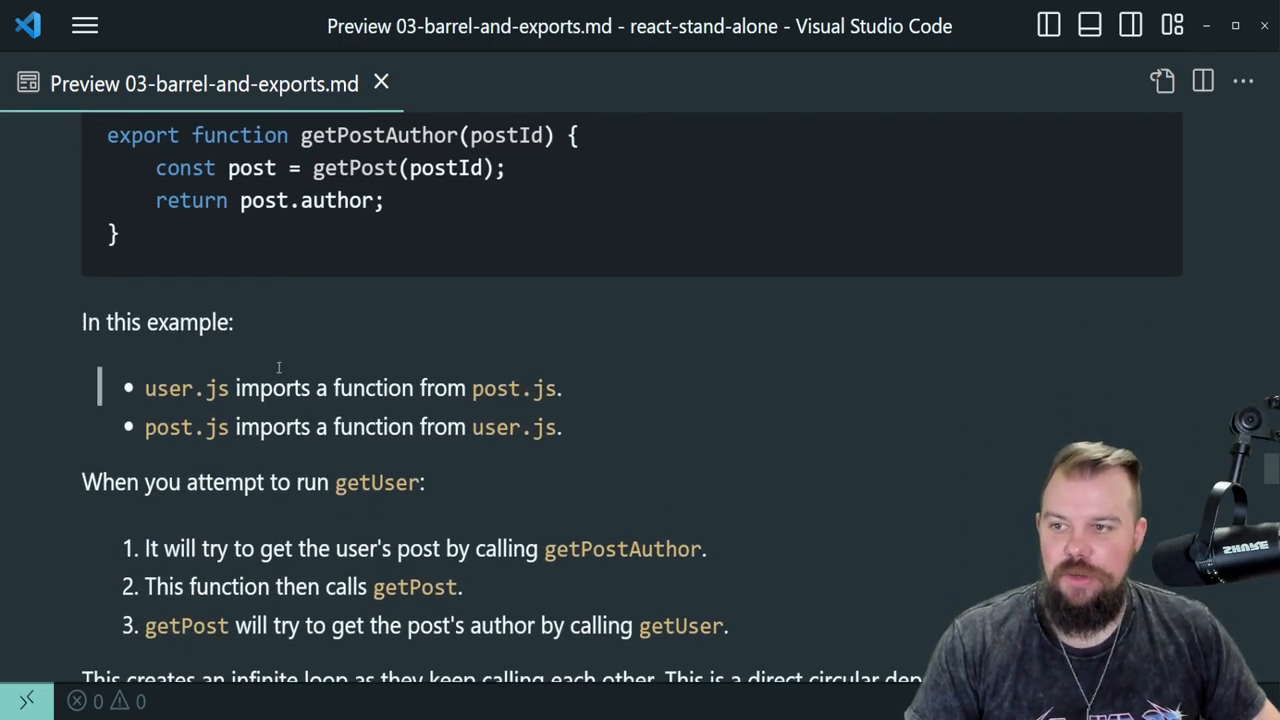
double_click(186, 427)
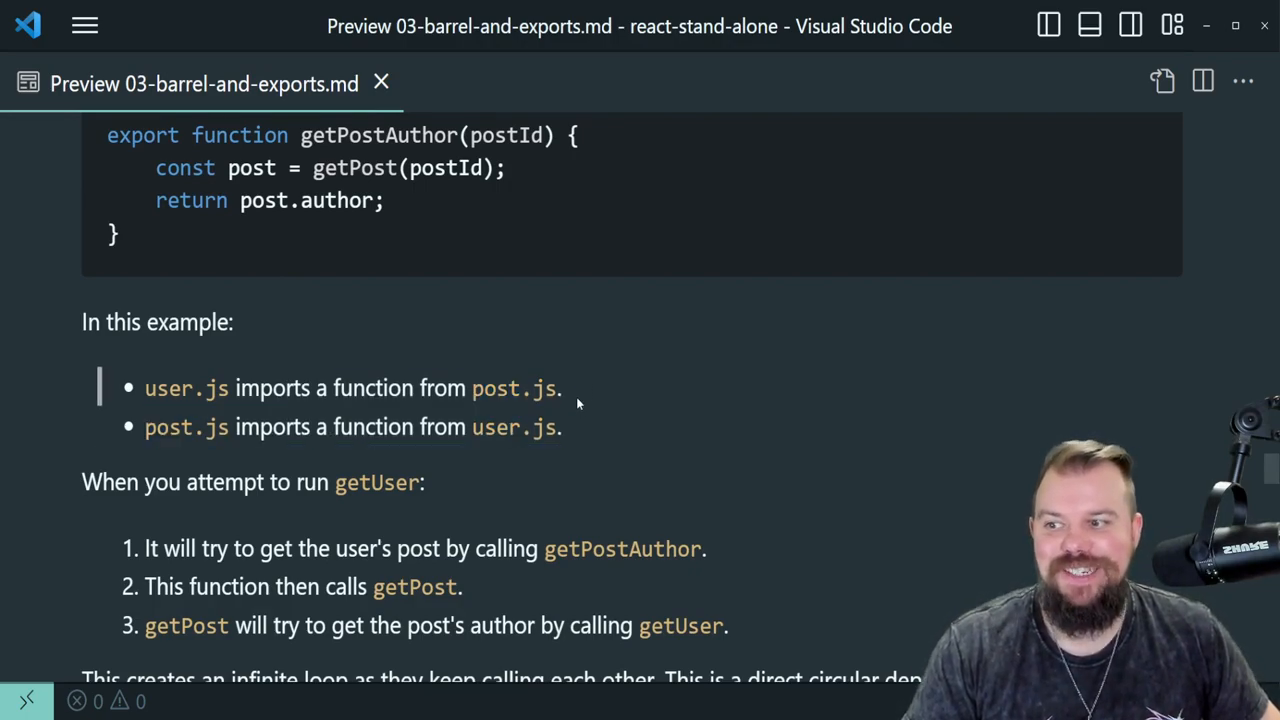
scroll(down, 3)
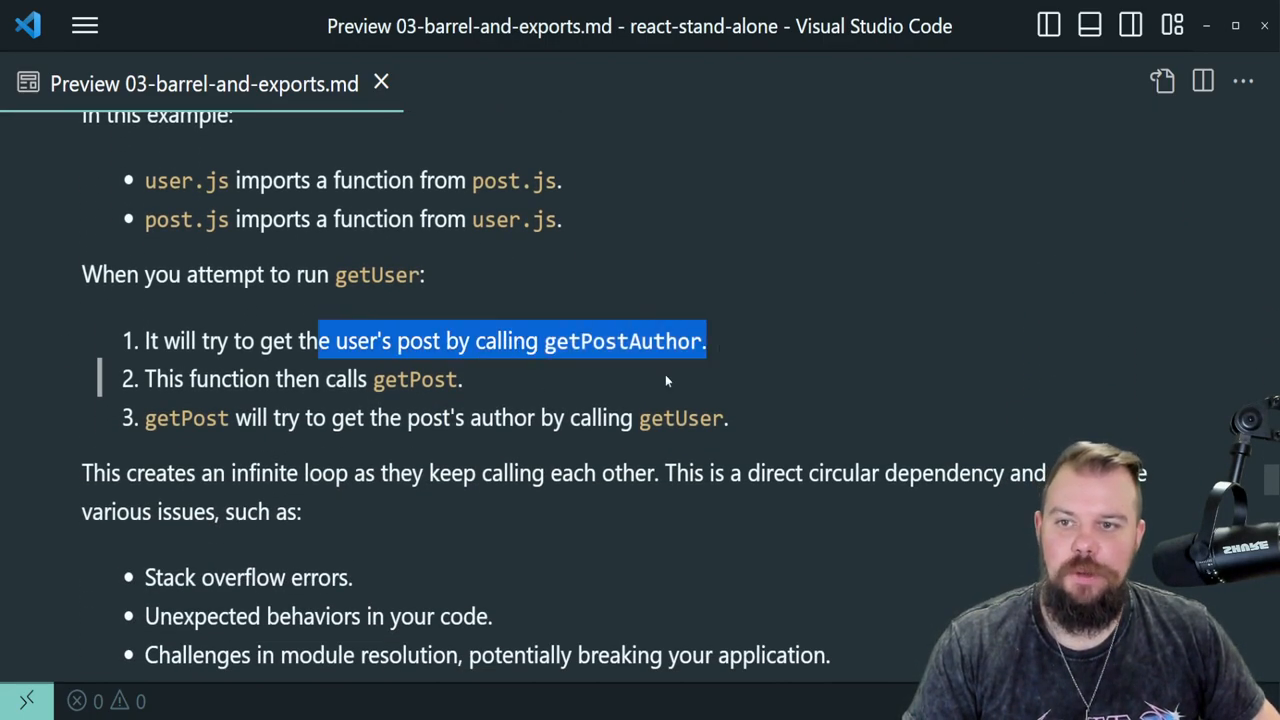
scroll(up, 3)
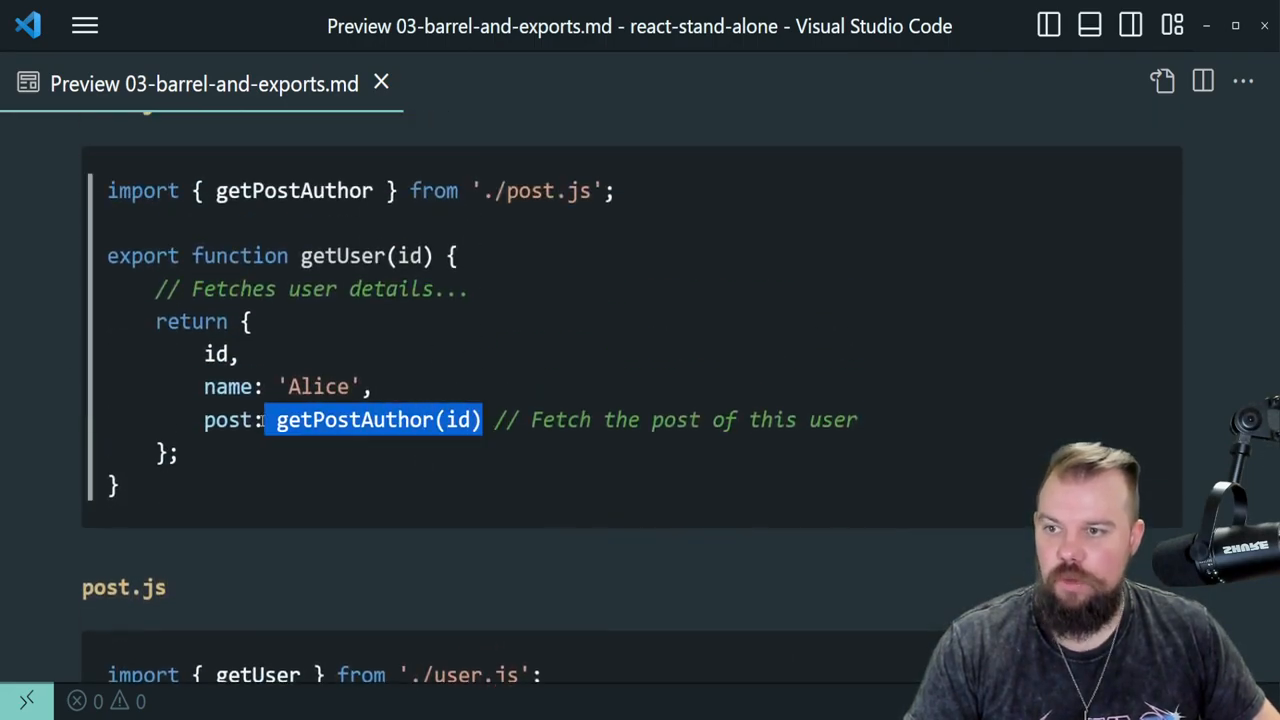
scroll(down, 3)
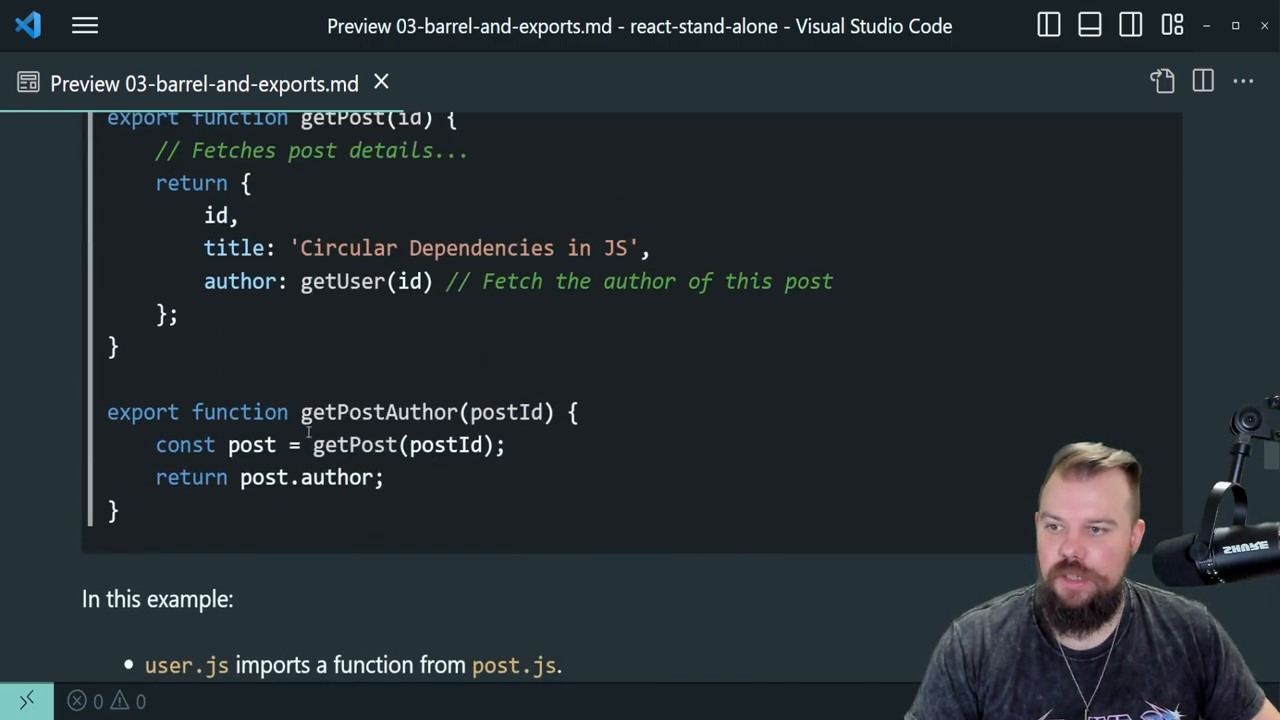
scroll(down, 3)
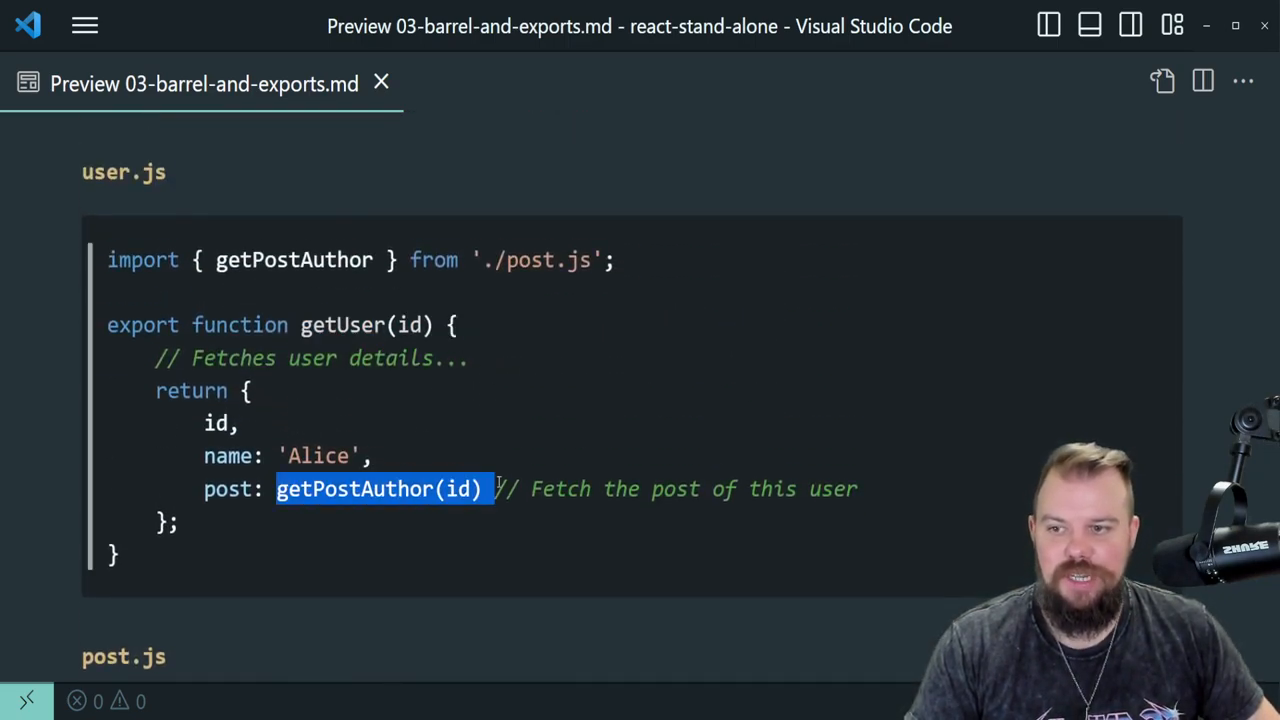
scroll(down, 3)
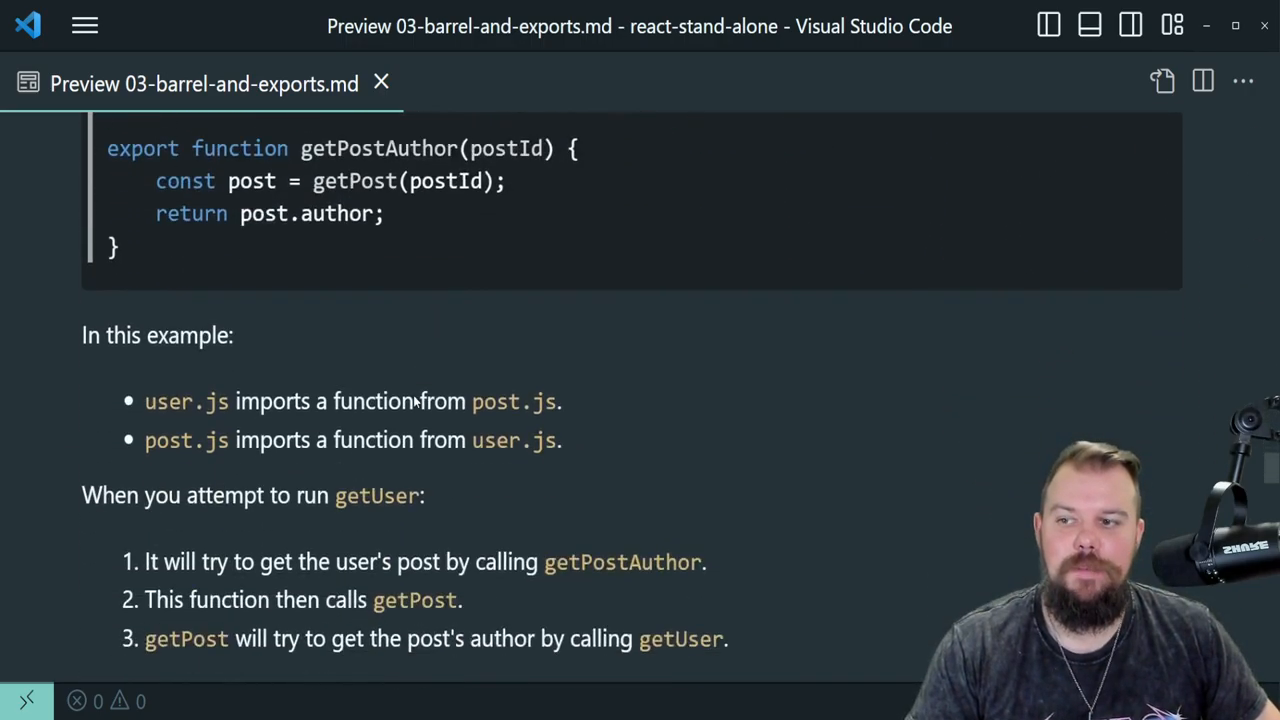
scroll(down, 3)
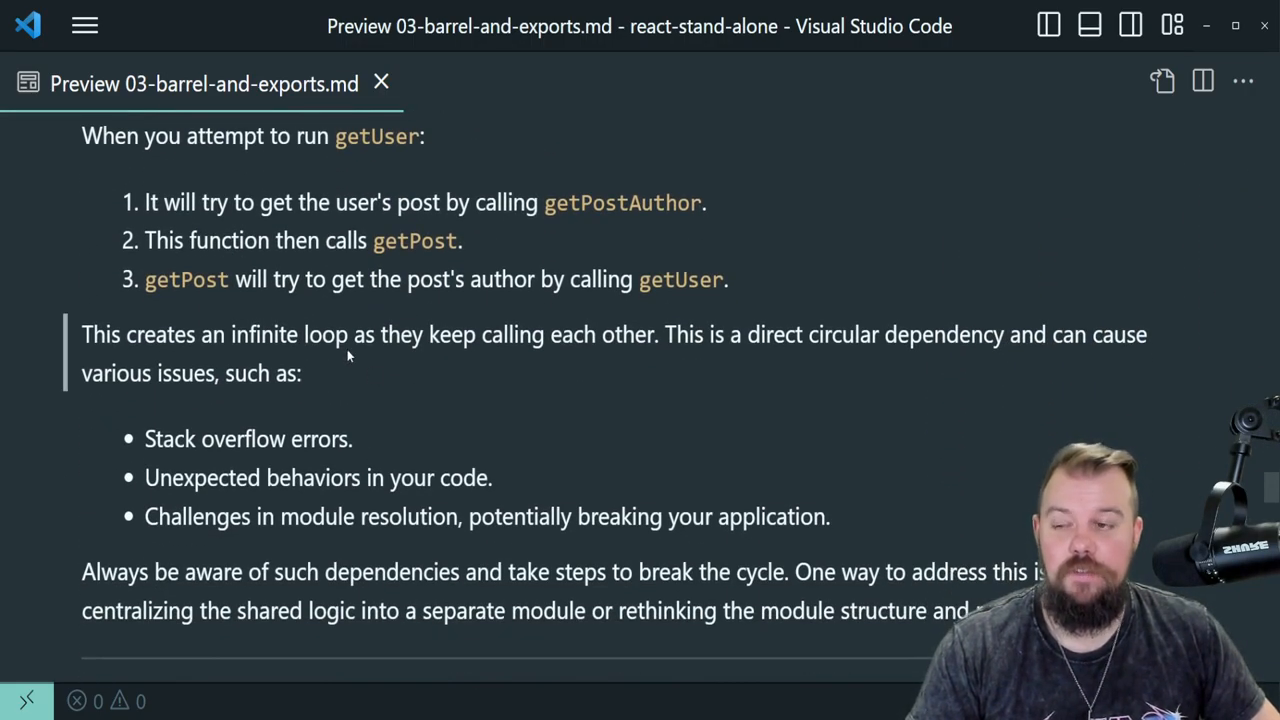
mouse_move(344, 400)
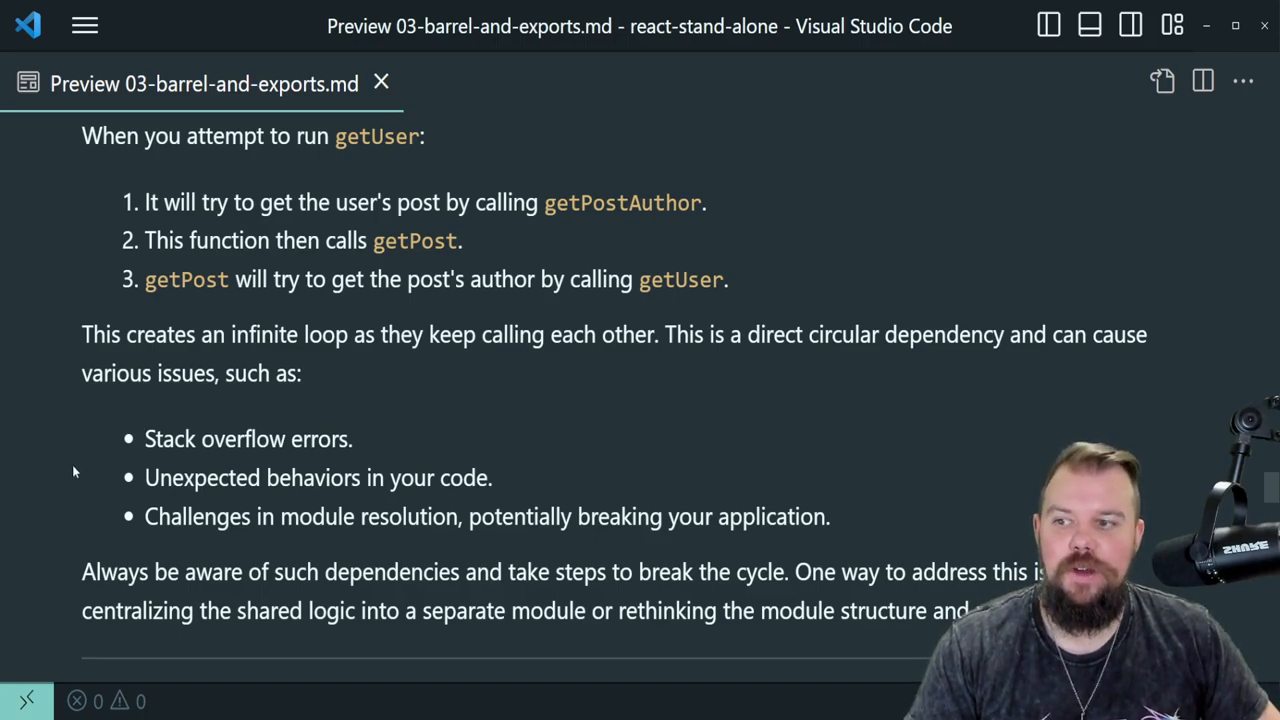
mouse_move(106, 467)
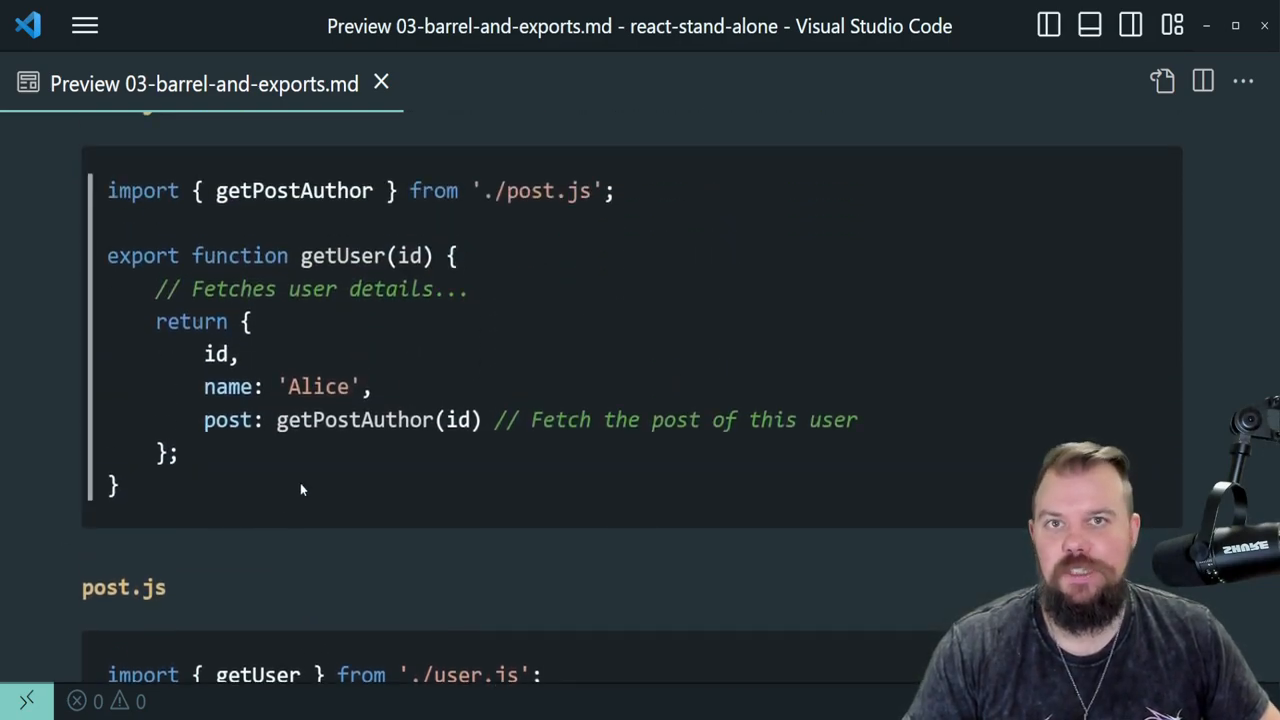
mouse_move(295, 481)
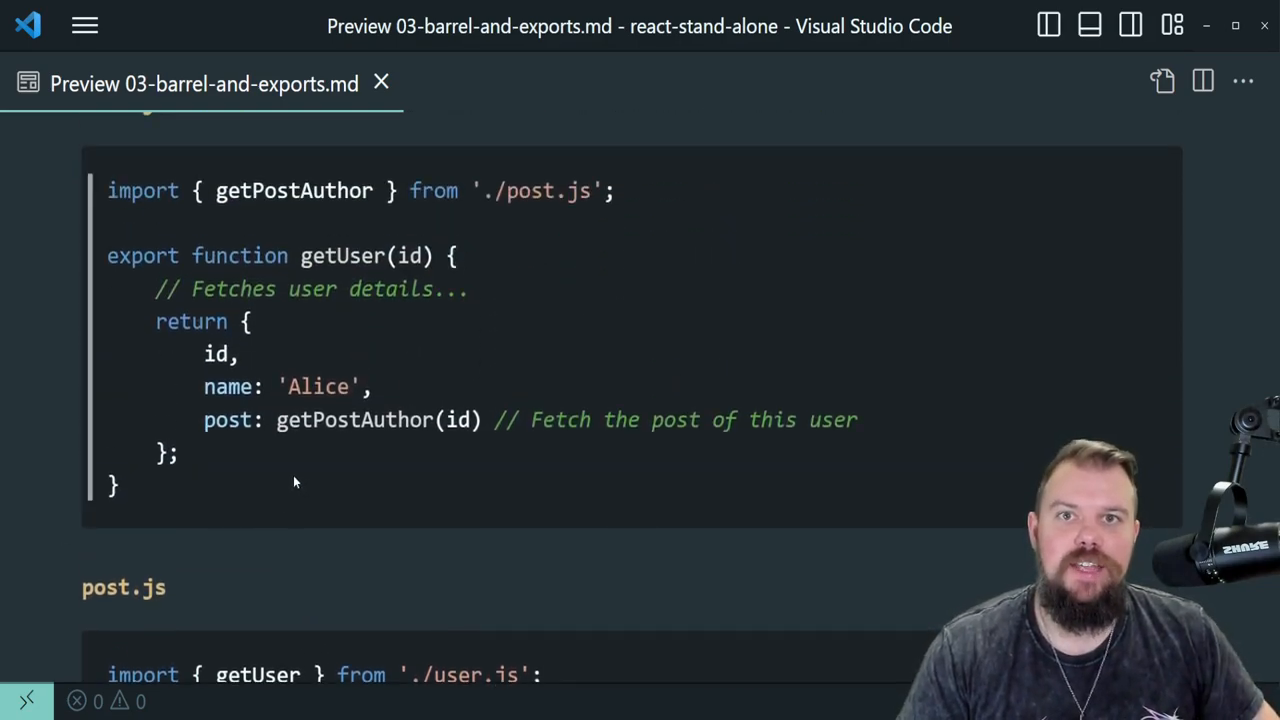
mouse_move(178, 451)
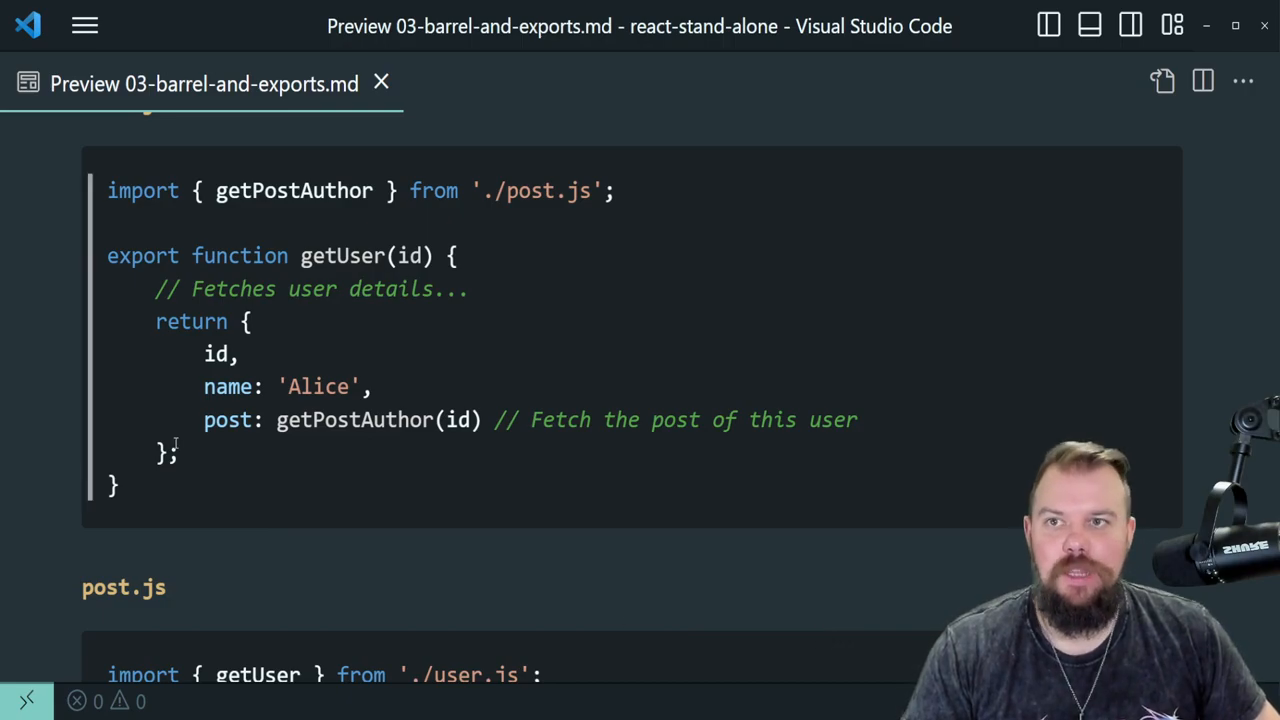
Scroll the preview past the circular dependency issues to 'A Note on Default vs. Named Exports'
scroll(down, 3)
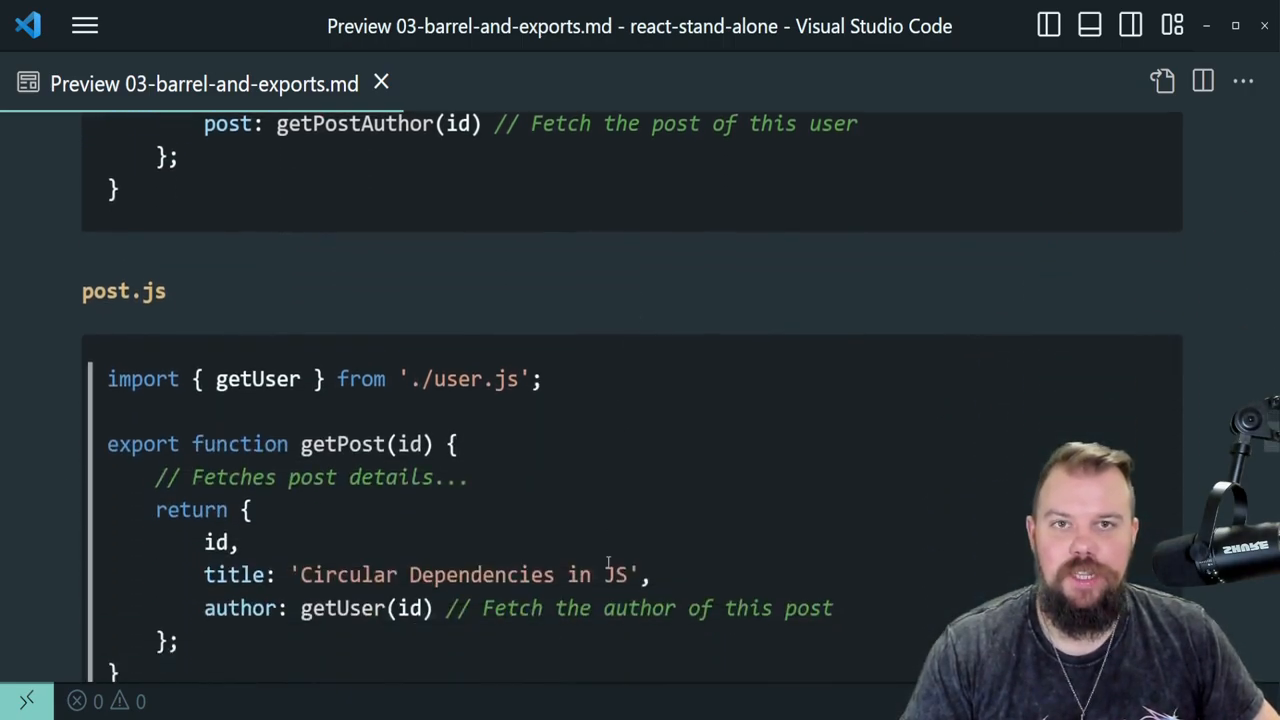
scroll(down, 3)
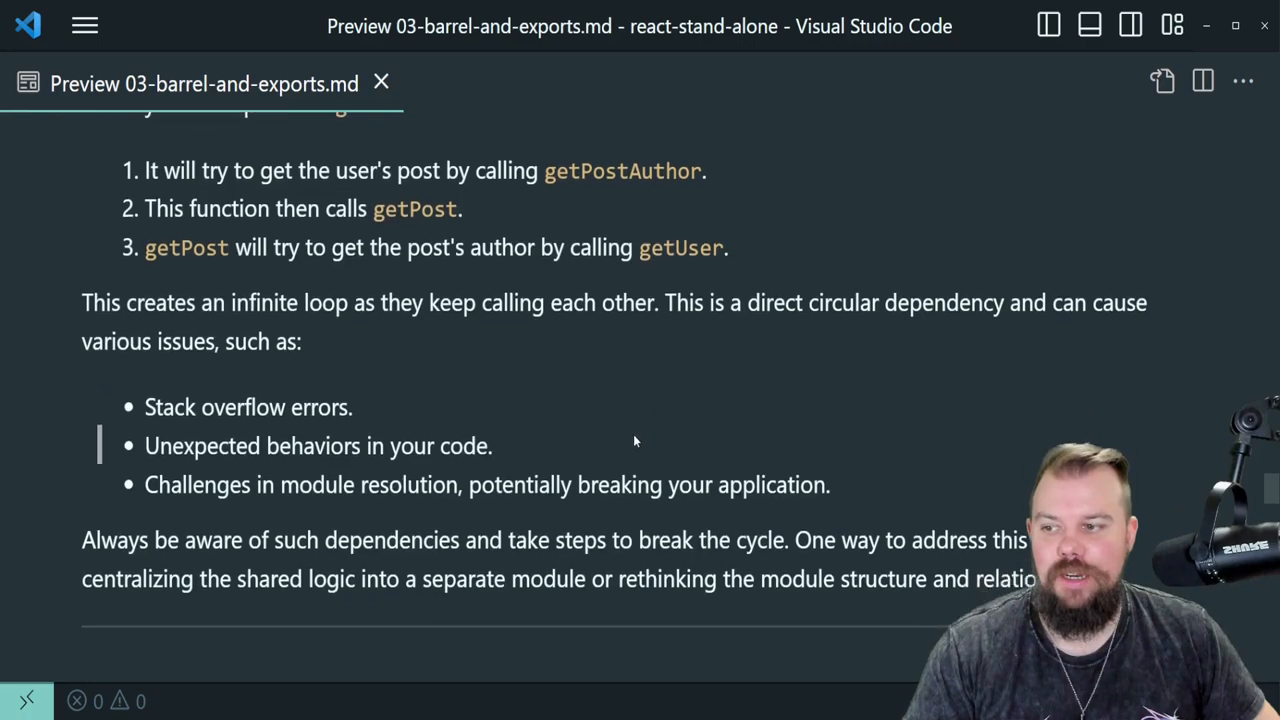
scroll(down, 3)
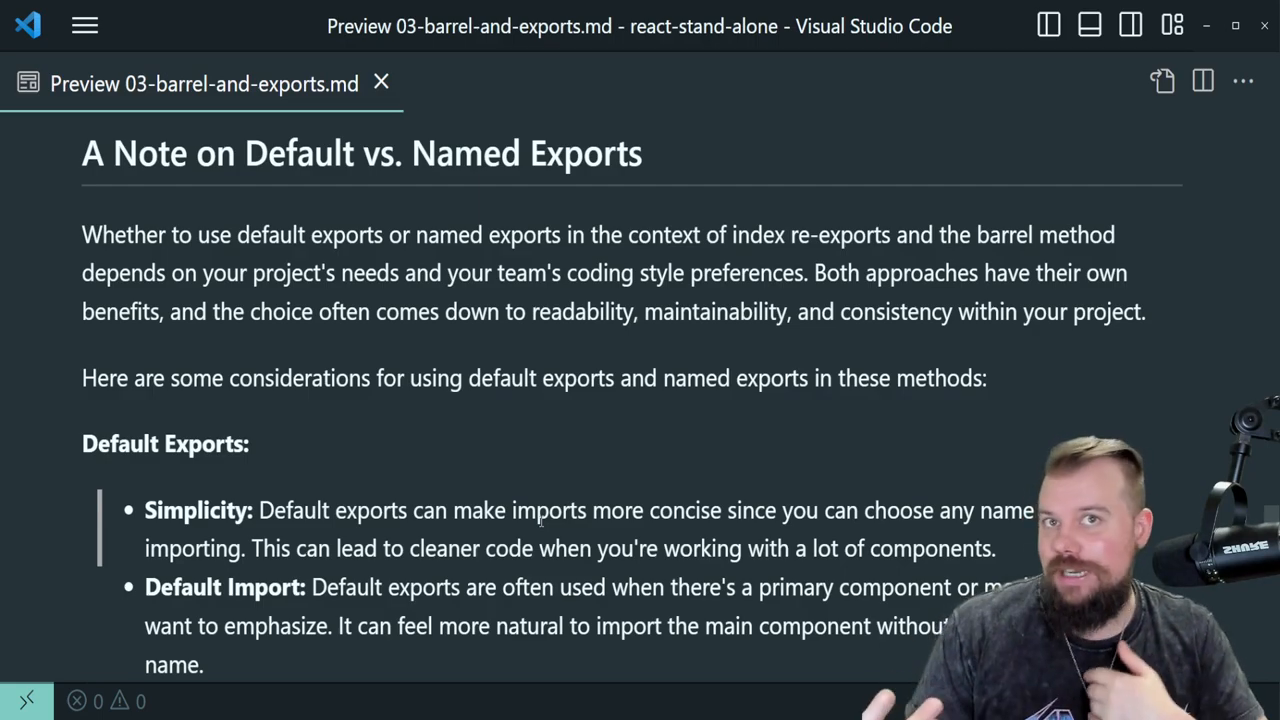
Scroll through the Default Exports bullets, highlighting the Compatibility point, to the Button.js default-export example
scroll(down, 3)
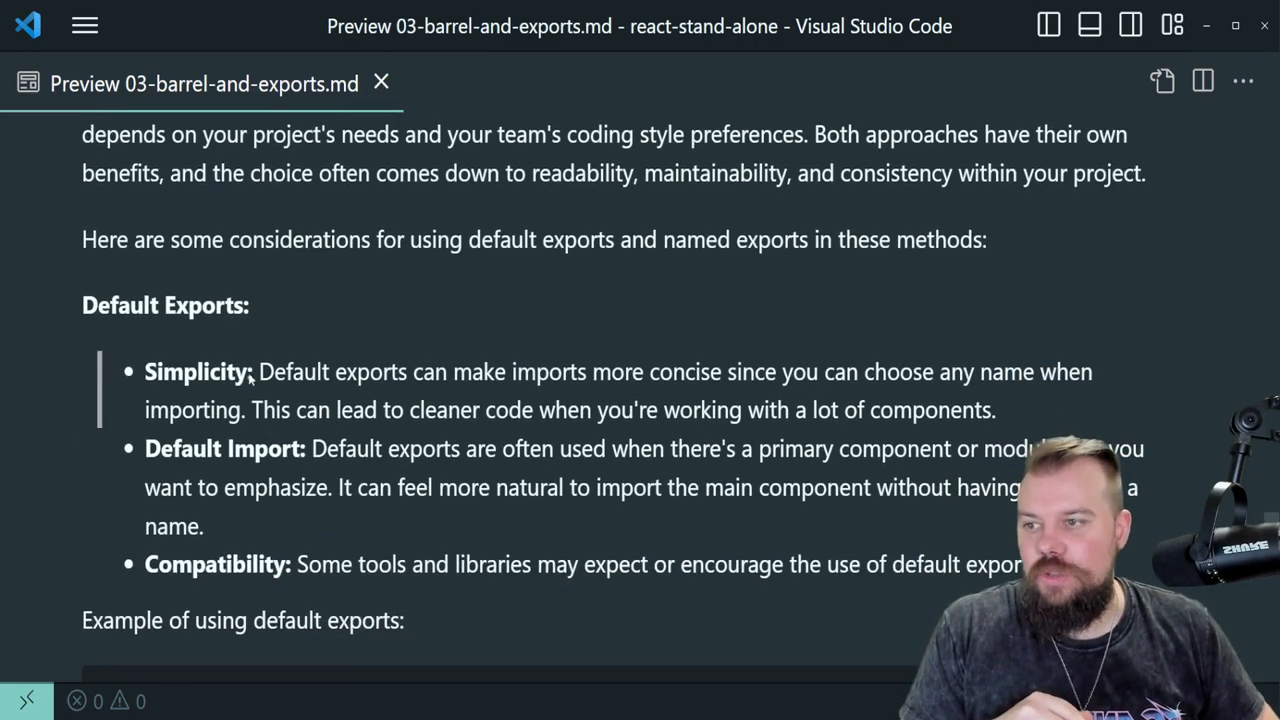
scroll(down, 3)
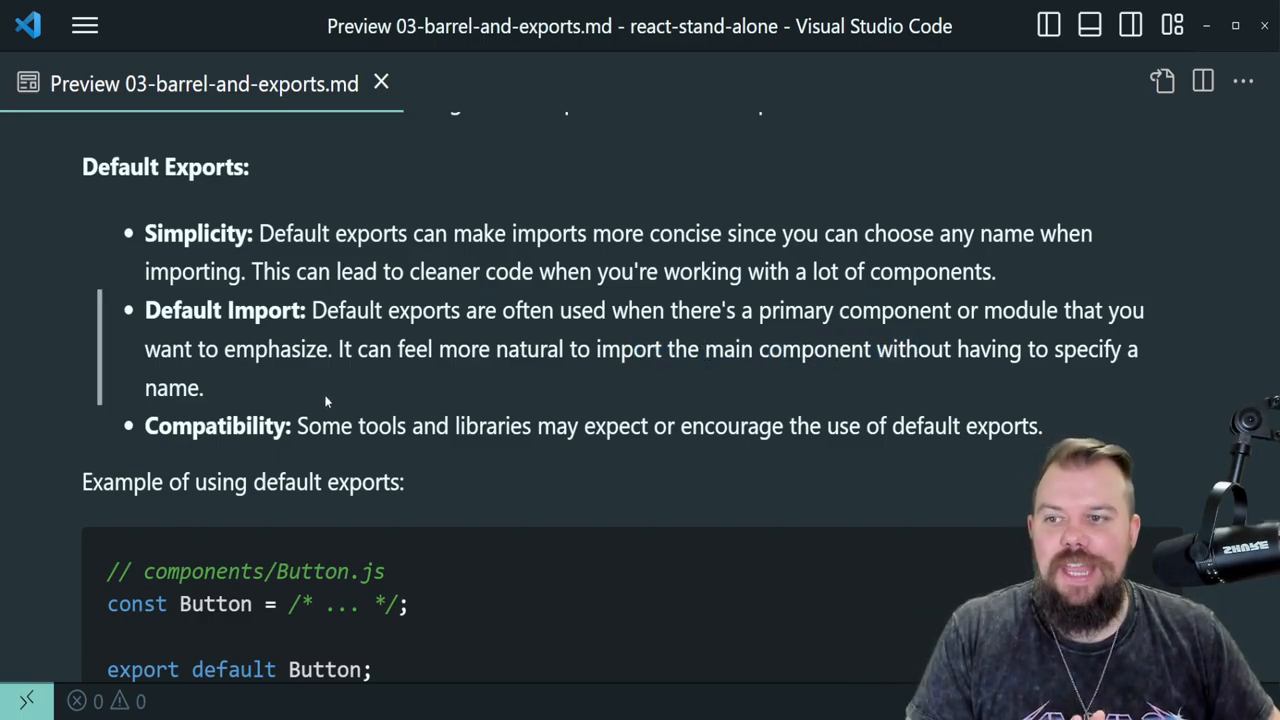
scroll(down, 3)
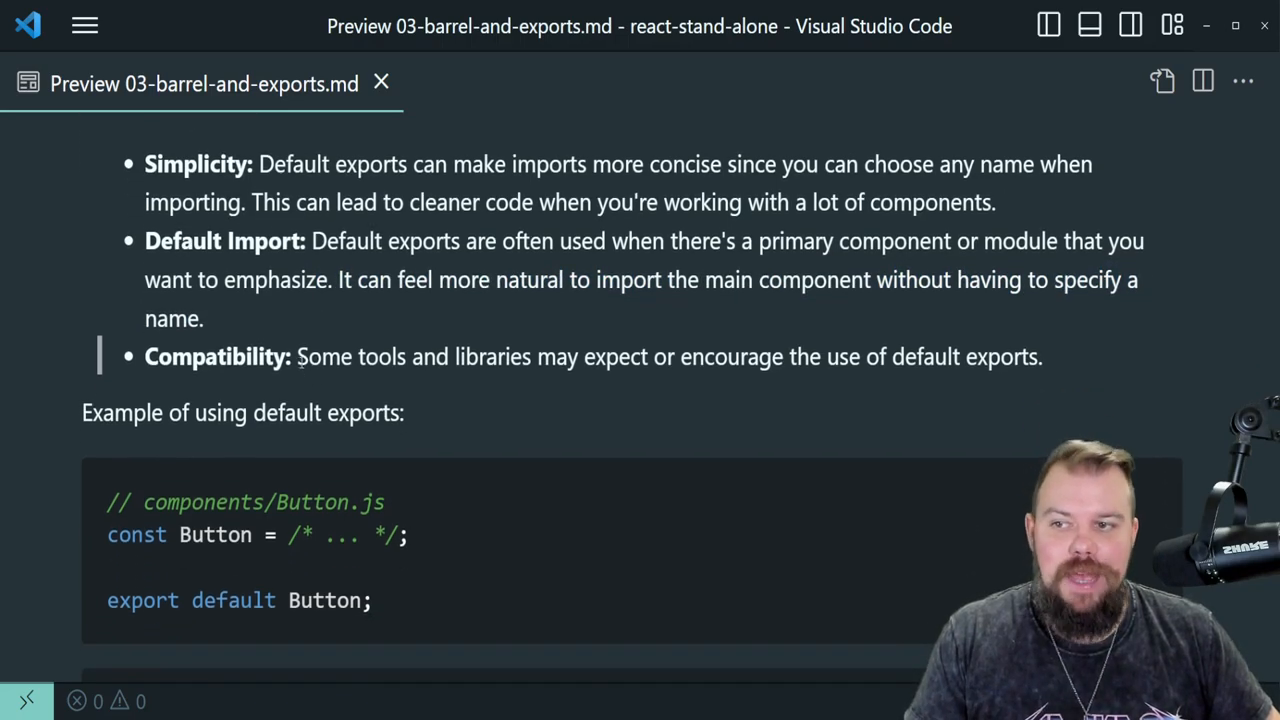
drag(298, 356, 1042, 356)
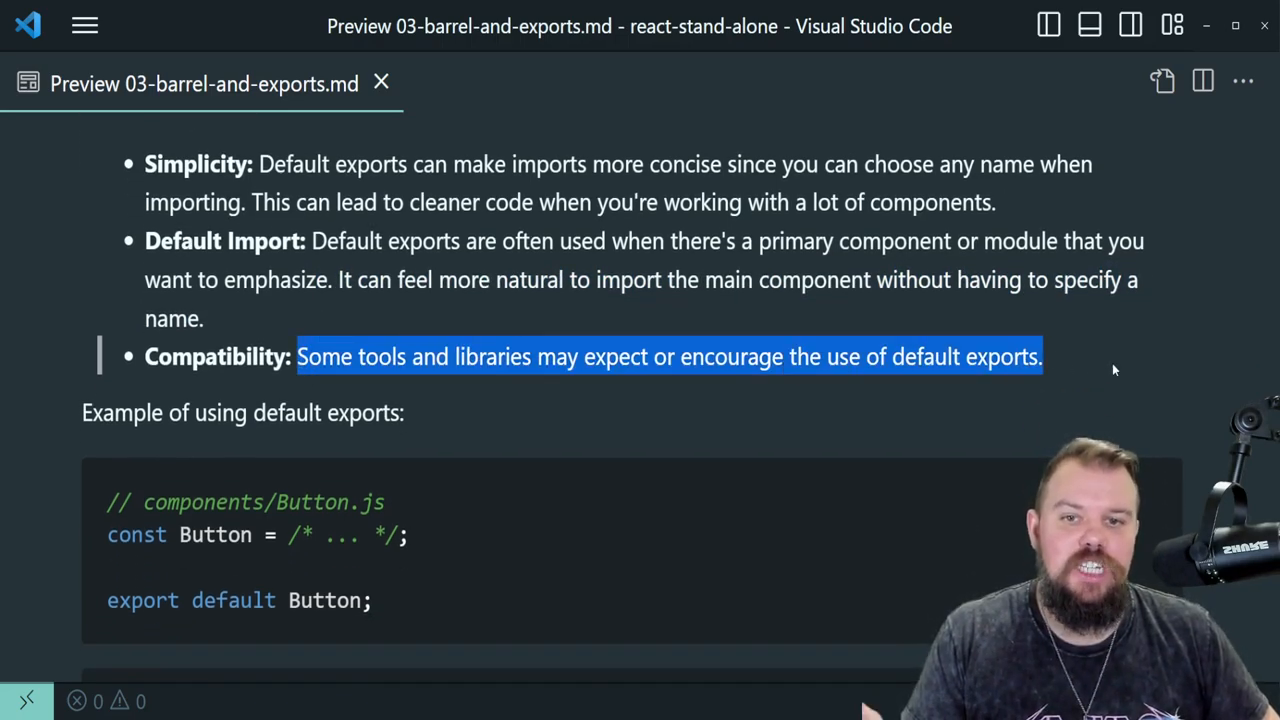
click(1112, 369)
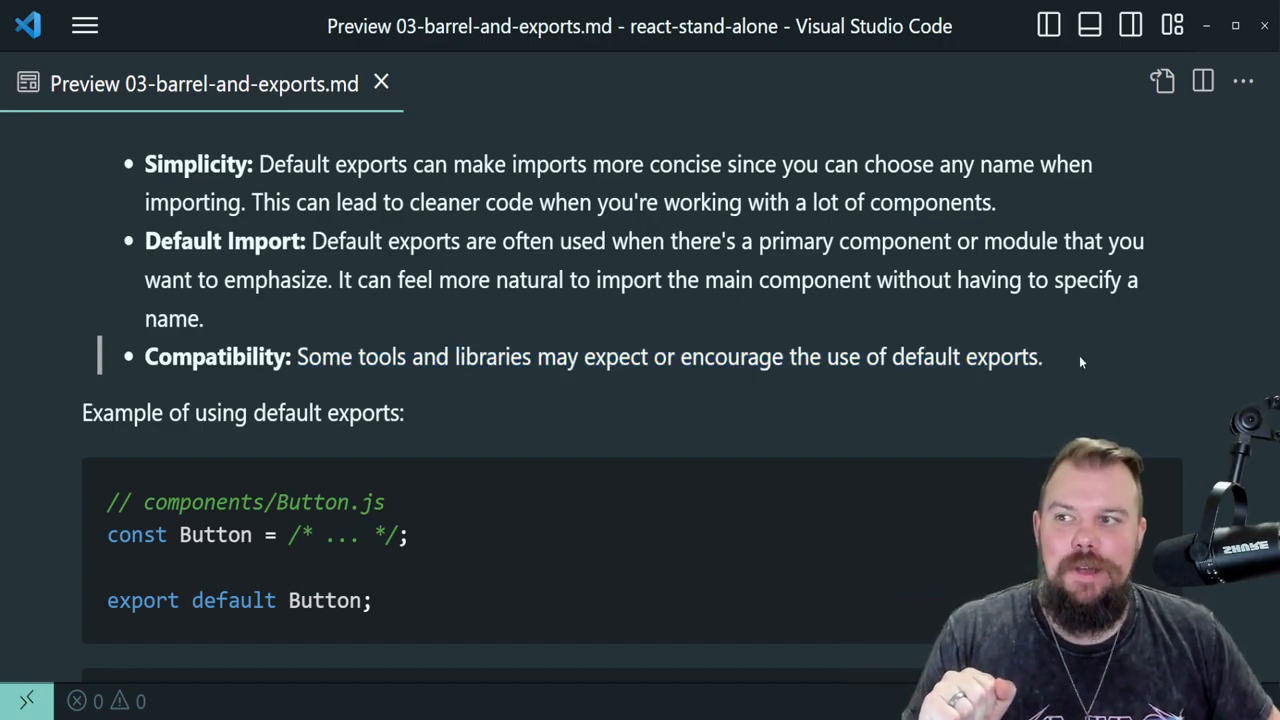
mouse_move(1062, 358)
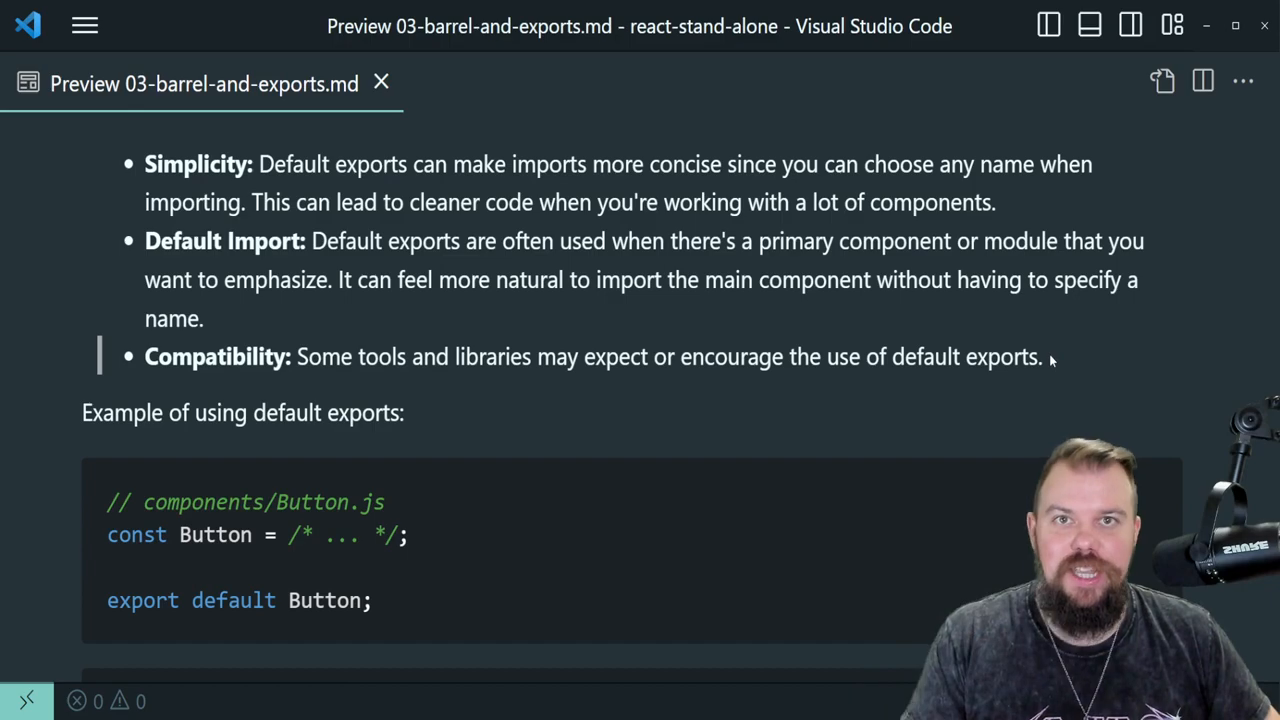
mouse_move(650, 337)
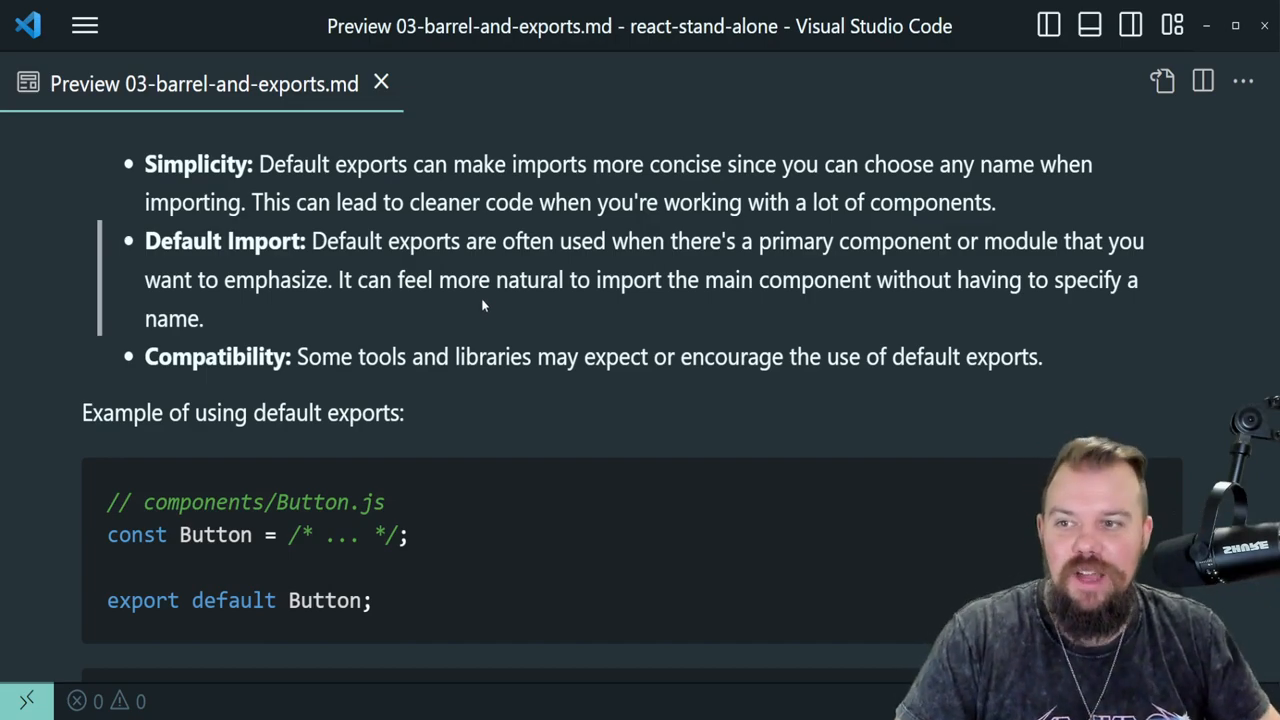
scroll(down, 3)
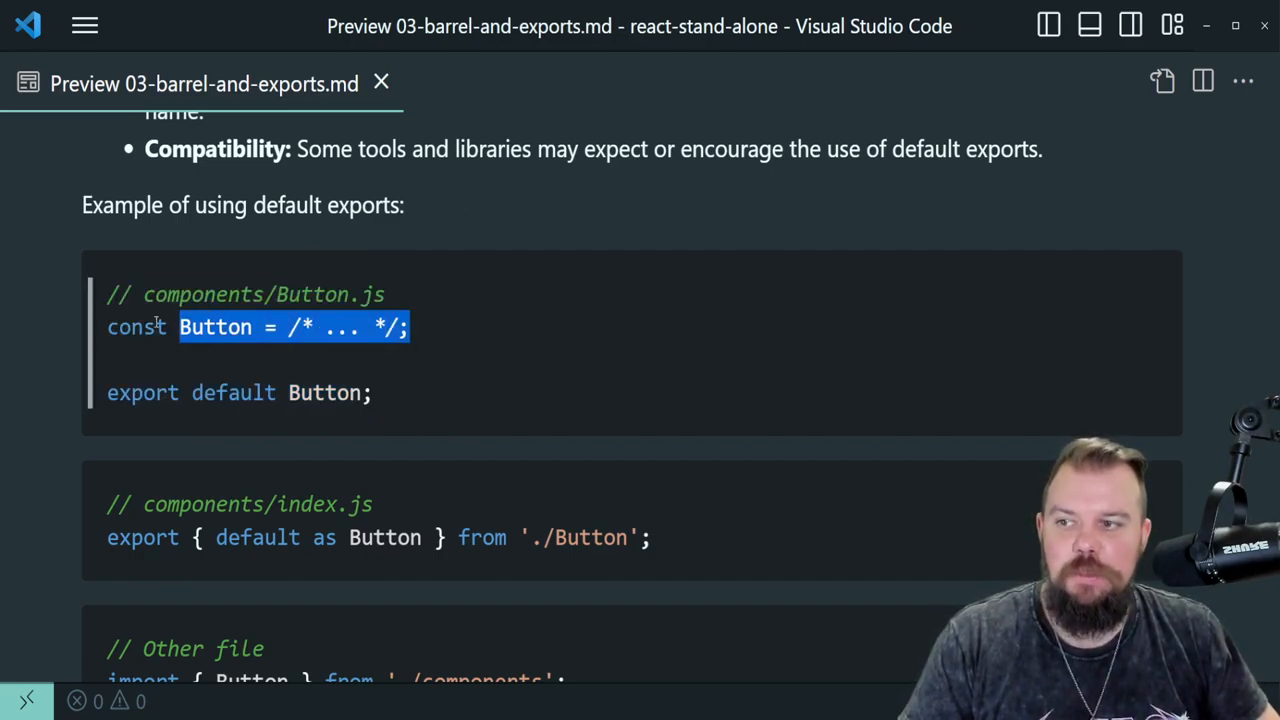
scroll(down, 3)
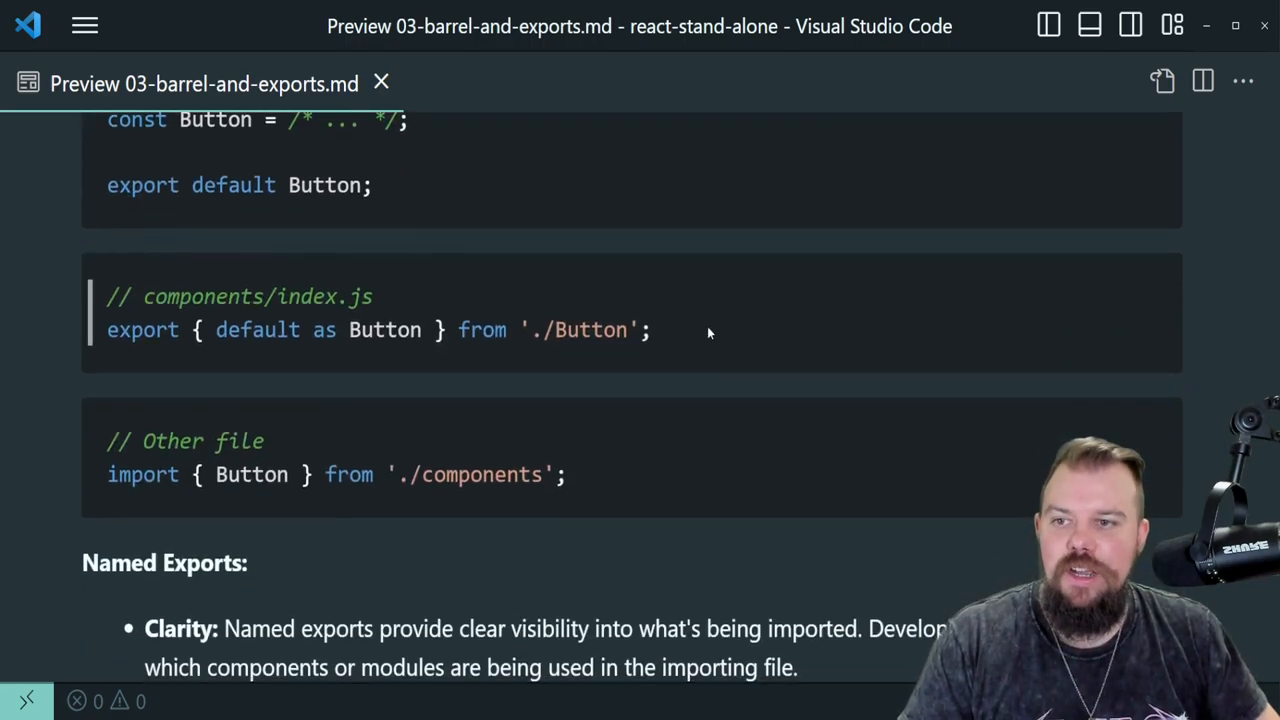
drag(107, 296, 650, 330)
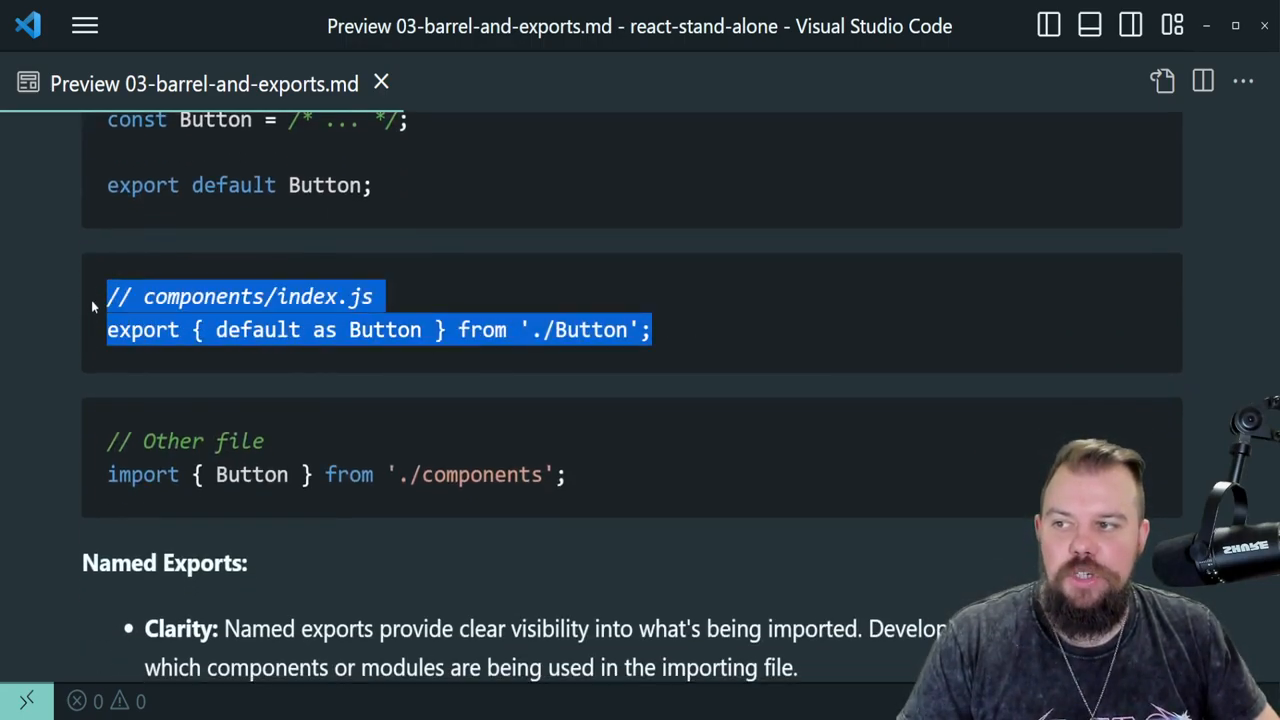
click(200, 330)
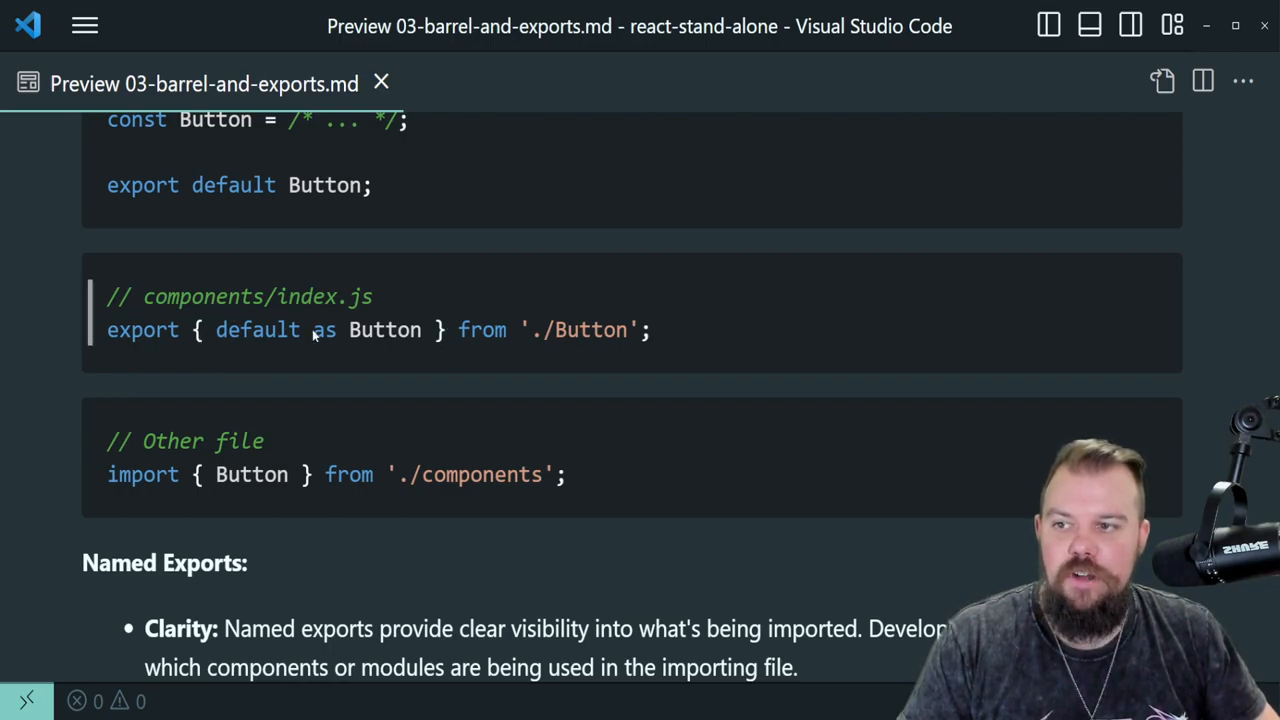
double_click(255, 330)
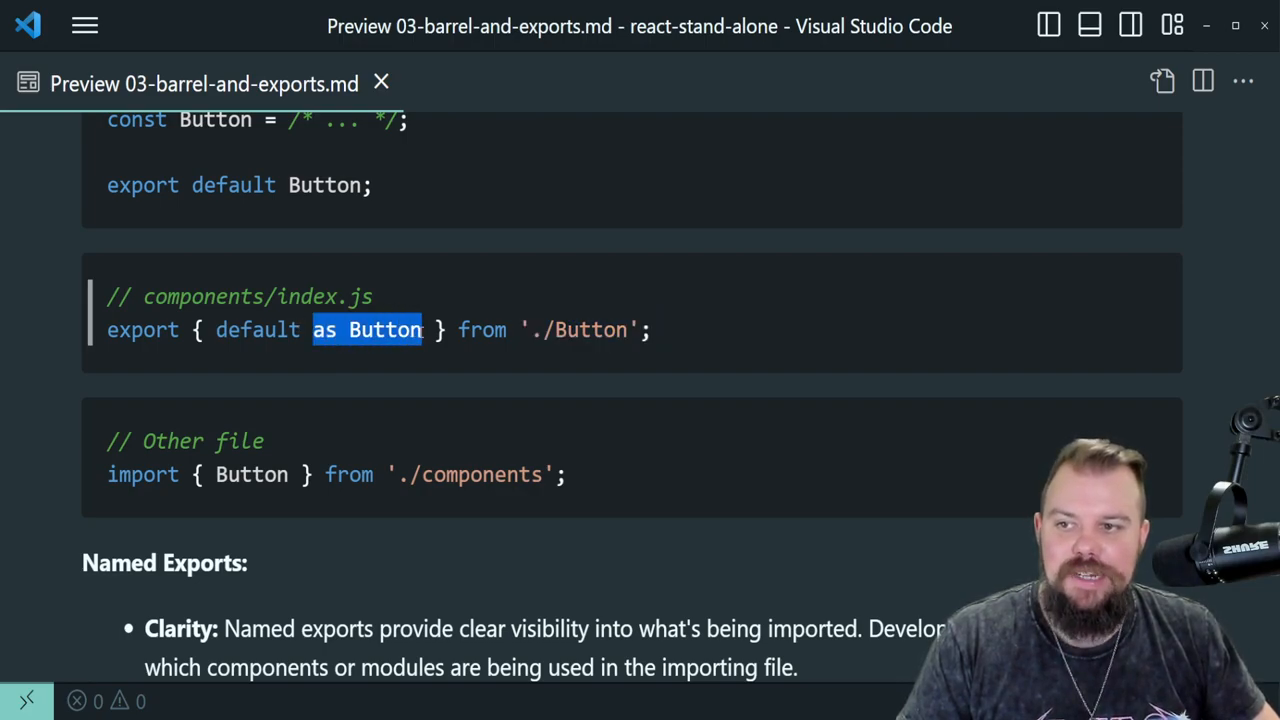
mouse_move(498, 382)
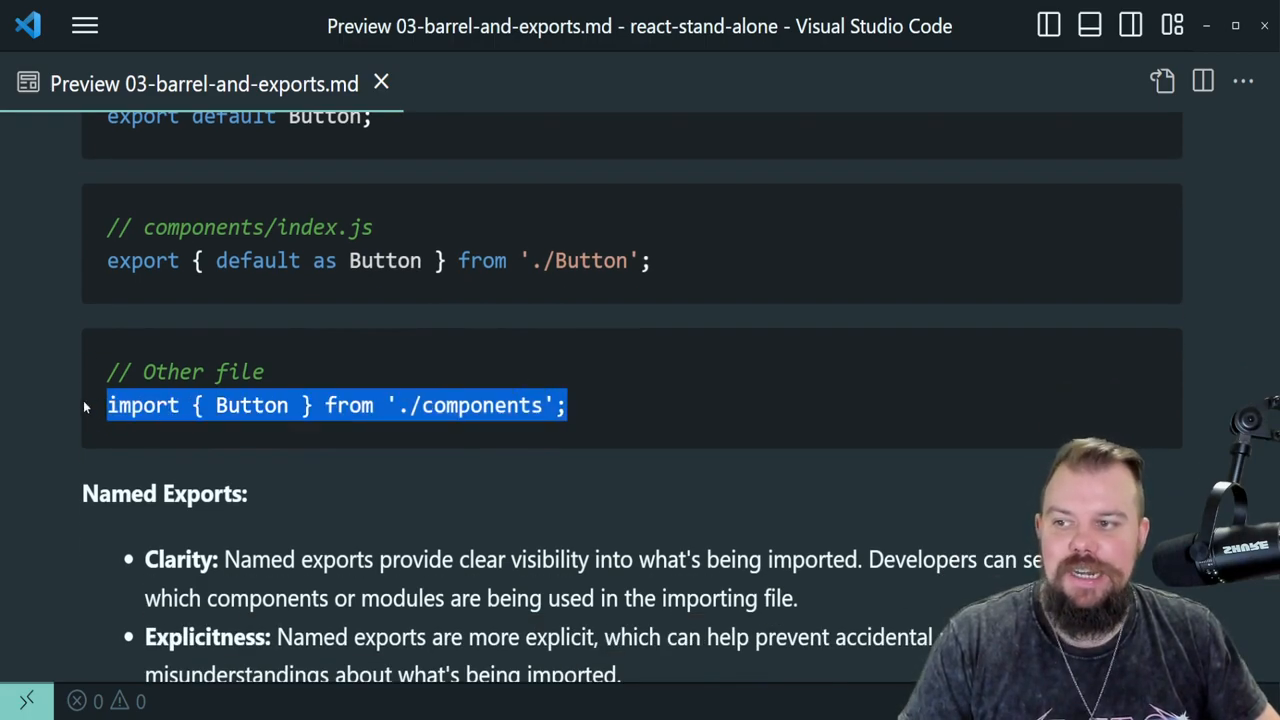
mouse_move(290, 441)
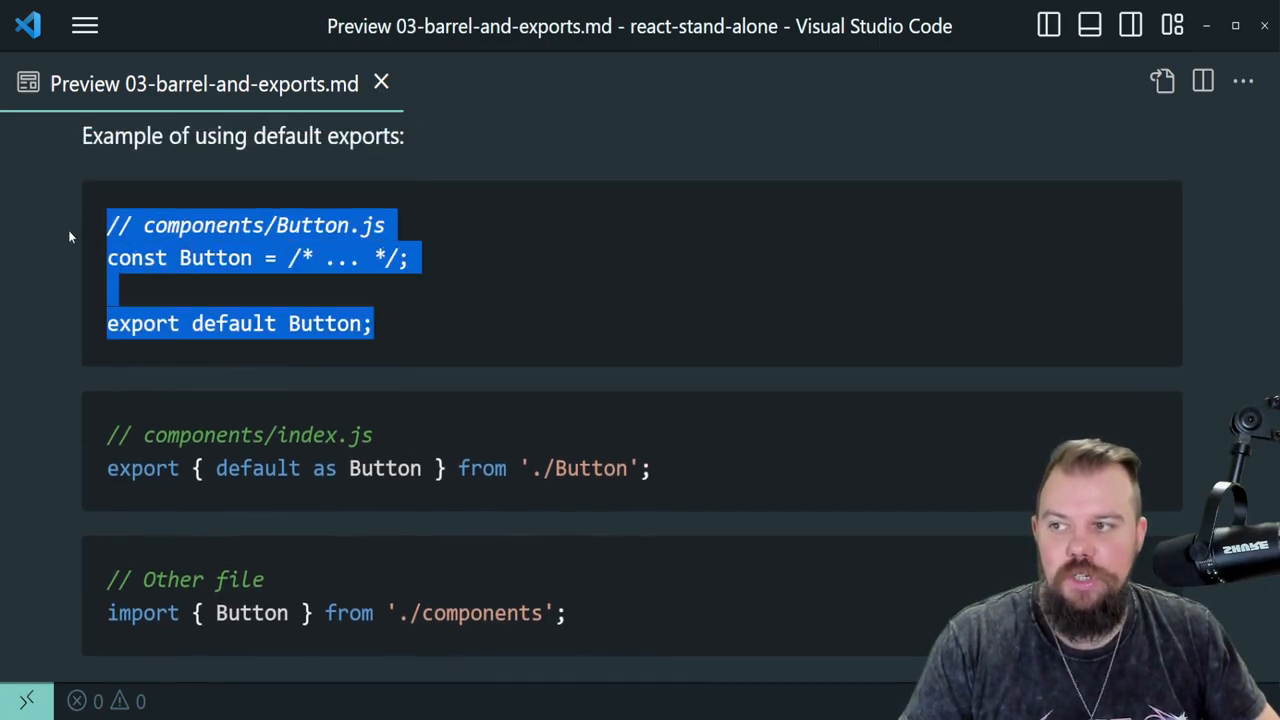
scroll(down, 3)
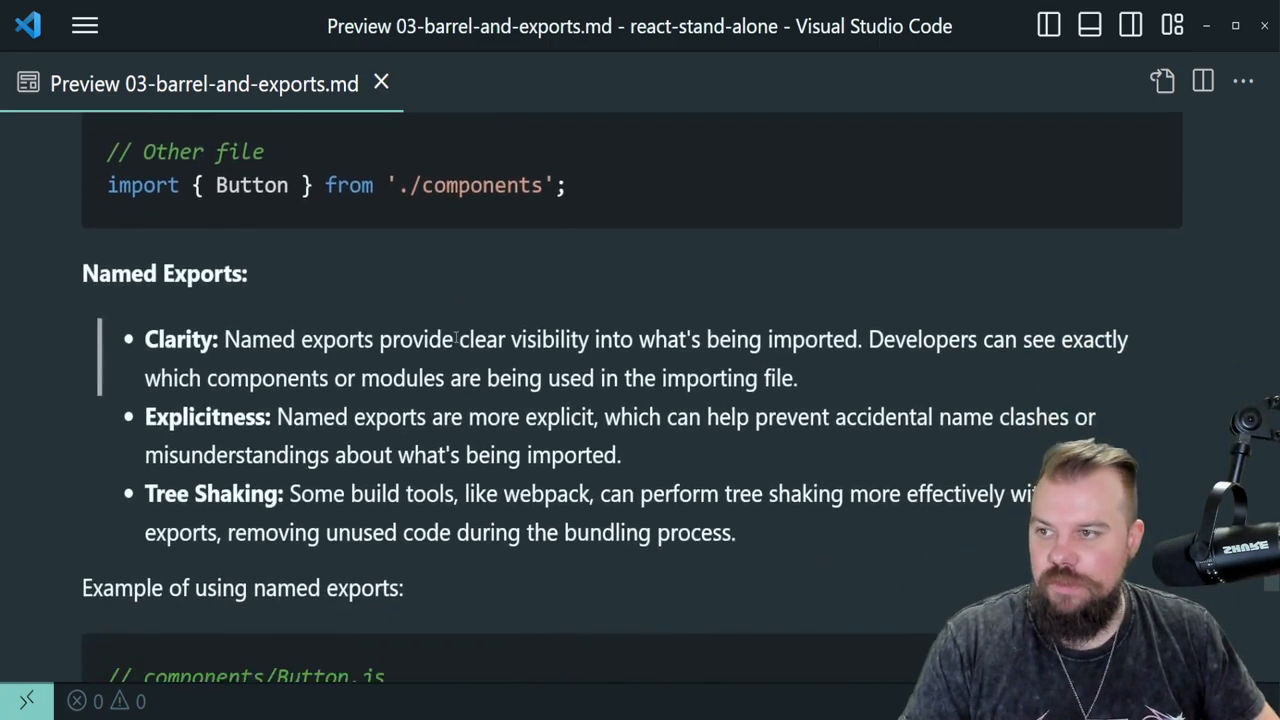
scroll(down, 3)
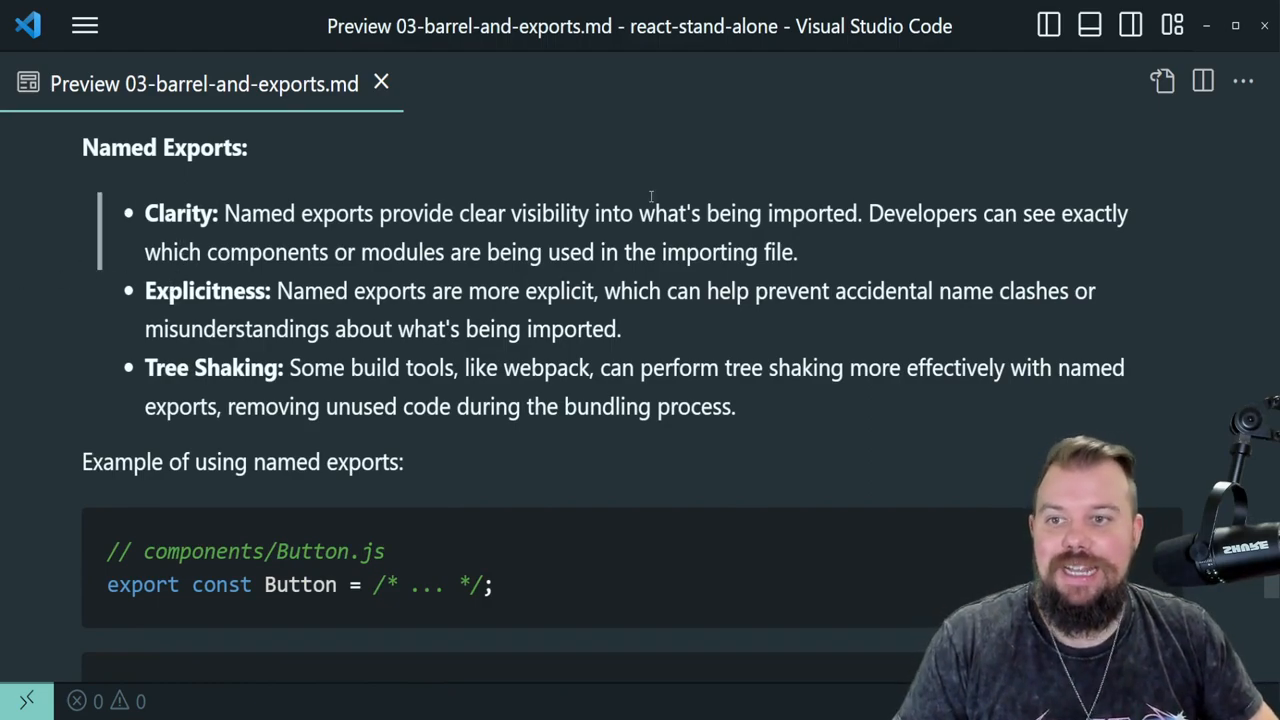
mouse_move(859, 249)
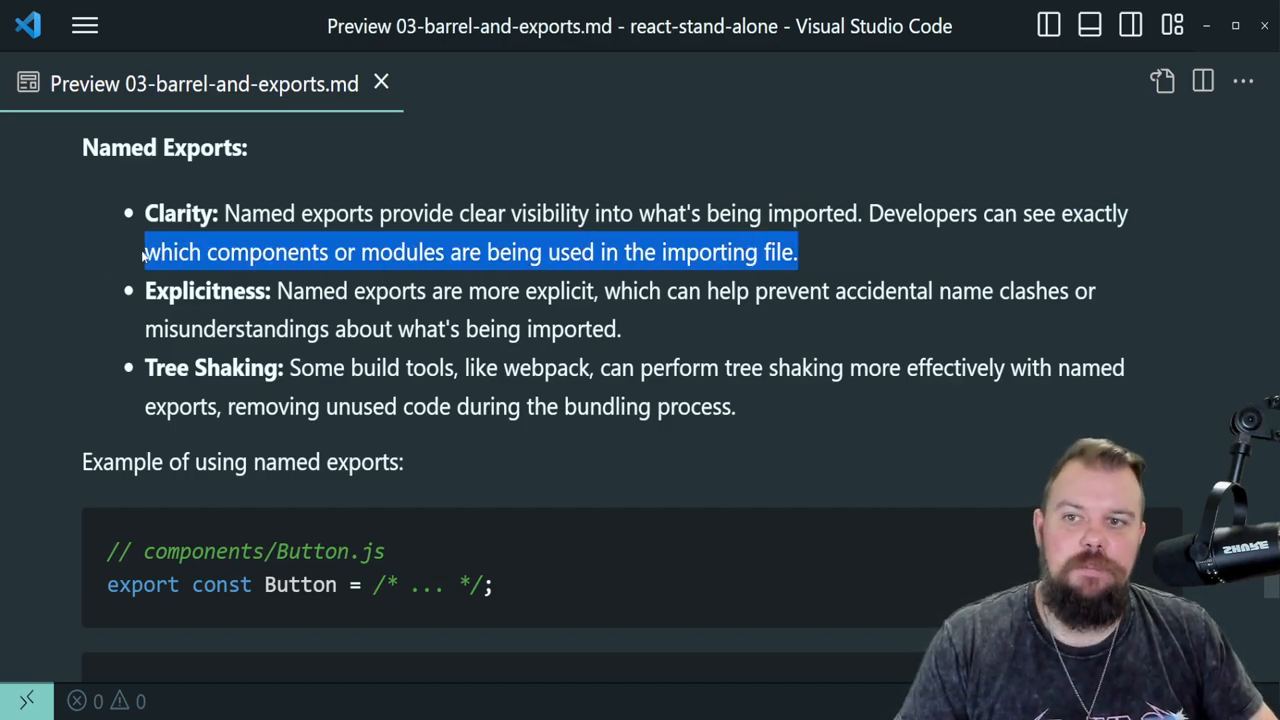
click(687, 322)
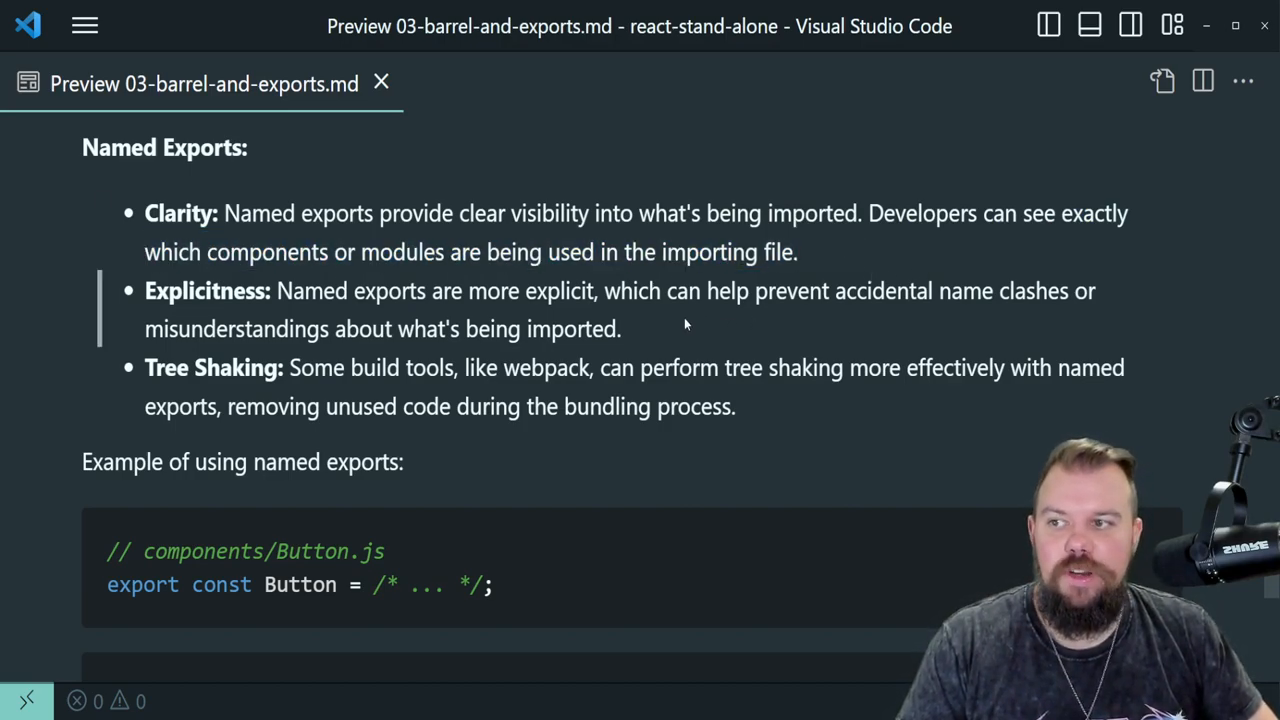
mouse_move(660, 318)
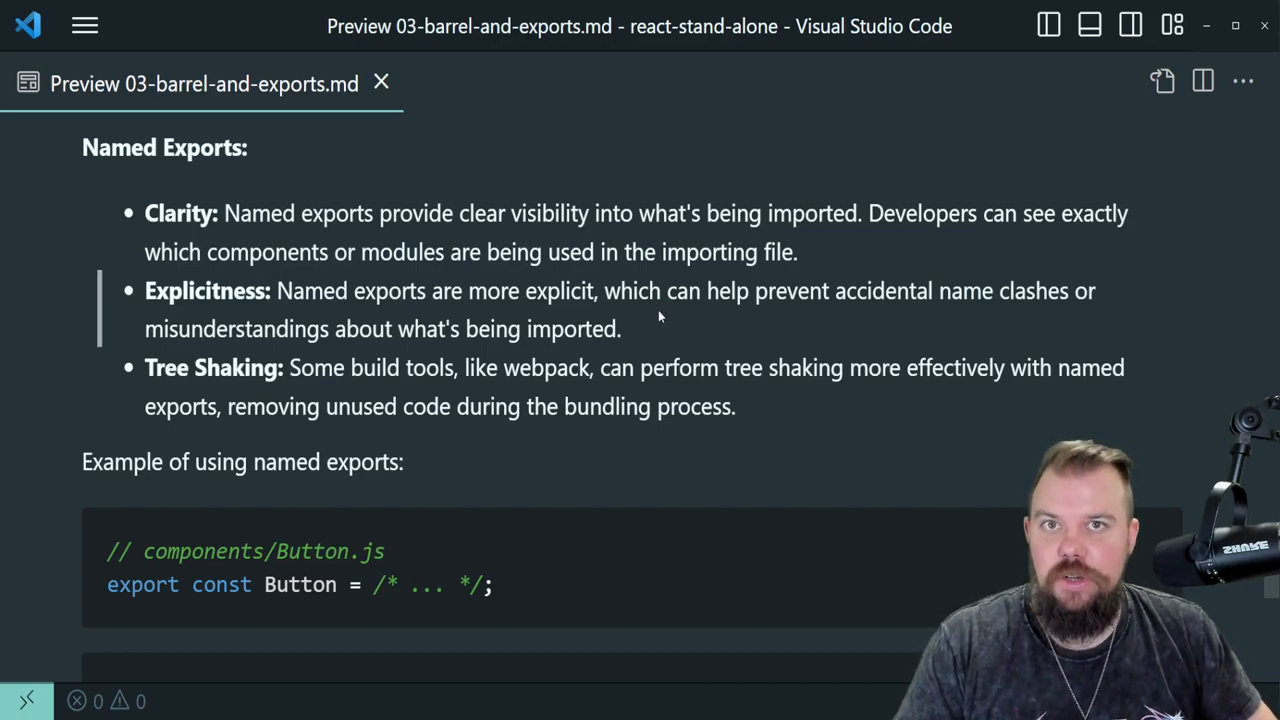
mouse_move(645, 315)
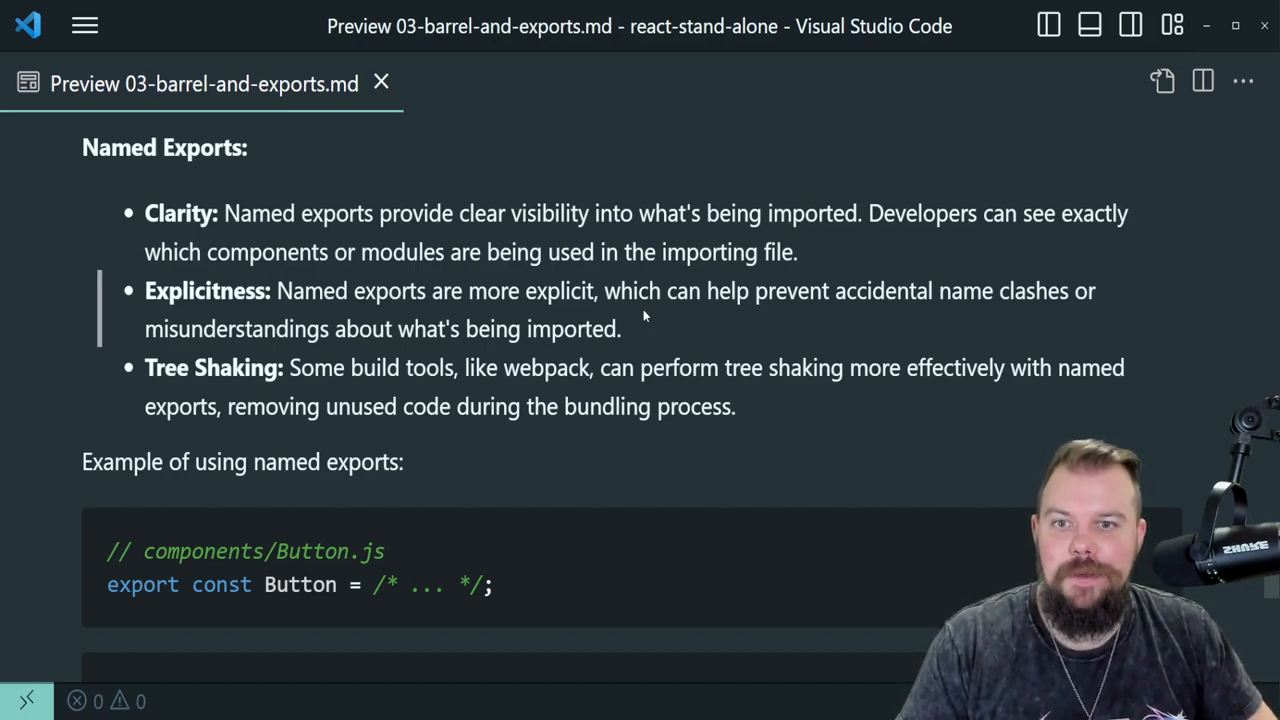
drag(277, 291, 621, 329)
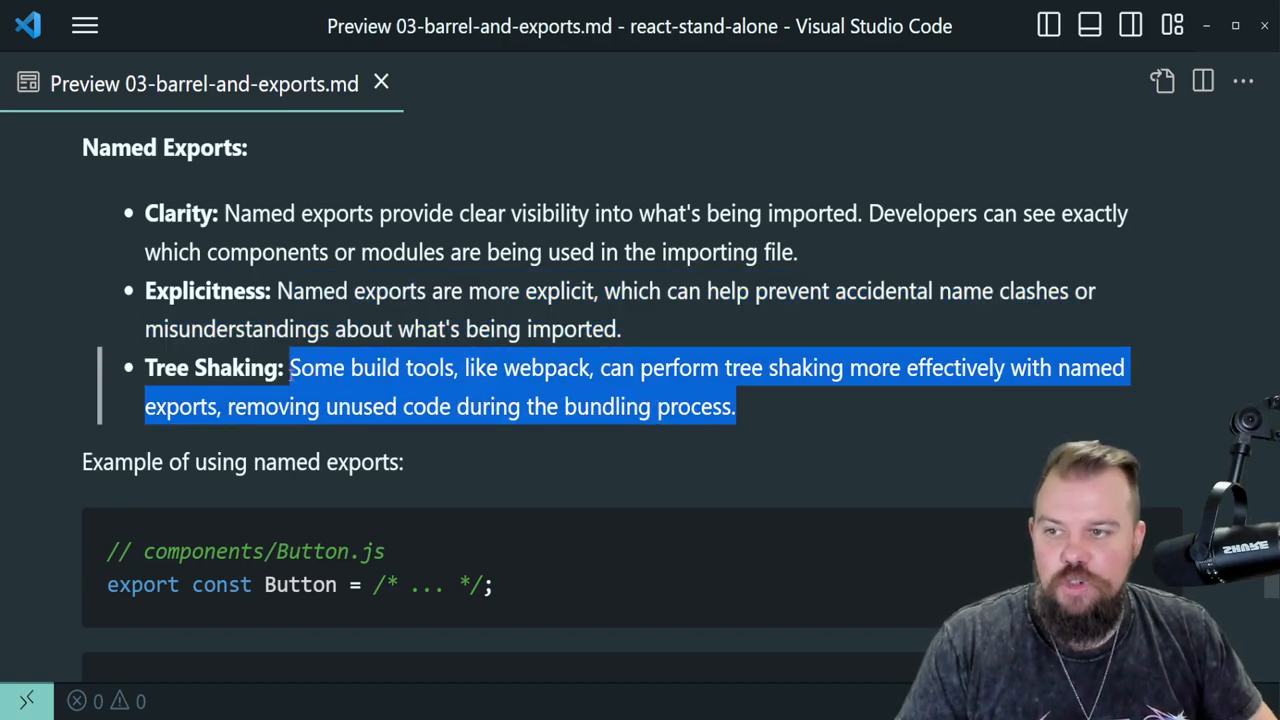
mouse_move(762, 406)
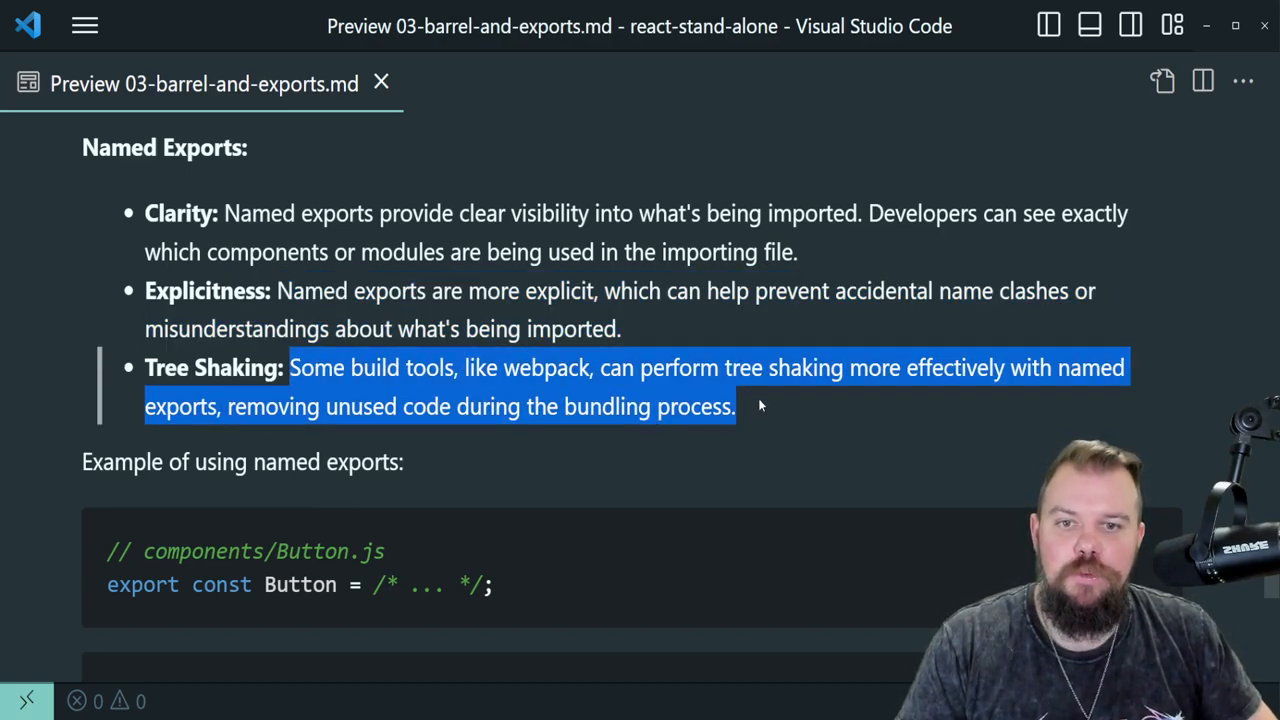
mouse_move(777, 417)
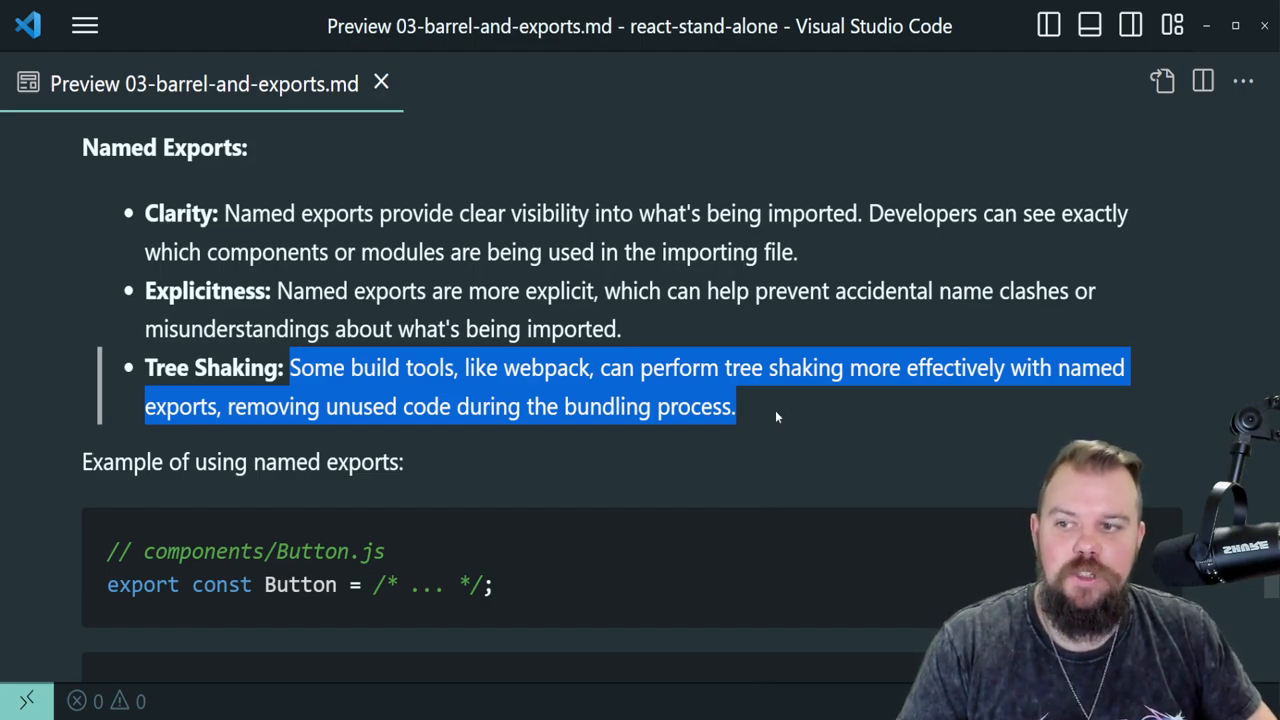
click(776, 418)
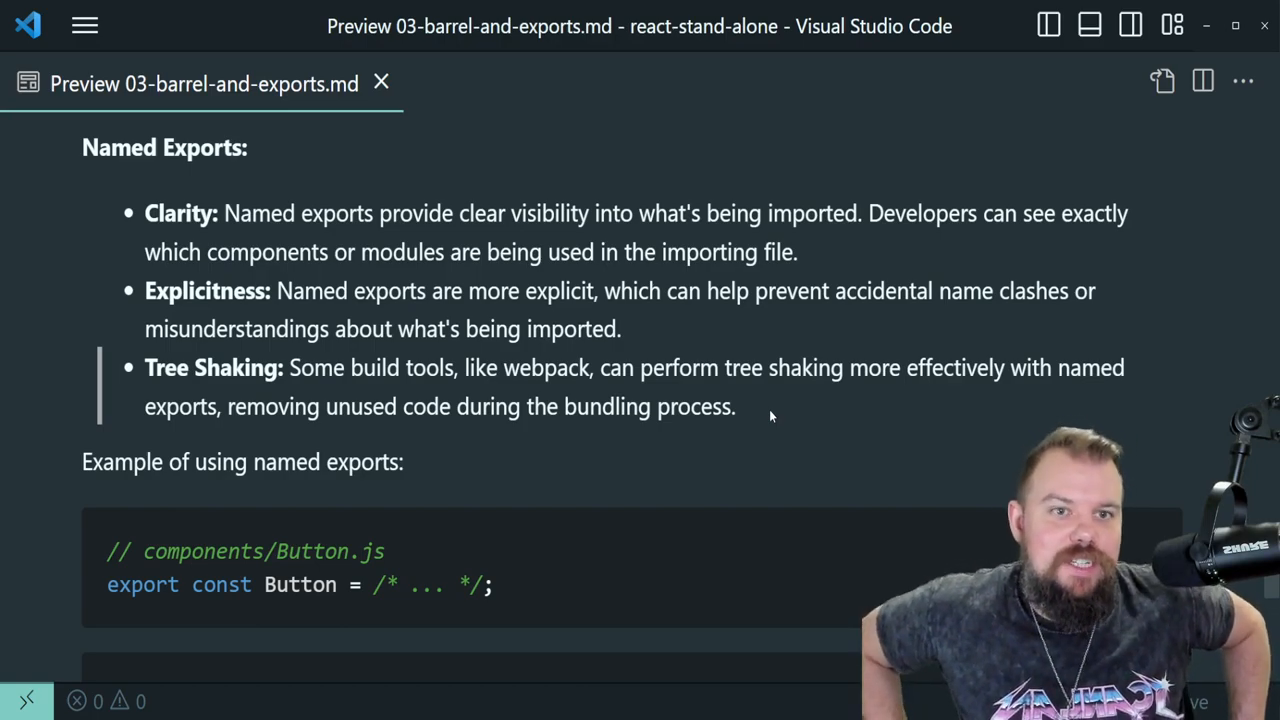
mouse_move(684, 442)
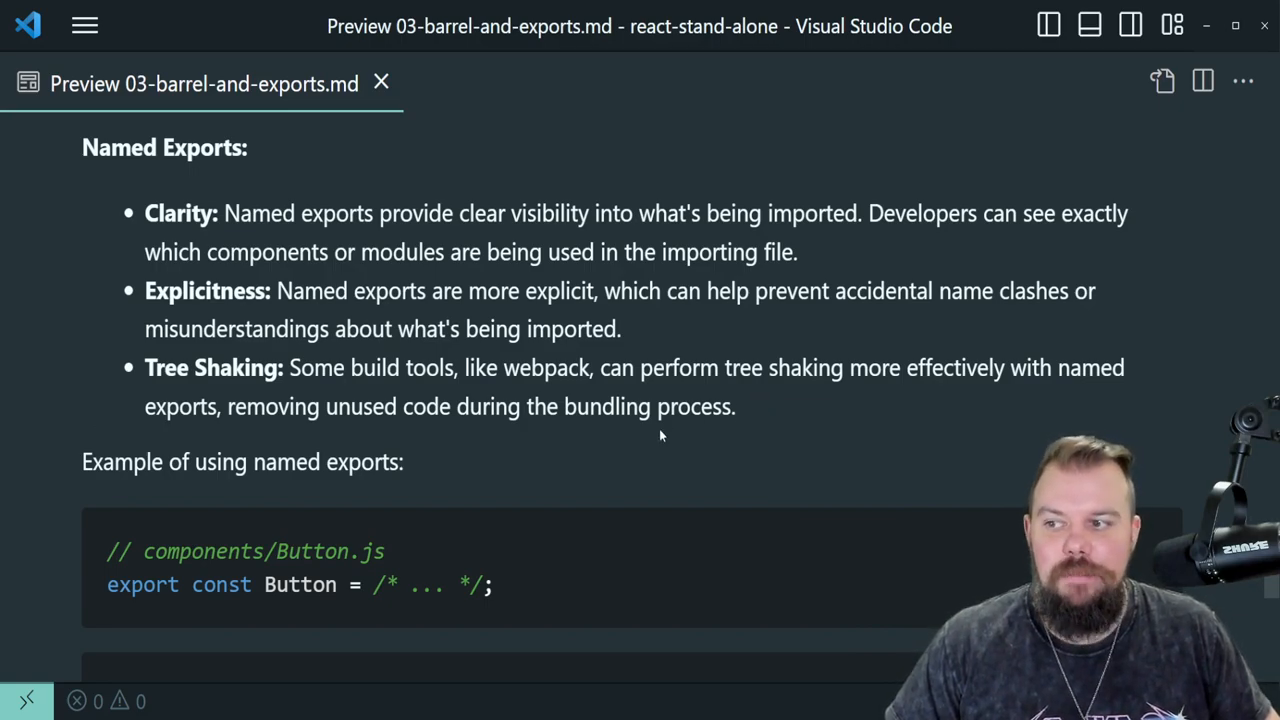
Scroll through the named-exports example, highlighting Button.js's export line and the Button import line
scroll(down, 3)
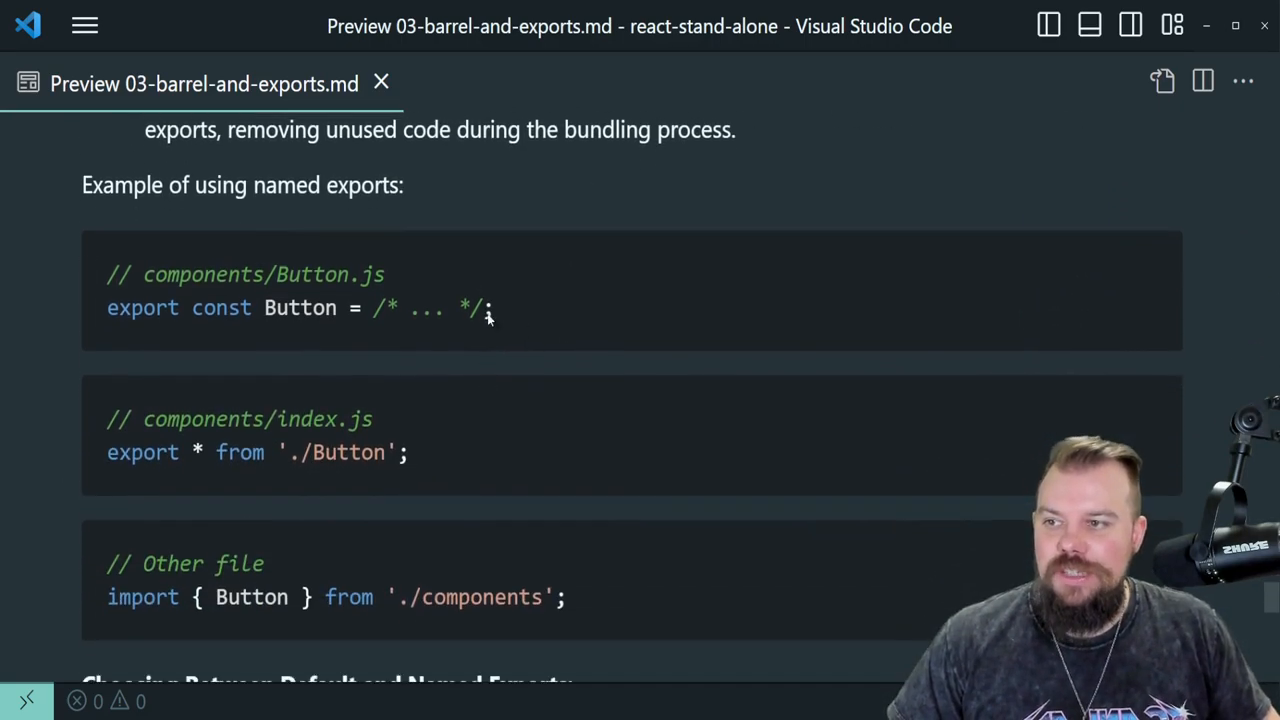
triple_click(300, 307)
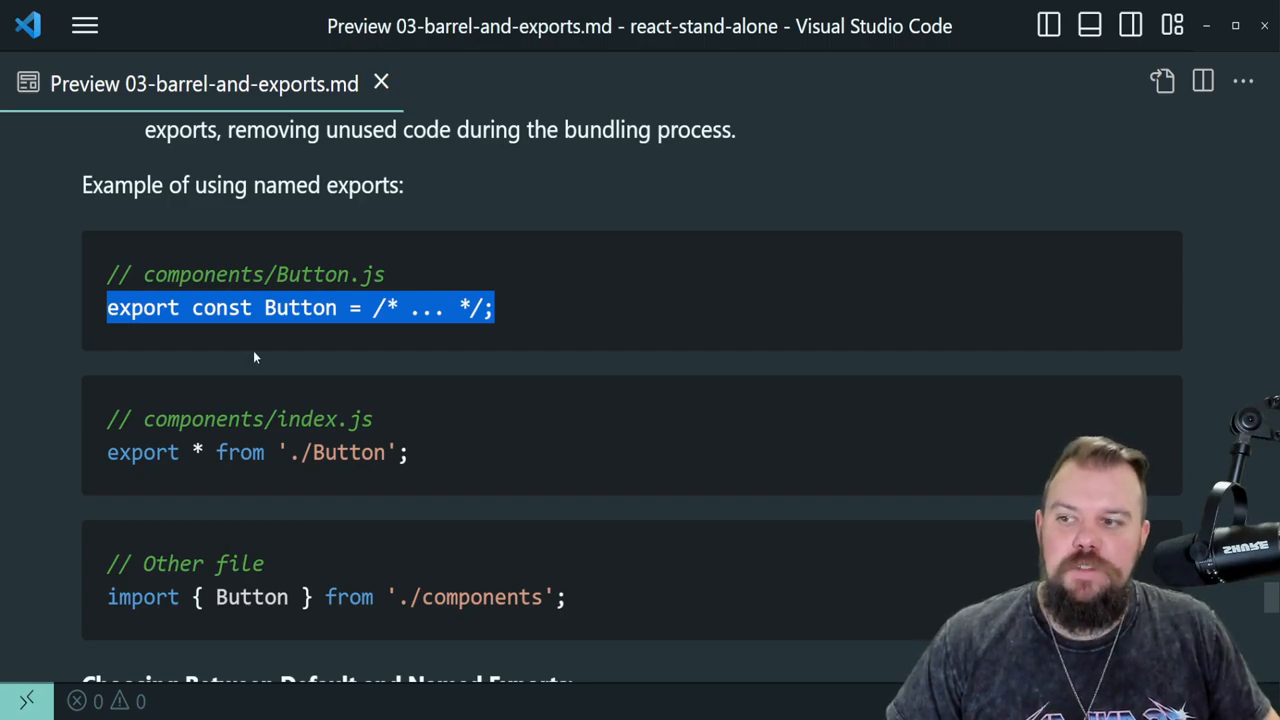
click(290, 330)
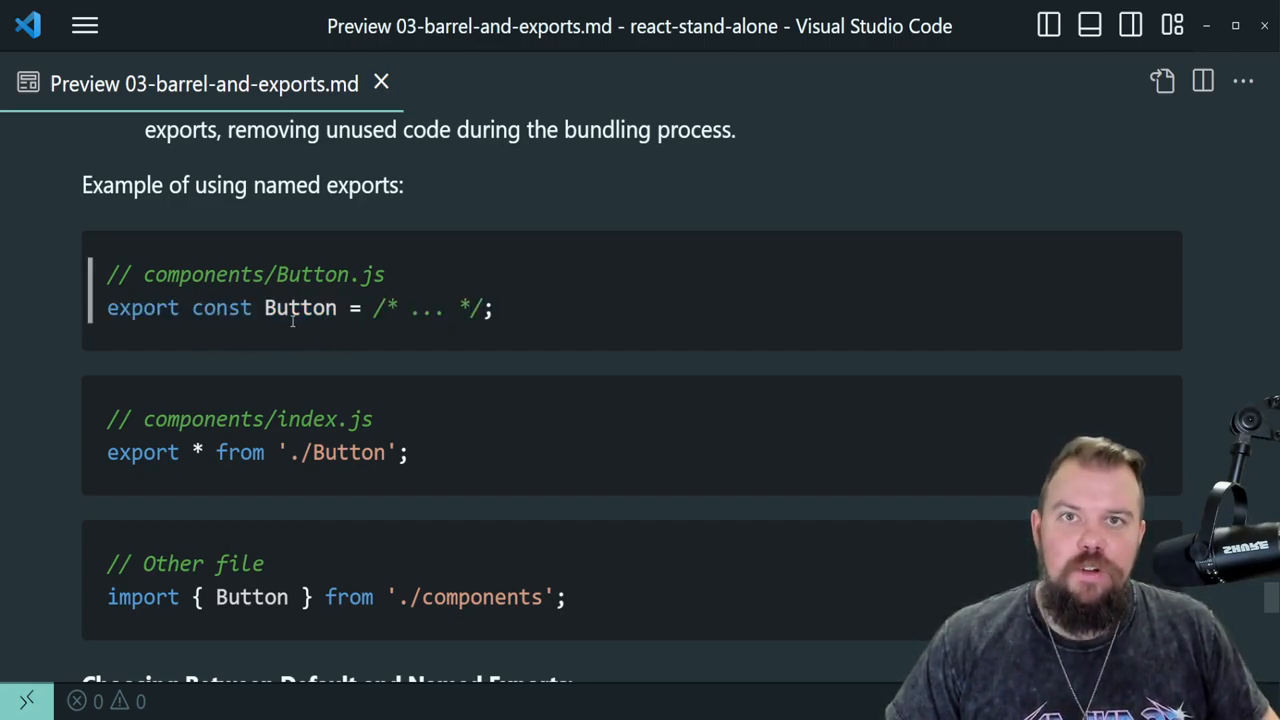
scroll(down, 3)
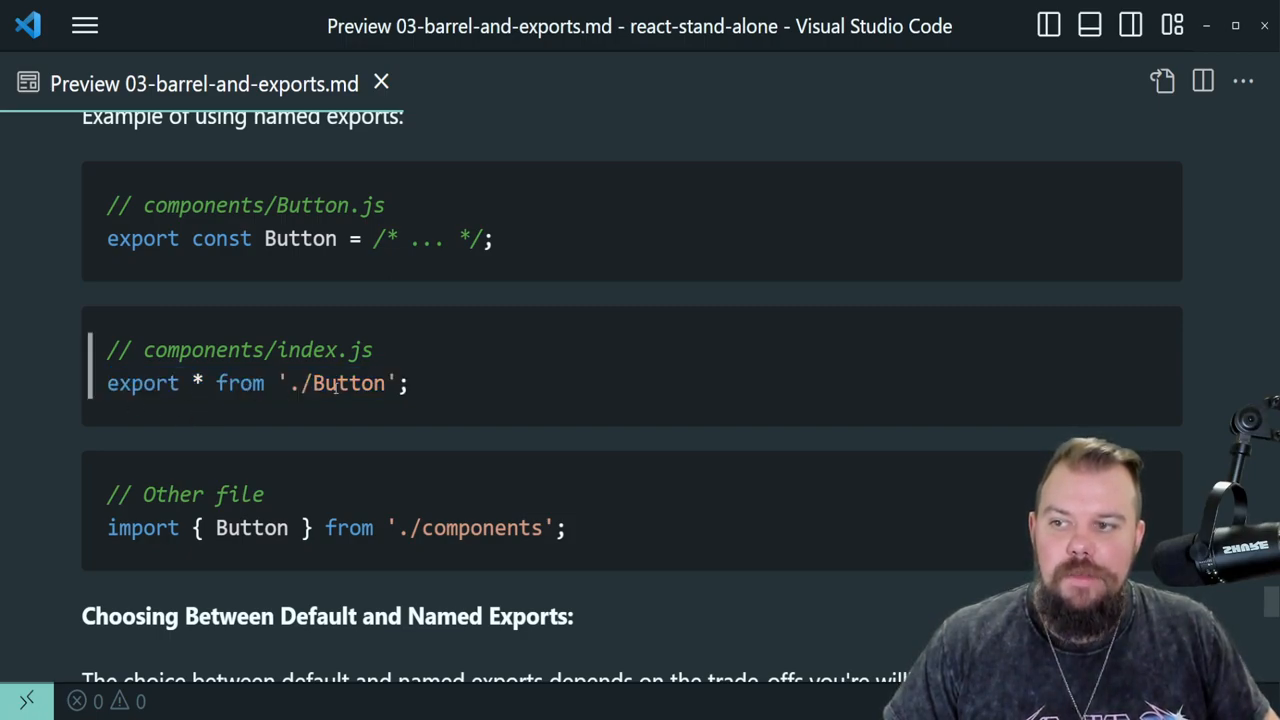
triple_click(299, 238)
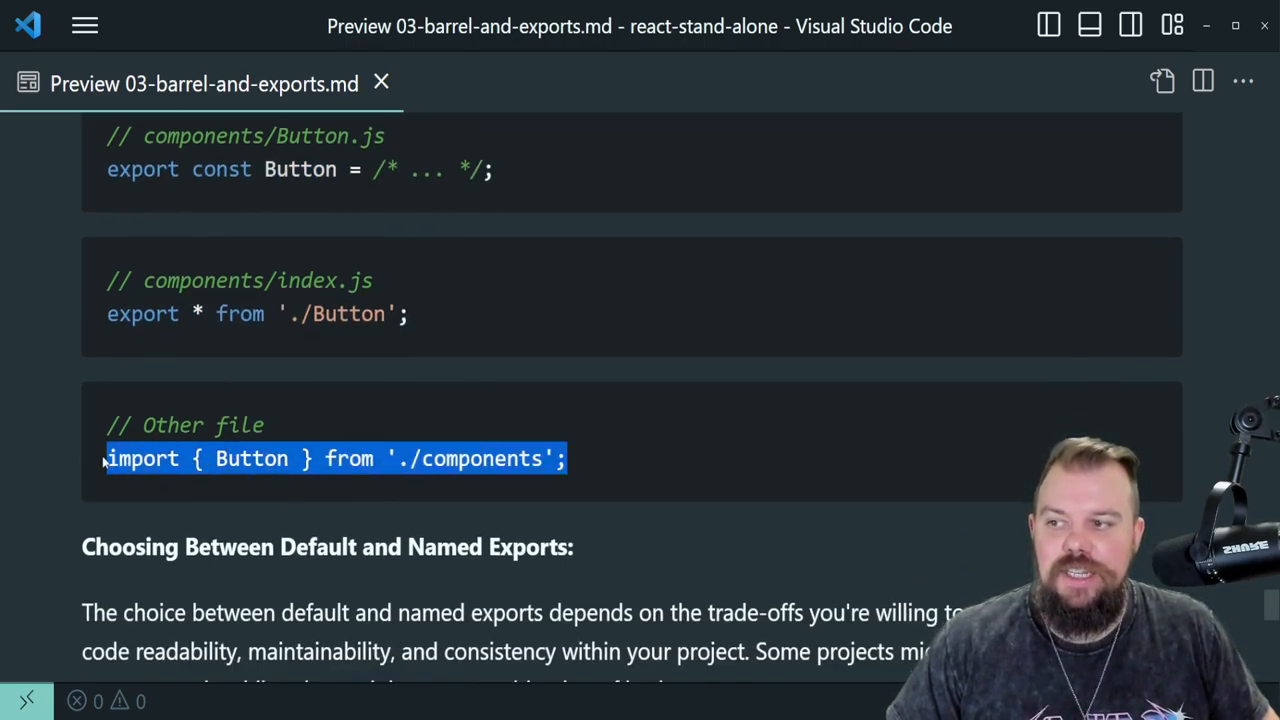
click(350, 500)
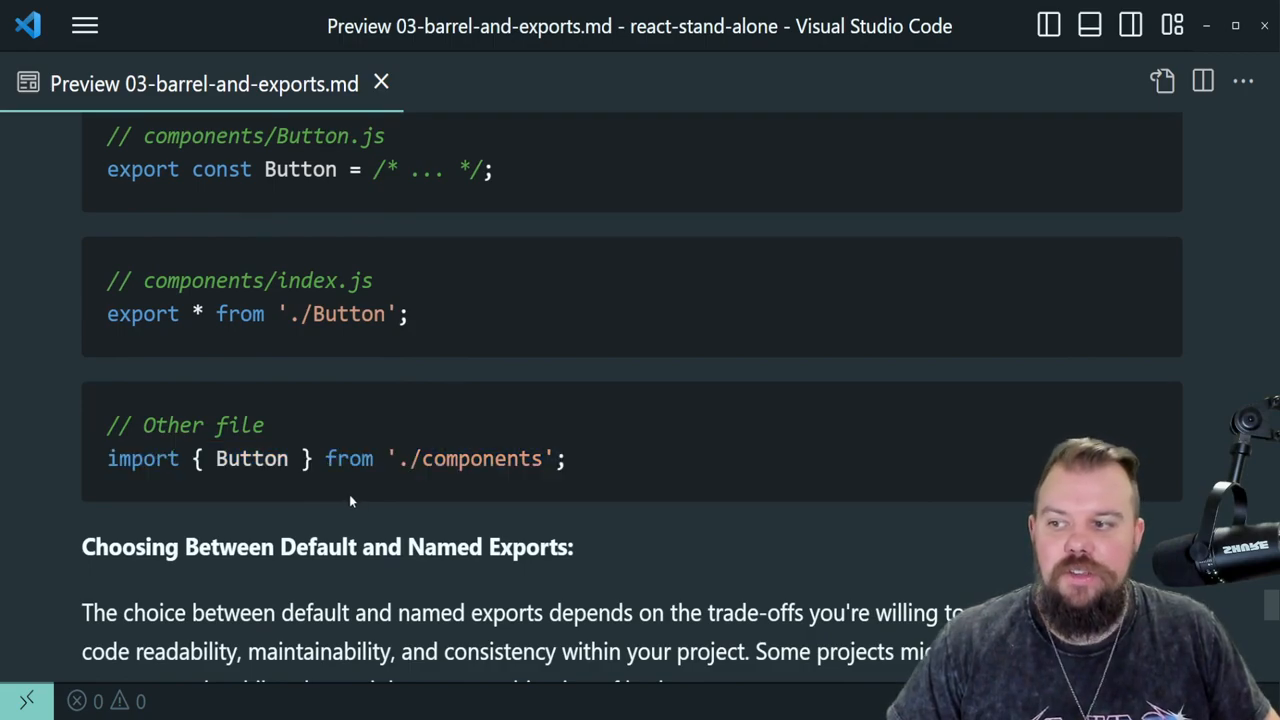
Read 'Choosing Between Default and Named Exports' through the hybrid-approach advice, highlighting 'utilities'
scroll(down, 3)
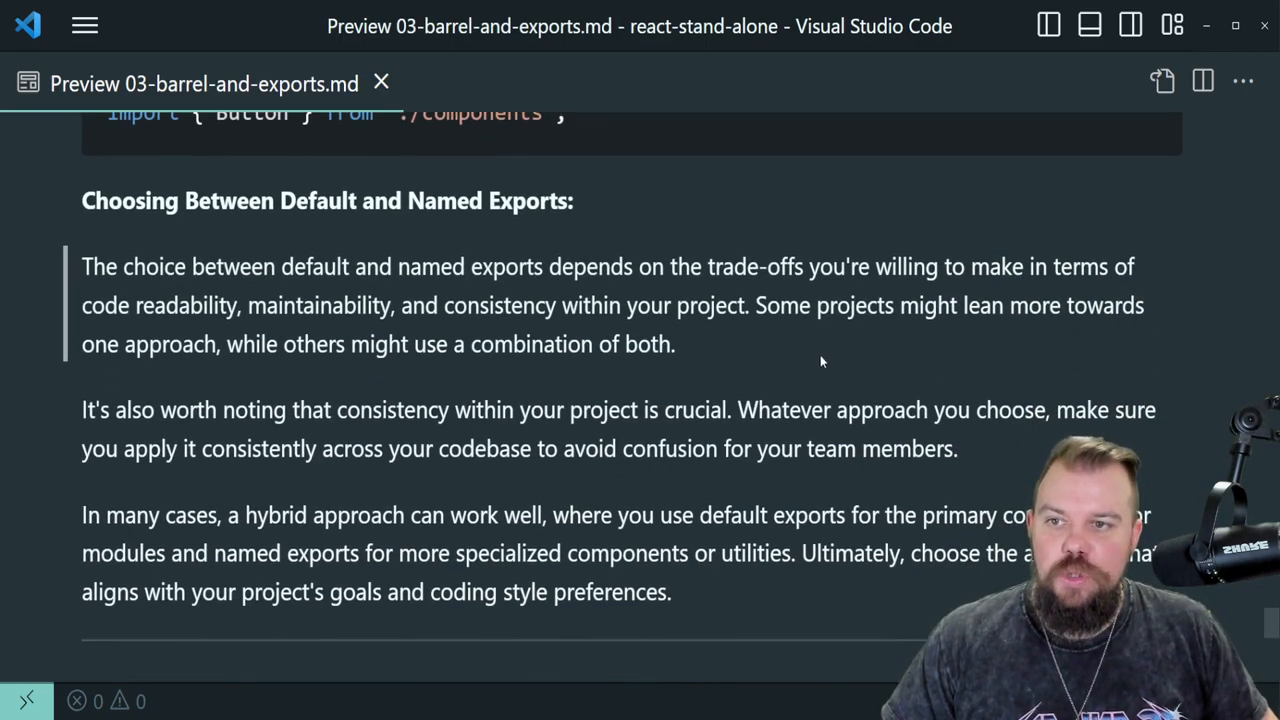
mouse_move(788, 374)
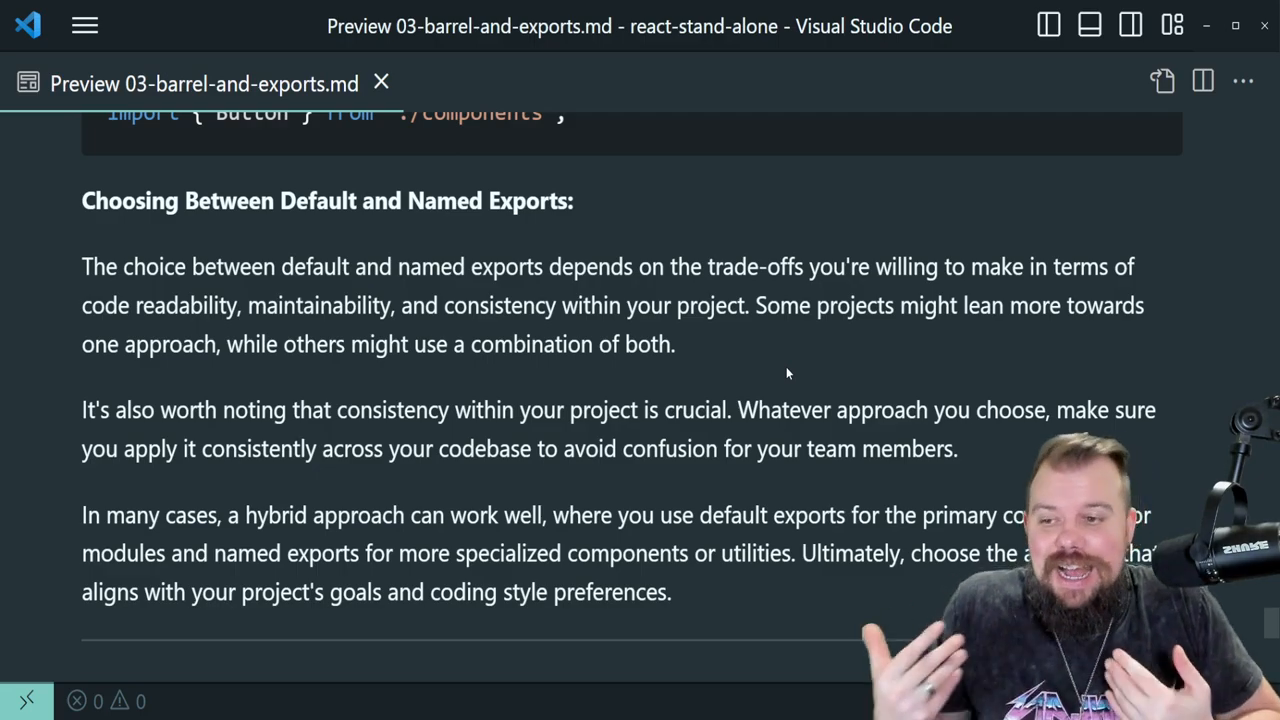
drag(700, 515, 857, 515)
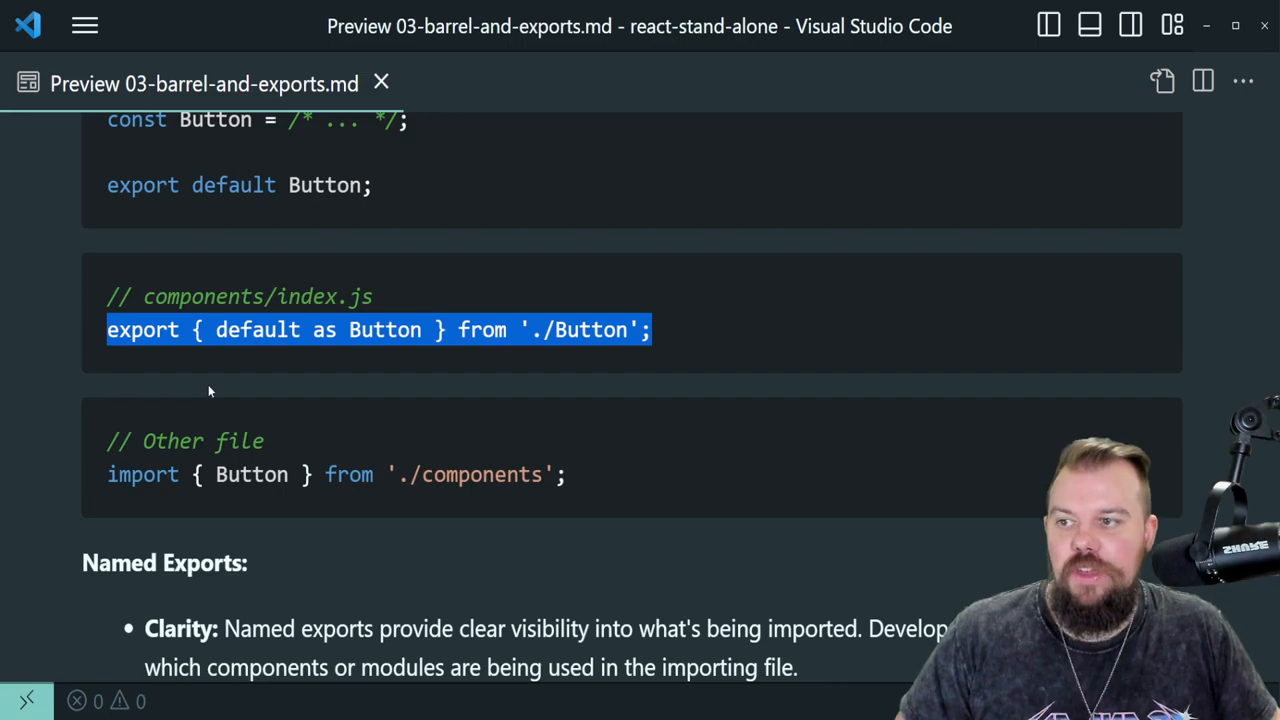
mouse_move(235, 356)
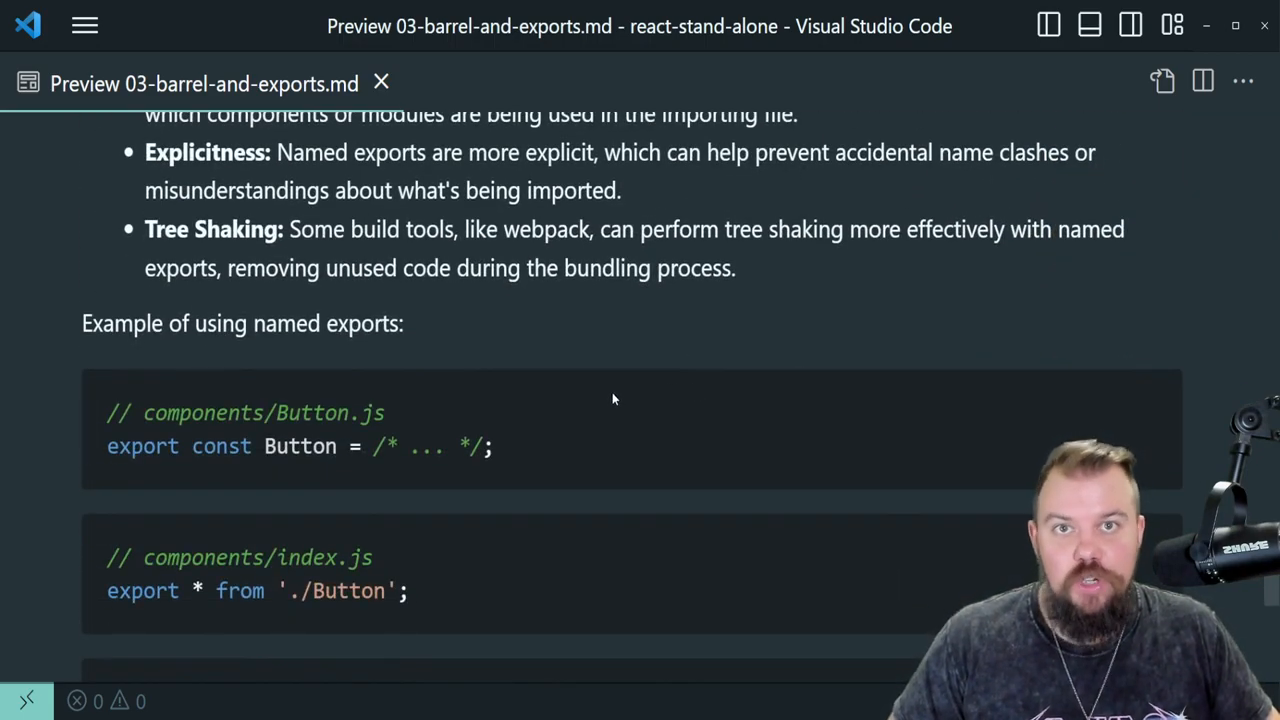
scroll(down, 3)
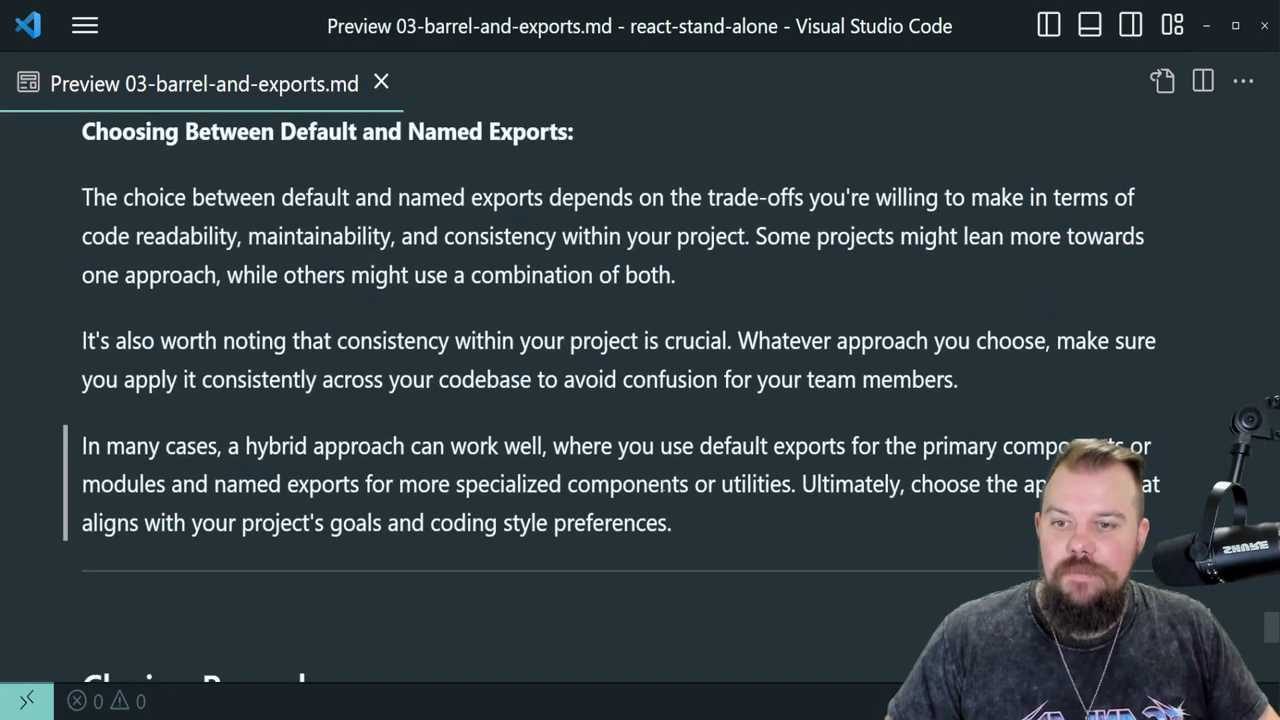
double_click(750, 484)
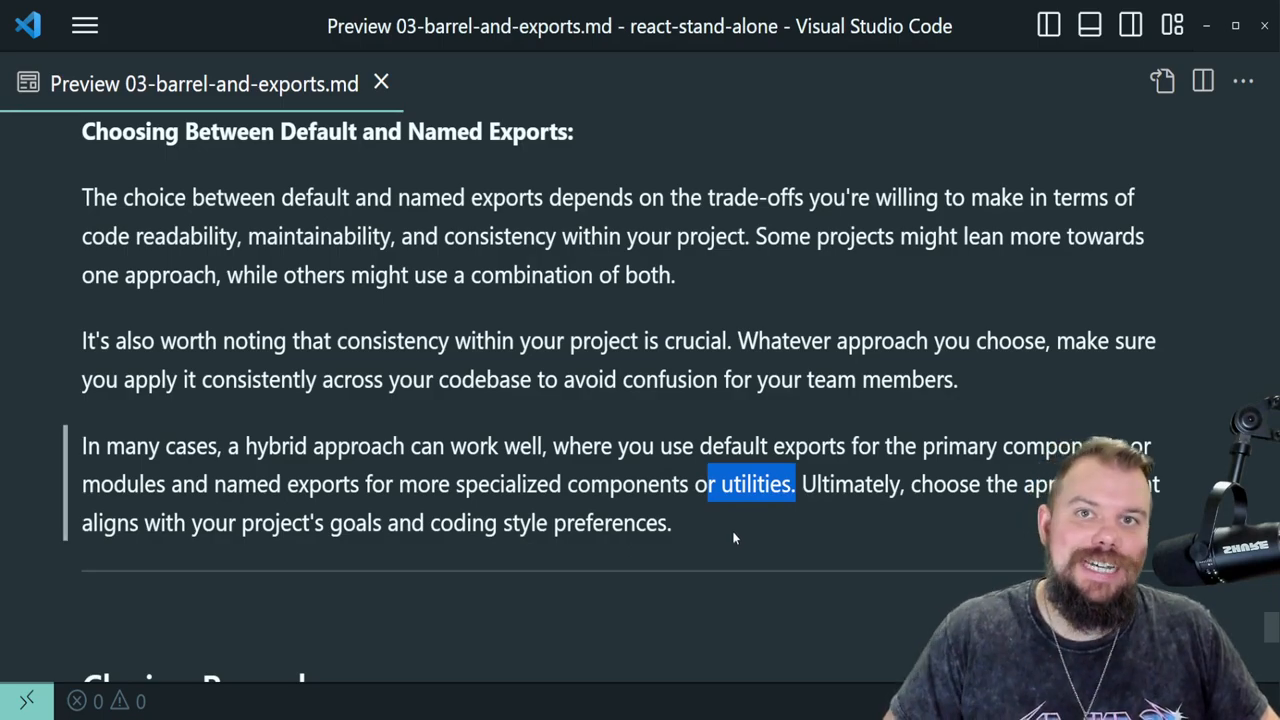
mouse_move(700, 530)
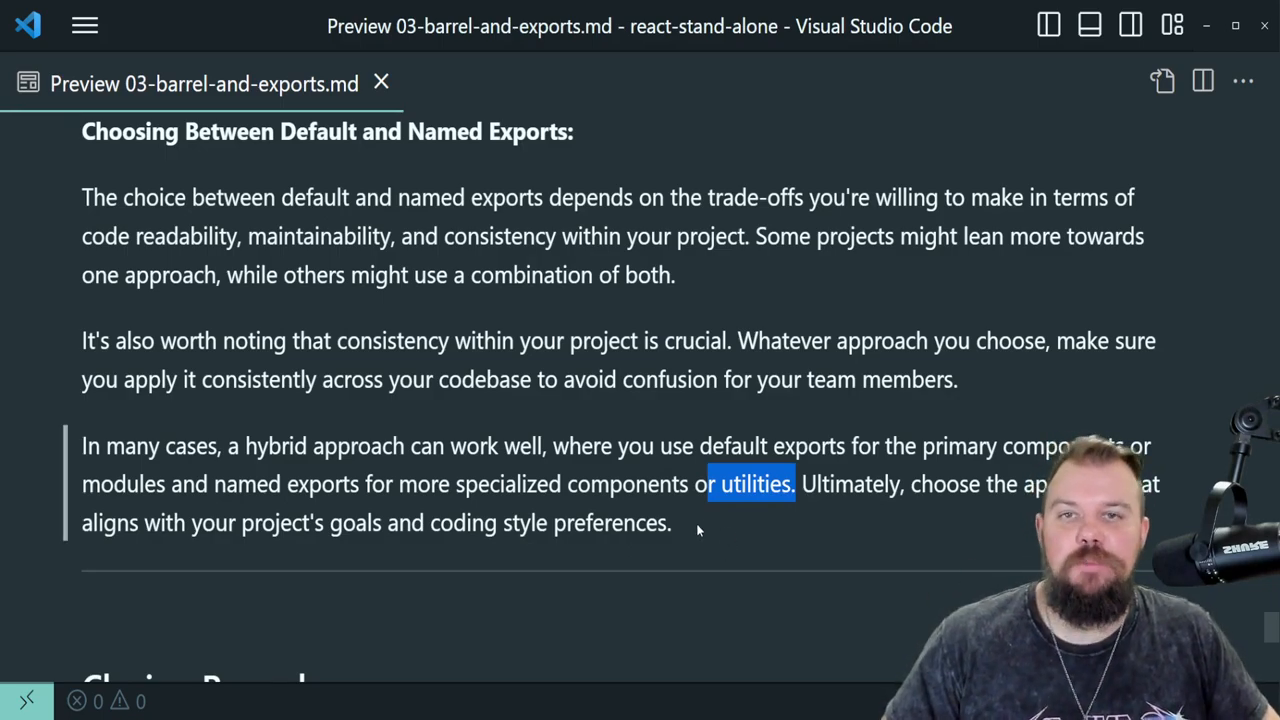
mouse_move(722, 530)
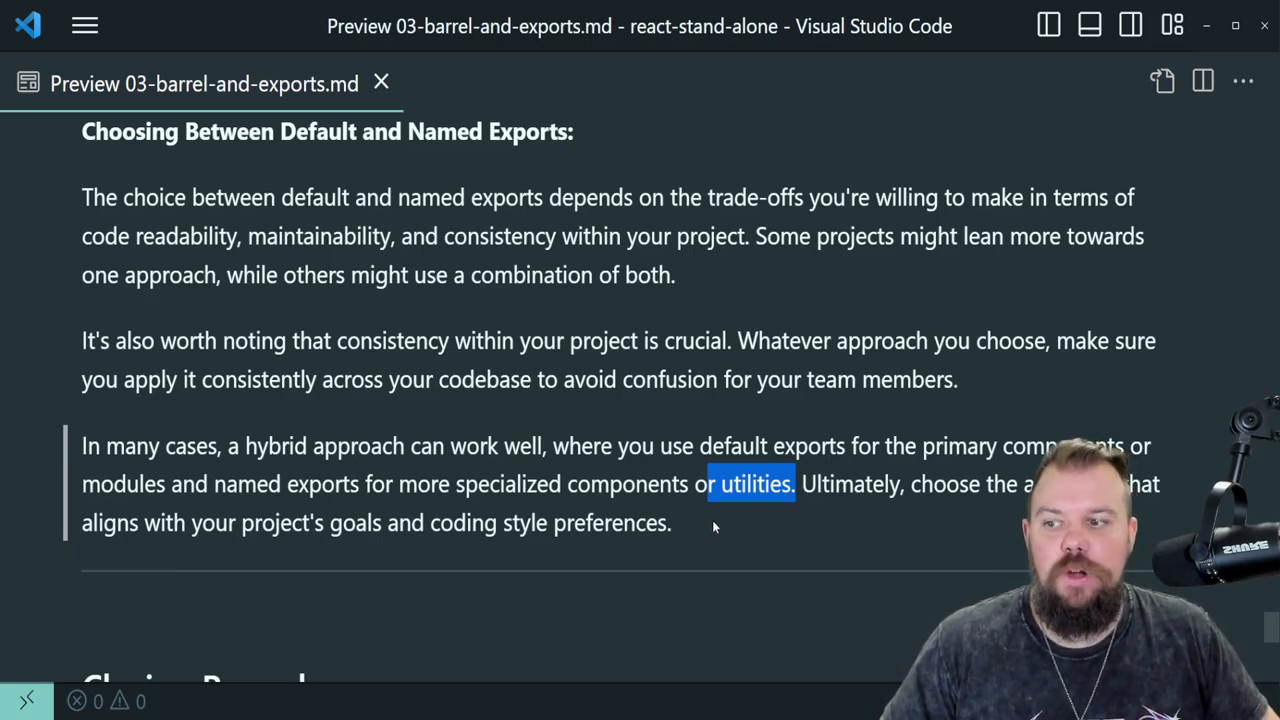
click(711, 528)
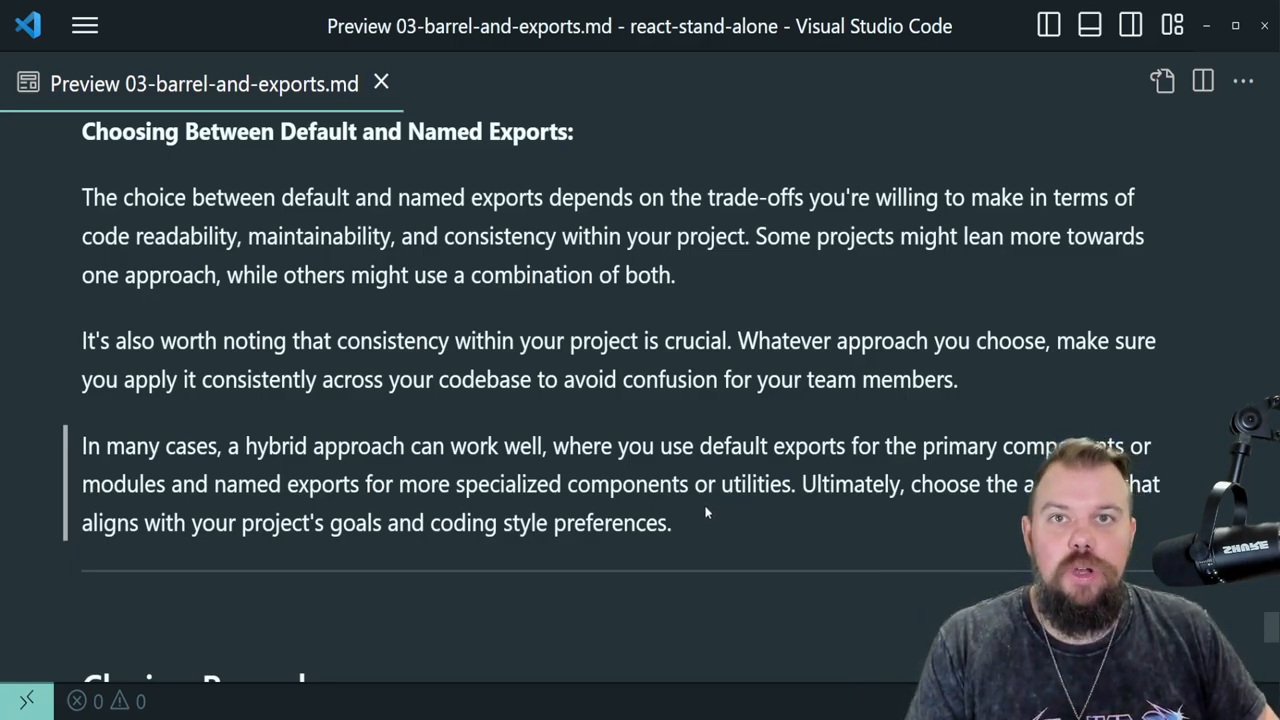
mouse_move(681, 553)
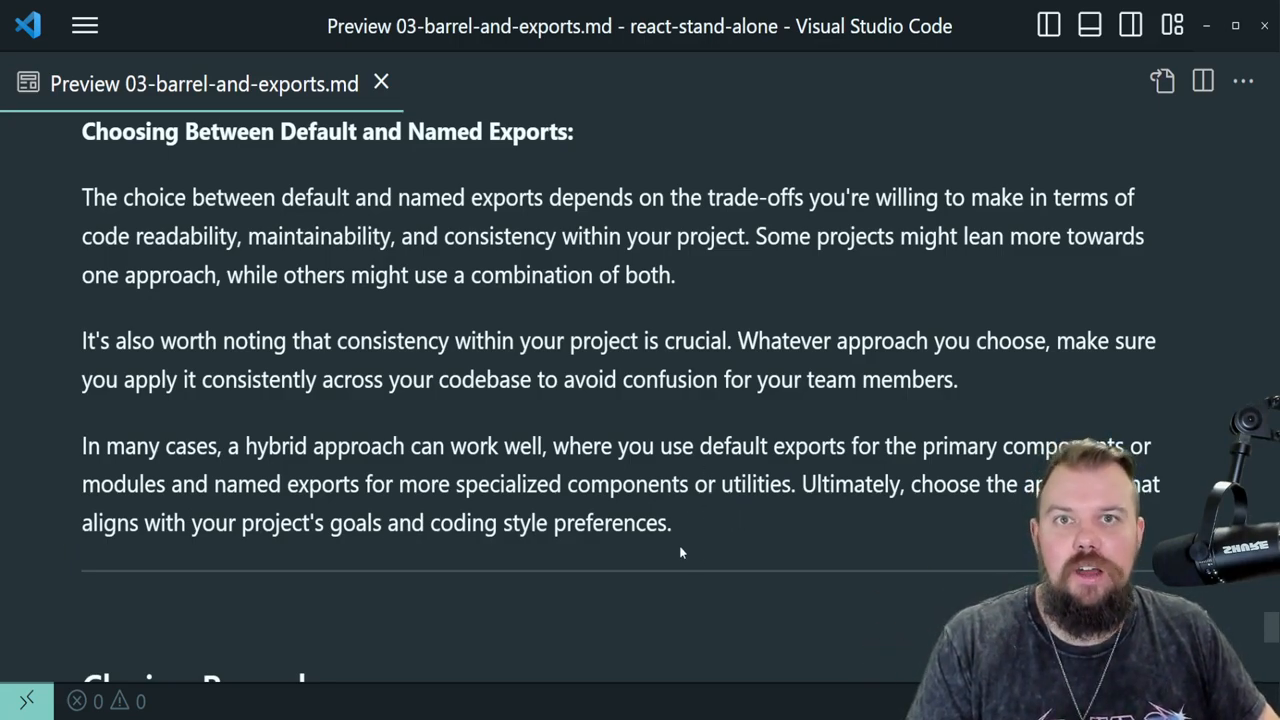
Scroll down to the Closing Remarks heading and its Happy coding sign-off
scroll(down, 3)
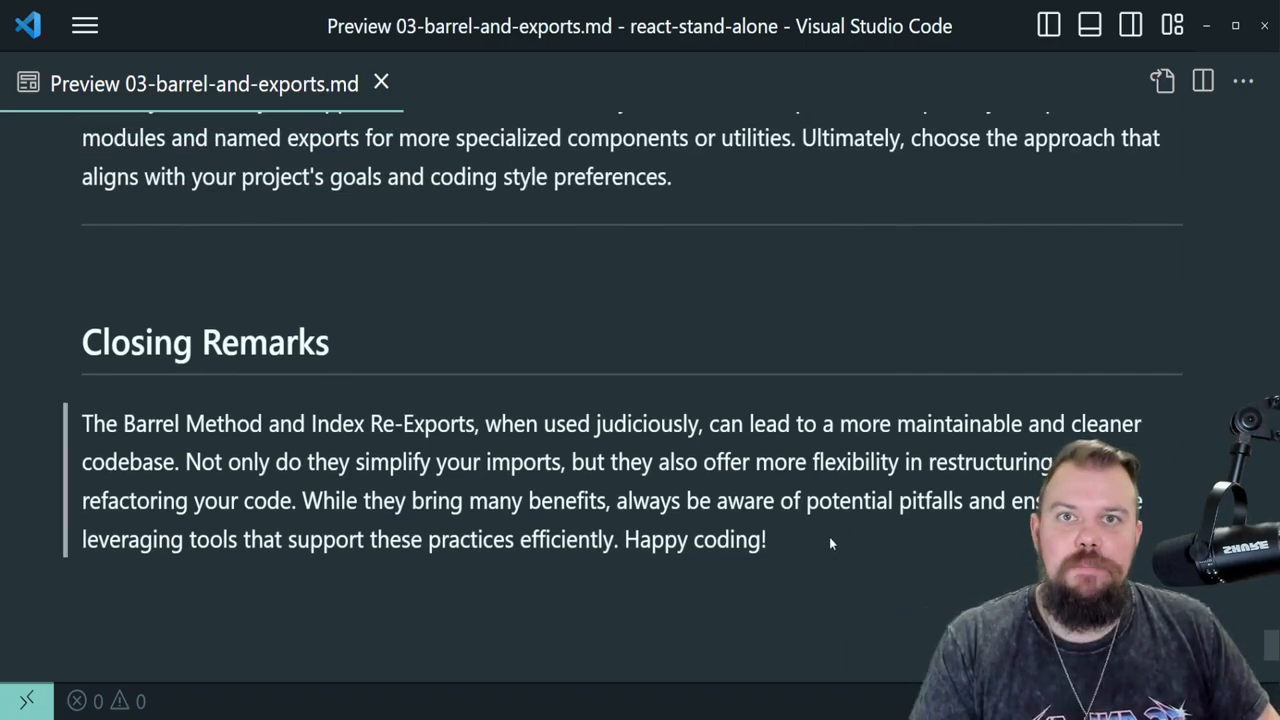
mouse_move(830, 539)
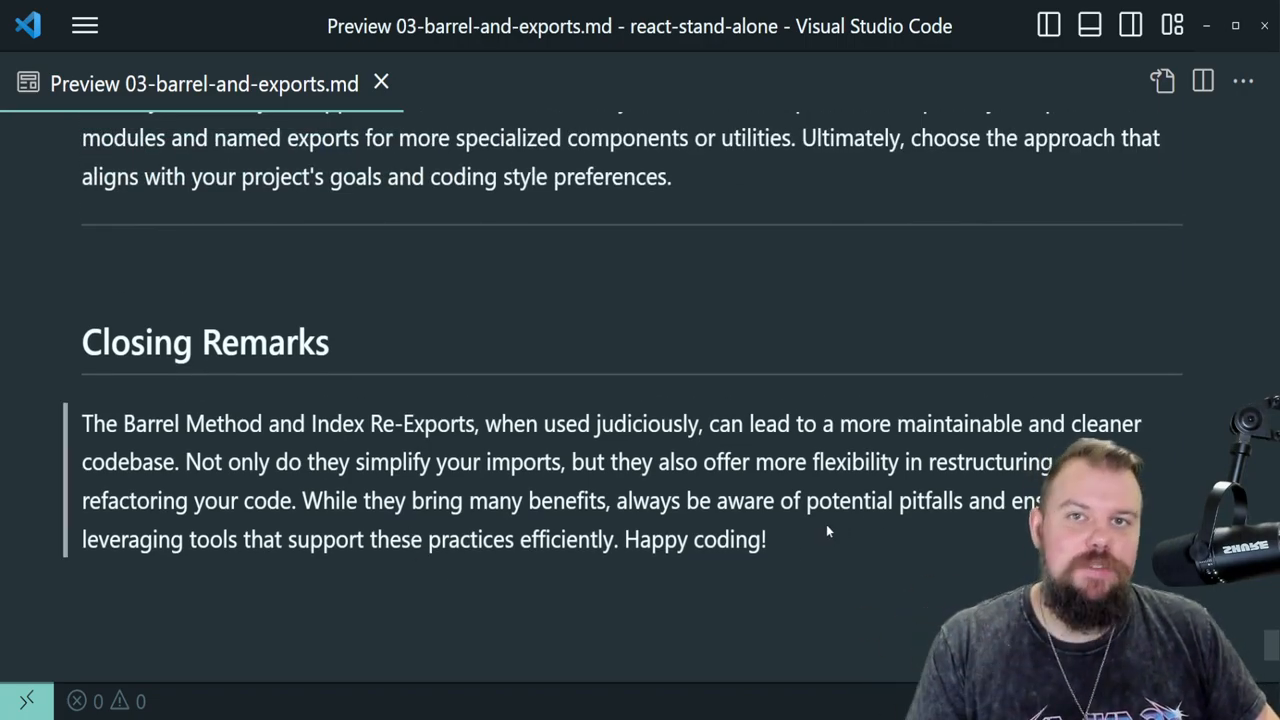